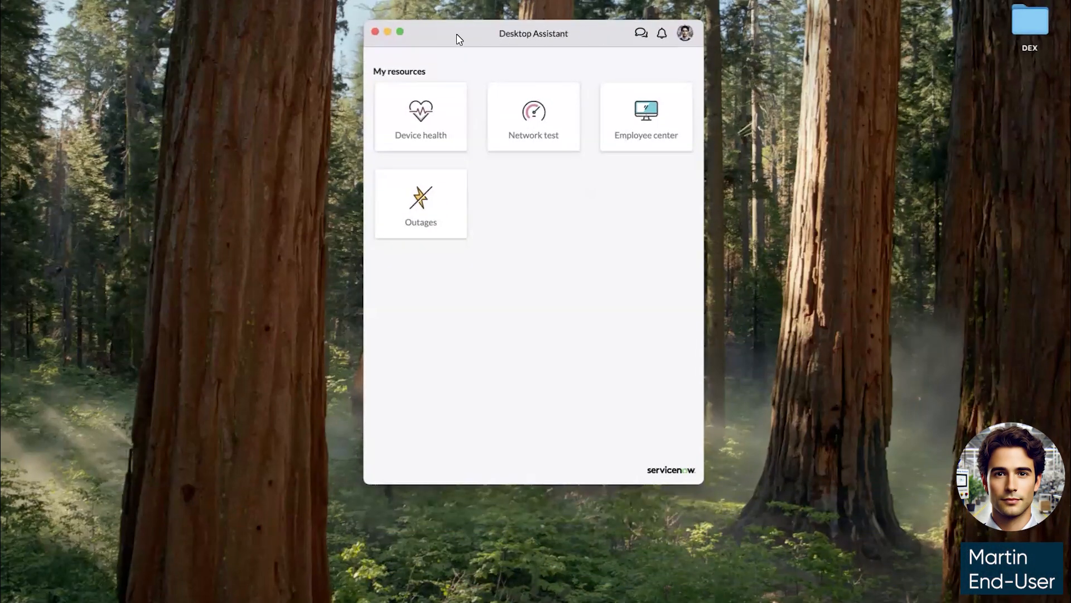
pyautogui.moveTo(425, 129)
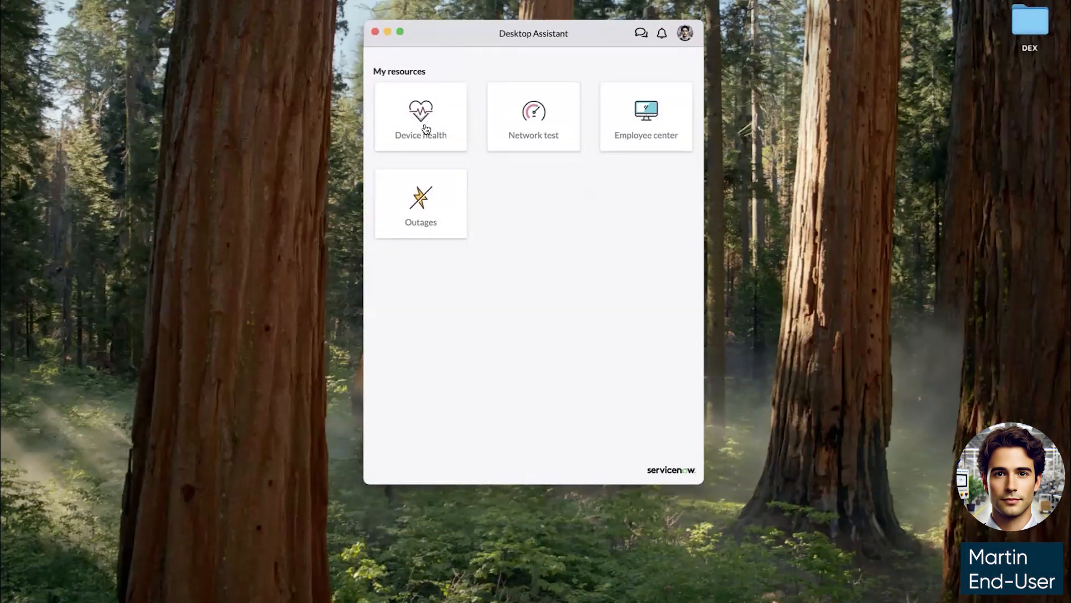
# Review device health and network details, check the empty notifications, and open the virtual agent chat
pyautogui.click(420, 116)
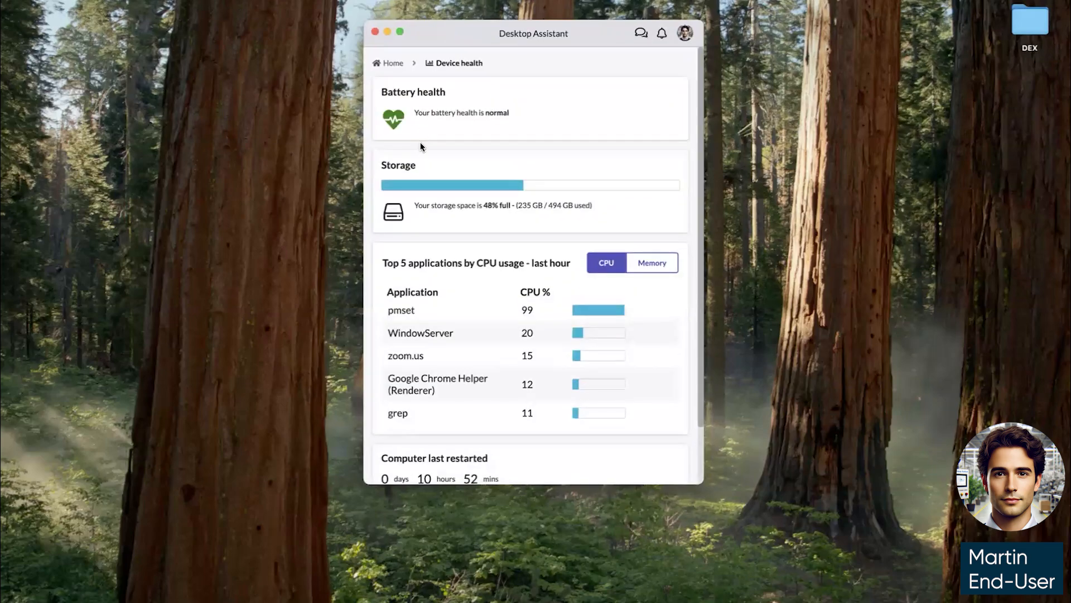
pyautogui.moveTo(449, 255)
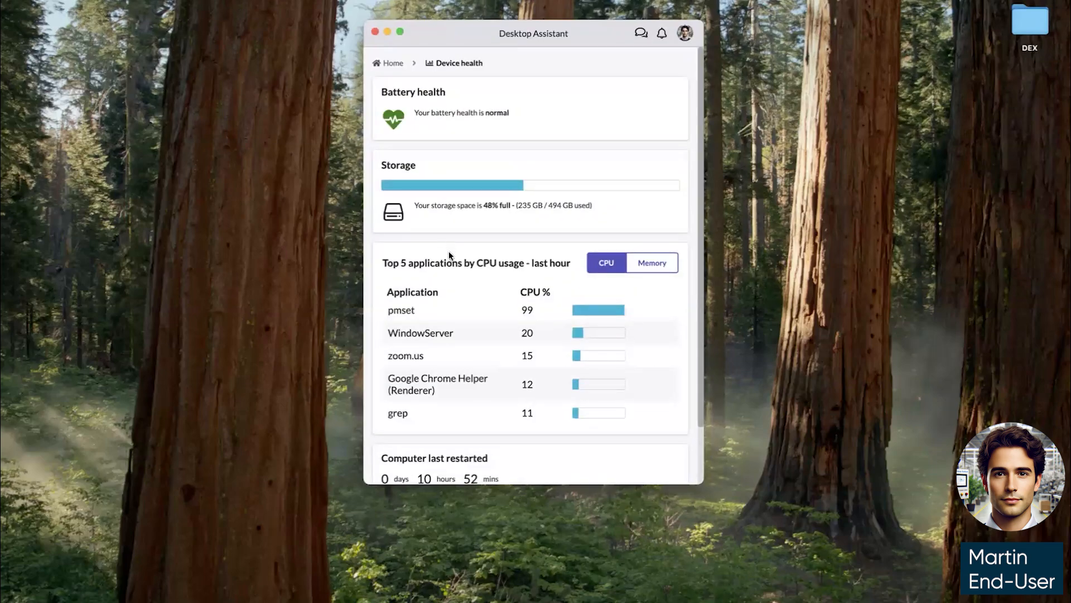
pyautogui.moveTo(466, 431)
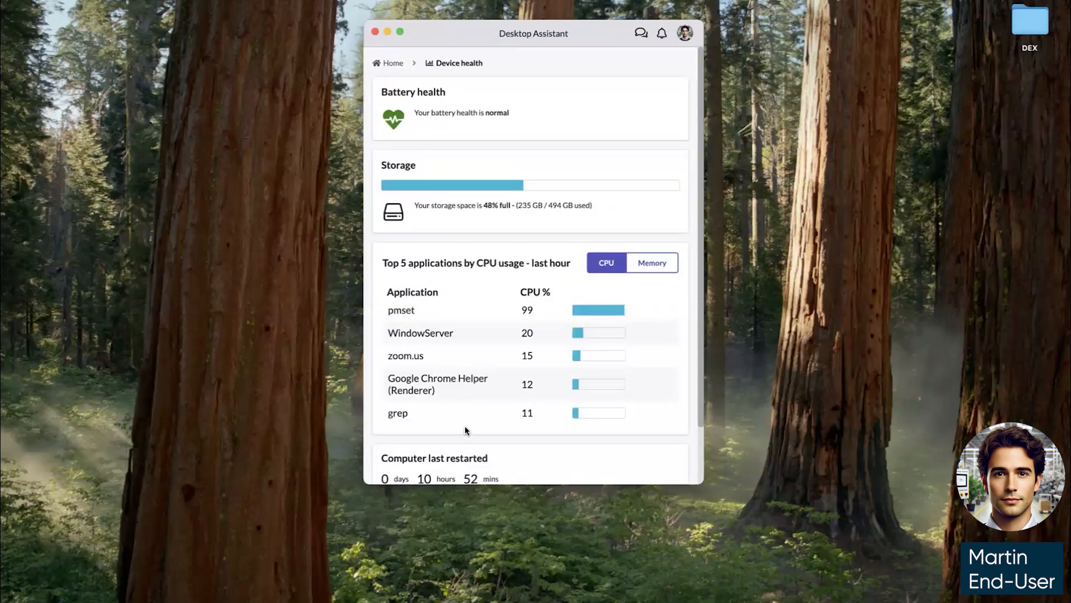
pyautogui.scroll(-3)
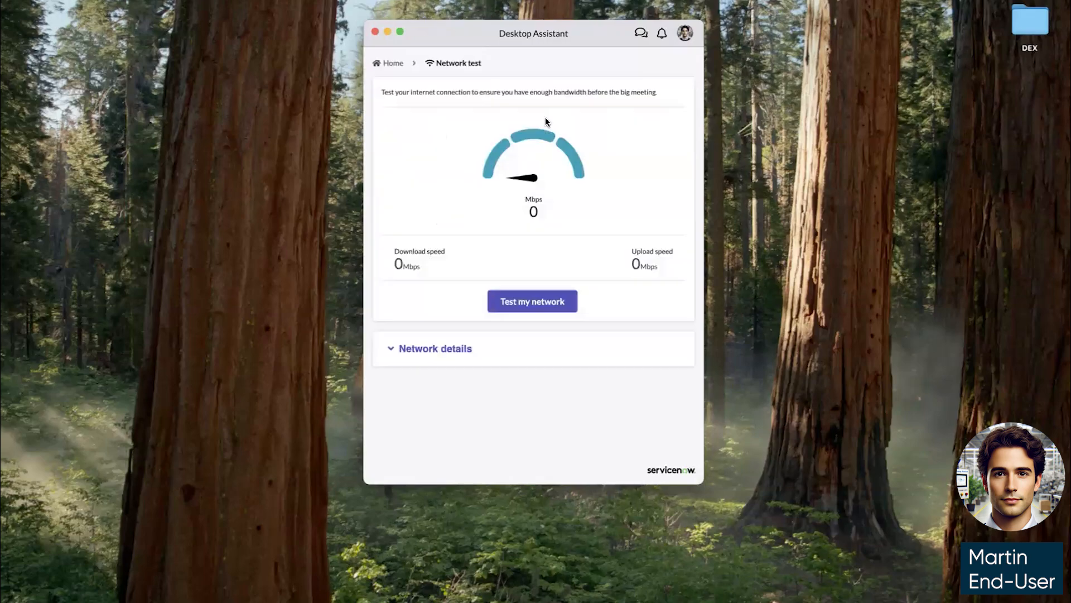
pyautogui.click(435, 349)
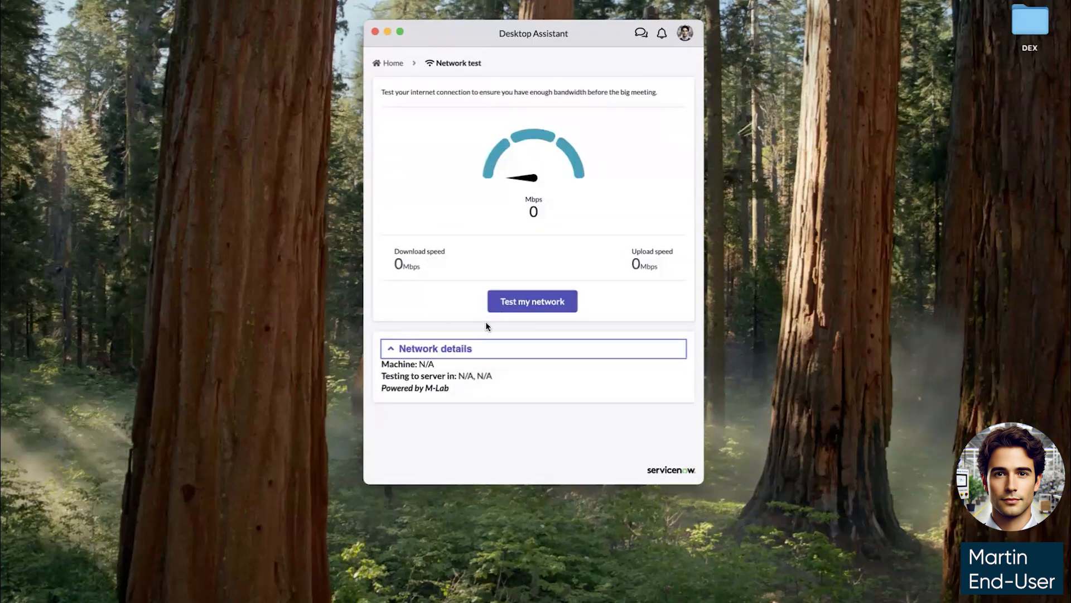
pyautogui.click(532, 301)
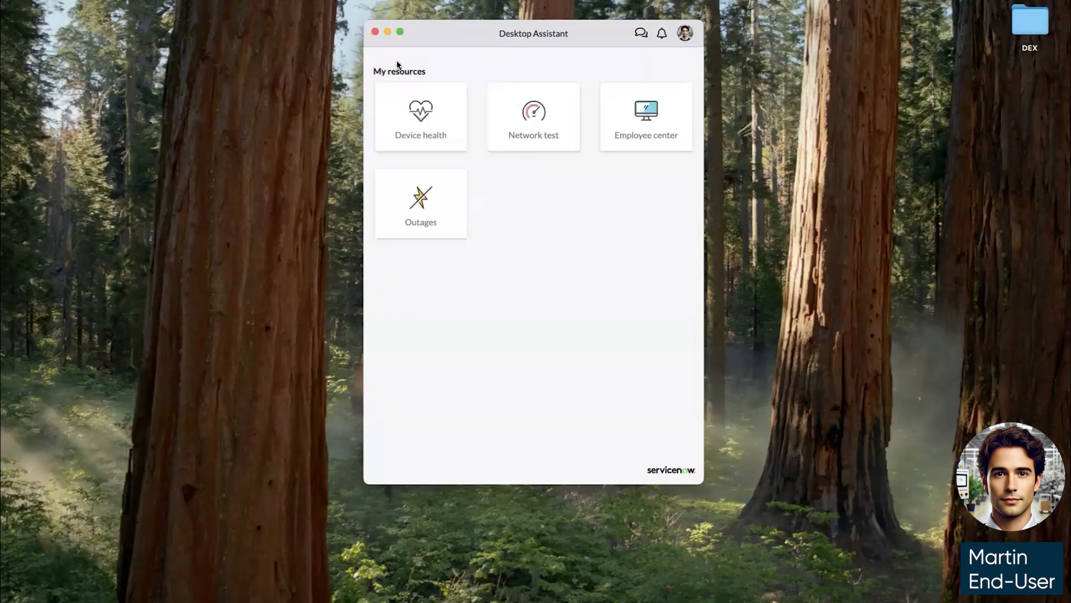
pyautogui.moveTo(634, 187)
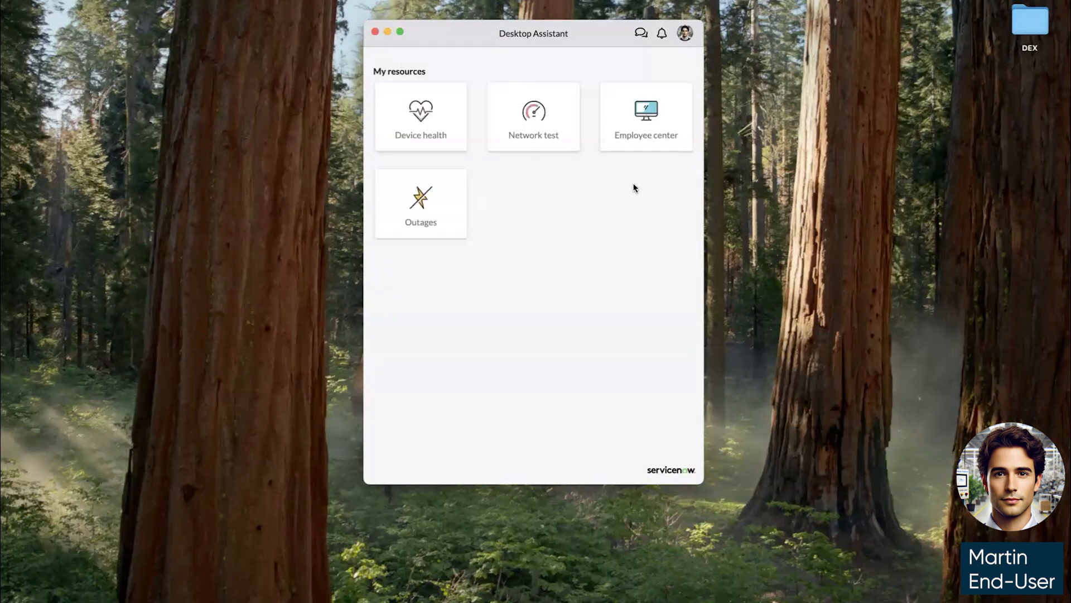
pyautogui.moveTo(632, 146)
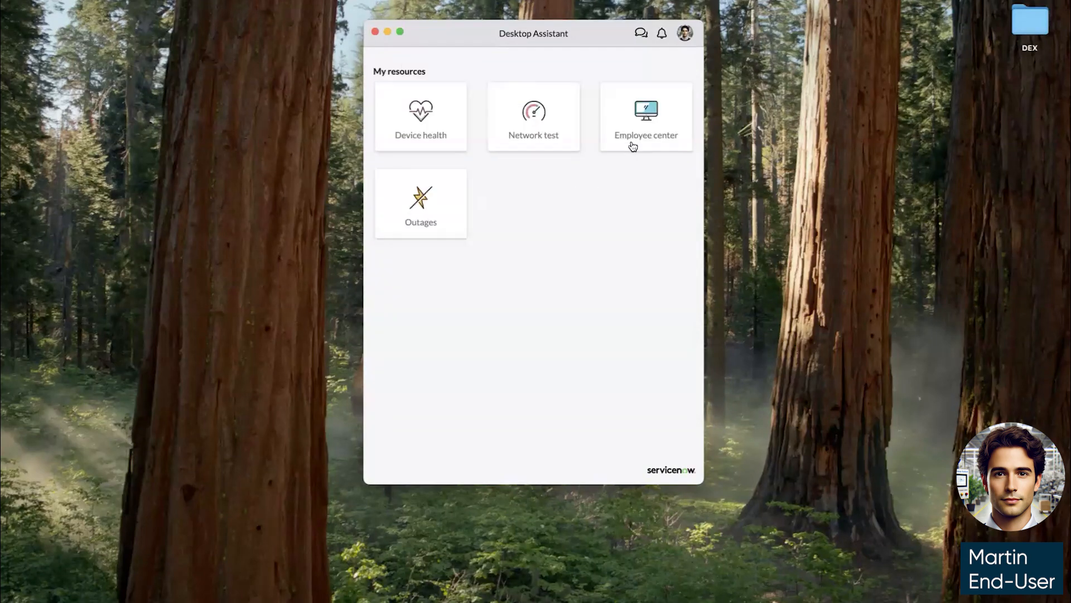
pyautogui.moveTo(653, 46)
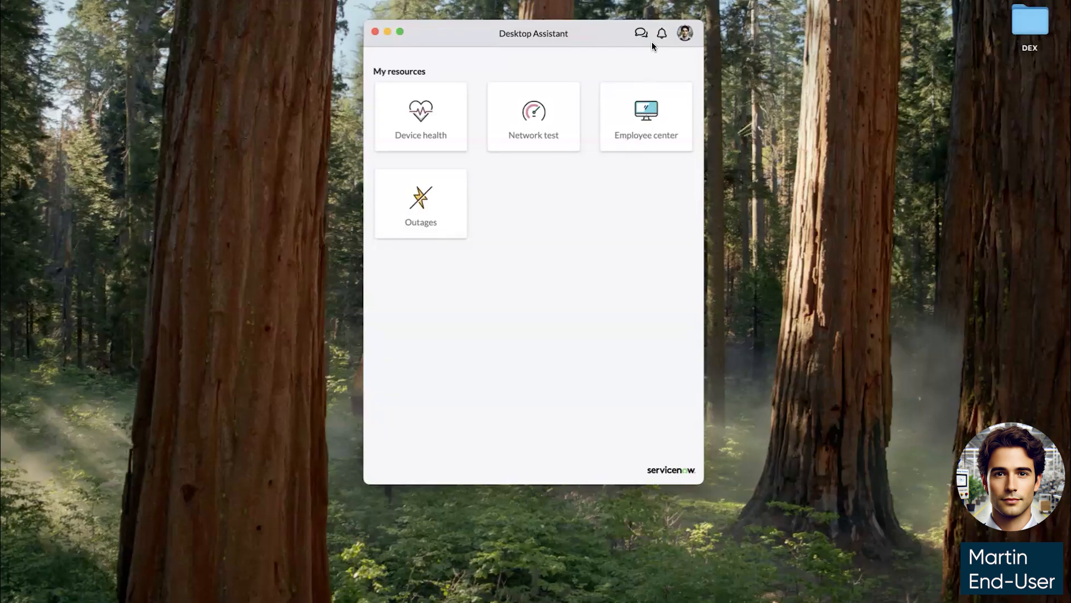
pyautogui.moveTo(642, 33)
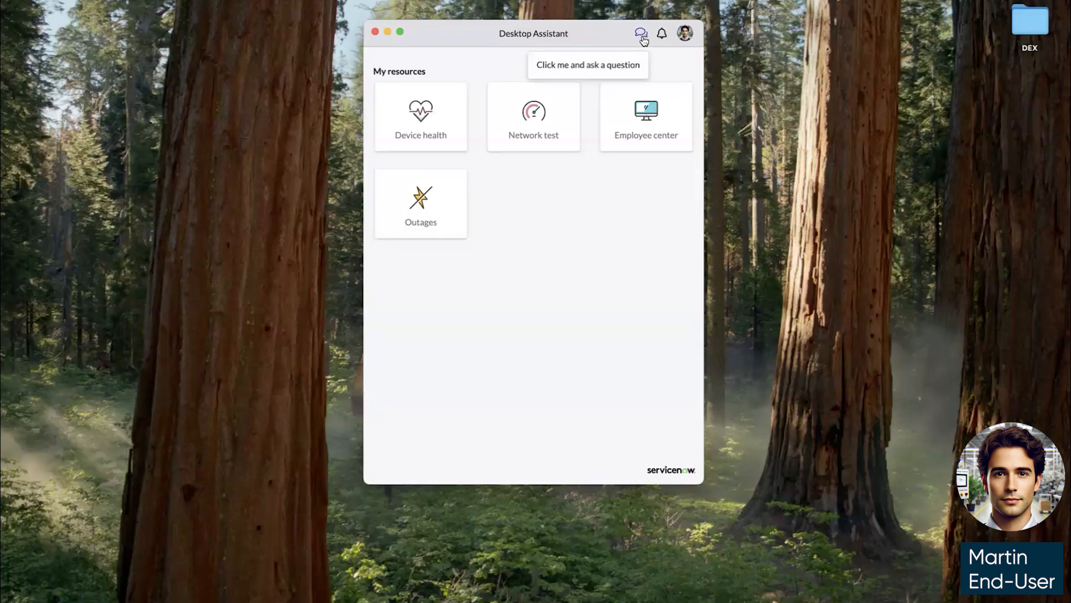
pyautogui.click(662, 34)
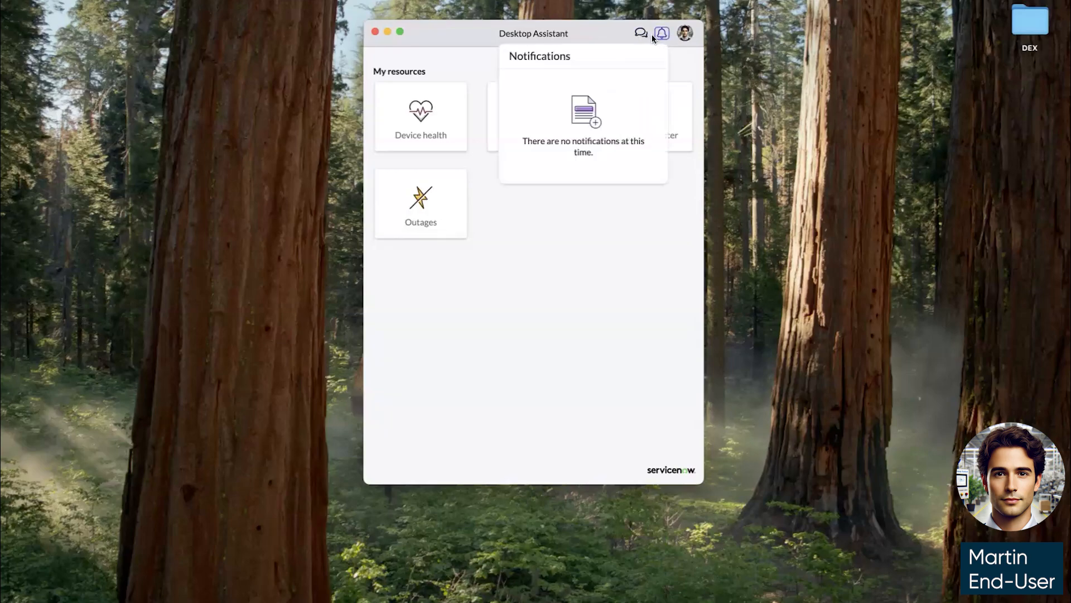
pyautogui.moveTo(646, 47)
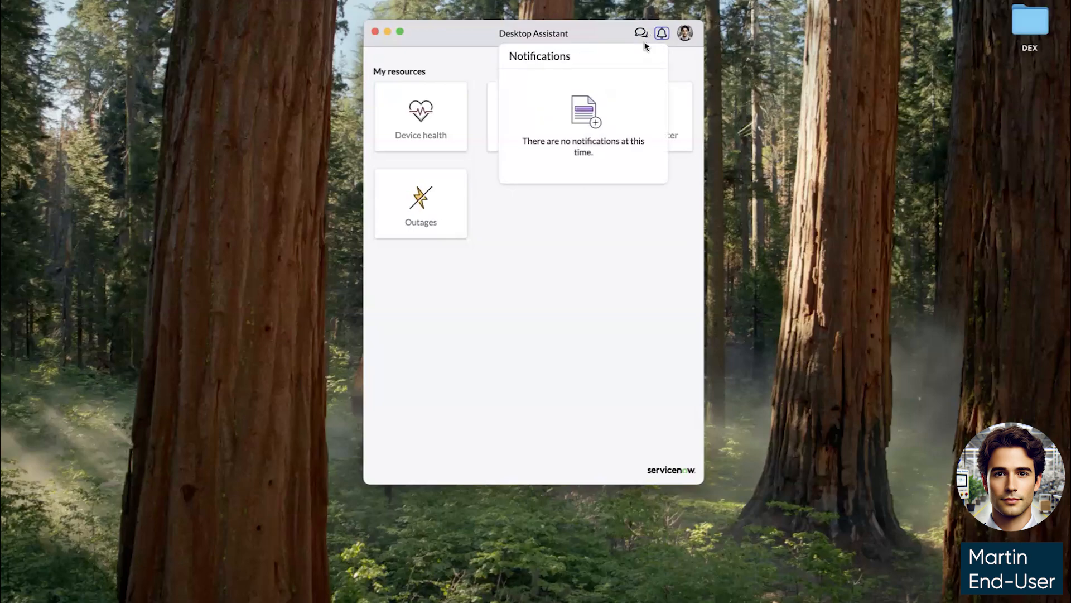
pyautogui.click(641, 33)
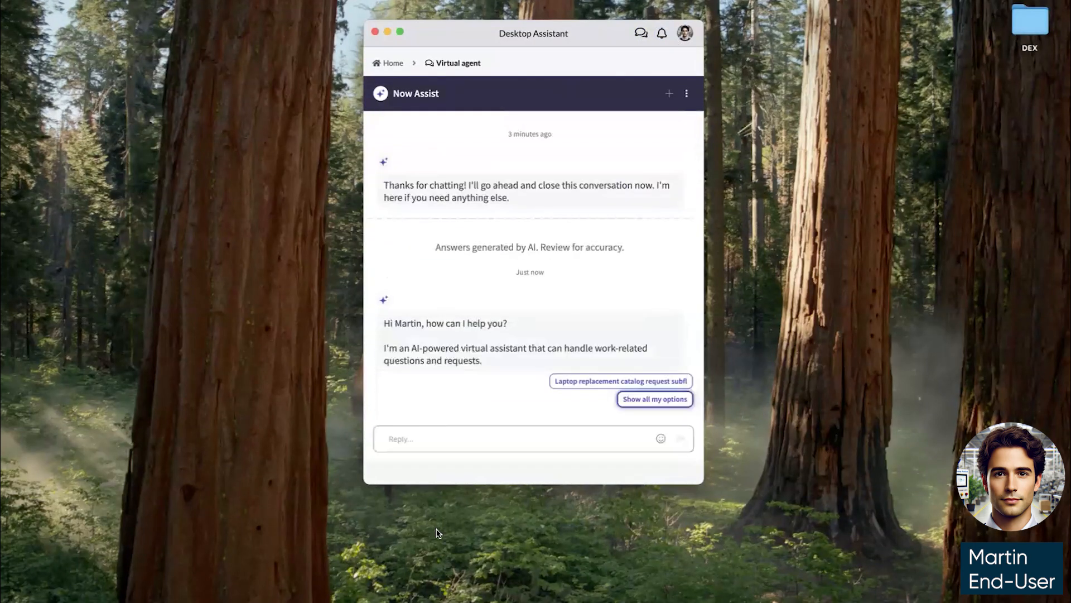
# Tell the virtual agent 'My laptop is slow' and accept quick troubleshooting to get the disk space report
pyautogui.write('My')
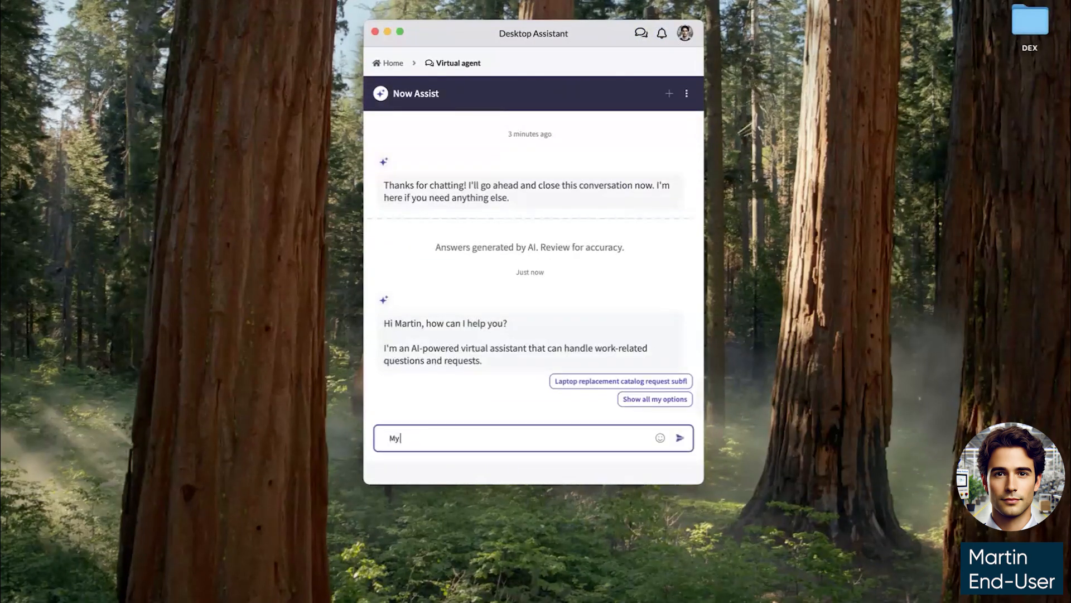
pyautogui.write('laptop is sl')
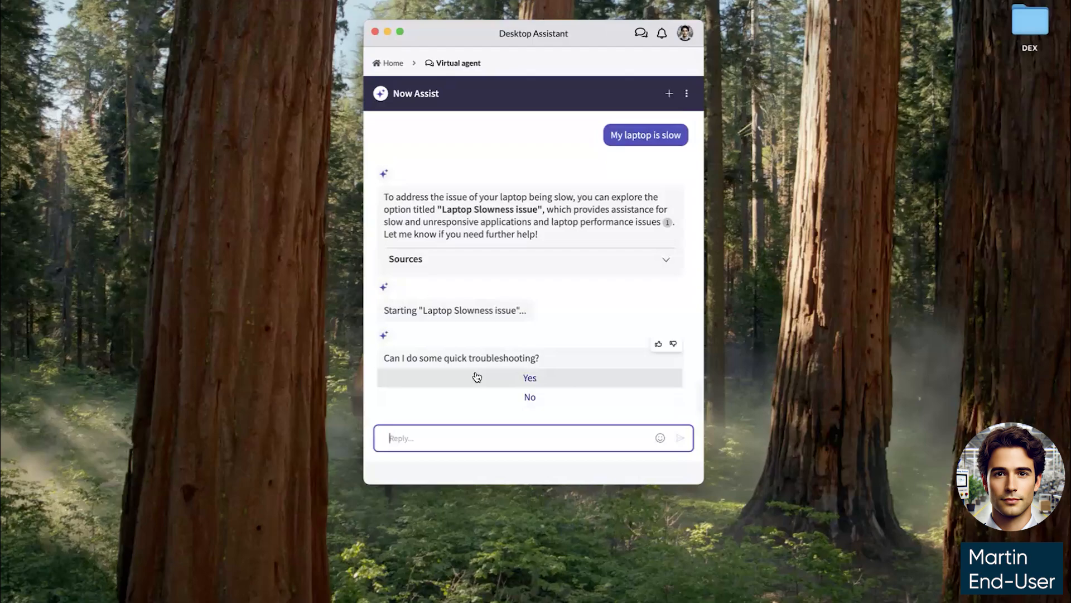
pyautogui.click(530, 378)
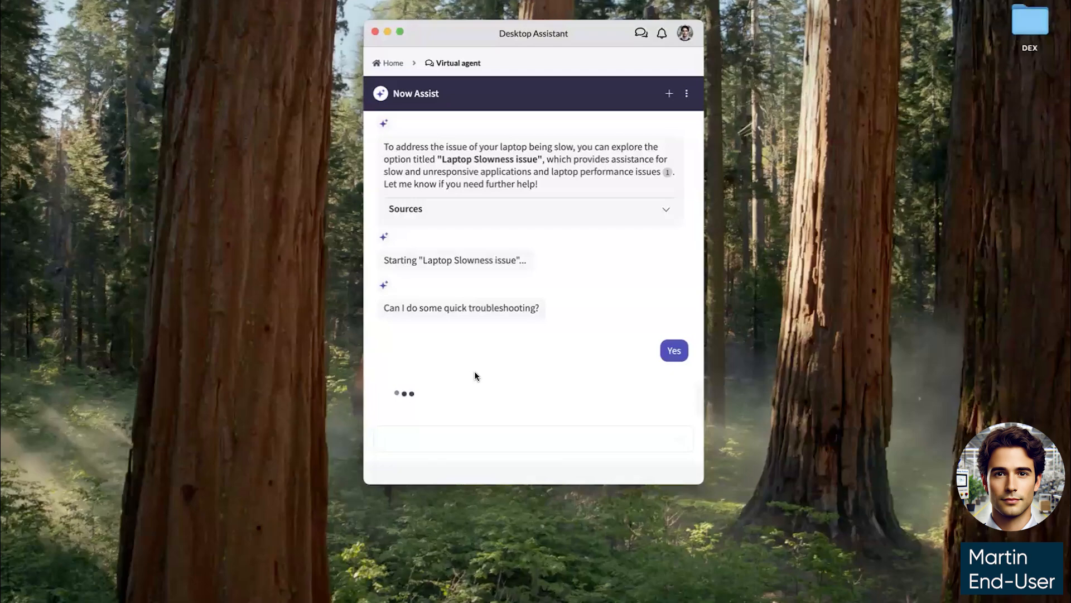
pyautogui.click(673, 351)
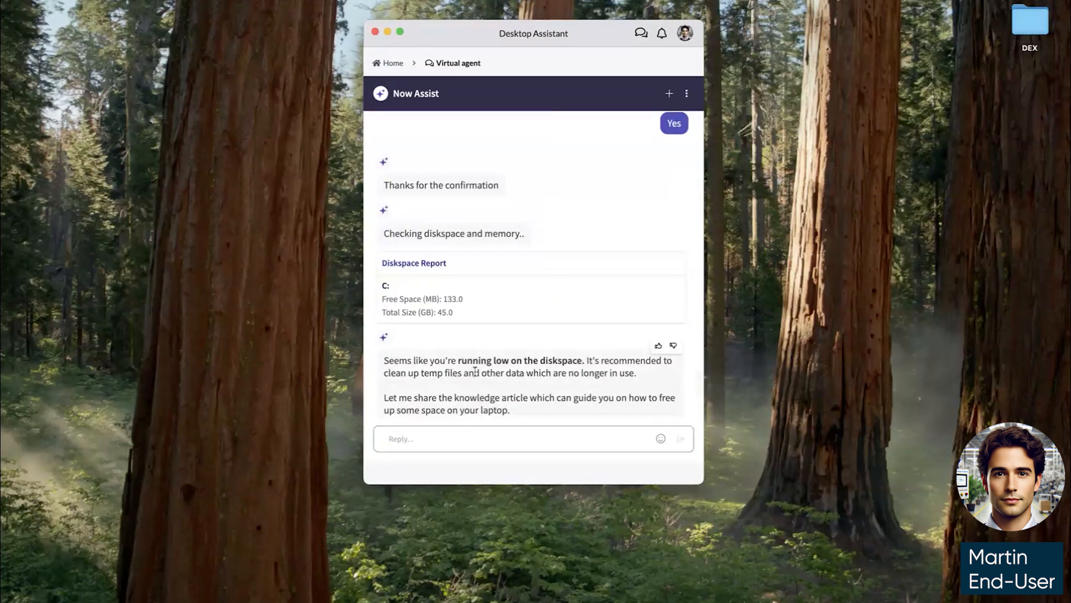
pyautogui.scroll(-3)
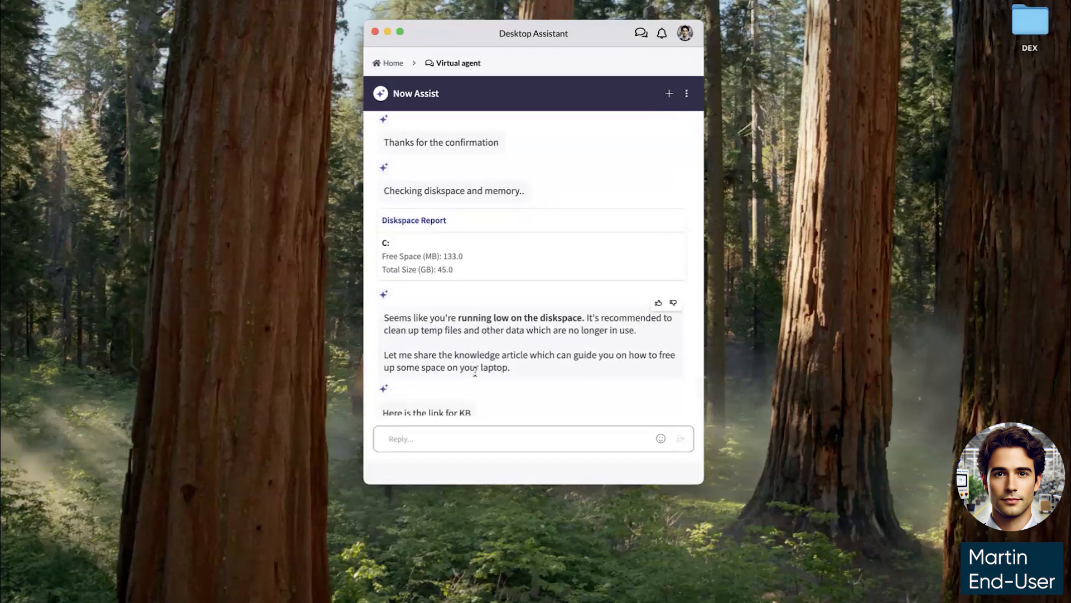
pyautogui.scroll(-3)
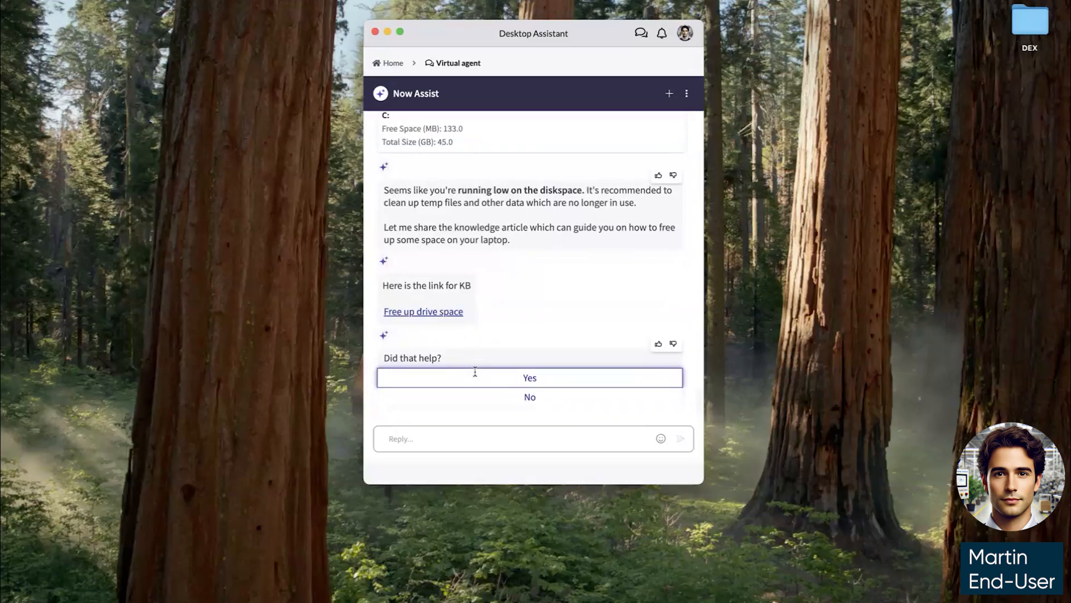
pyautogui.moveTo(451, 339)
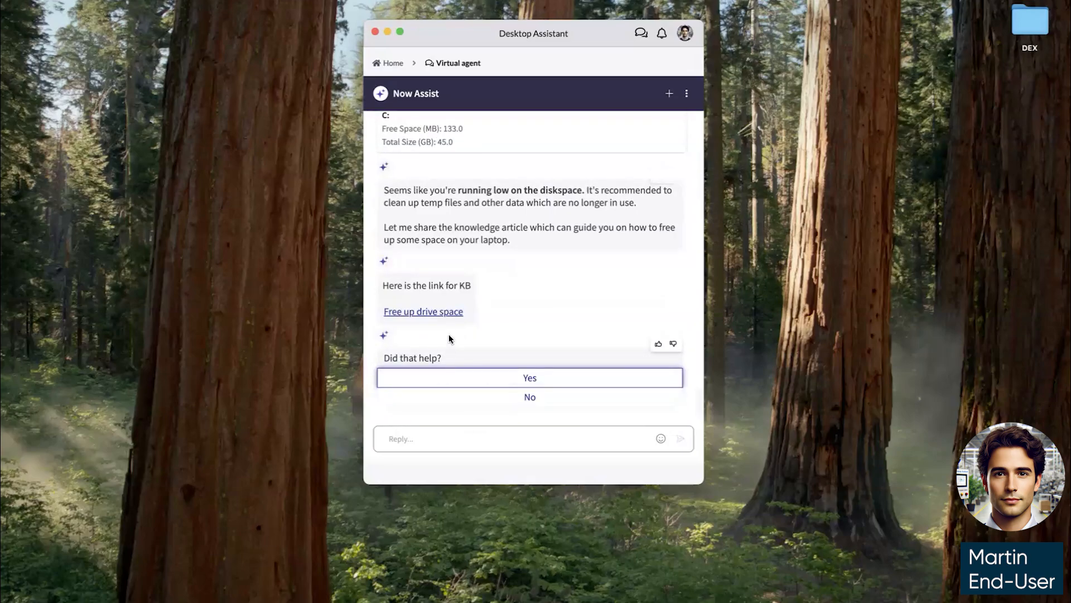
pyautogui.moveTo(472, 406)
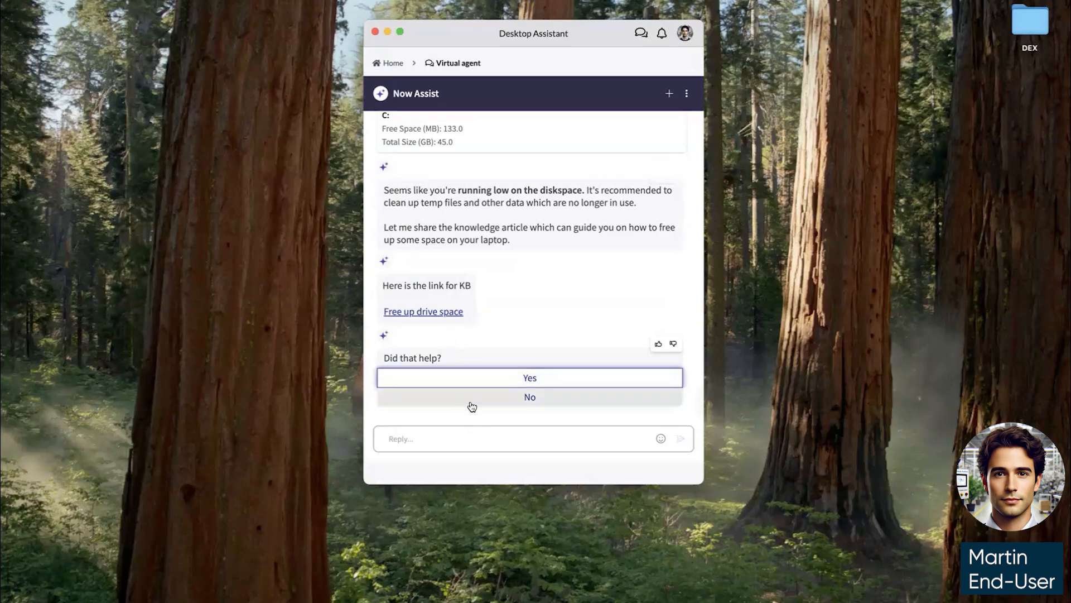
# Say the drive-space article didn't help and let the assistant run system checks
pyautogui.click(530, 397)
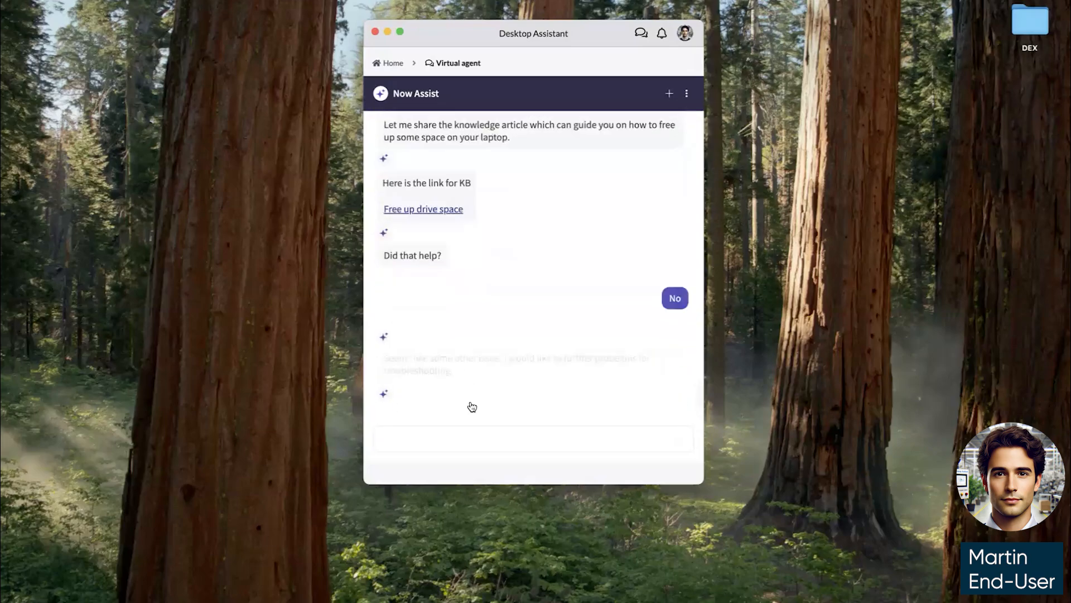
pyautogui.click(674, 298)
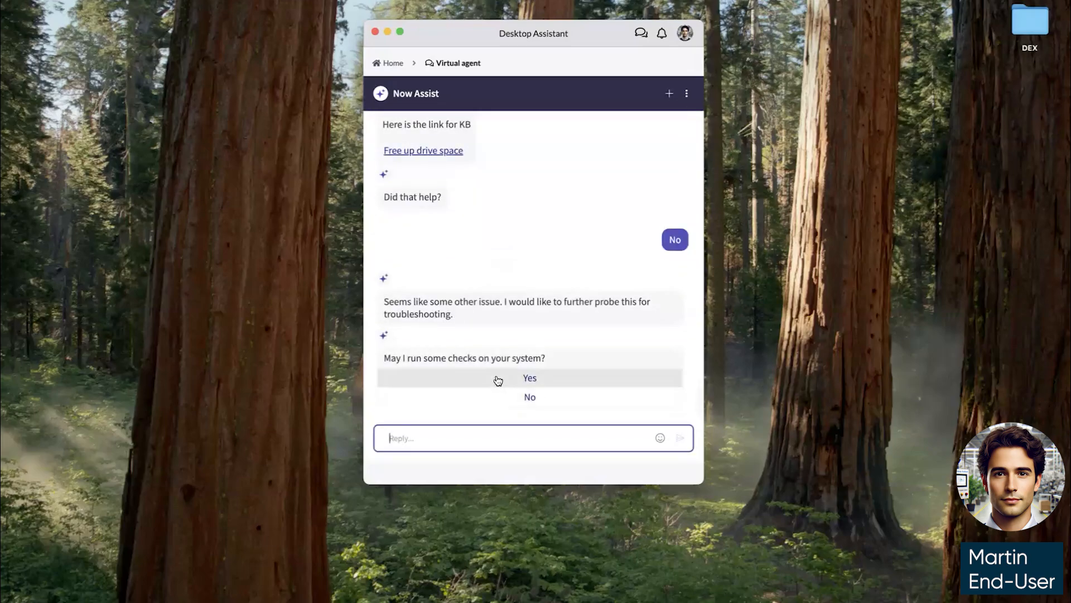
pyautogui.click(529, 378)
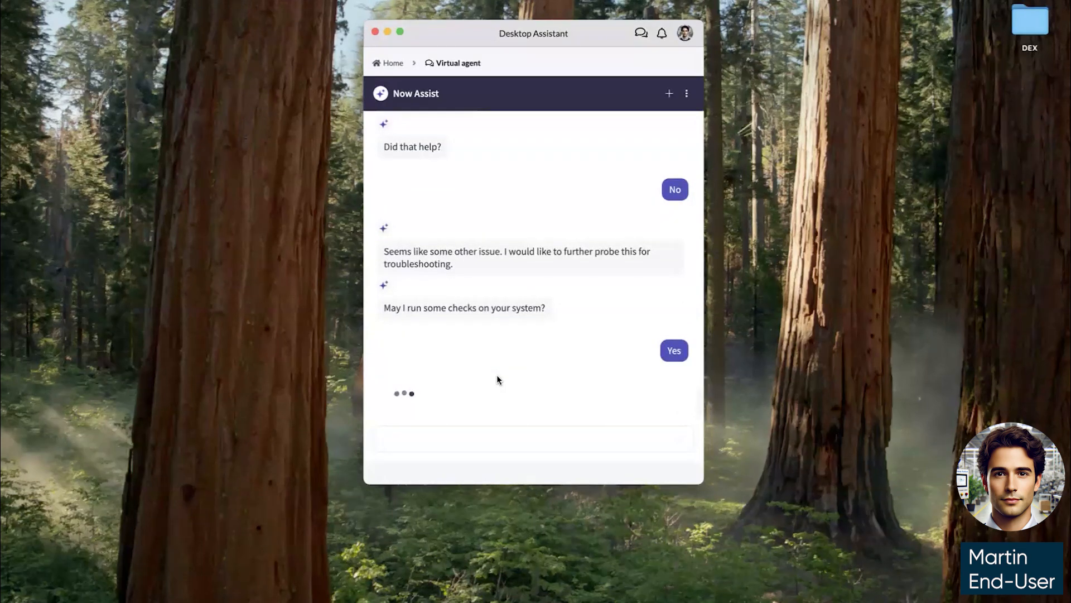
pyautogui.click(674, 350)
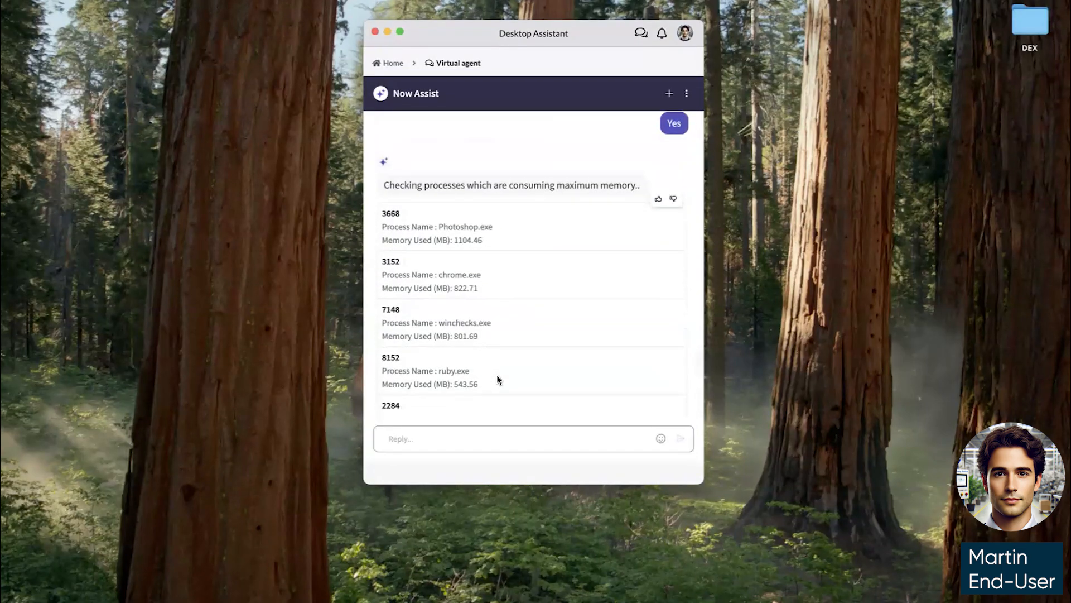
pyautogui.scroll(-3)
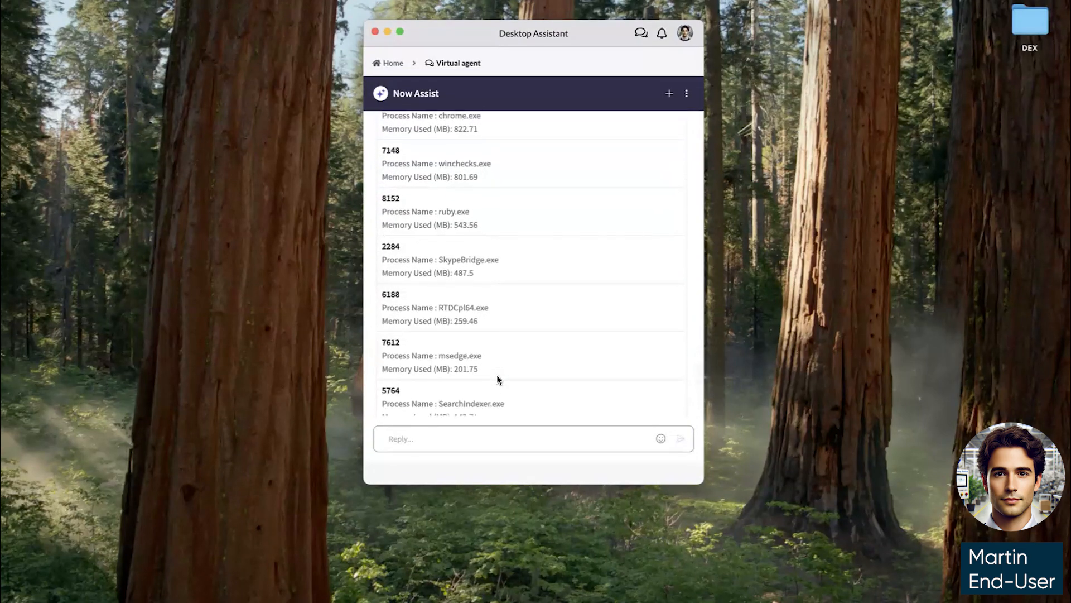
pyautogui.scroll(-3)
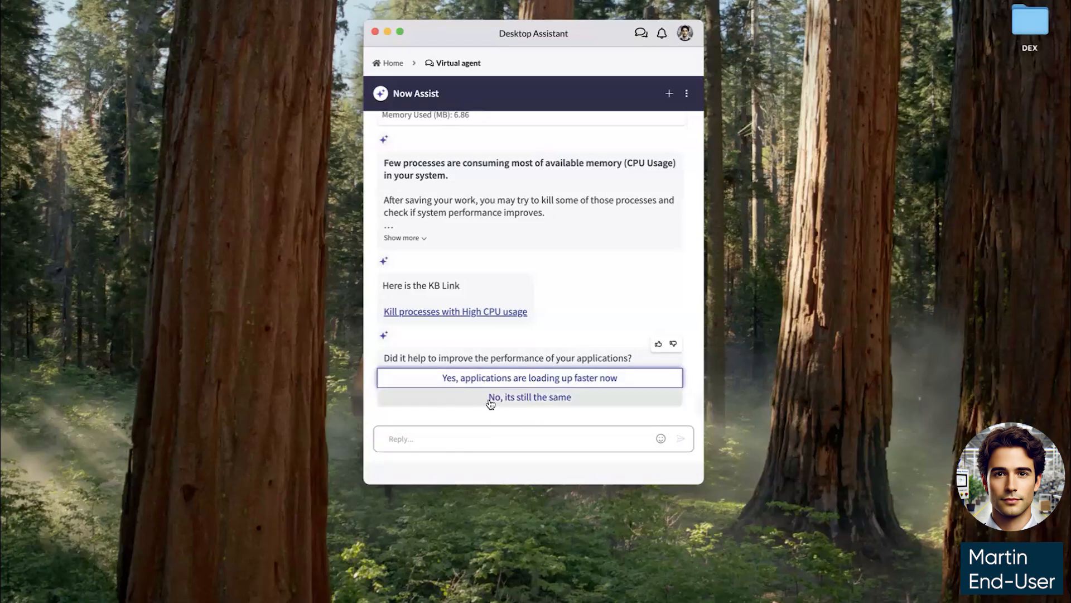
# Report no improvement, allow final checks, reject restart advice and request a live agent
pyautogui.click(530, 397)
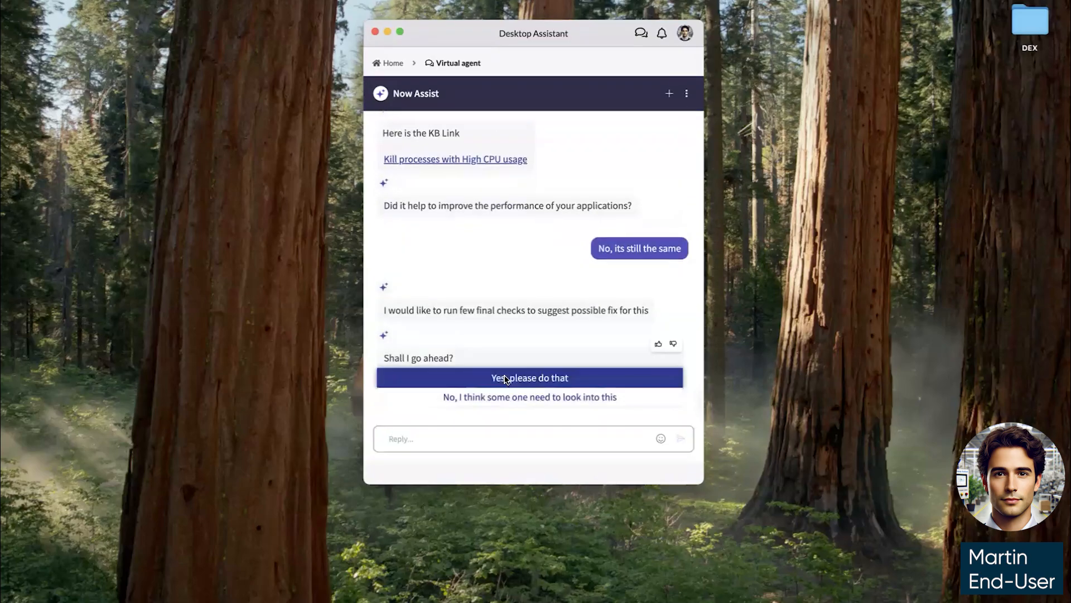
pyautogui.click(529, 377)
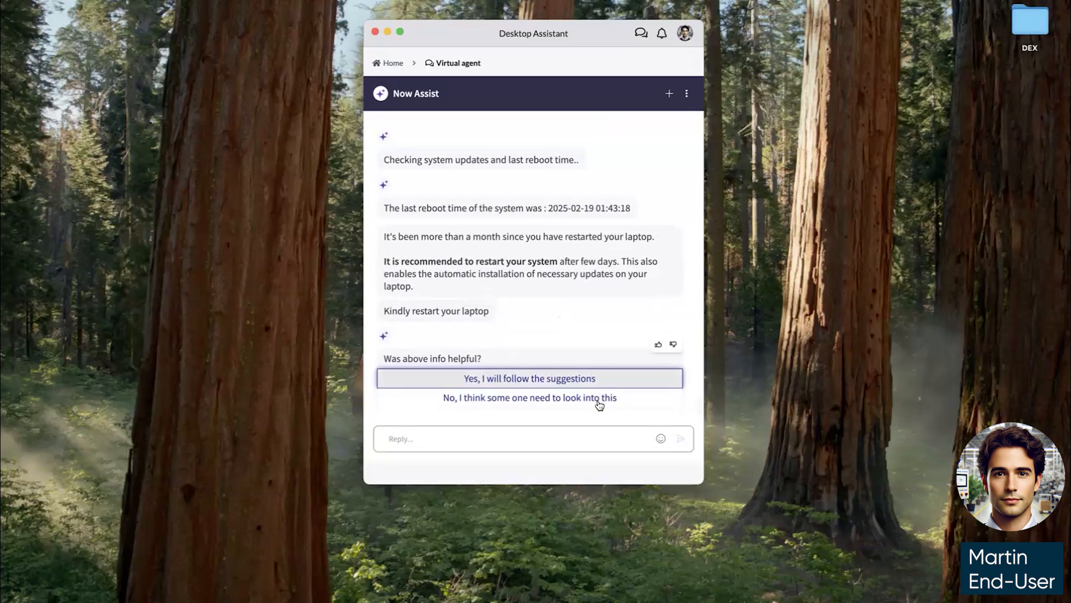
pyautogui.click(529, 397)
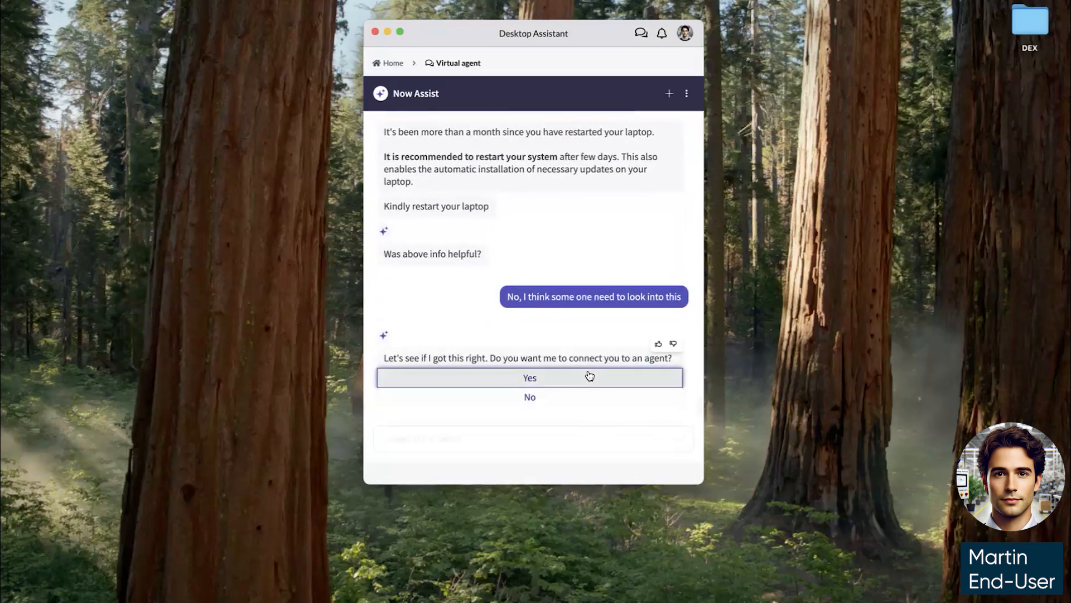
pyautogui.click(529, 378)
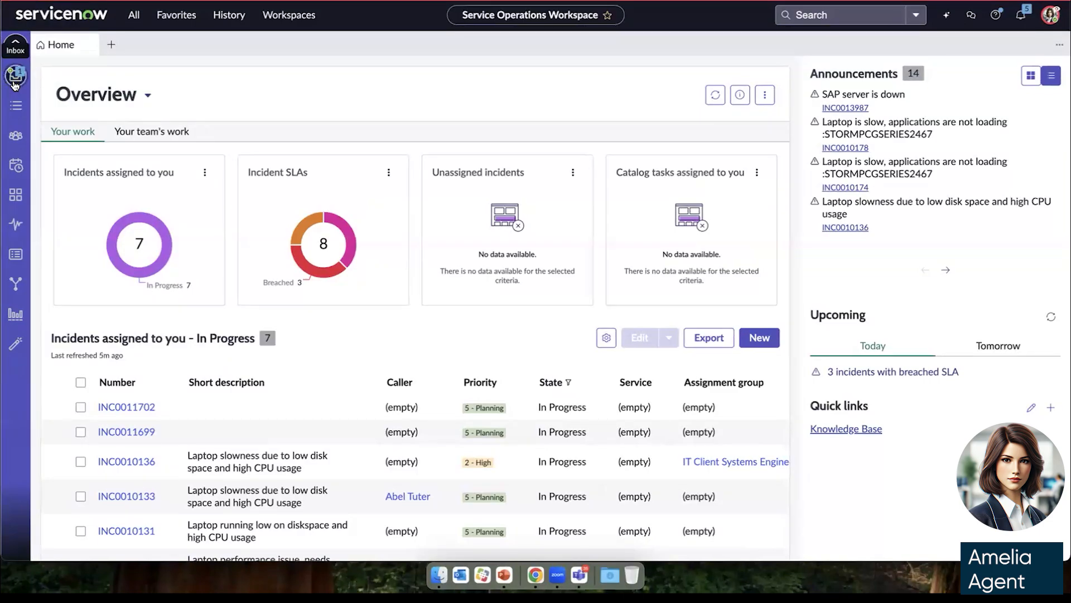
# Open the Inbox panel to see waiting chat IMS0001105
pyautogui.click(15, 74)
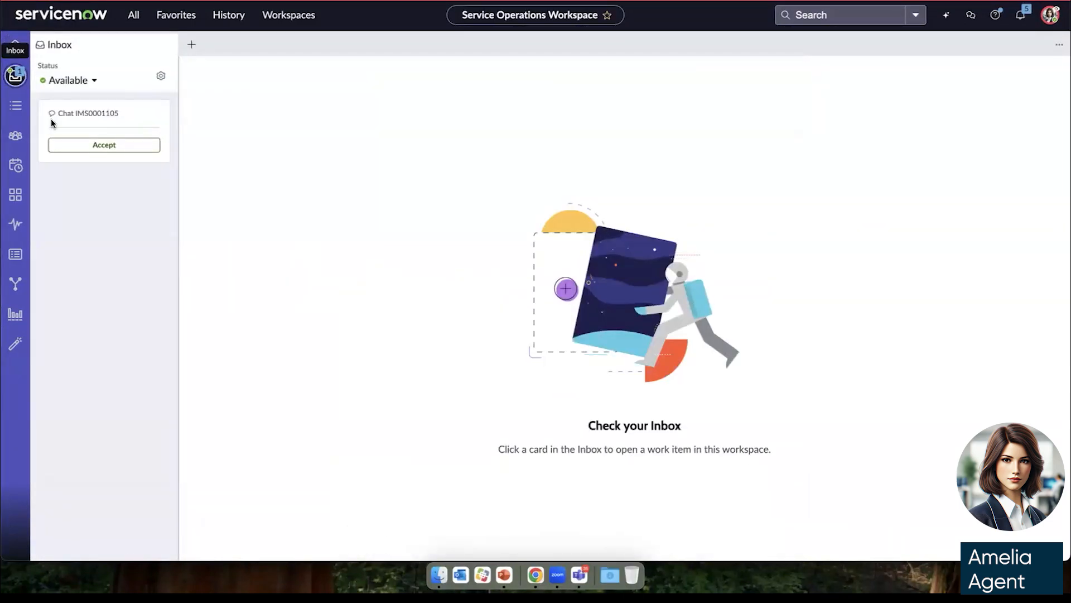
# Accept chat IMS0001105 from its Inbox card
pyautogui.click(103, 145)
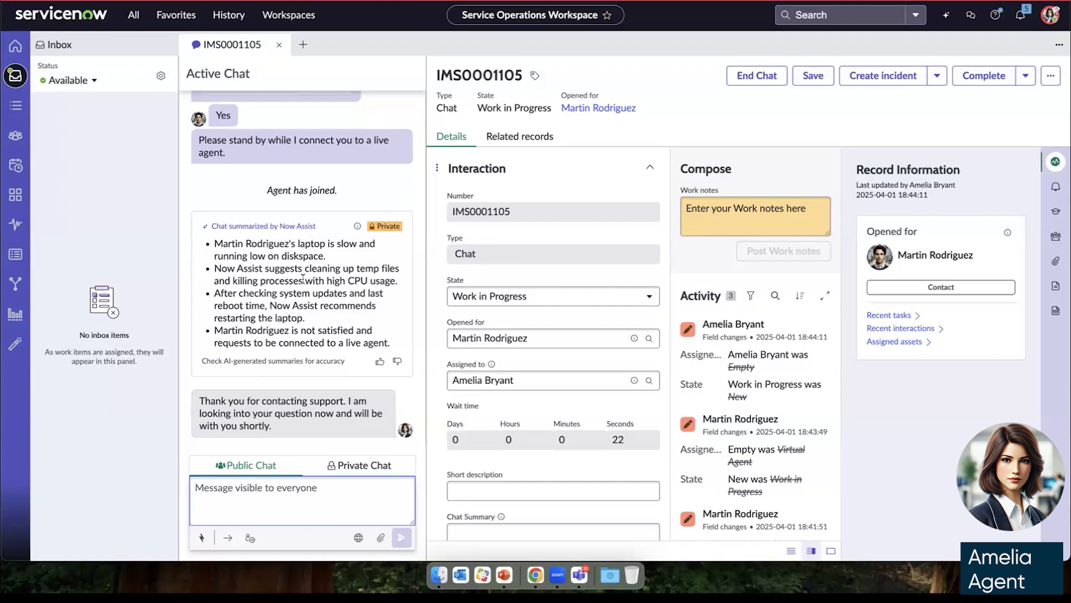
pyautogui.moveTo(328, 323)
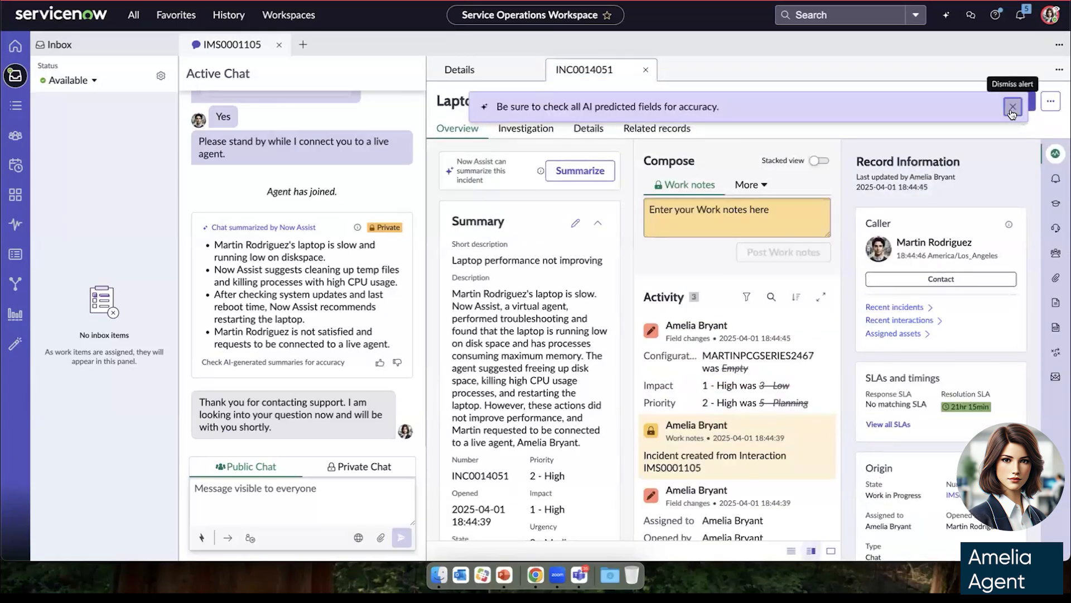
# Dismiss the AI reminder and read the full Now Assist summary of INC0014051
pyautogui.click(1011, 106)
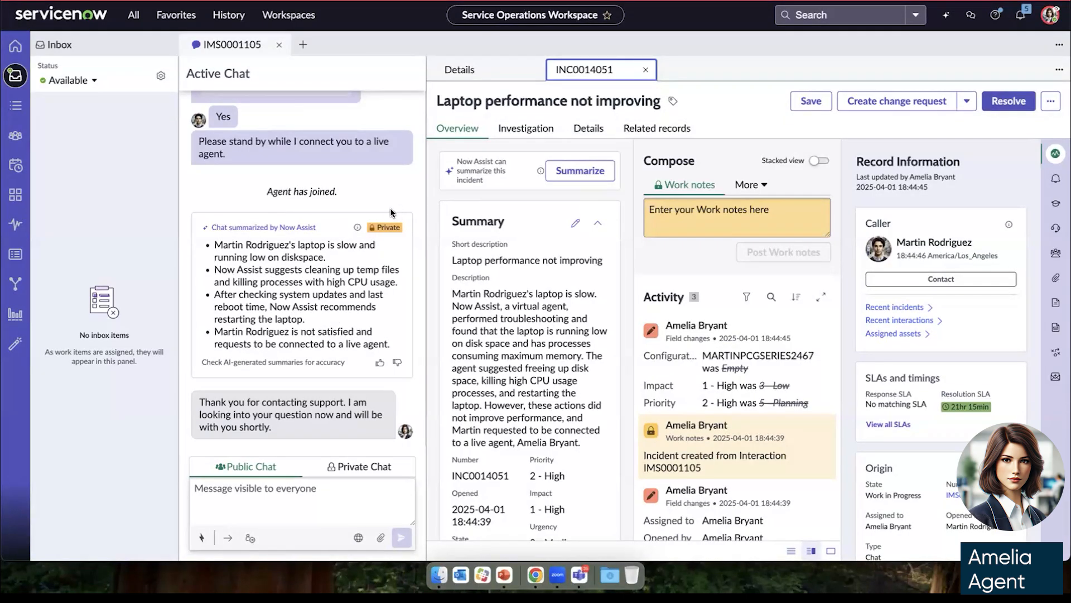
pyautogui.click(579, 171)
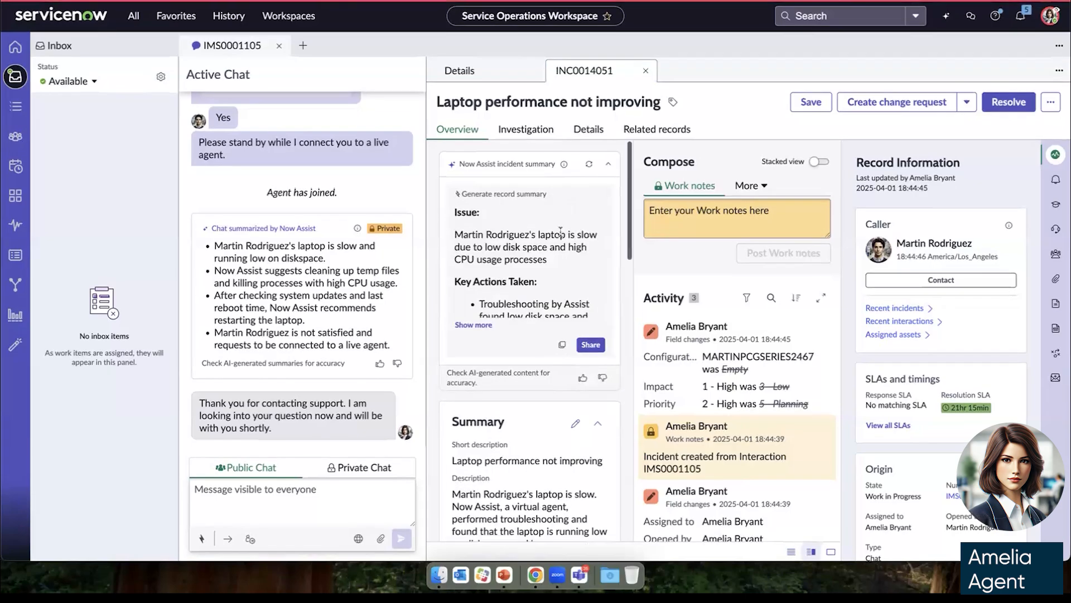
pyautogui.click(473, 325)
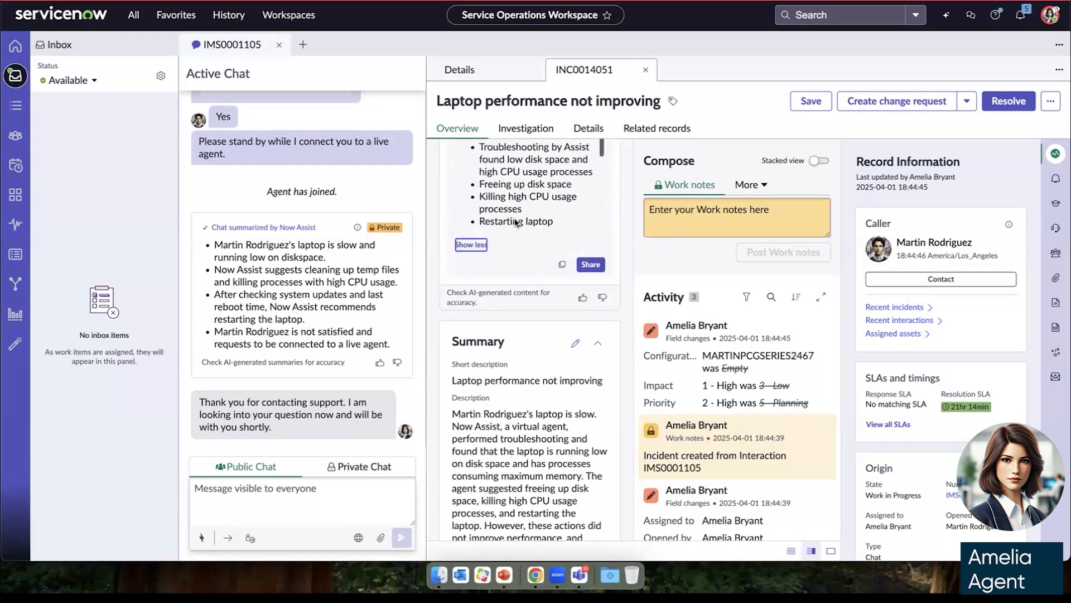
pyautogui.scroll(-3)
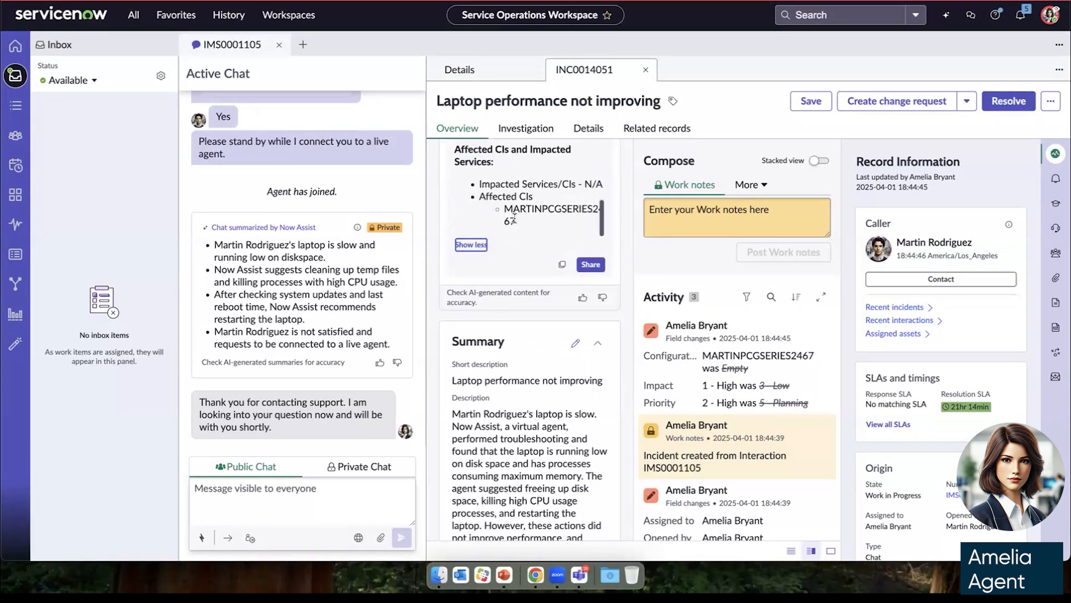
pyautogui.scroll(-3)
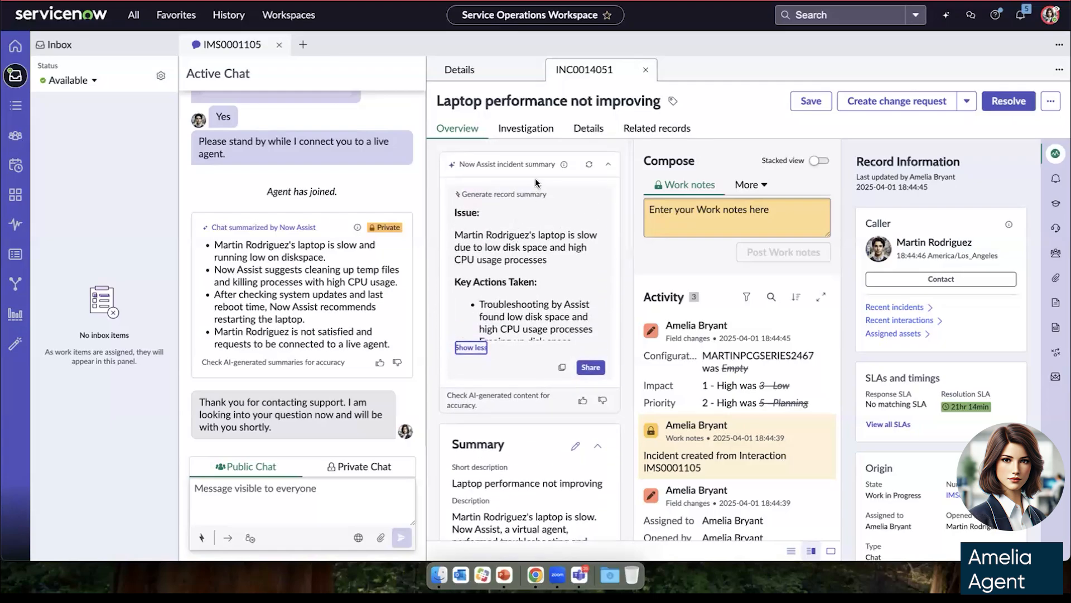
pyautogui.click(525, 128)
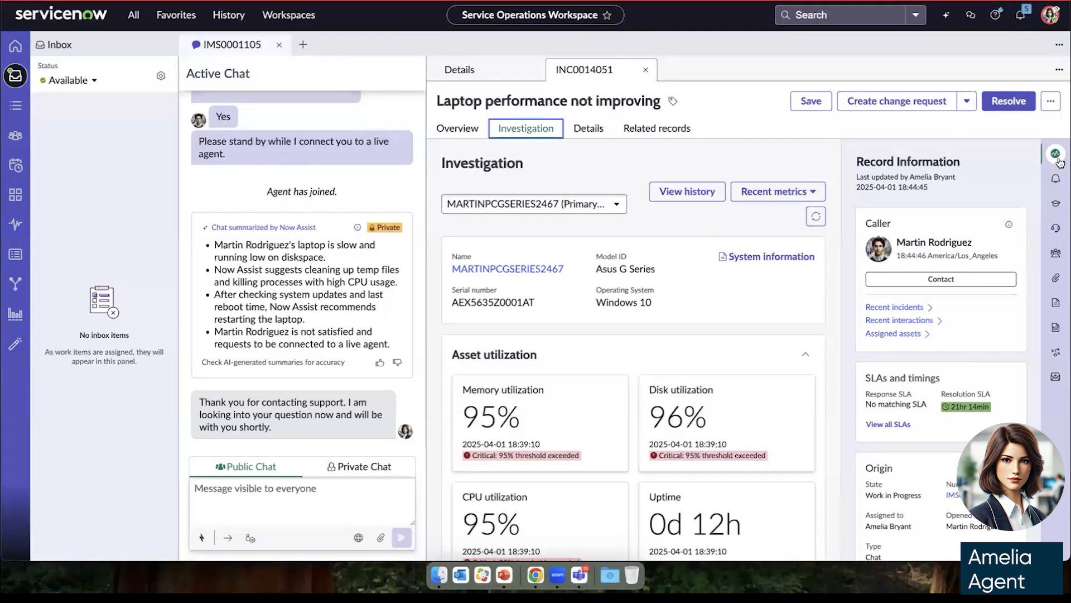
# Select chrome.exe under Top processes by CPU and confirm ending the process
pyautogui.click(1055, 155)
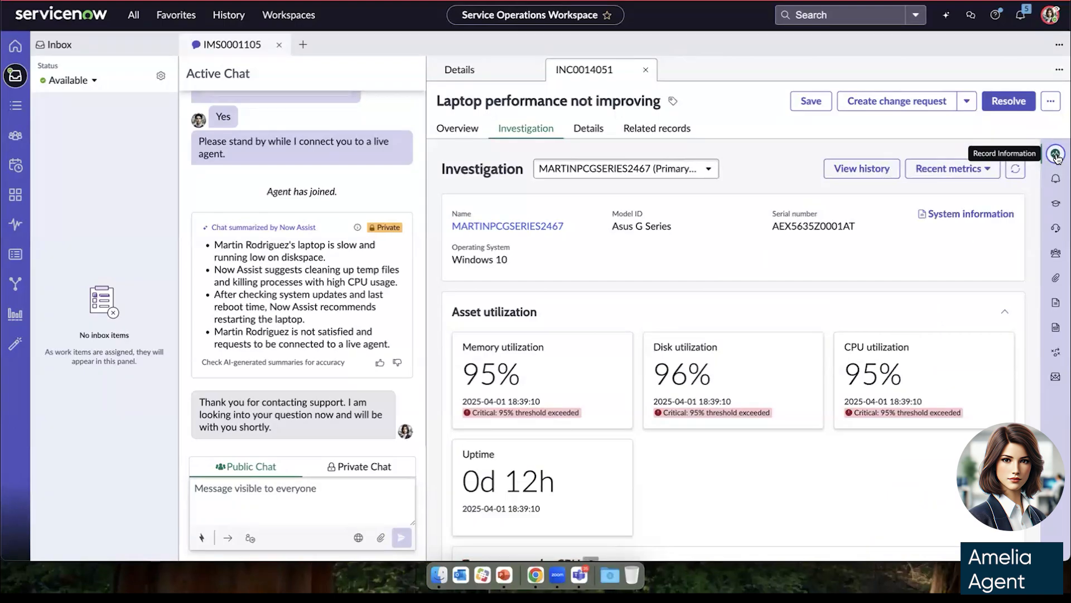
pyautogui.moveTo(834, 358)
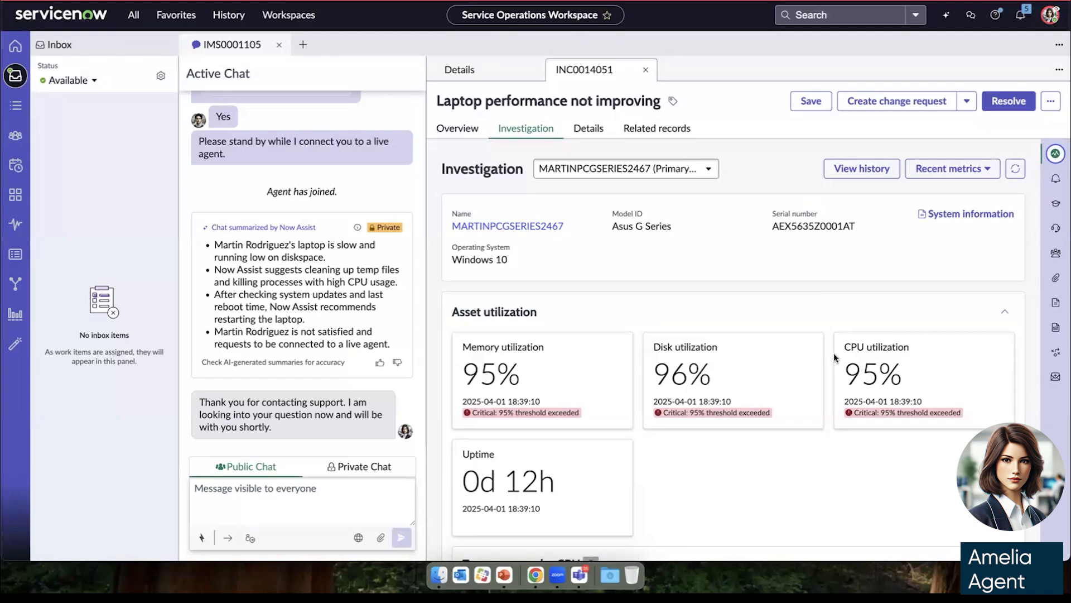
pyautogui.scroll(-3)
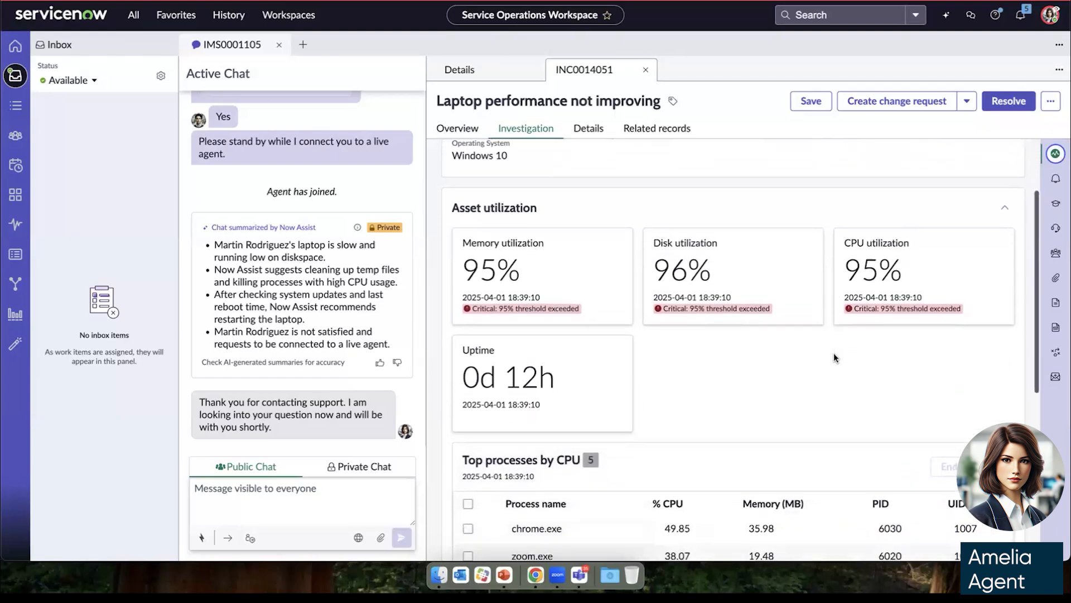
pyautogui.scroll(-3)
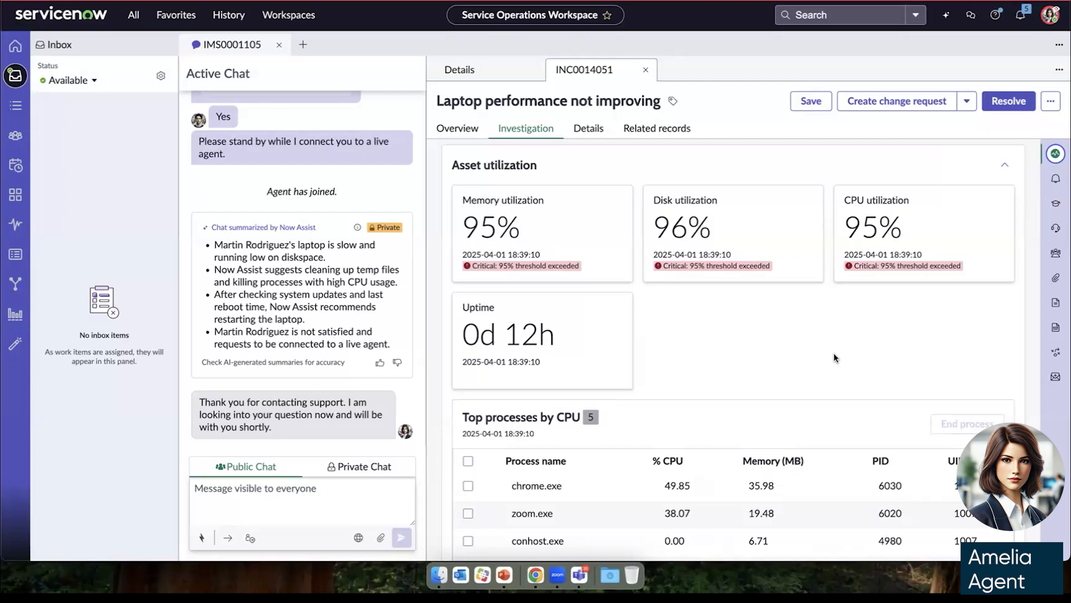
pyautogui.scroll(-3)
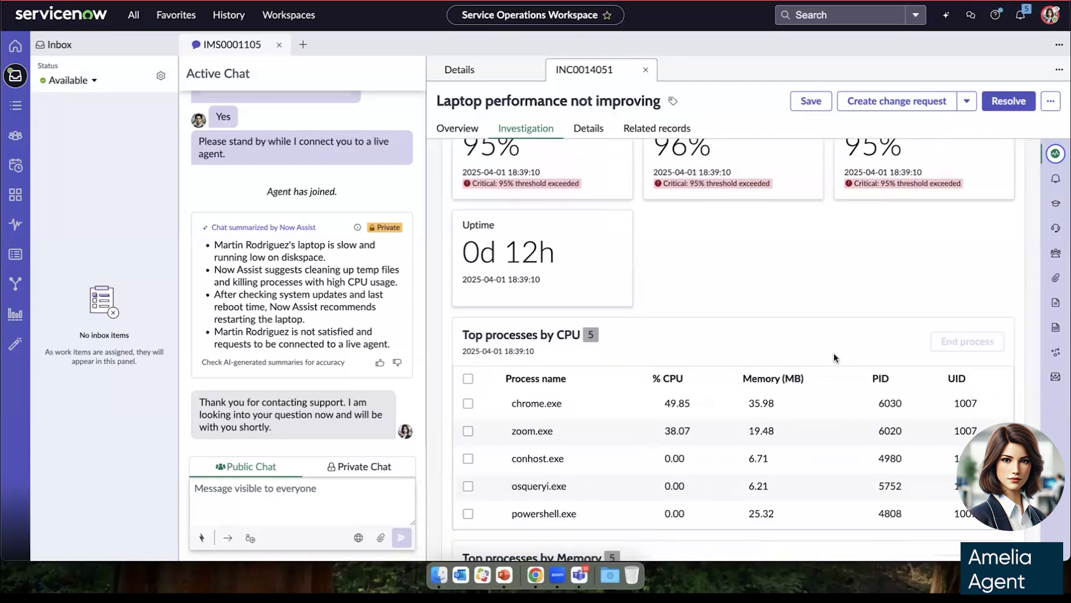
pyautogui.scroll(-3)
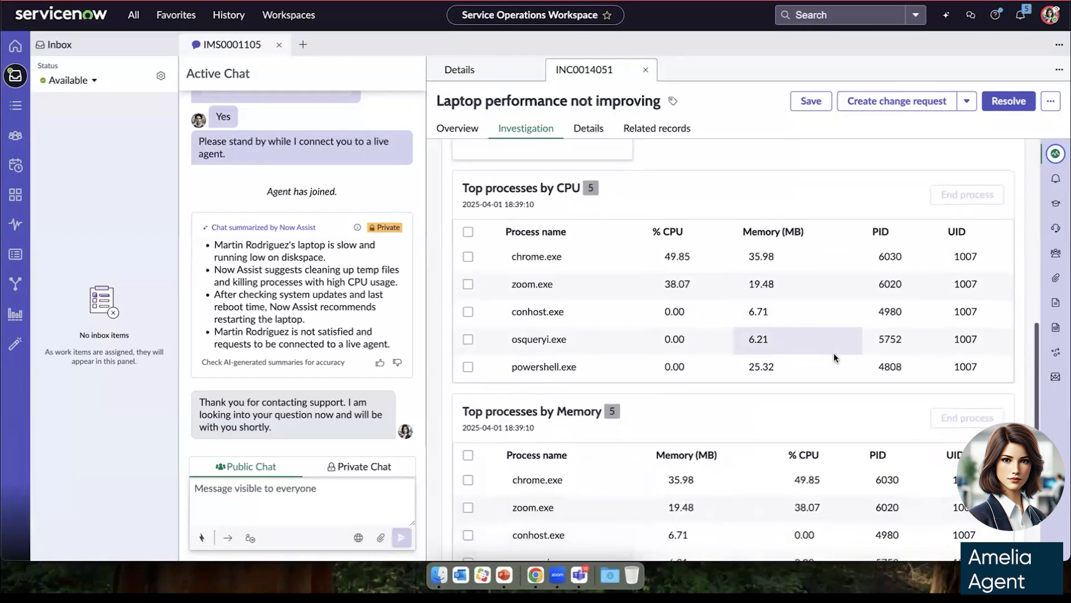
pyautogui.scroll(-3)
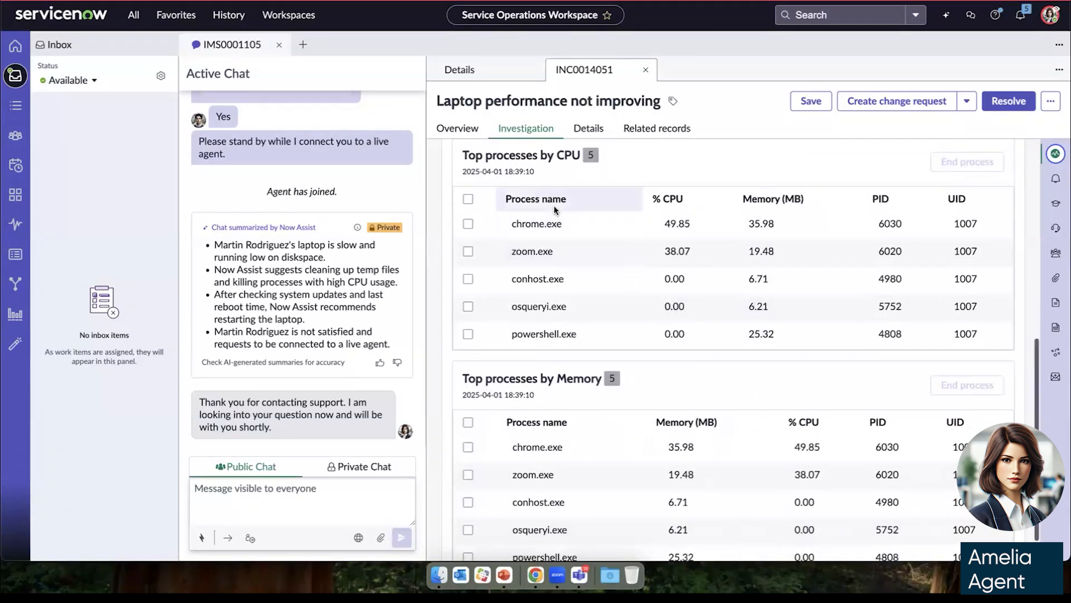
pyautogui.scroll(-3)
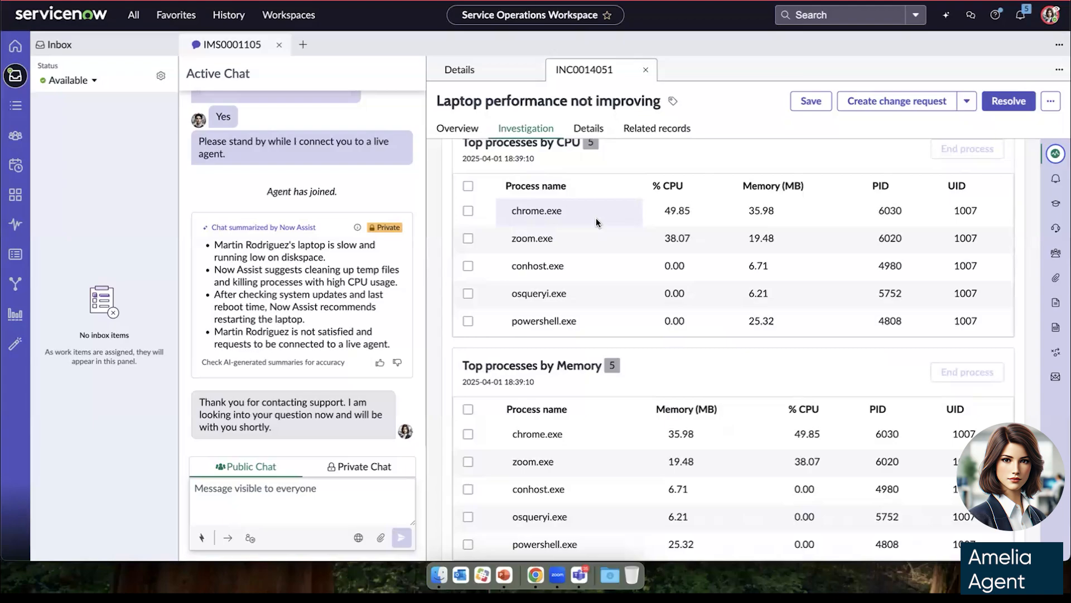
pyautogui.click(468, 211)
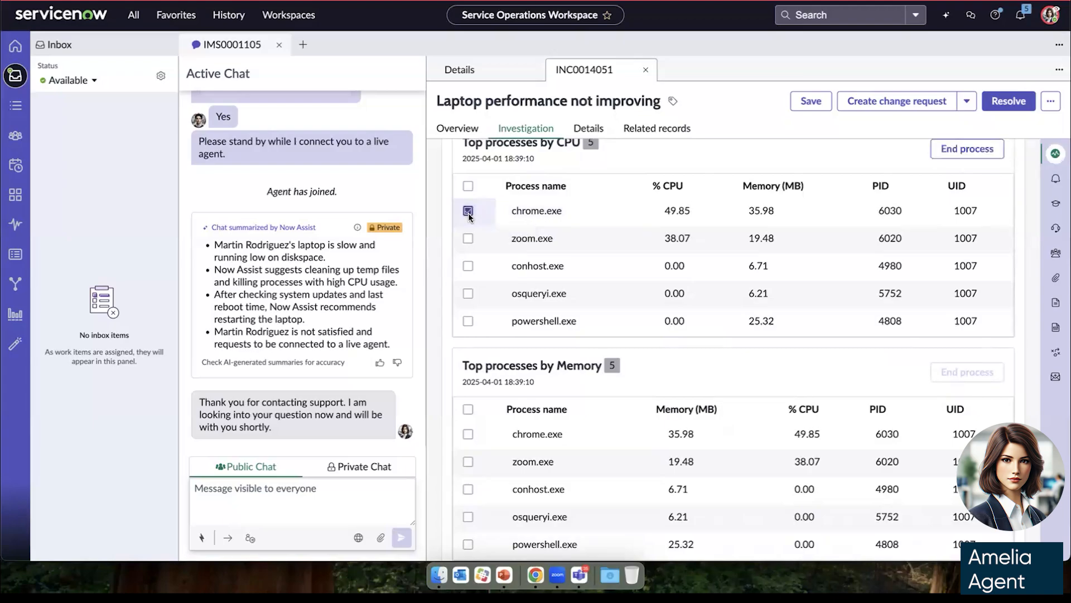
pyautogui.click(467, 211)
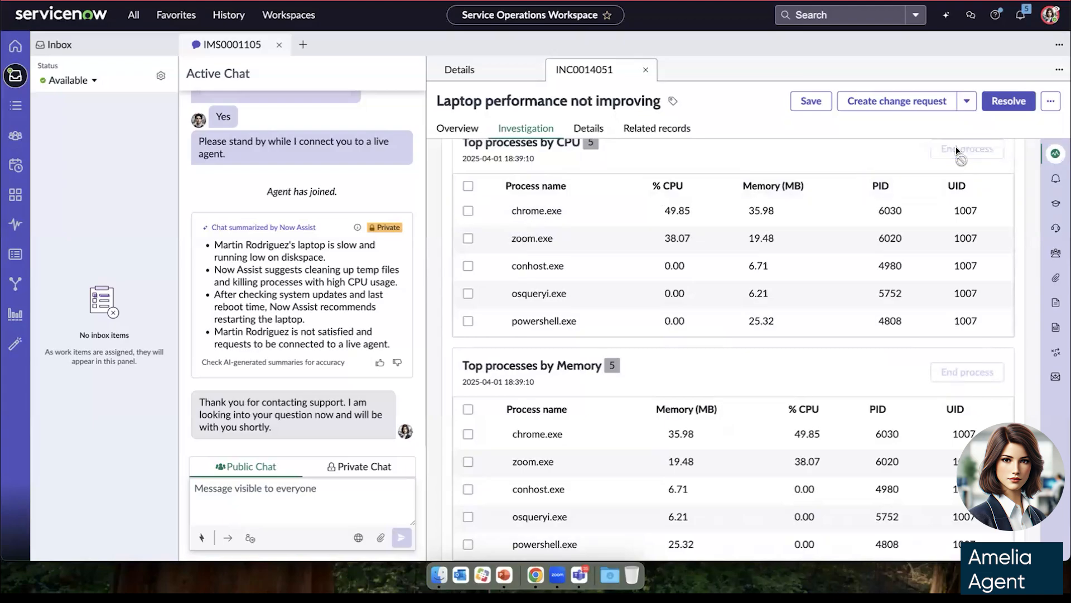
pyautogui.click(966, 149)
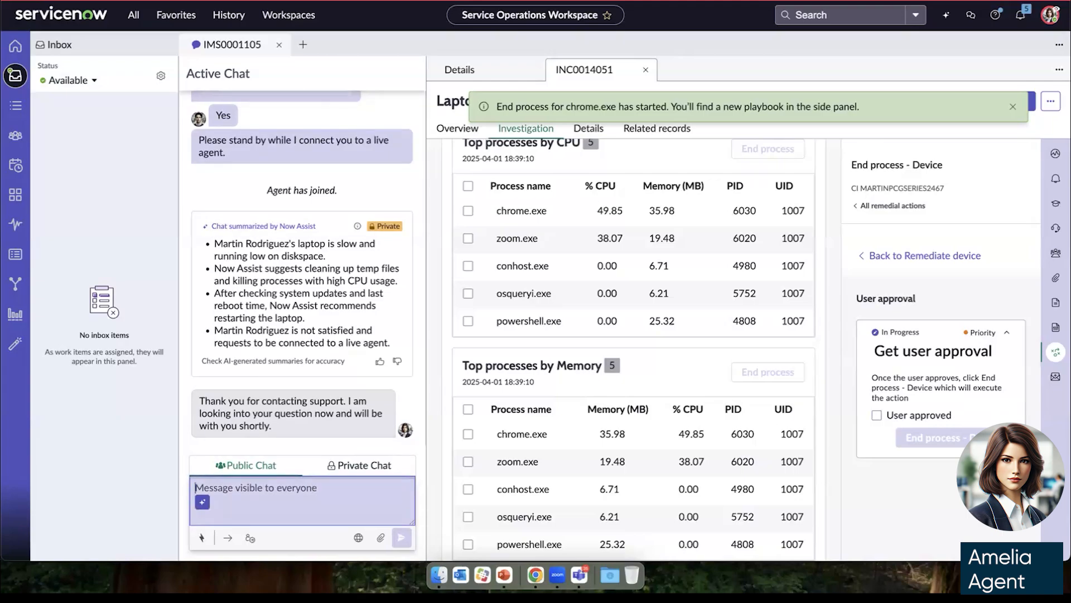
# Ask Martin in chat to approve ending the high-CPU chrome process, mark approved, and end it
pyautogui.write('Please confi')
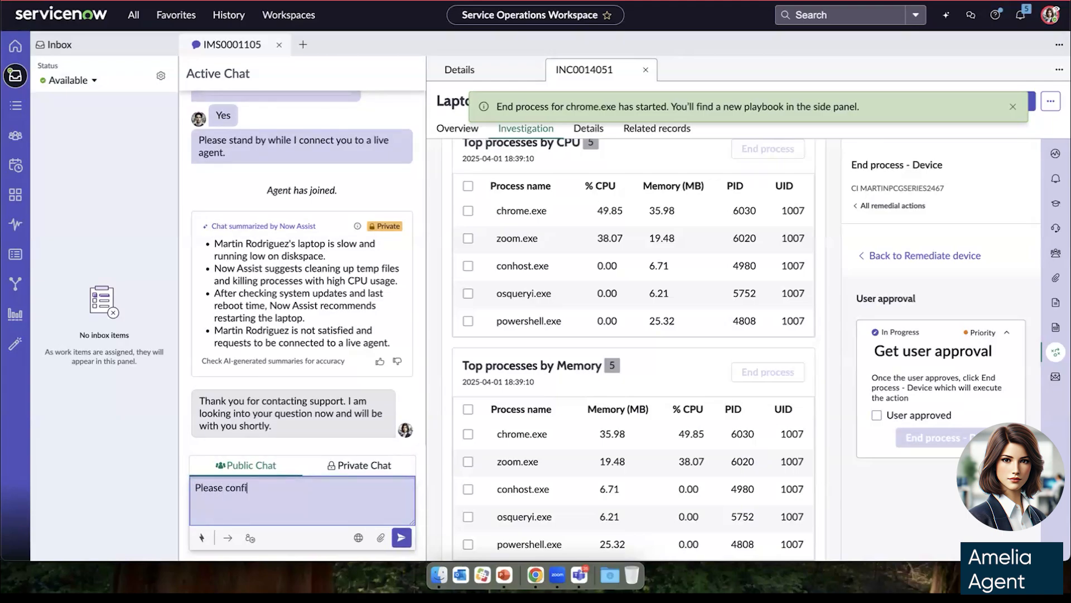
pyautogui.write('rm approval to')
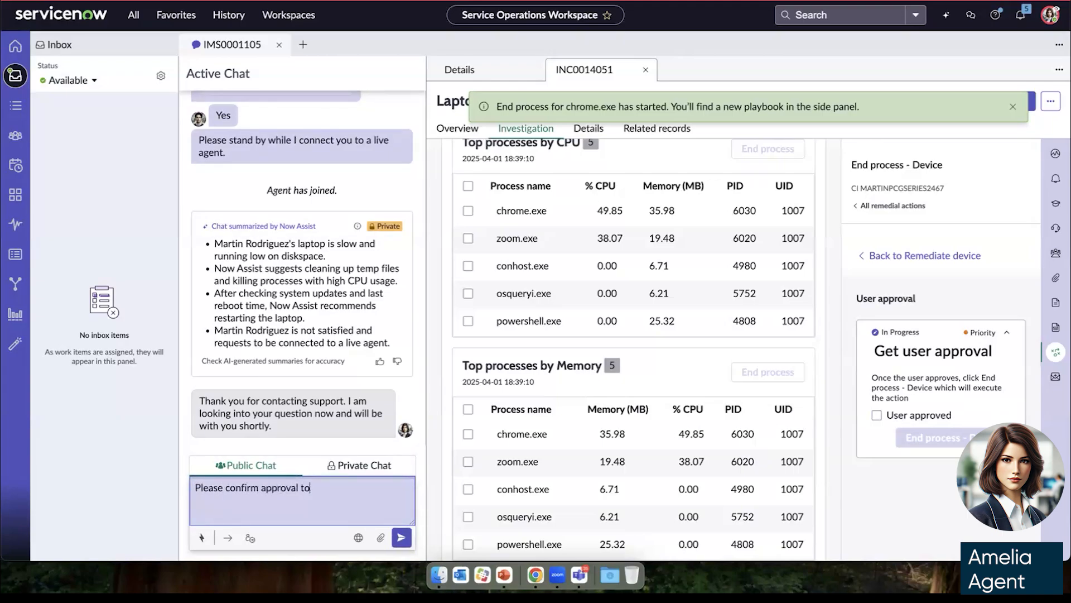
pyautogui.write('end high CPU usage')
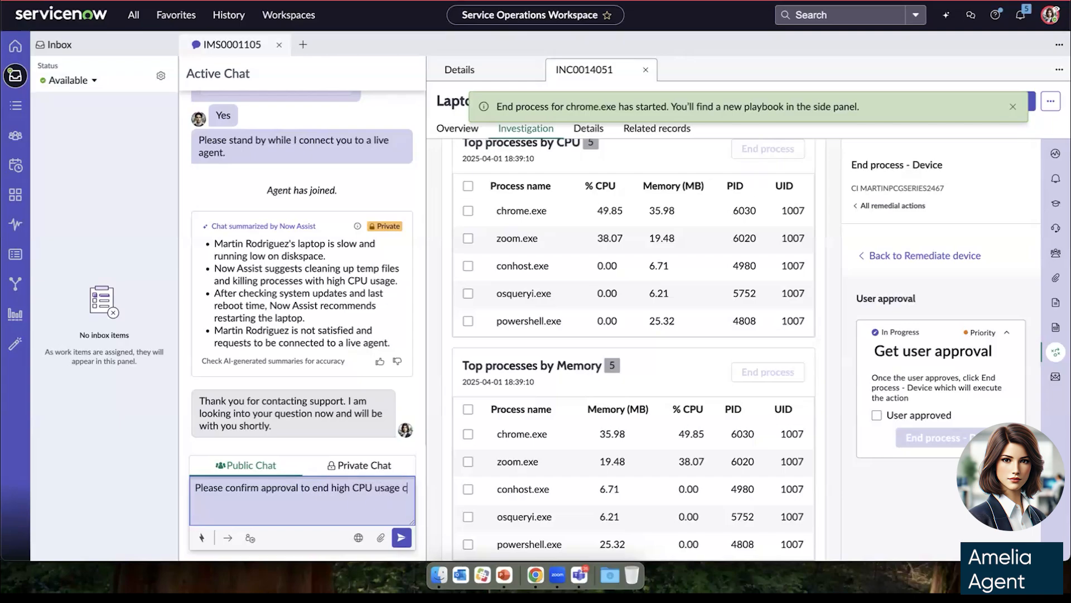
pyautogui.write('chrome proce')
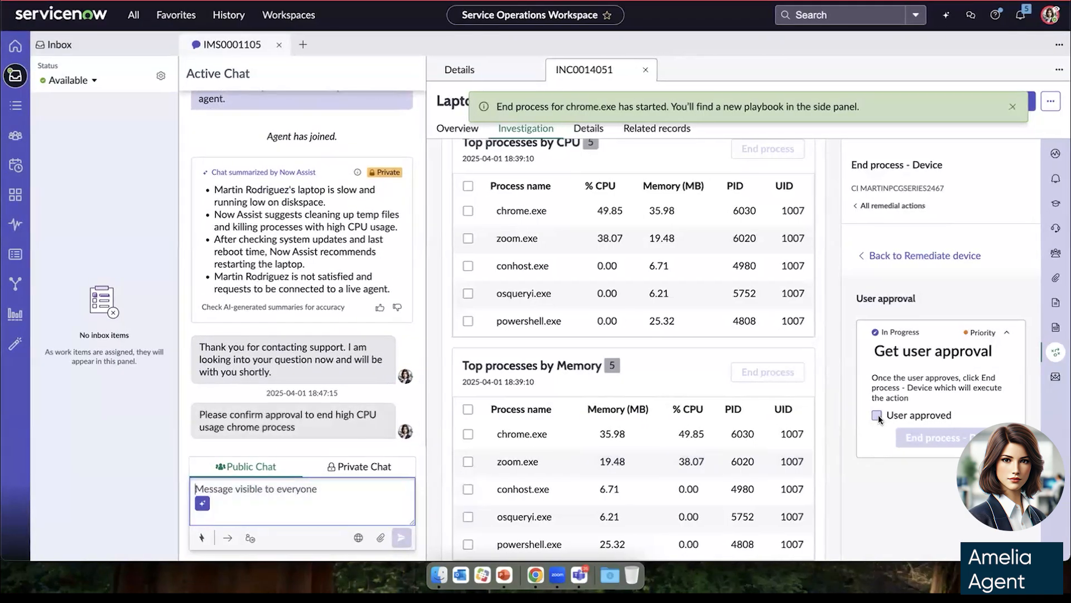
pyautogui.click(877, 415)
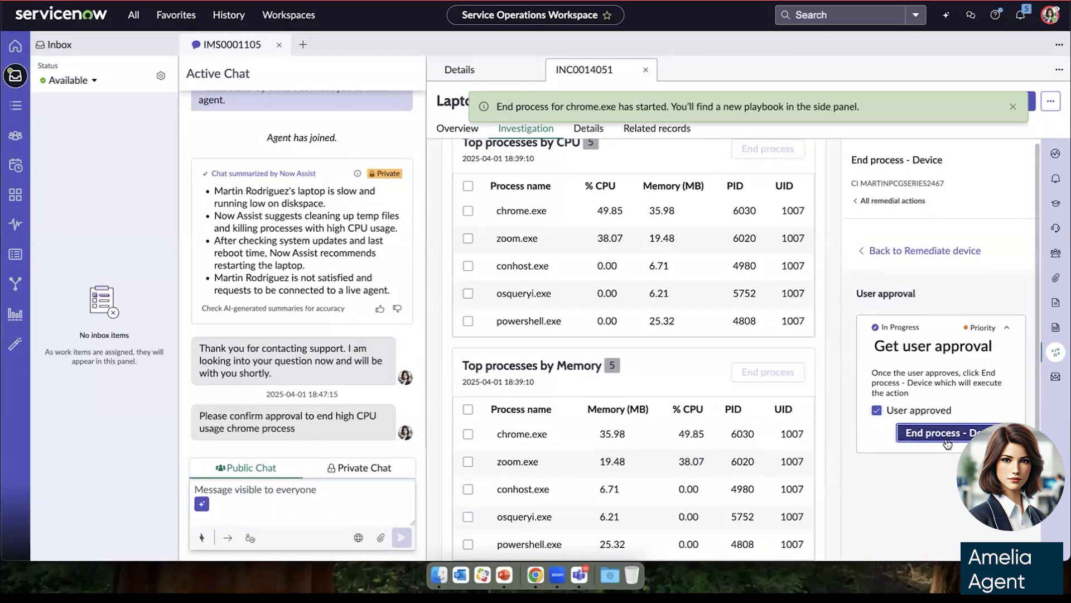
pyautogui.click(944, 432)
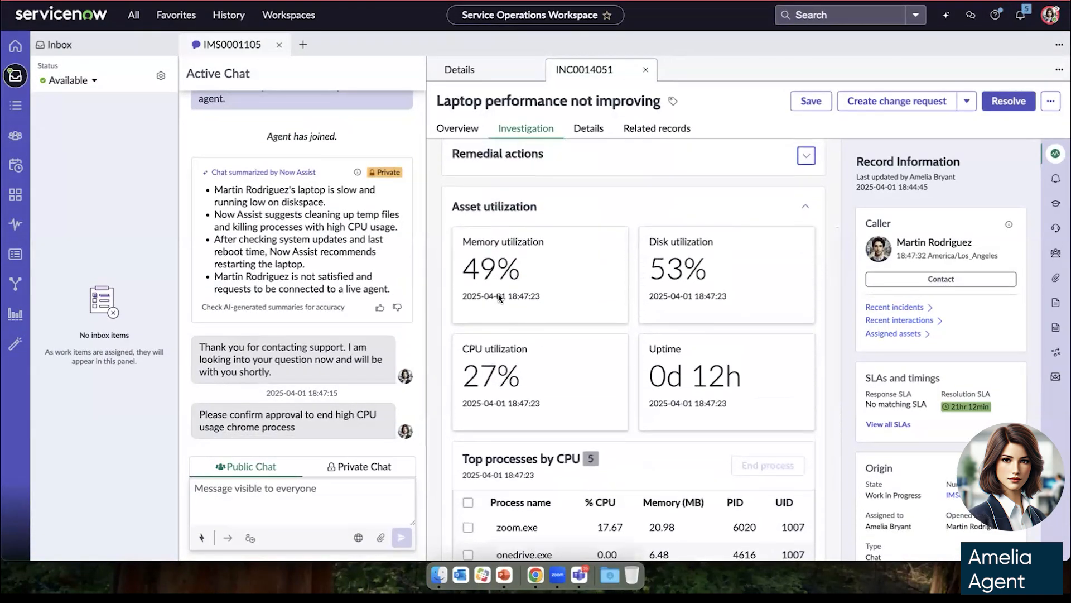
pyautogui.moveTo(717, 387)
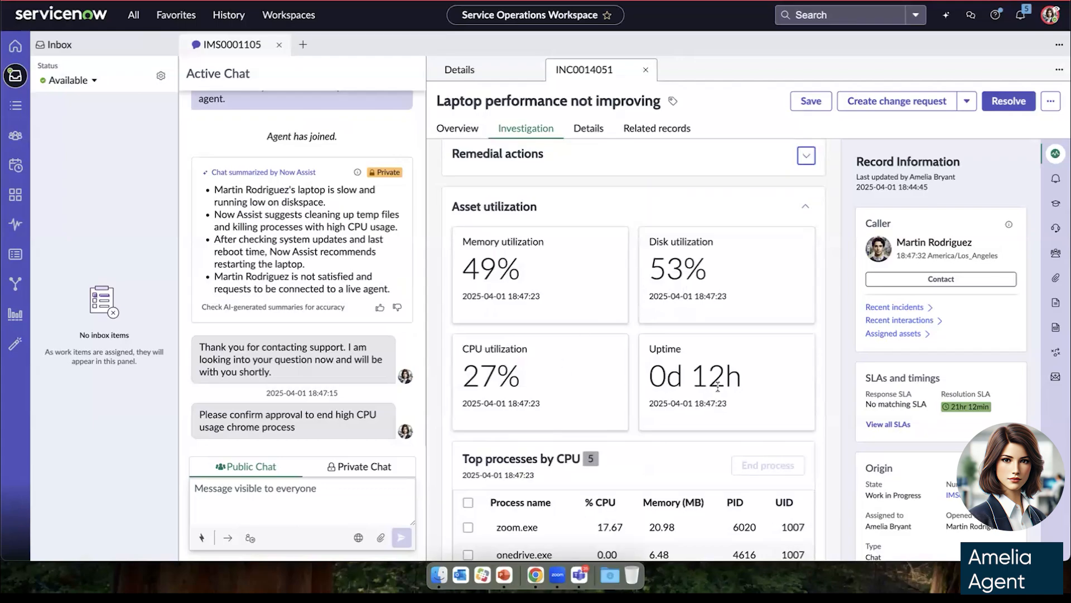
# Scroll to the refreshed Top processes by CPU and by Memory tables
pyautogui.scroll(-3)
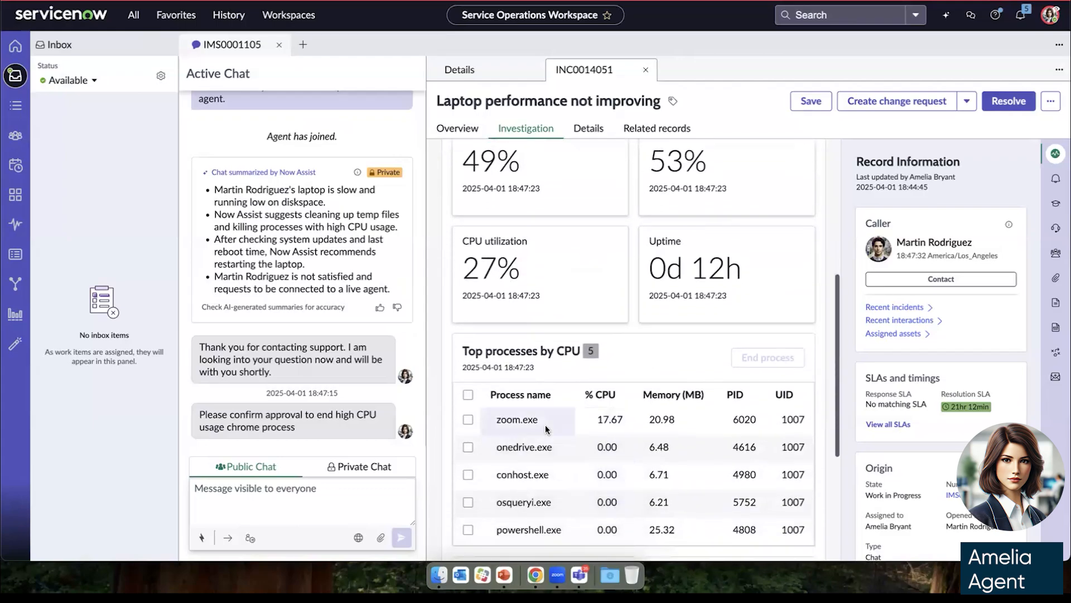
pyautogui.scroll(-3)
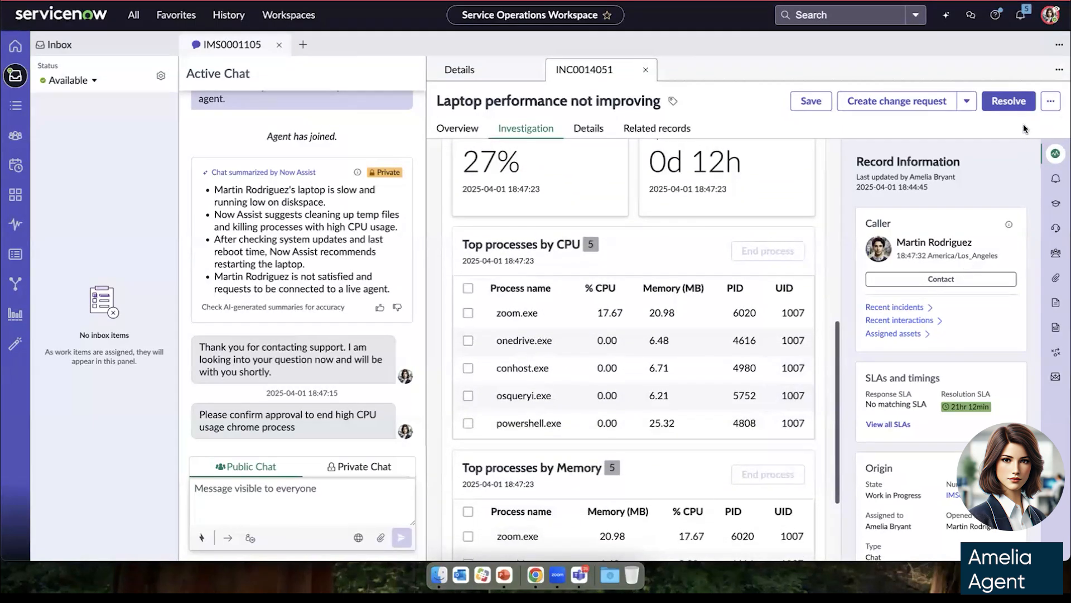
# Resolve the incident as 'Resolved by request' with notes about ending the high CPU chrome process
pyautogui.click(1008, 101)
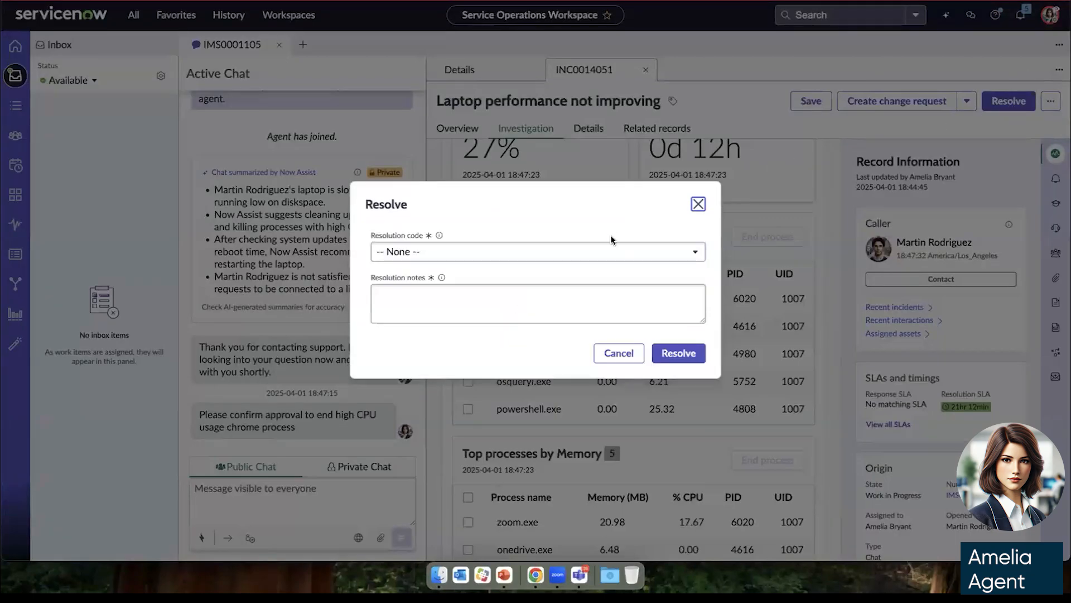
pyautogui.click(538, 251)
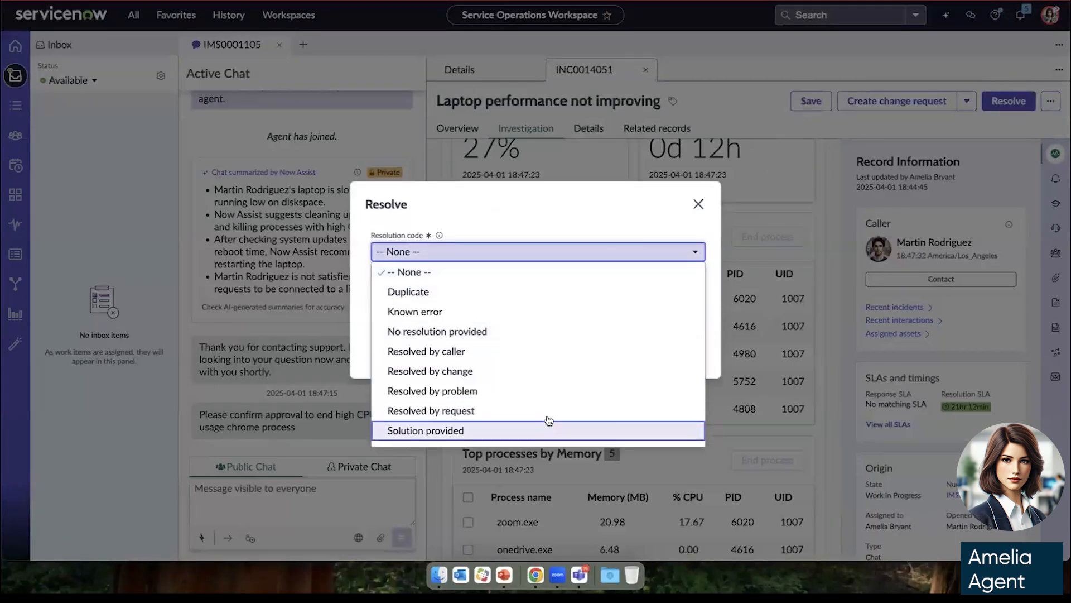
pyautogui.click(431, 410)
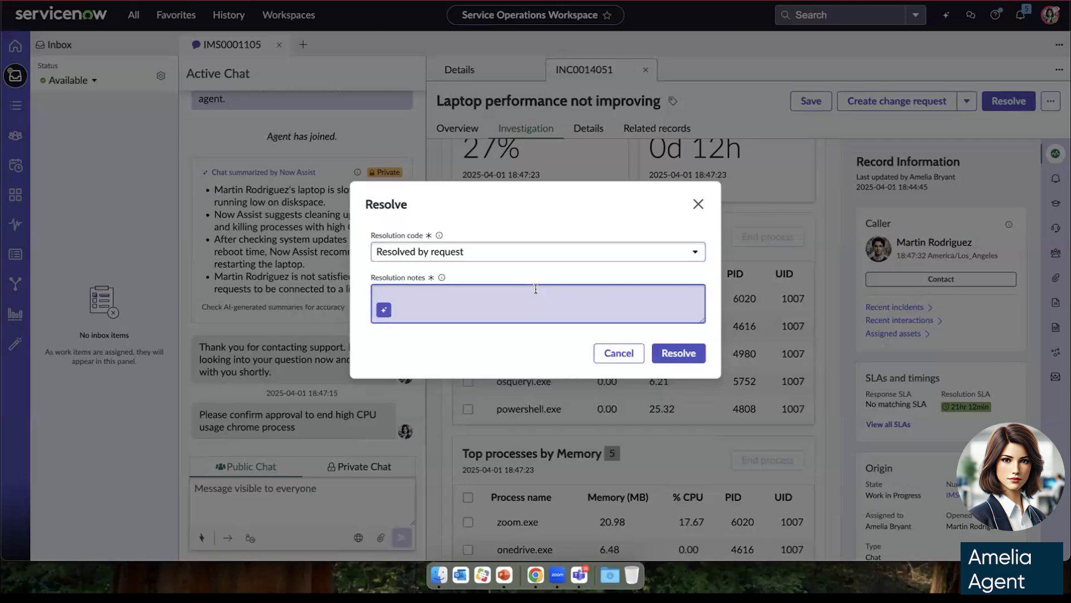
pyautogui.write('Ended')
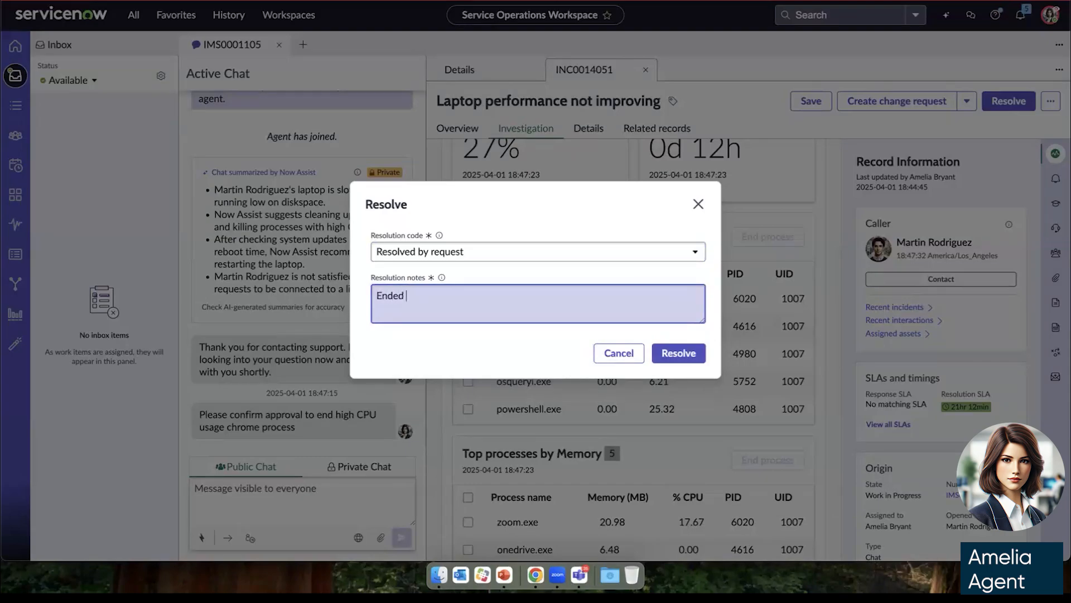
pyautogui.write('high CPU u')
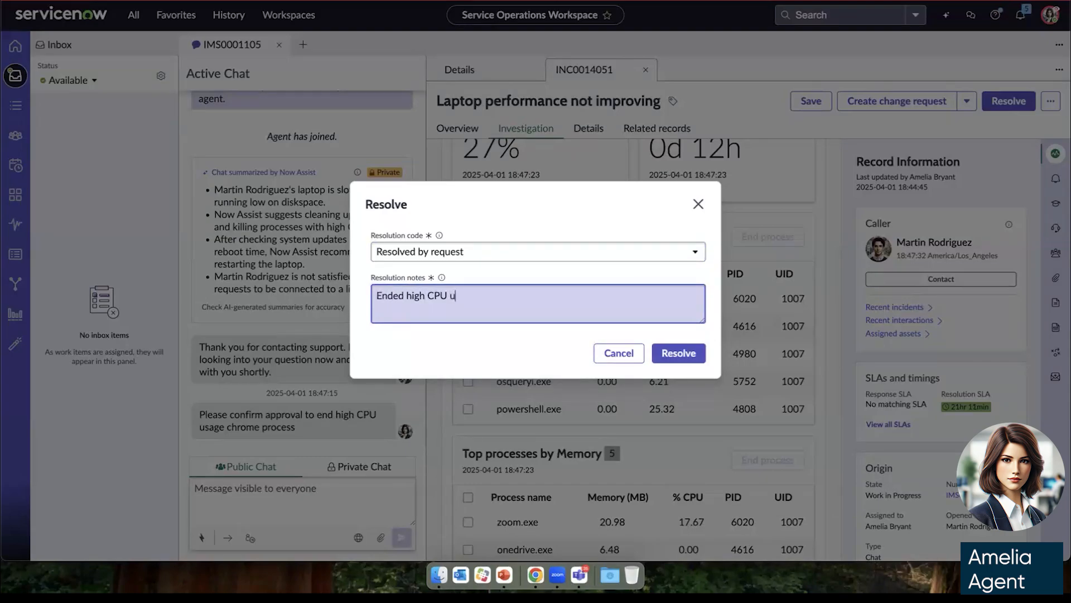
pyautogui.write('sage chrom process.')
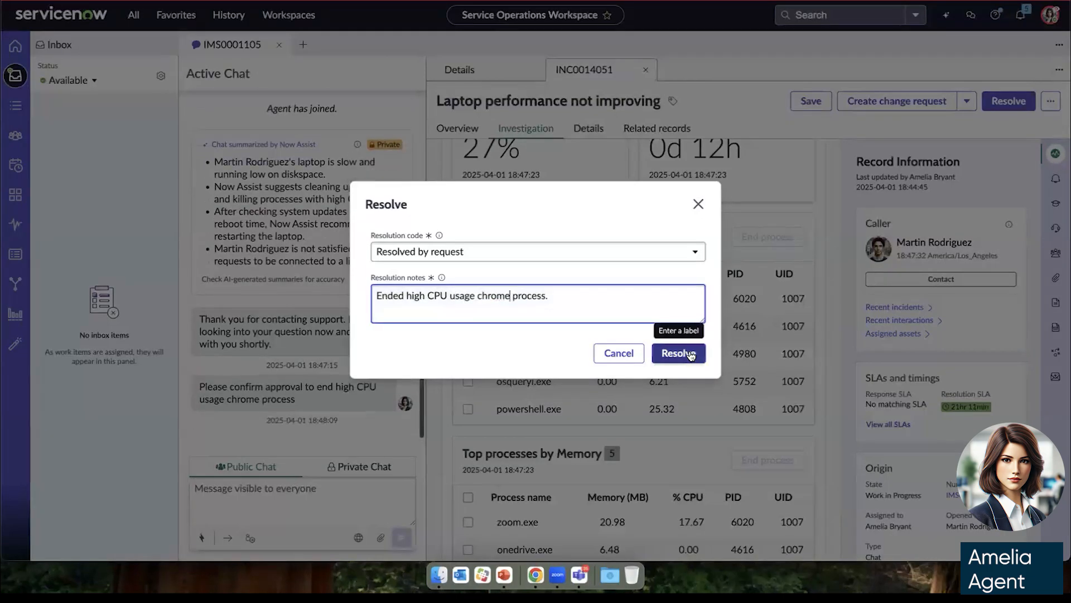
pyautogui.click(678, 353)
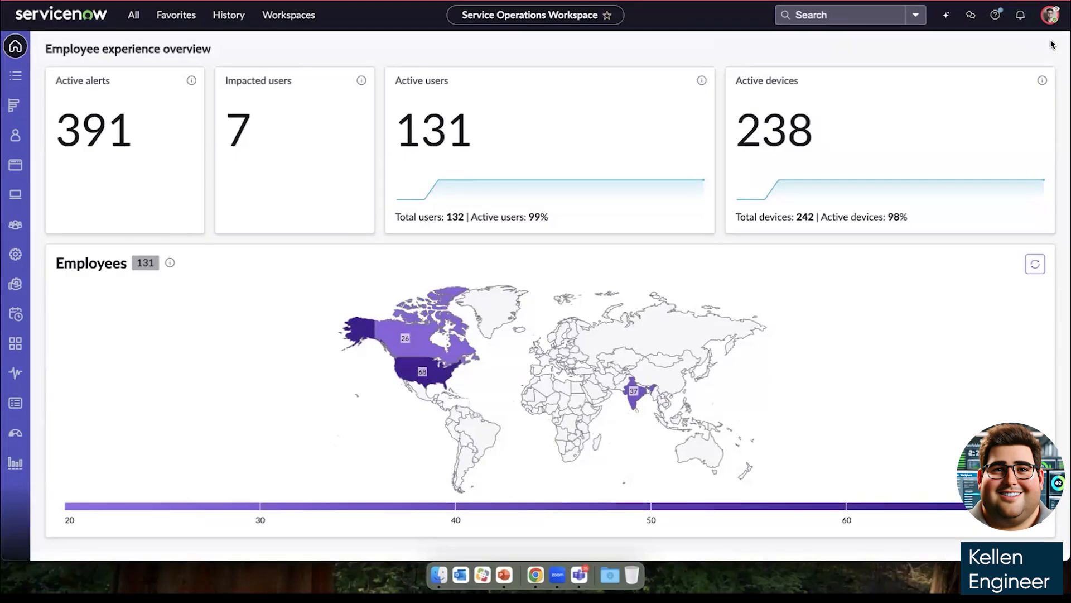
pyautogui.moveTo(180, 159)
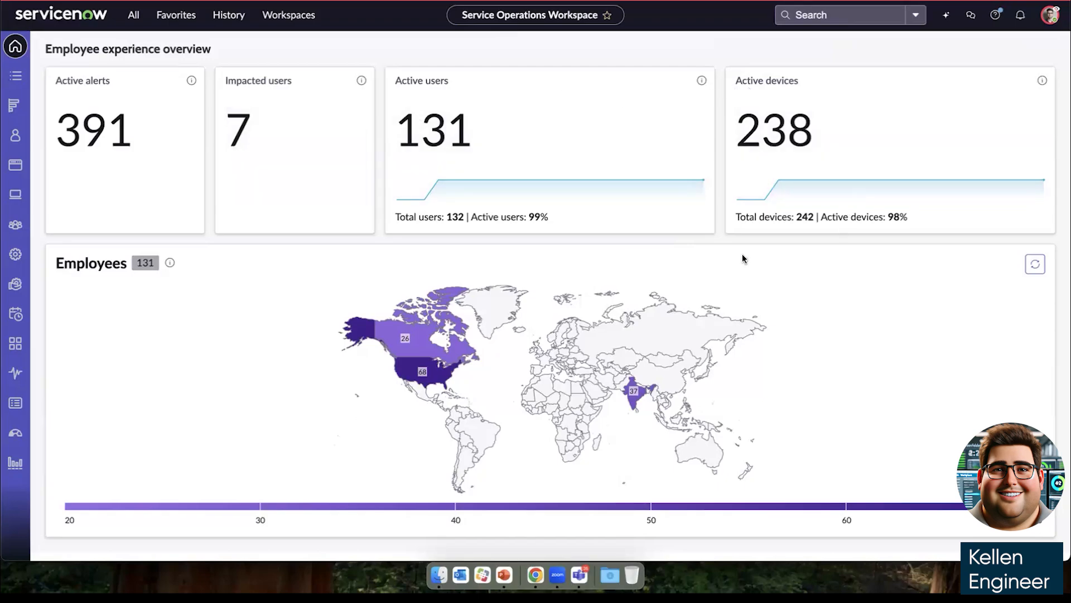
pyautogui.moveTo(676, 317)
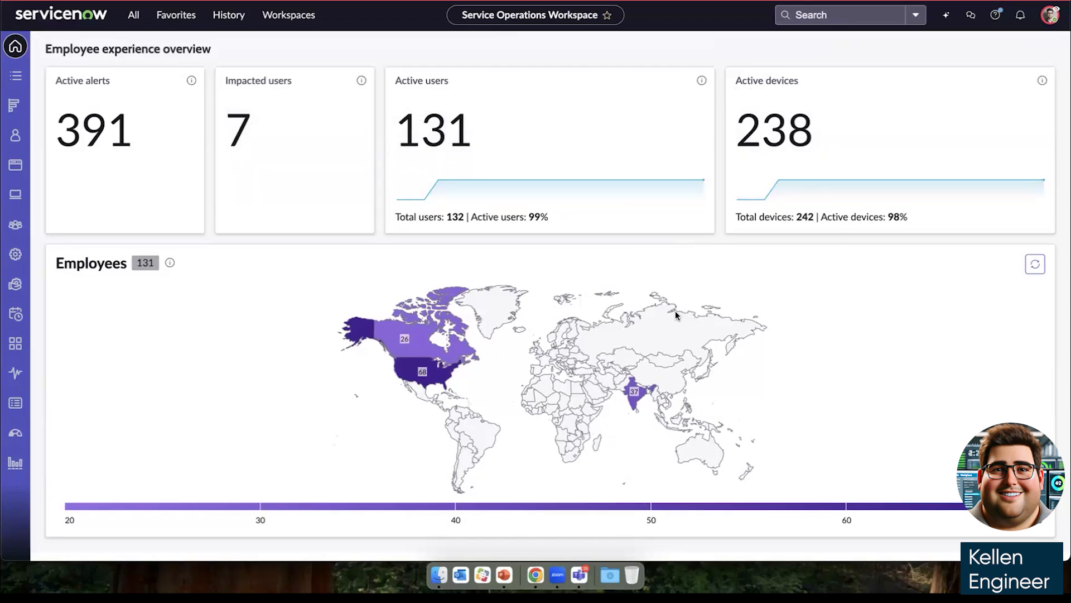
pyautogui.moveTo(423, 387)
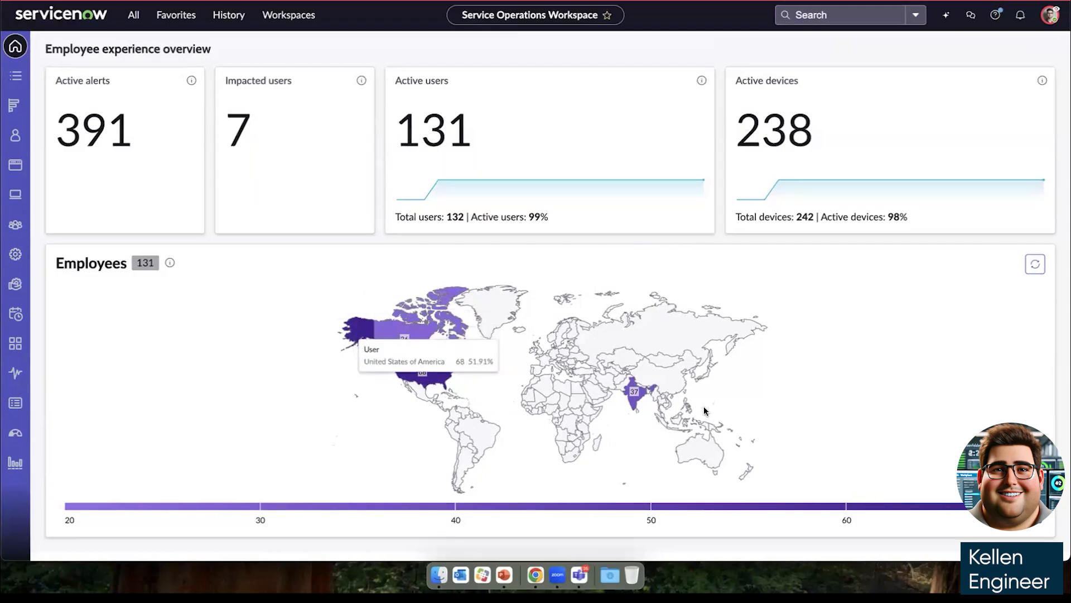
pyautogui.moveTo(453, 366)
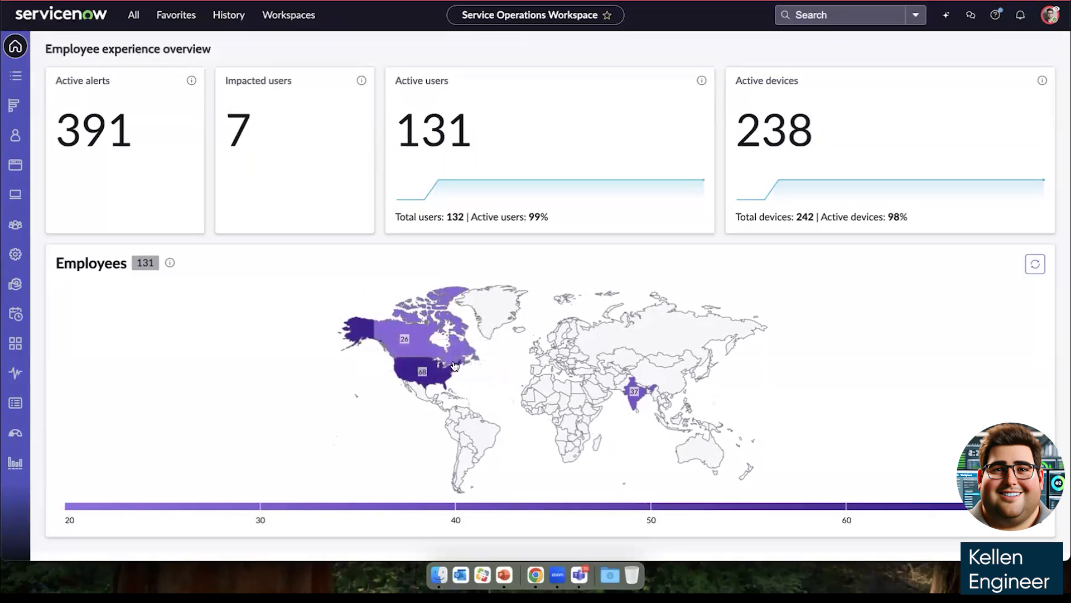
# Drill into the United States on the Employees map to show per-state user counts
pyautogui.click(424, 371)
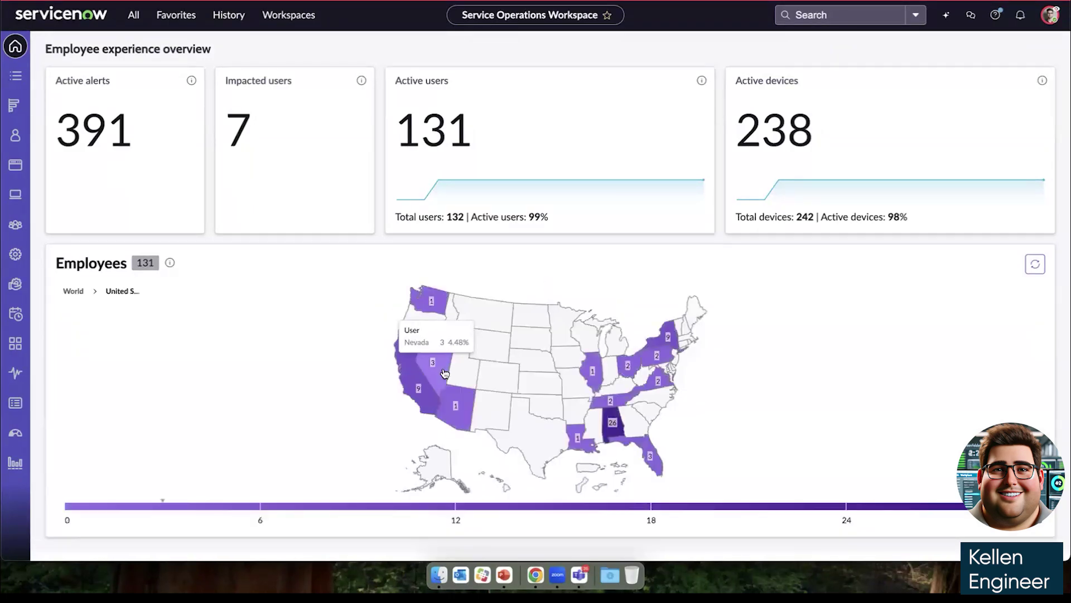
pyautogui.moveTo(419, 380)
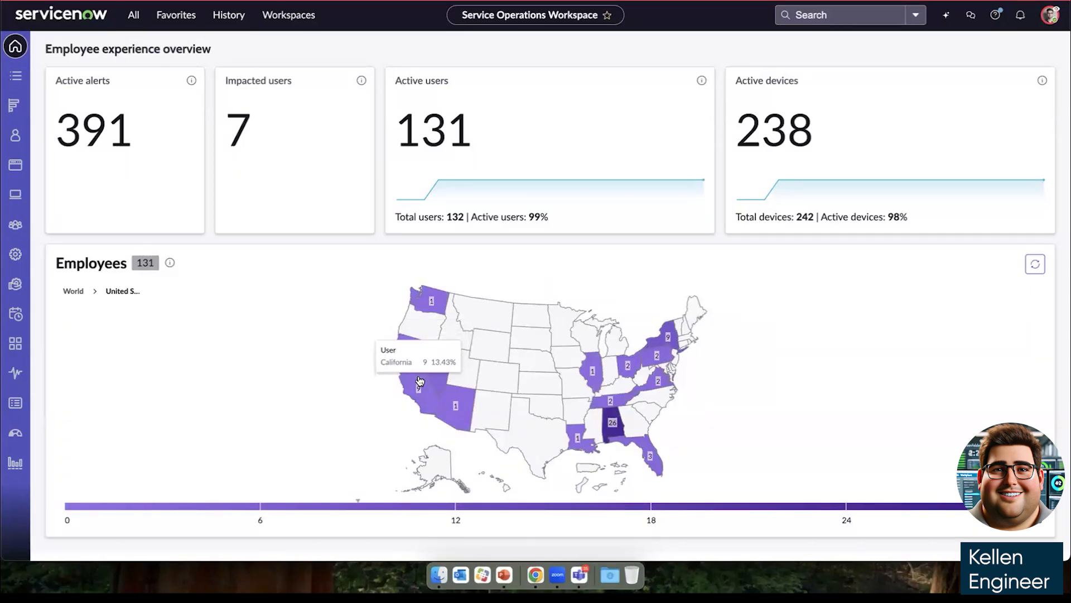
pyautogui.moveTo(408, 377)
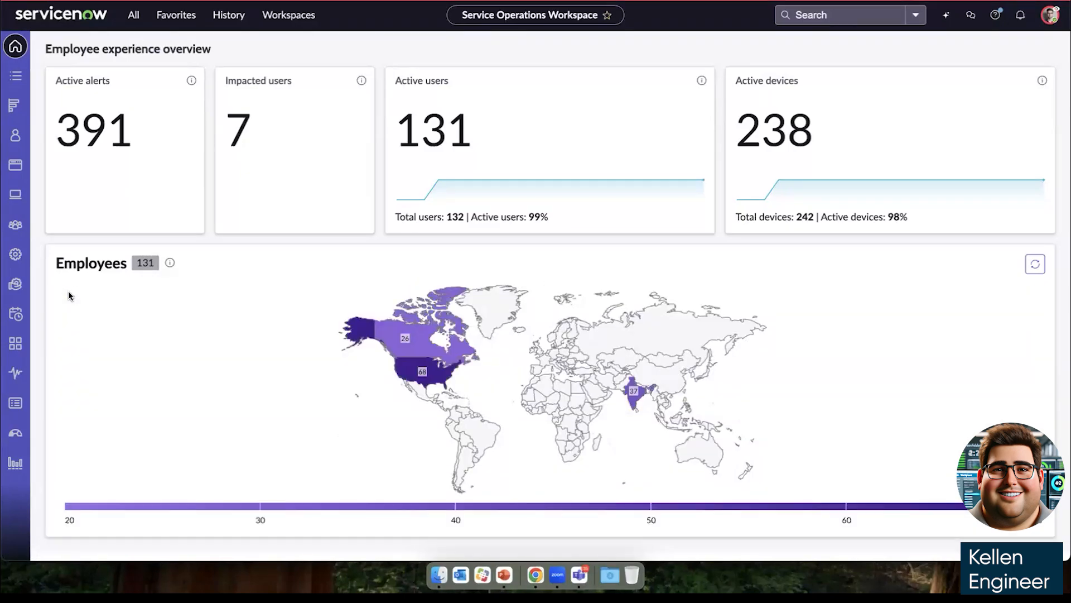
# Open the Digital Experience Overview and switch its period to Monthly for February 2025
pyautogui.click(15, 433)
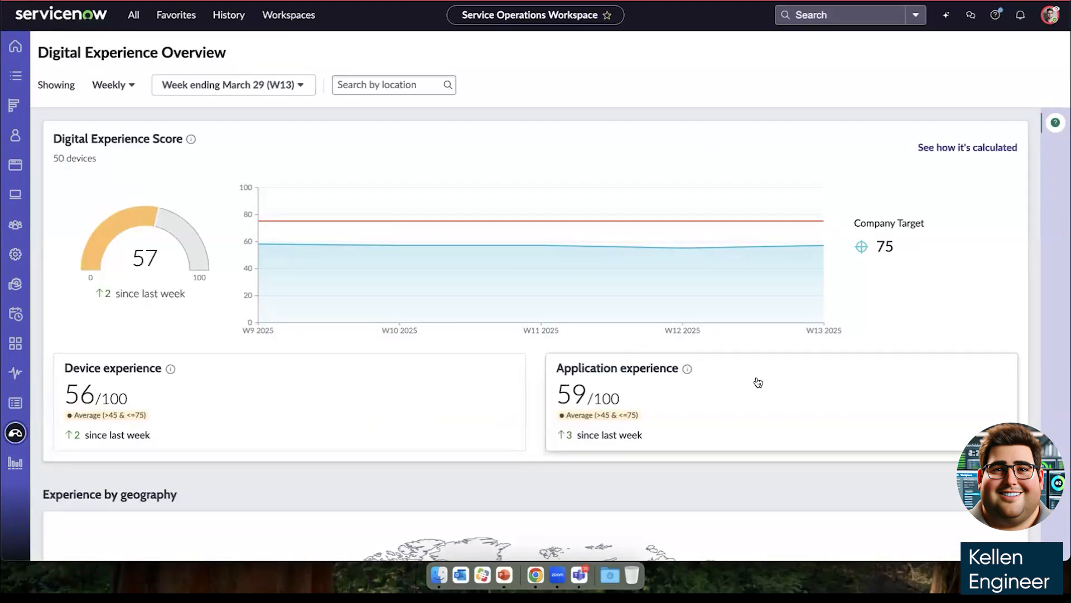
pyautogui.moveTo(901, 281)
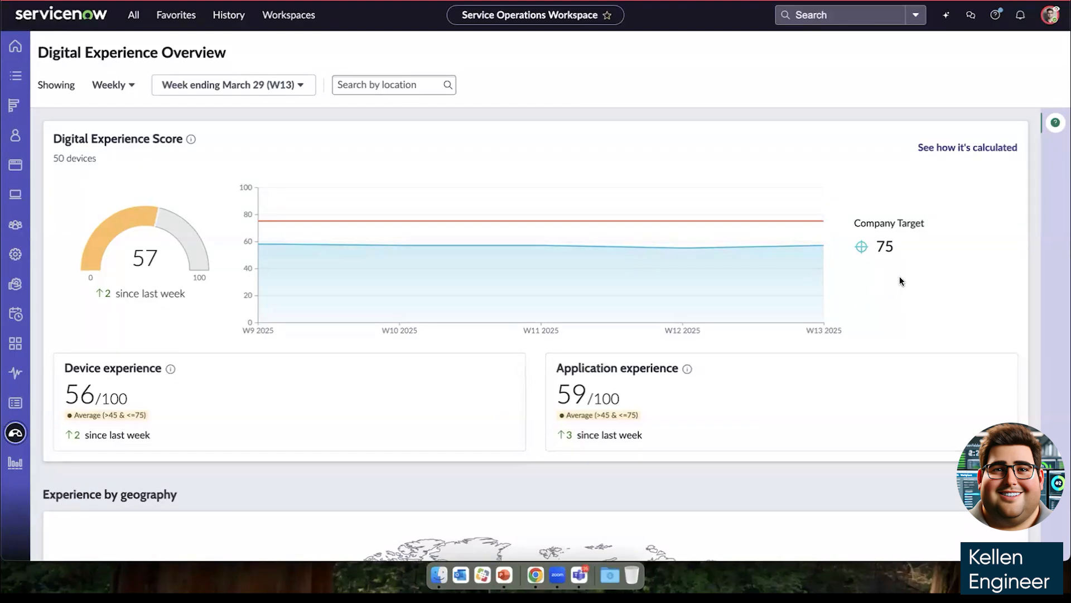
pyautogui.scroll(-3)
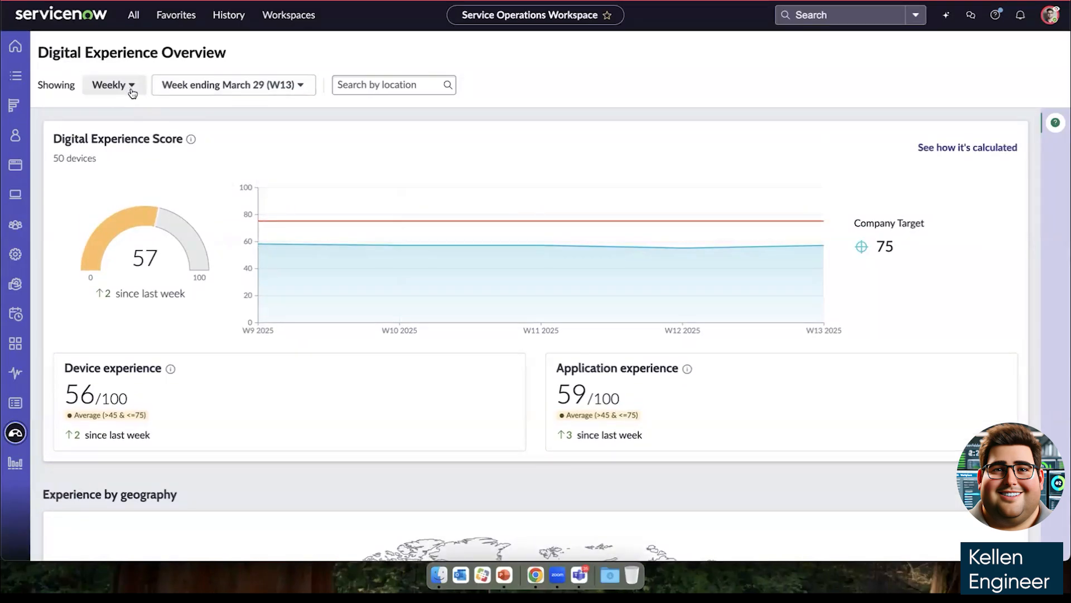
pyautogui.click(113, 85)
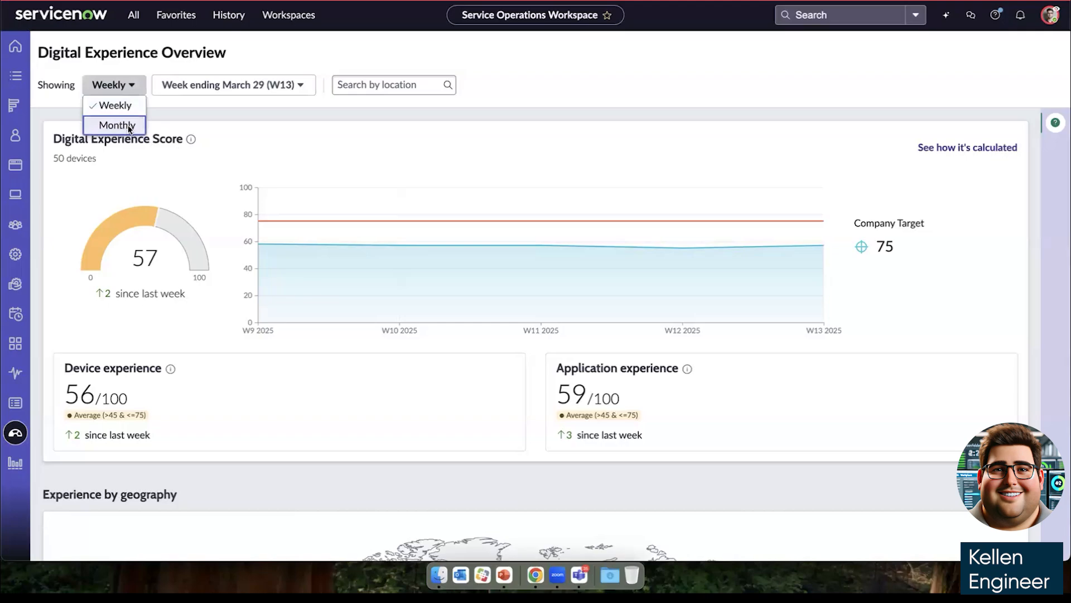
pyautogui.click(115, 124)
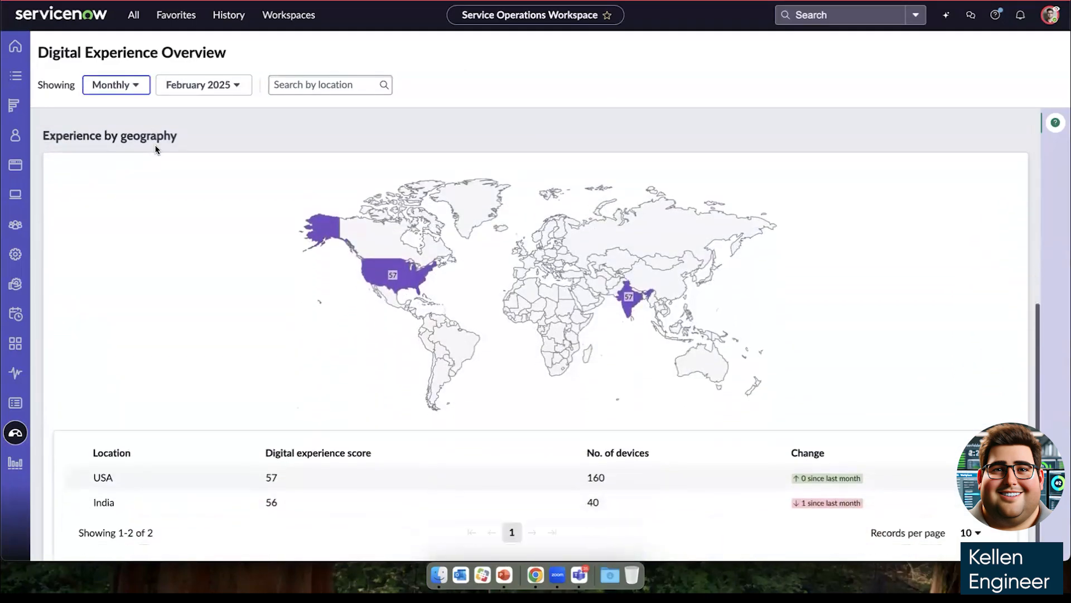
pyautogui.scroll(-3)
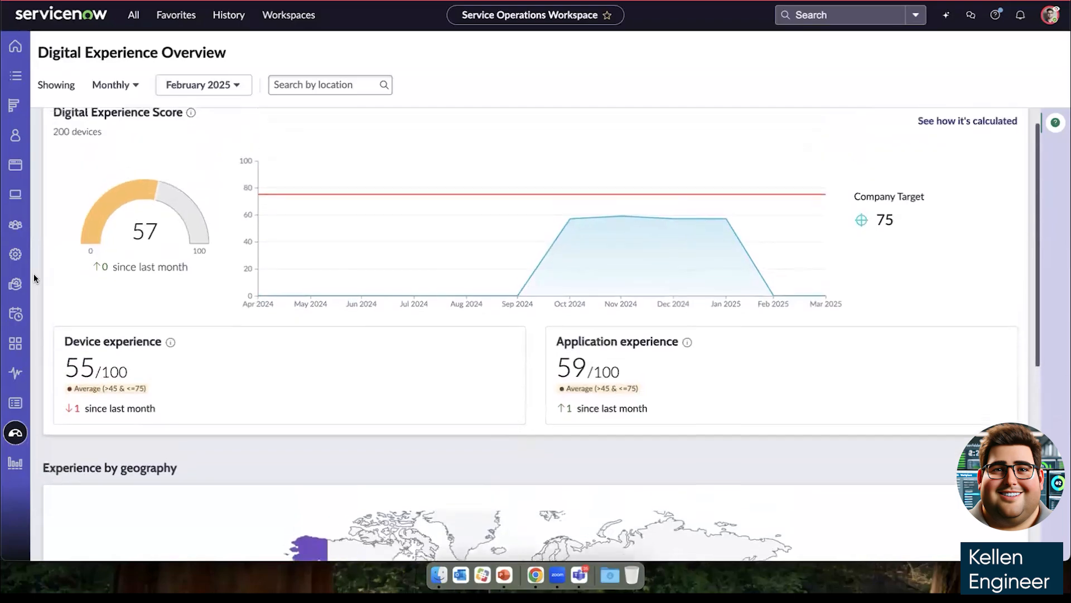
pyautogui.scroll(3)
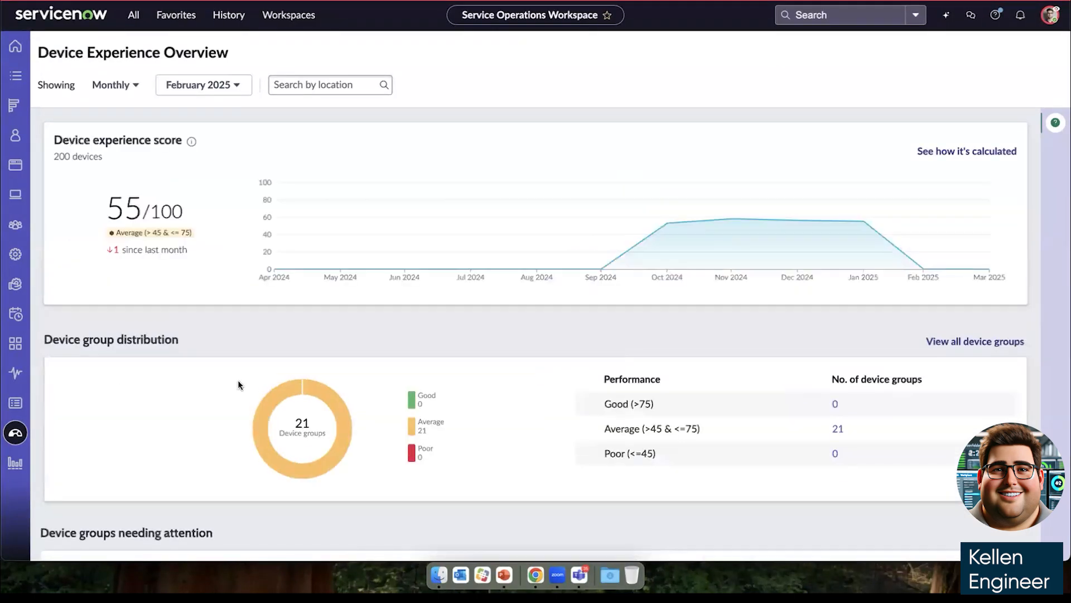
# Check the macOS 14.7.1 group's User sentiment, then Service experience (39/100, 5569 closed incidents)
pyautogui.scroll(-3)
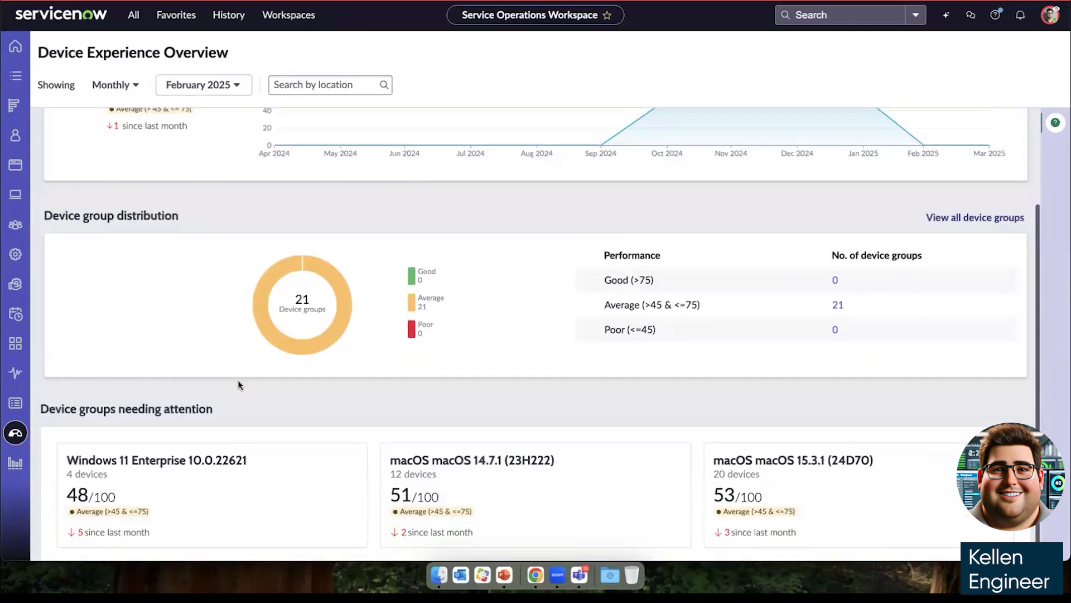
pyautogui.scroll(-3)
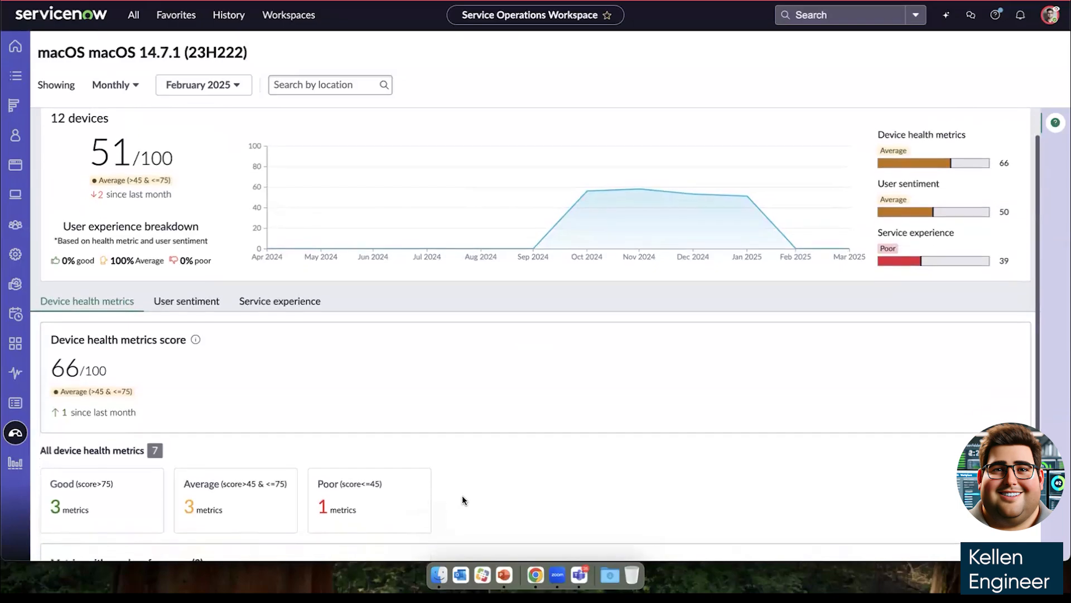
pyautogui.scroll(-3)
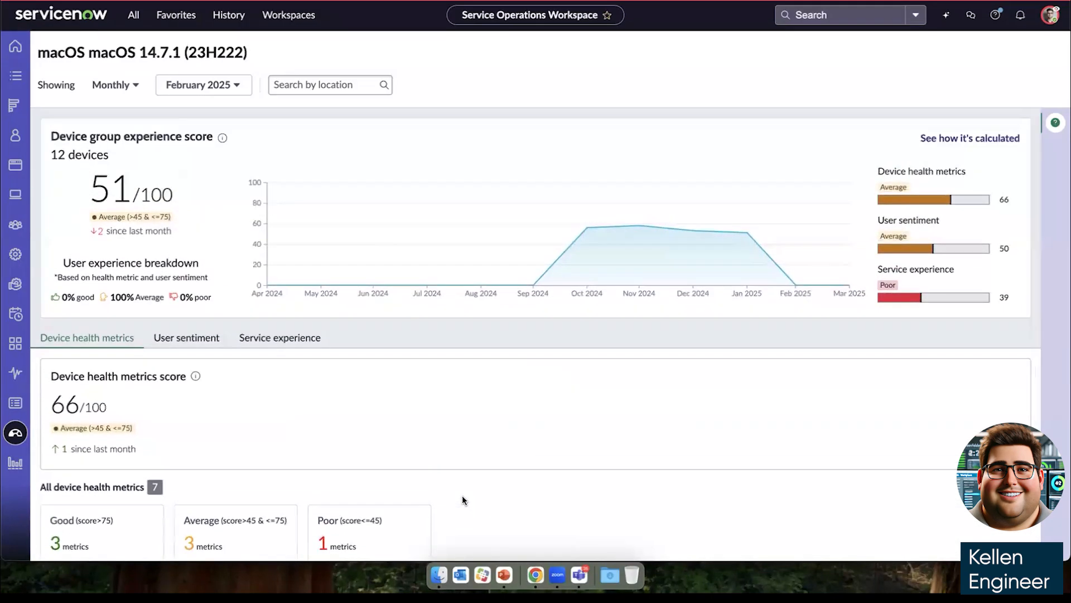
pyautogui.scroll(-3)
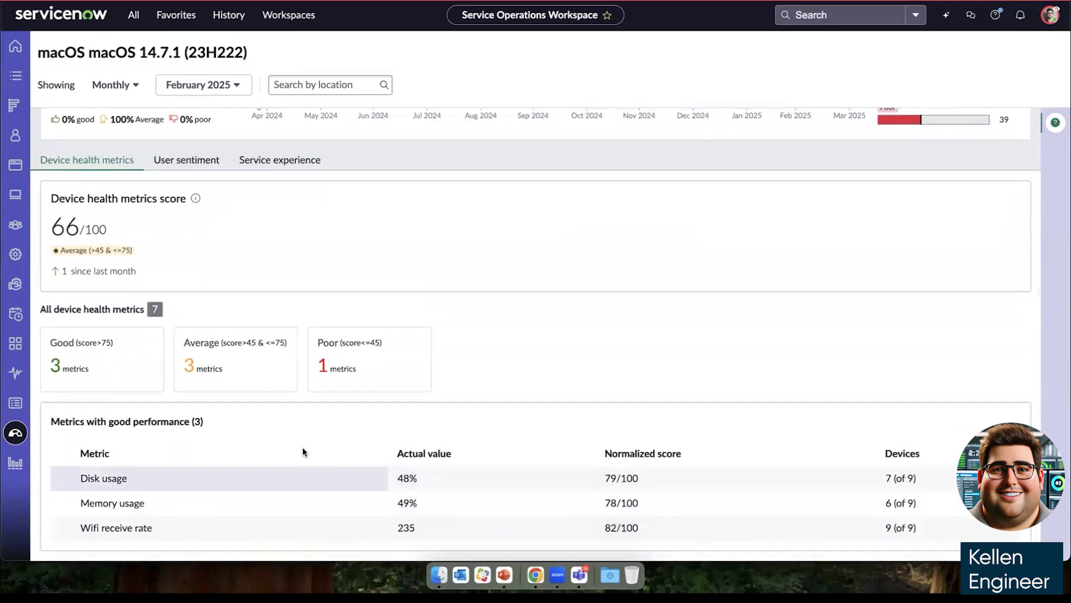
pyautogui.moveTo(107, 184)
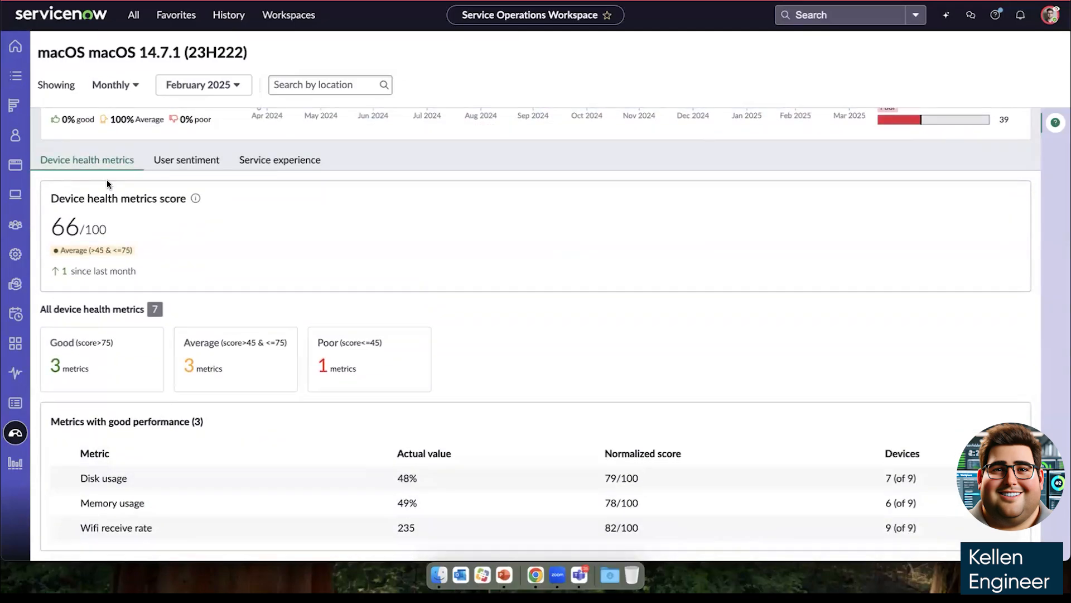
pyautogui.moveTo(187, 165)
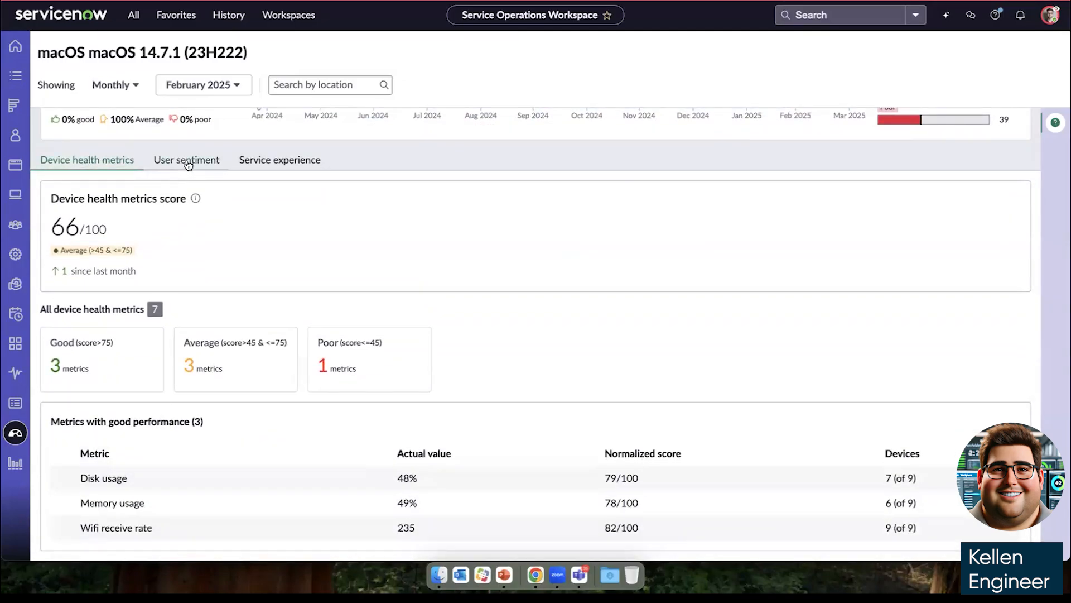
pyautogui.click(186, 160)
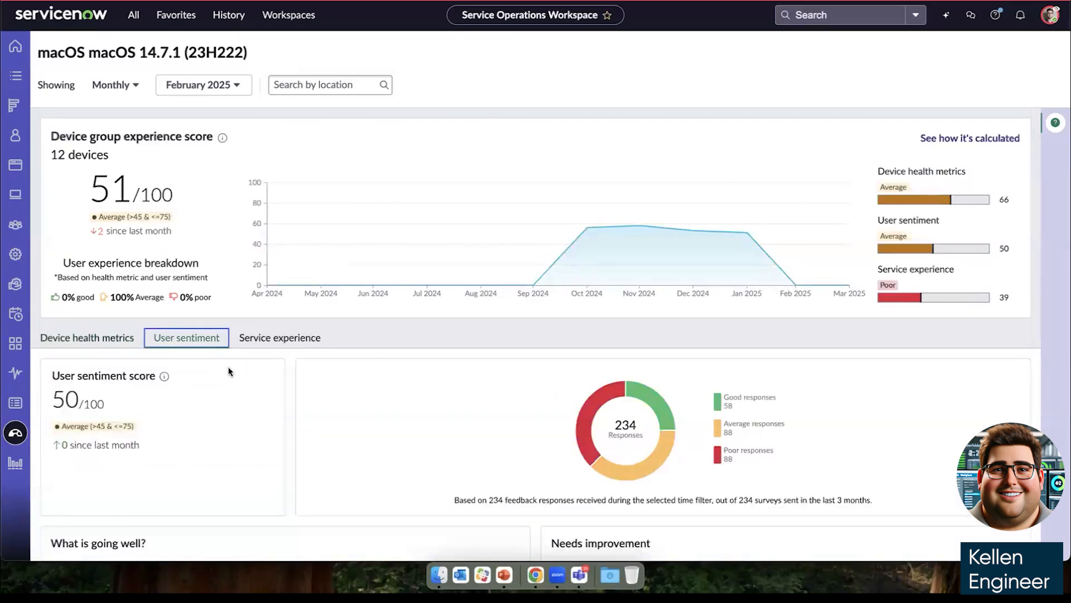
pyautogui.scroll(-3)
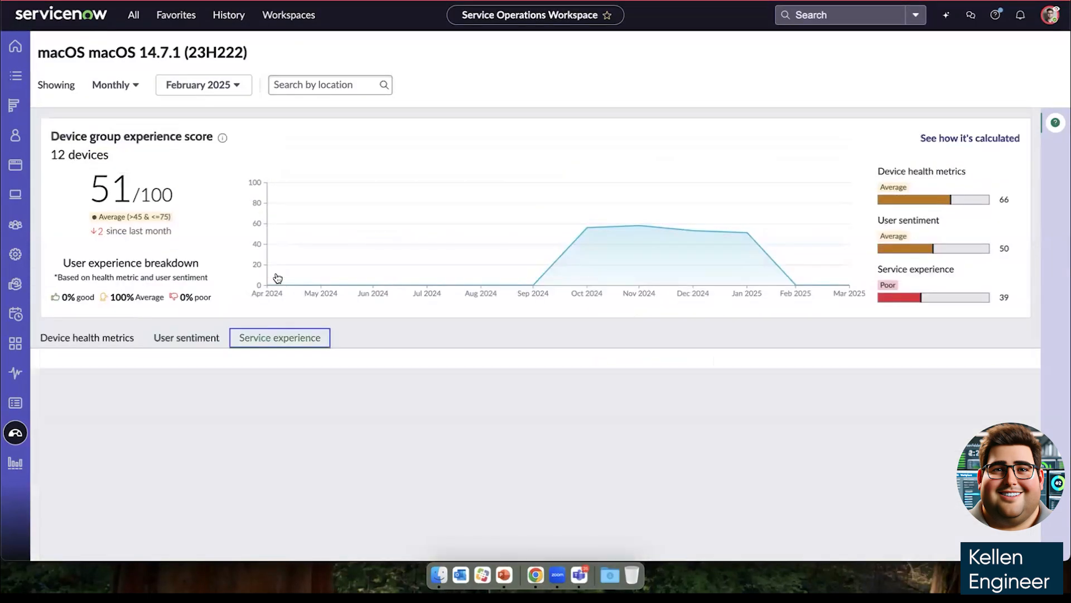
pyautogui.click(281, 337)
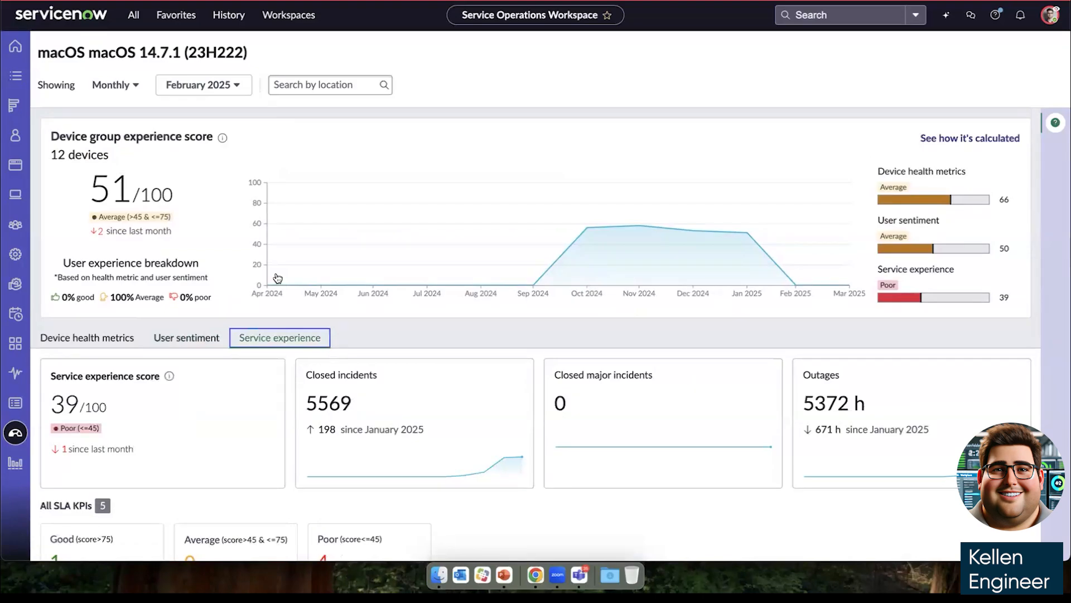
pyautogui.scroll(-3)
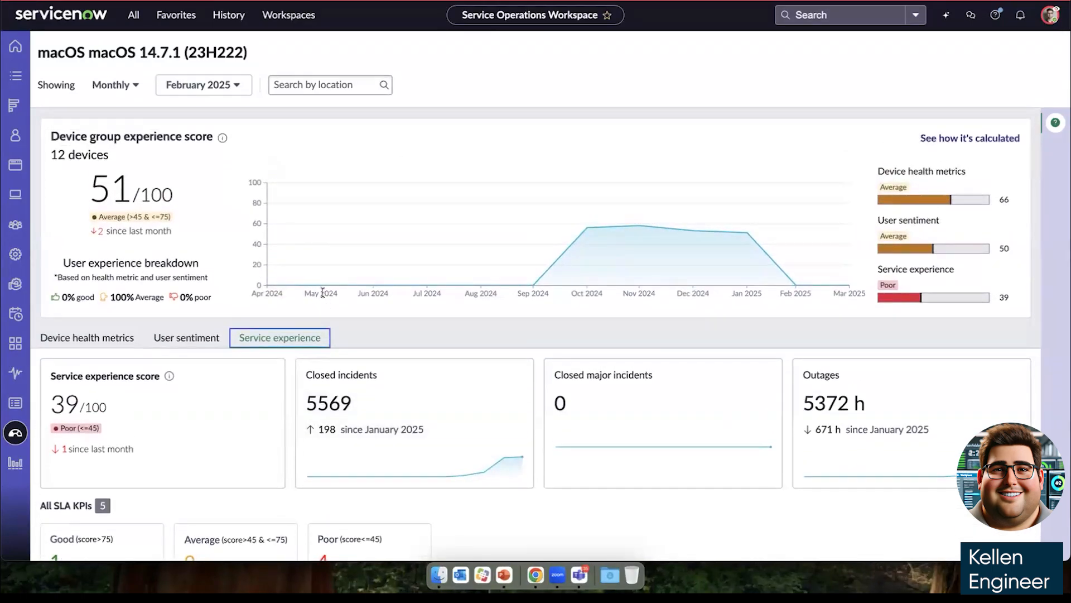
pyautogui.moveTo(613, 247)
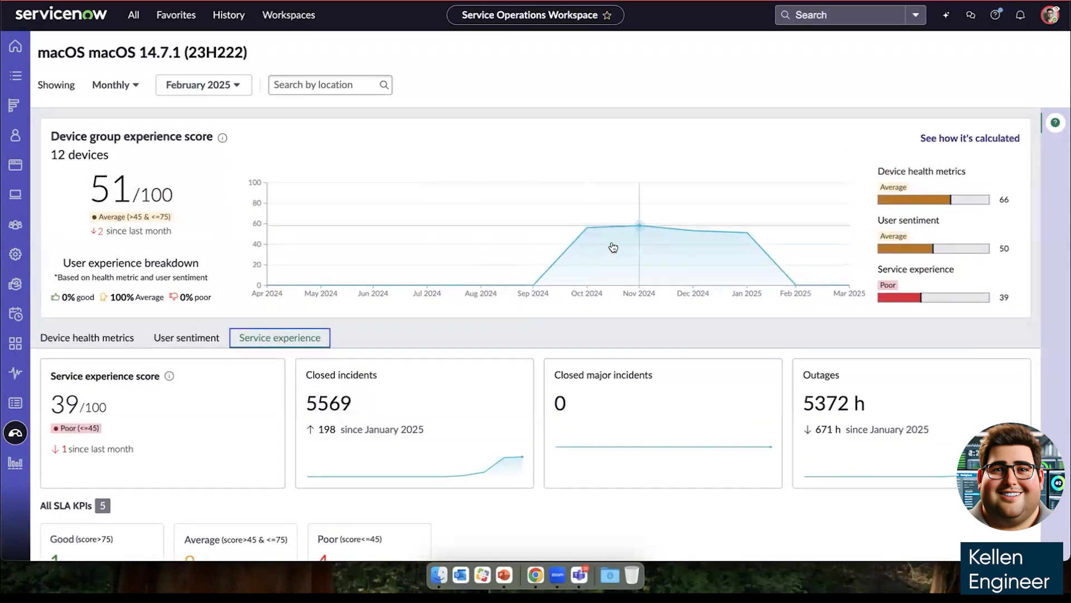
pyautogui.moveTo(922, 153)
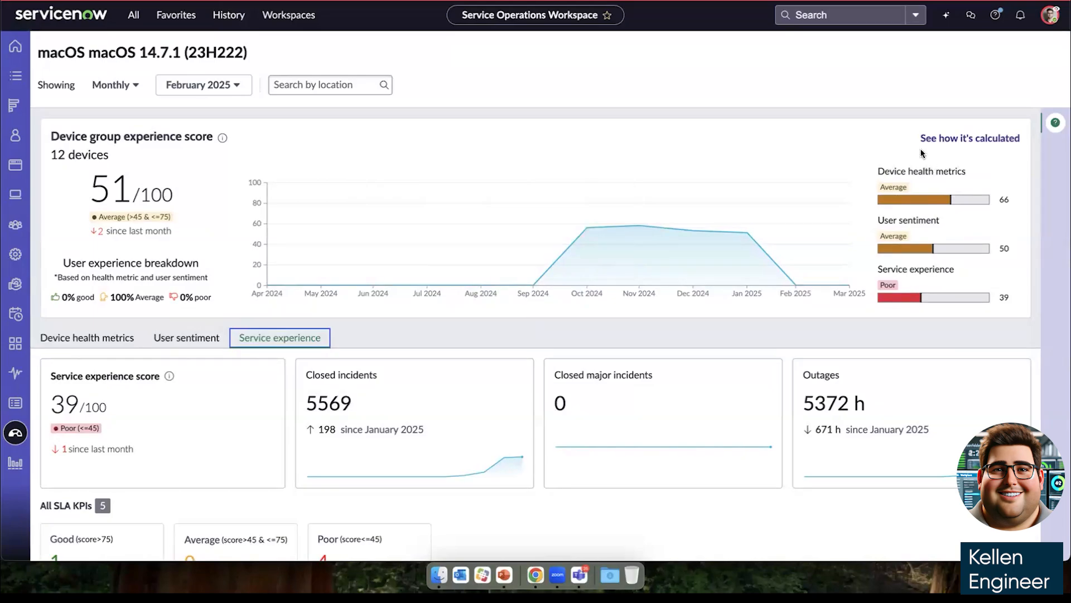
# Open the 'See how it's calculated' panel explaining the weighted-average experience score
pyautogui.click(970, 137)
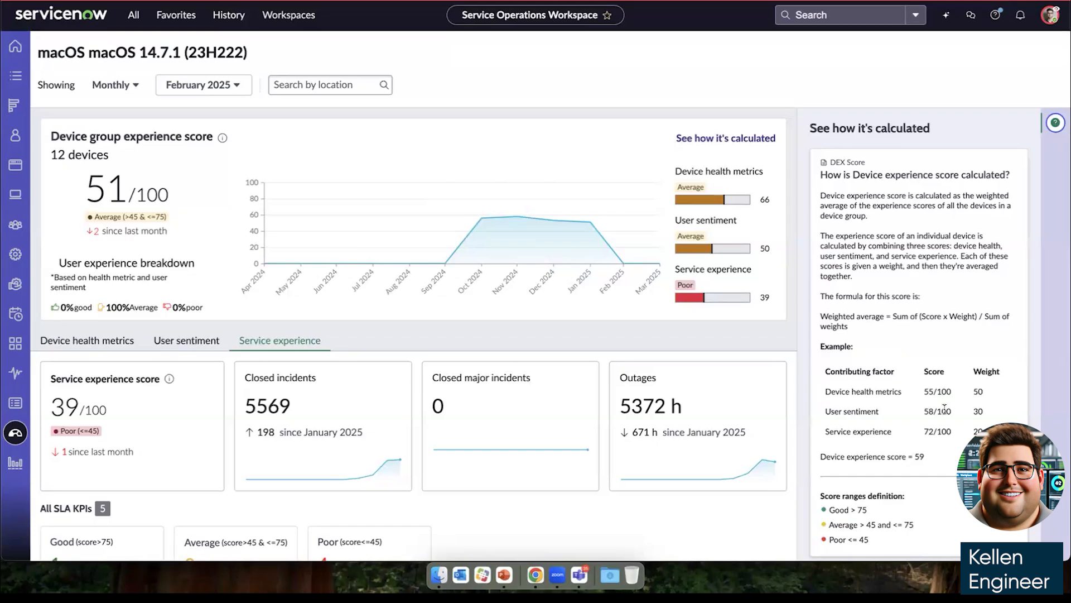
pyautogui.moveTo(1048, 180)
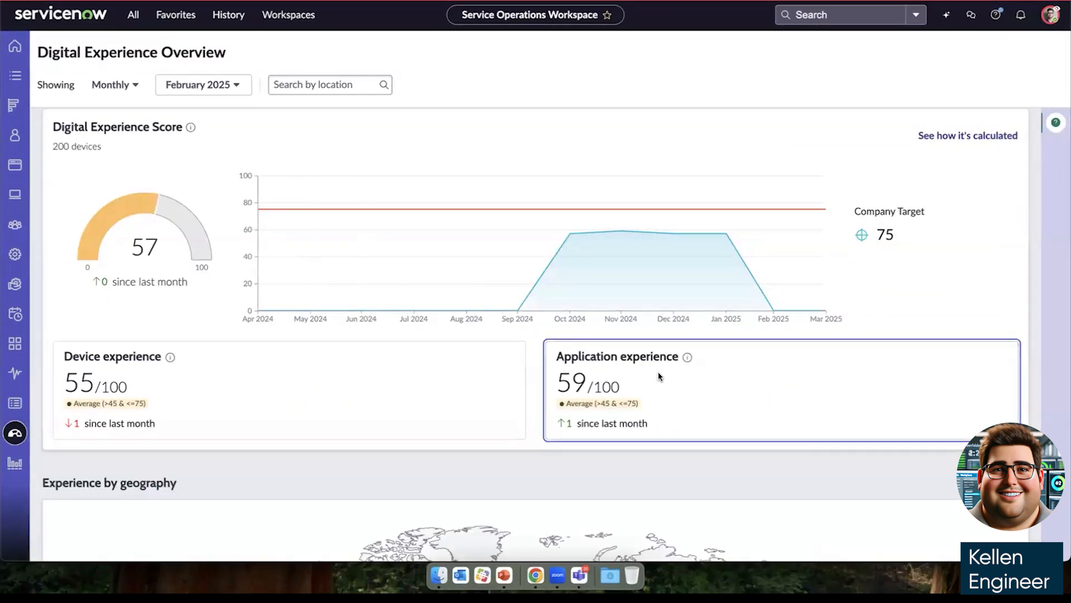
# Review ADP's User sentiment and Service experience (49/100), then return Home
pyautogui.click(617, 357)
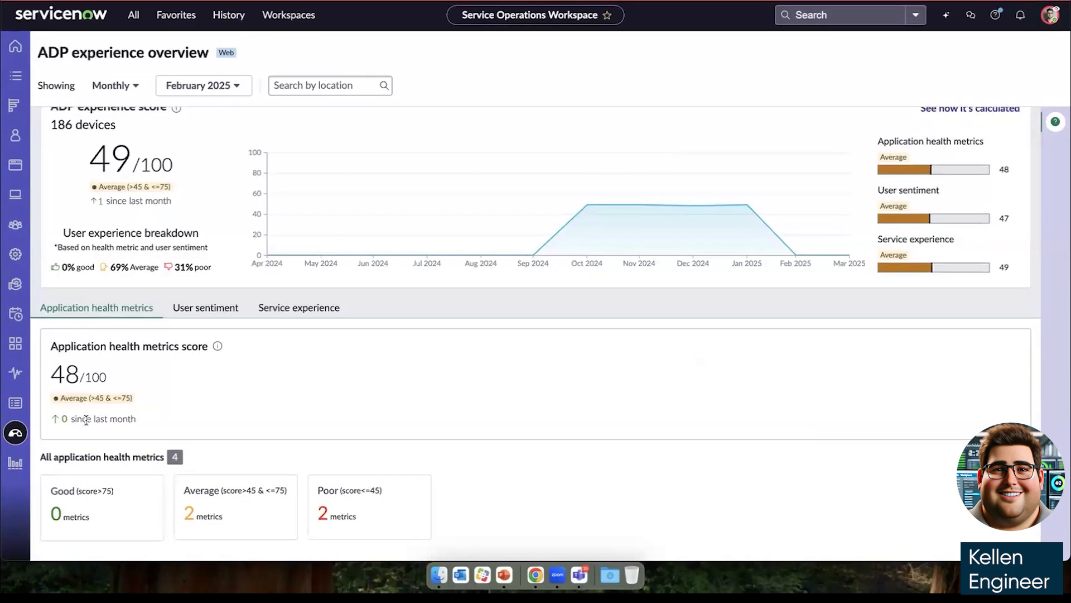
pyautogui.click(206, 337)
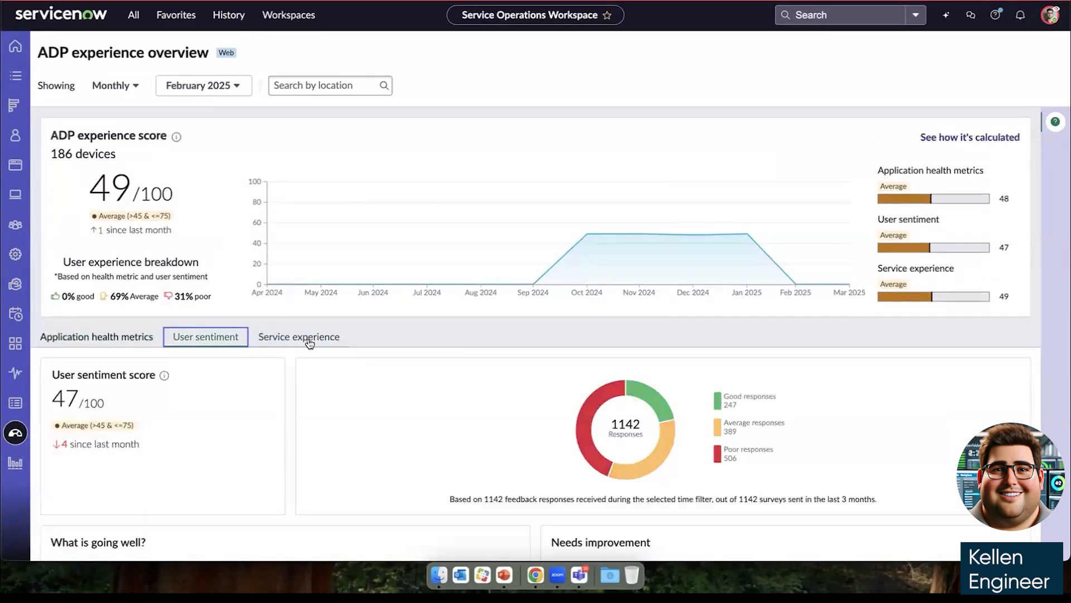
pyautogui.click(299, 336)
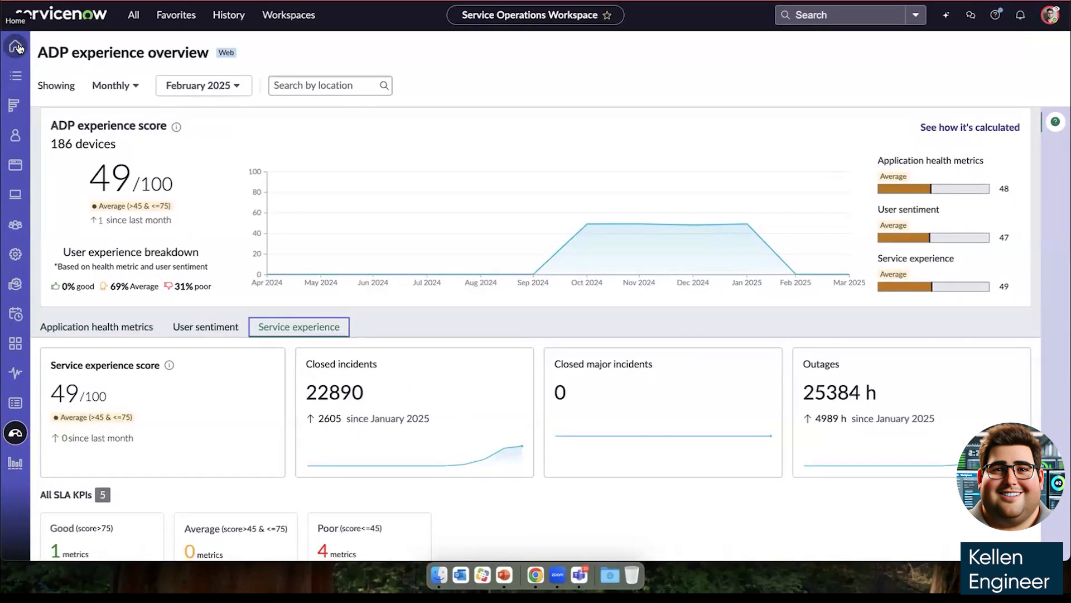
pyautogui.click(16, 47)
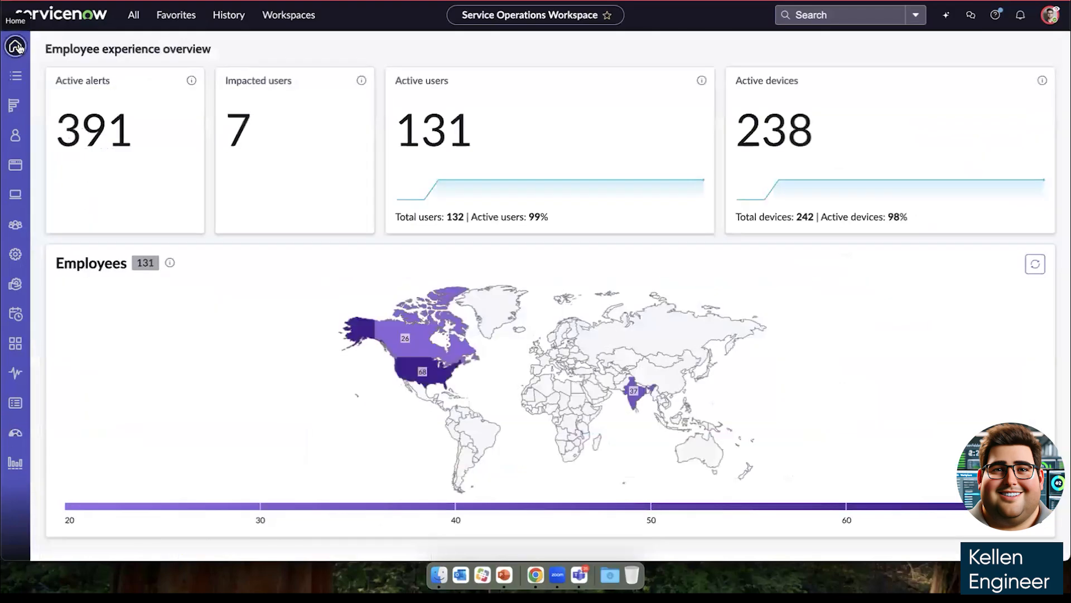
pyautogui.moveTo(15, 107)
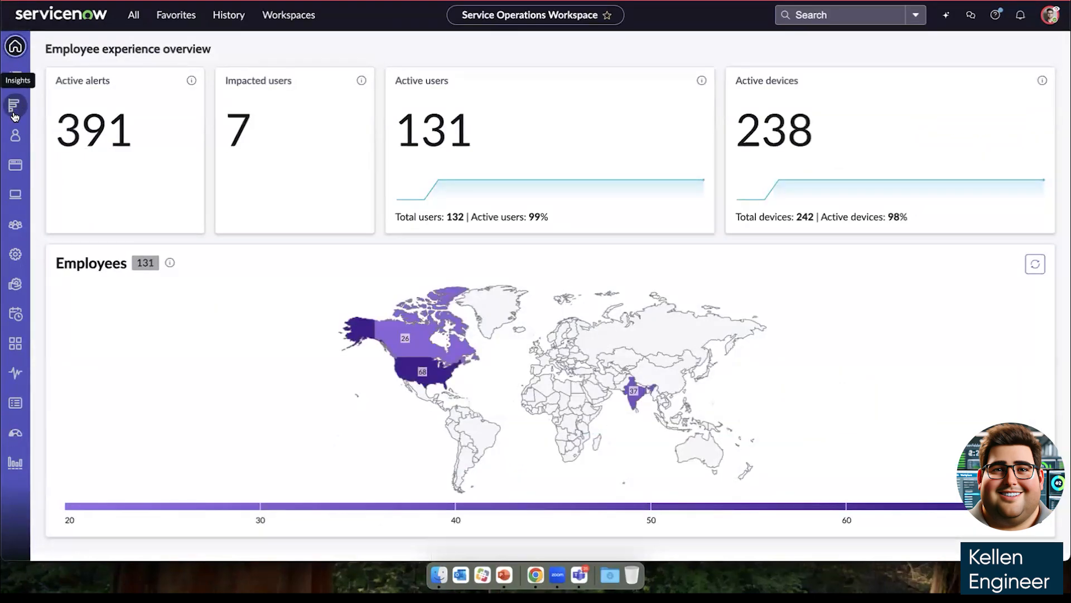
# Open the device Insights reports for System compliance and System performance
pyautogui.click(15, 105)
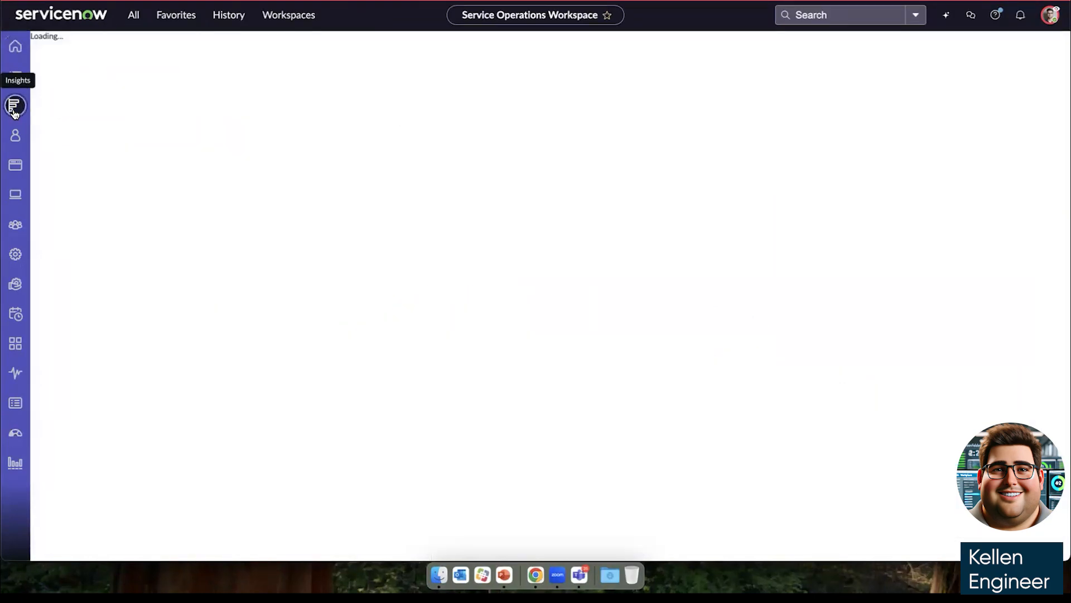
pyautogui.click(15, 105)
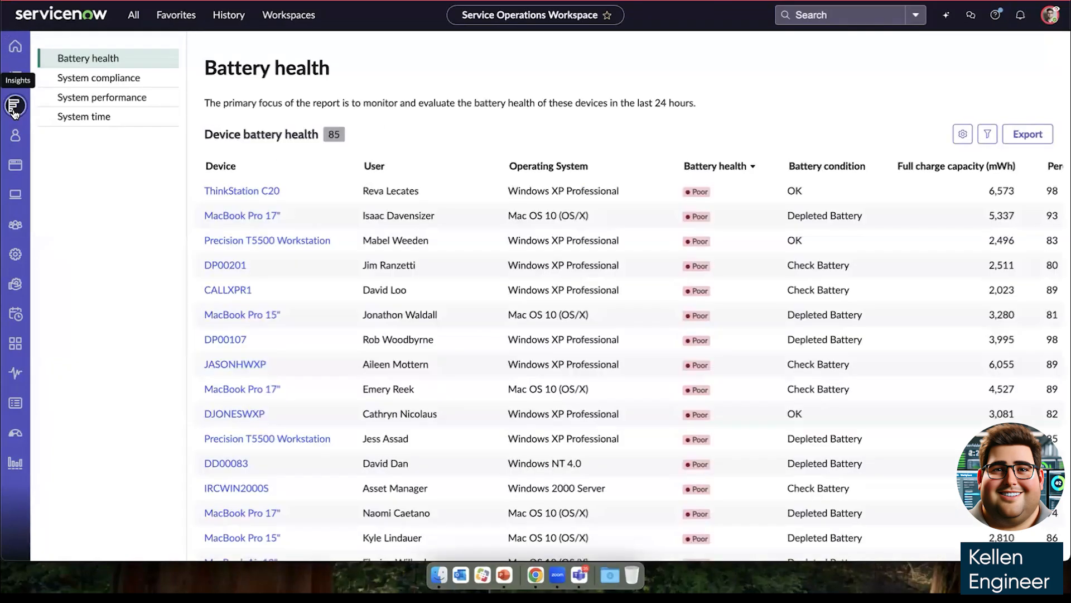
pyautogui.moveTo(71, 72)
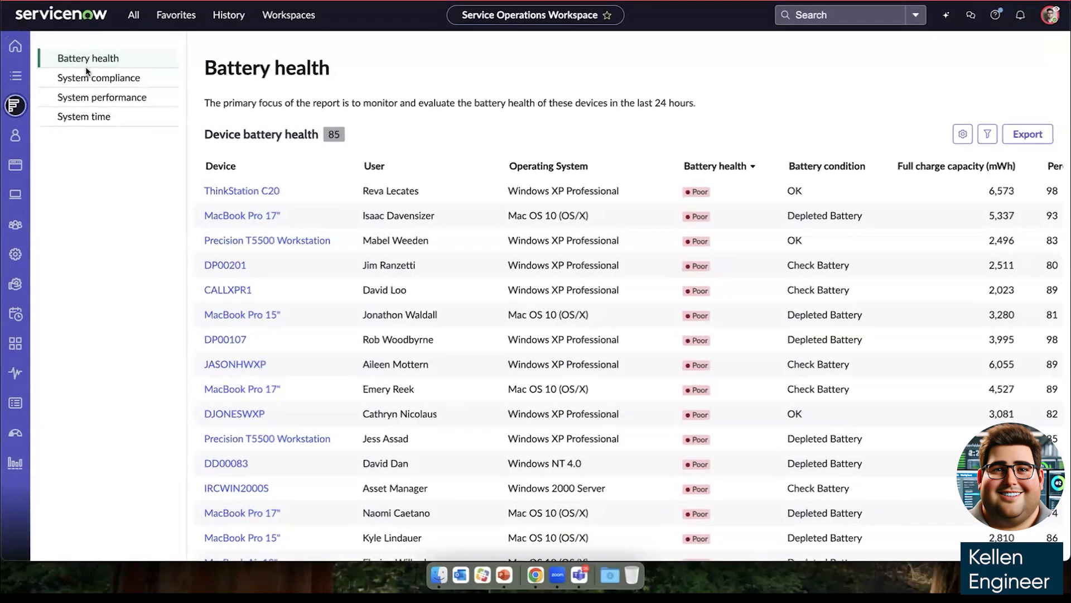
pyautogui.click(99, 77)
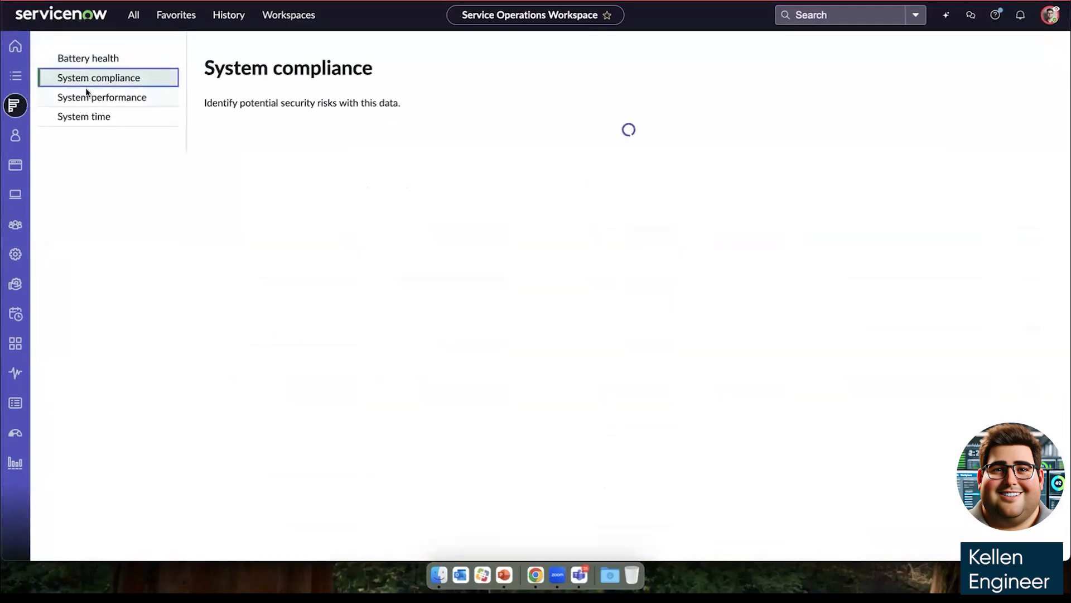
pyautogui.click(102, 97)
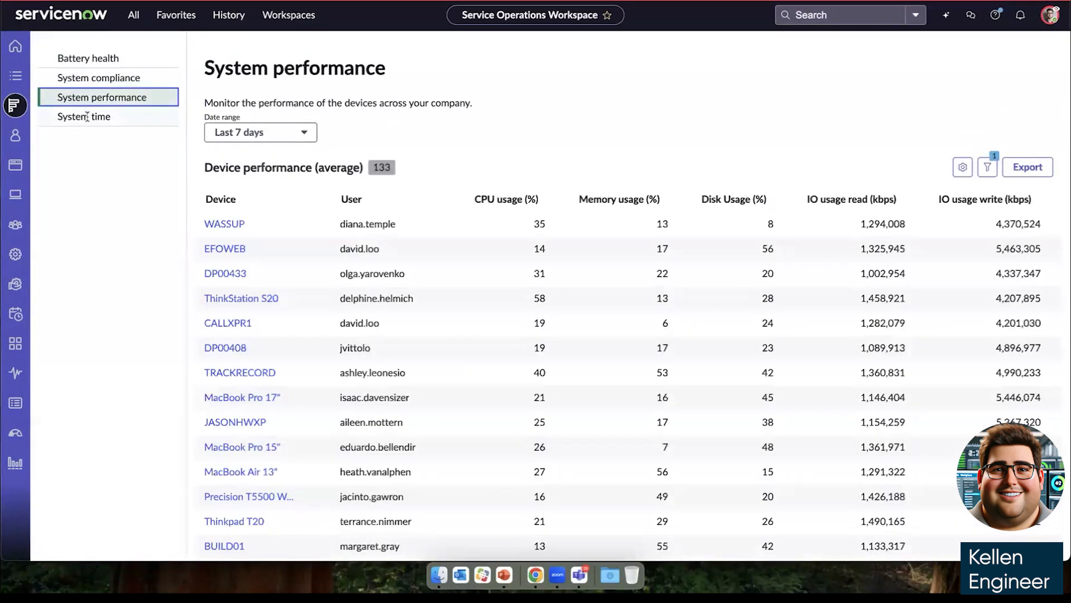
# Return to the Battery health report and sort by full charge capacity and battery health
pyautogui.click(87, 58)
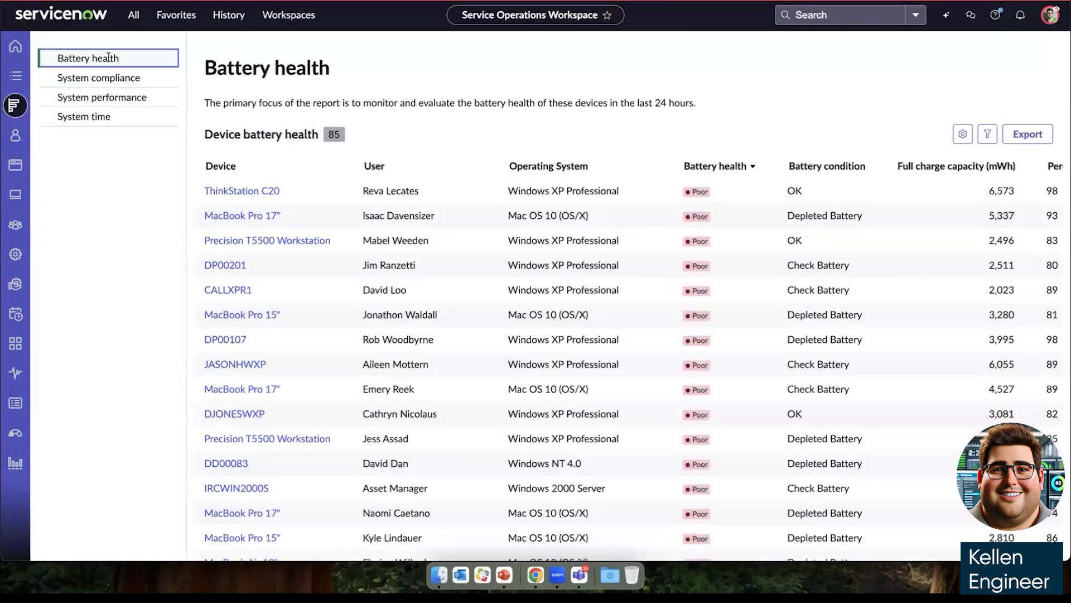
pyautogui.moveTo(935, 166)
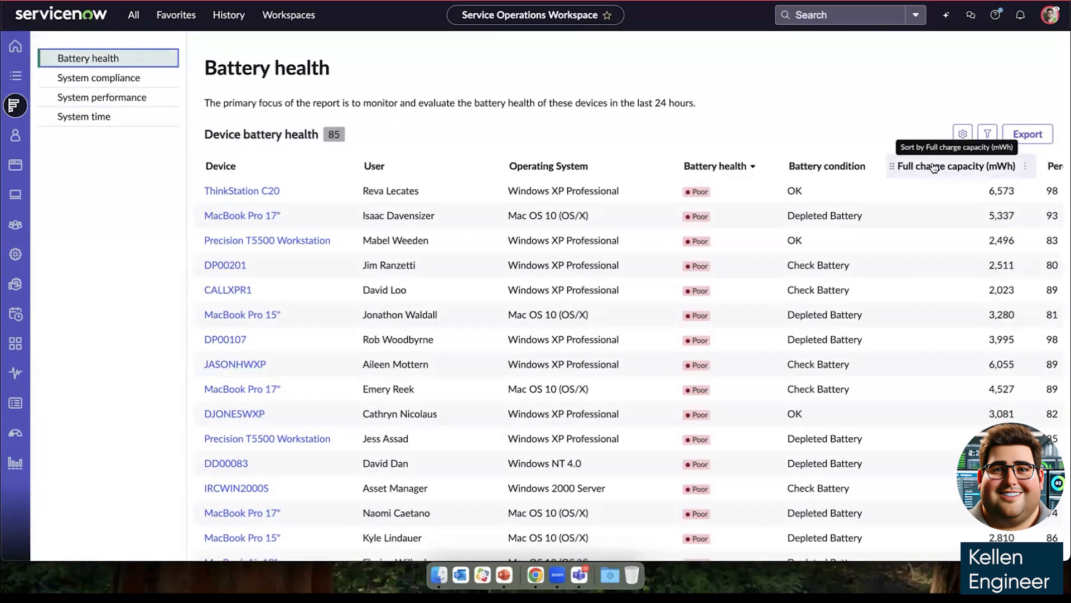
pyautogui.click(952, 166)
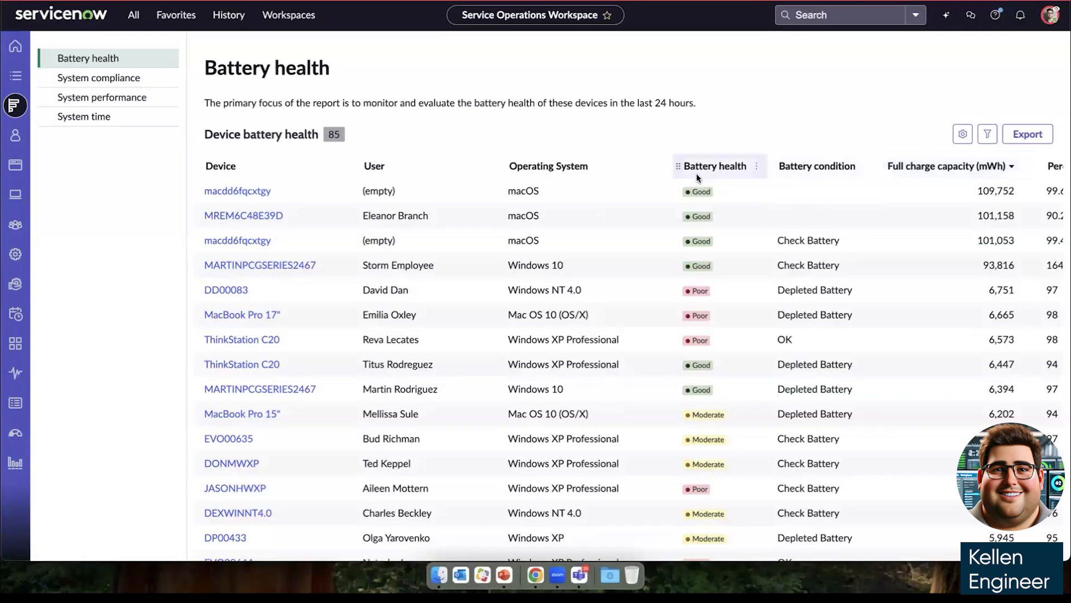
pyautogui.click(714, 166)
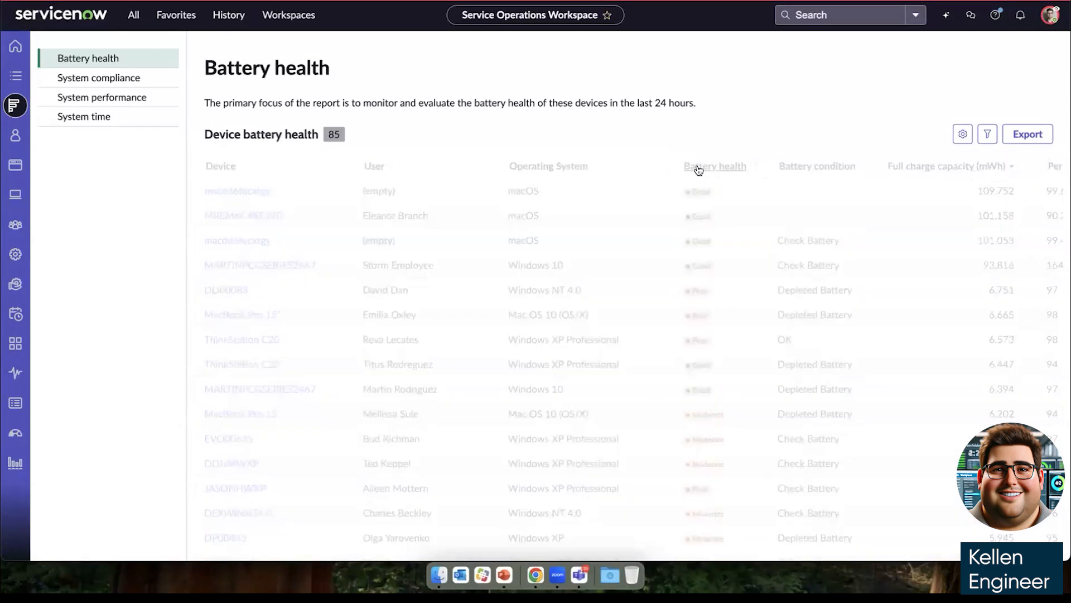
pyautogui.click(716, 166)
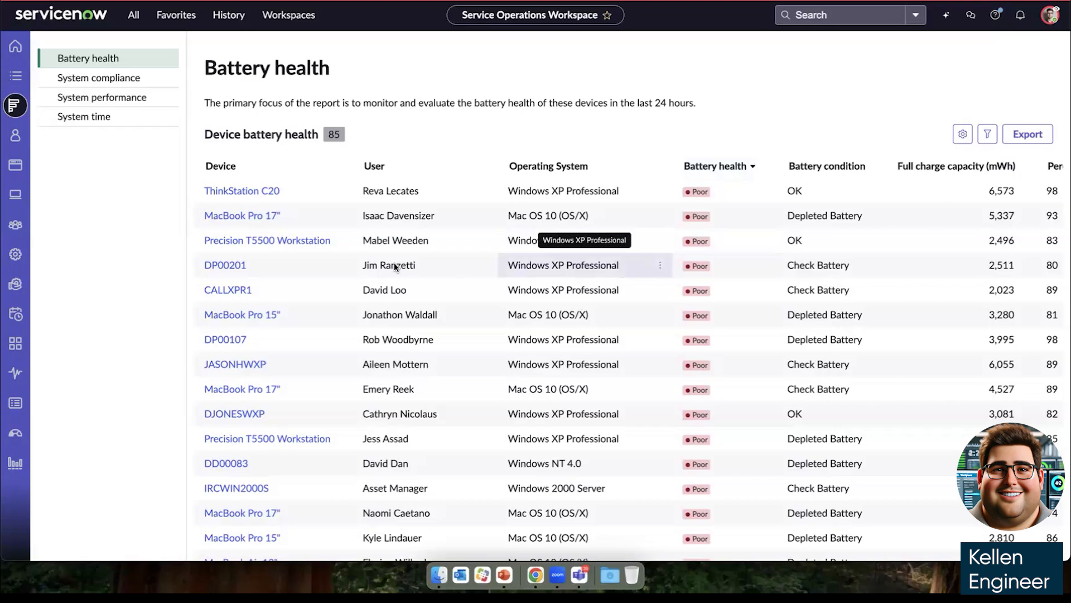
# Open device DP00201's Overview and scroll through device health, events and the pending system update
pyautogui.click(224, 265)
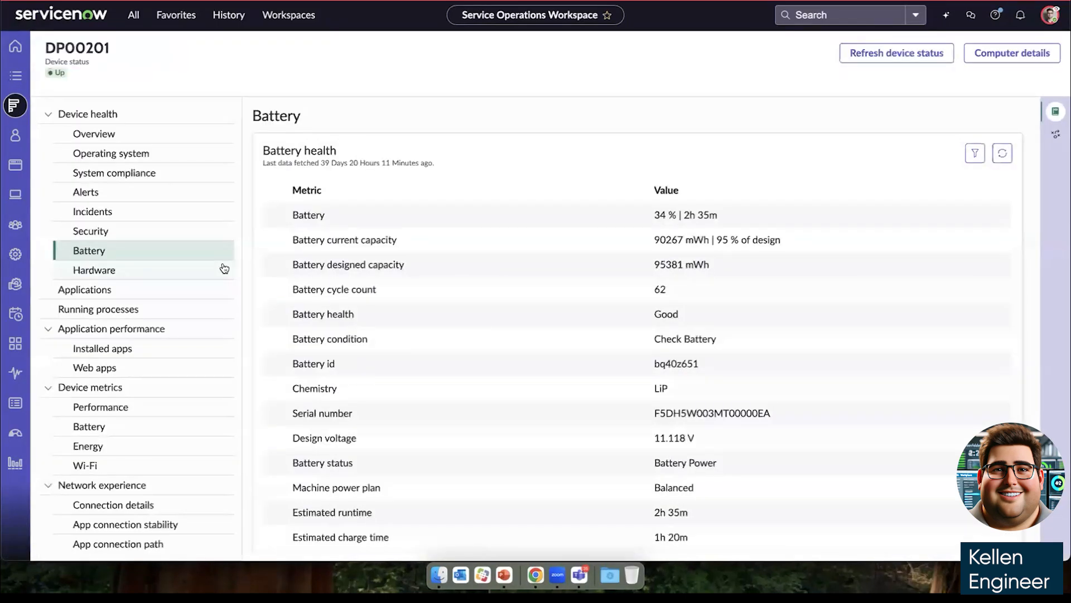
pyautogui.click(93, 133)
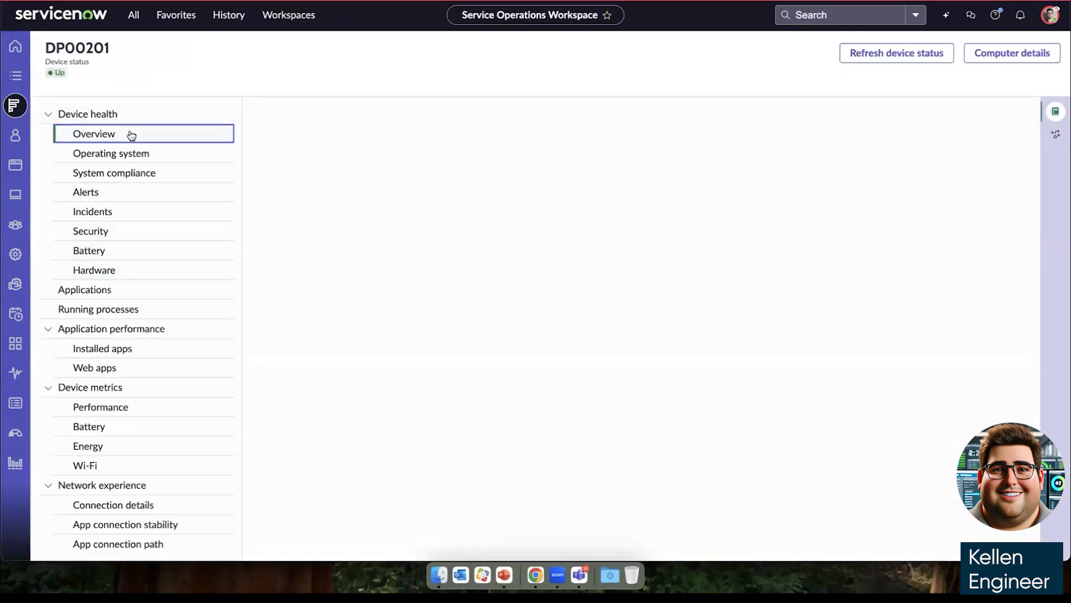
pyautogui.click(125, 134)
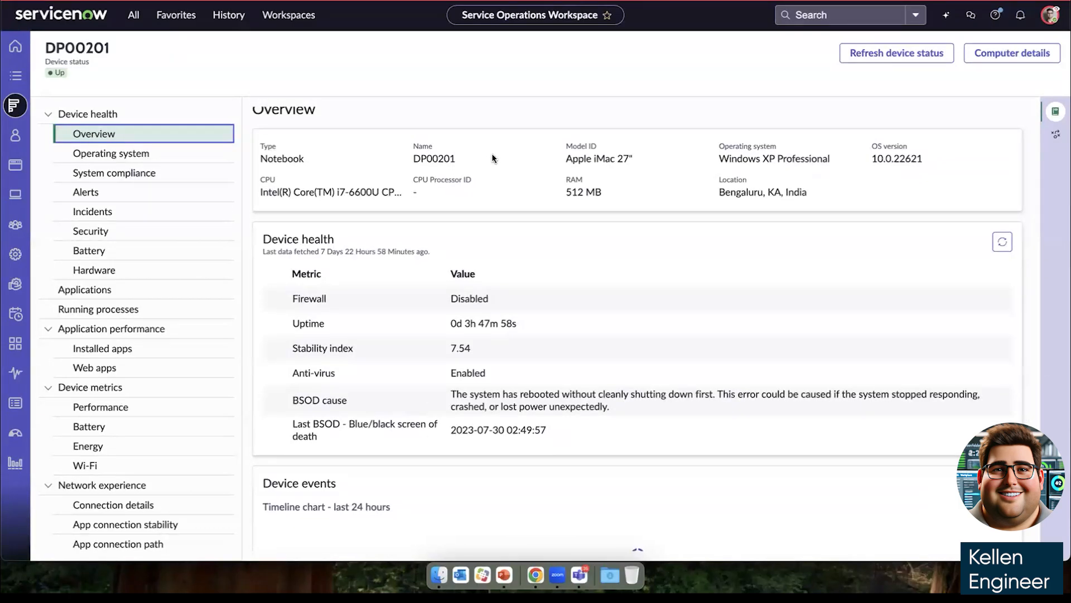
pyautogui.moveTo(761, 158)
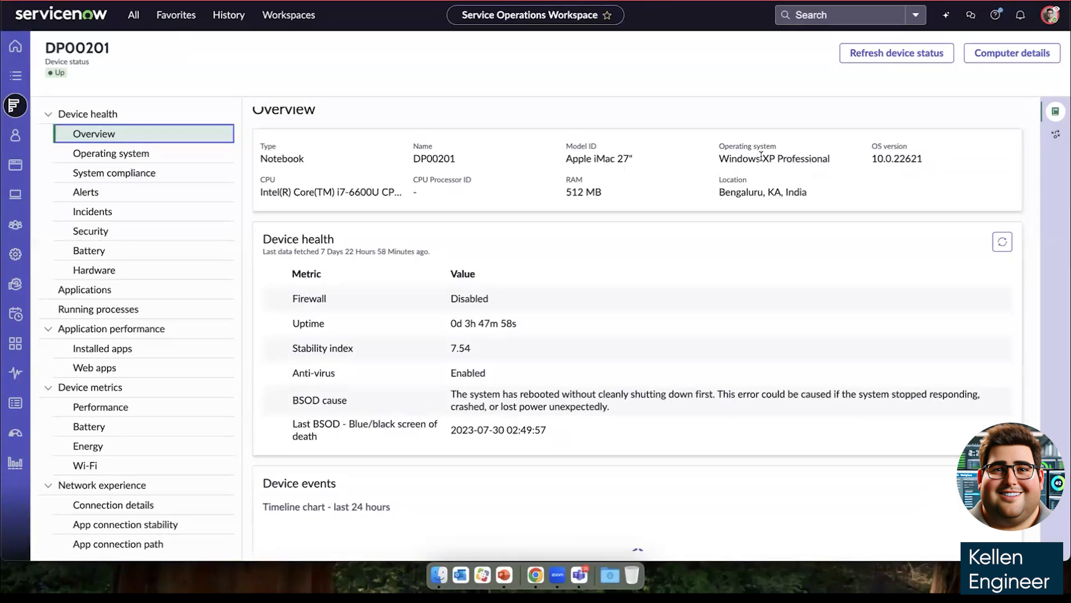
pyautogui.moveTo(758, 194)
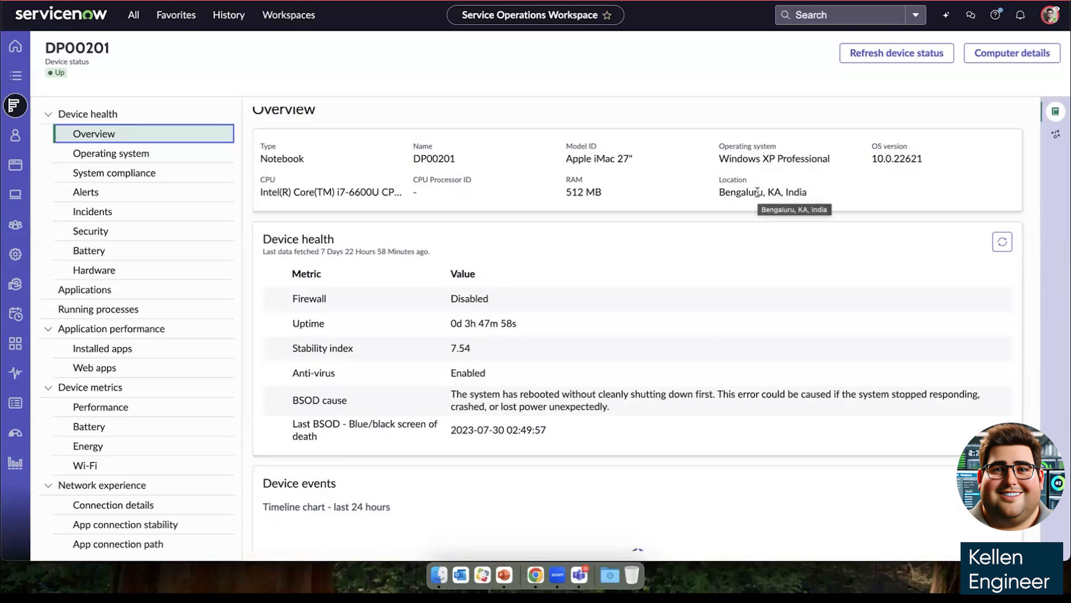
pyautogui.scroll(-3)
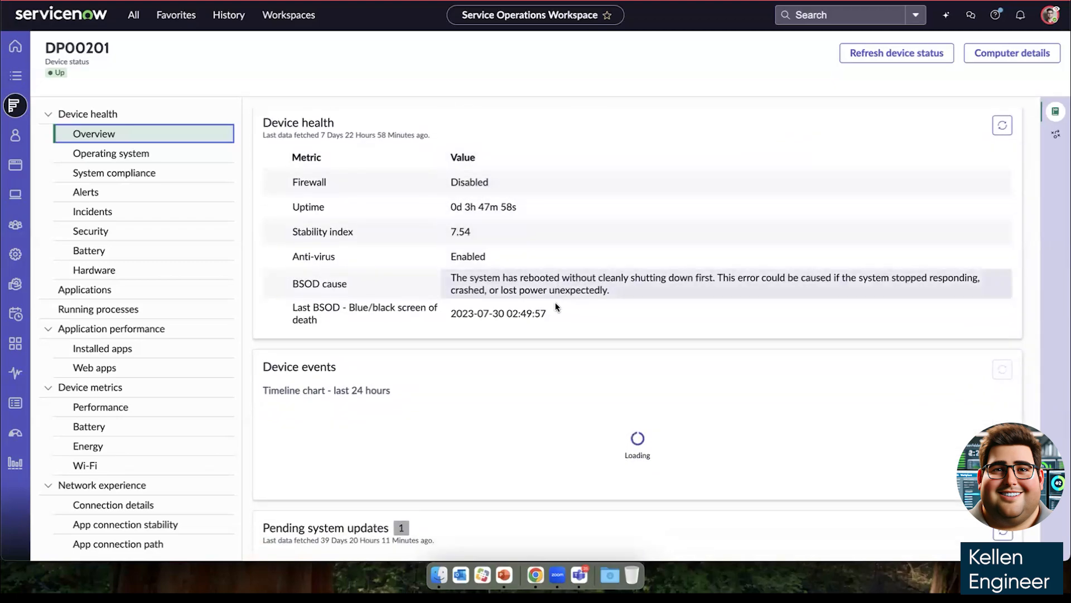
pyautogui.scroll(-3)
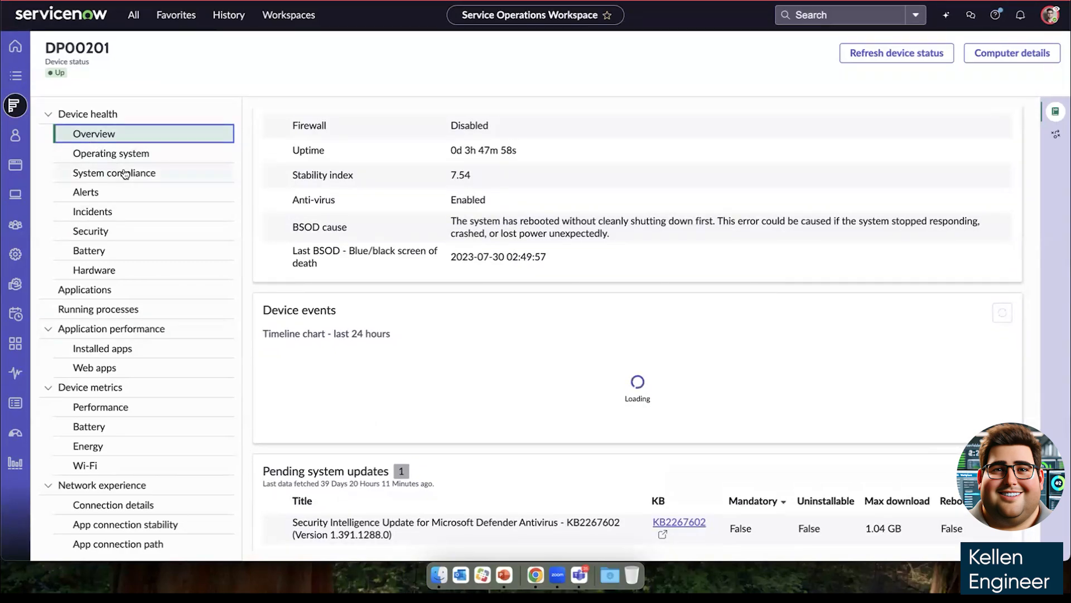
# View DP00201's System compliance (96%), Applications list and Running processes (171)
pyautogui.click(115, 172)
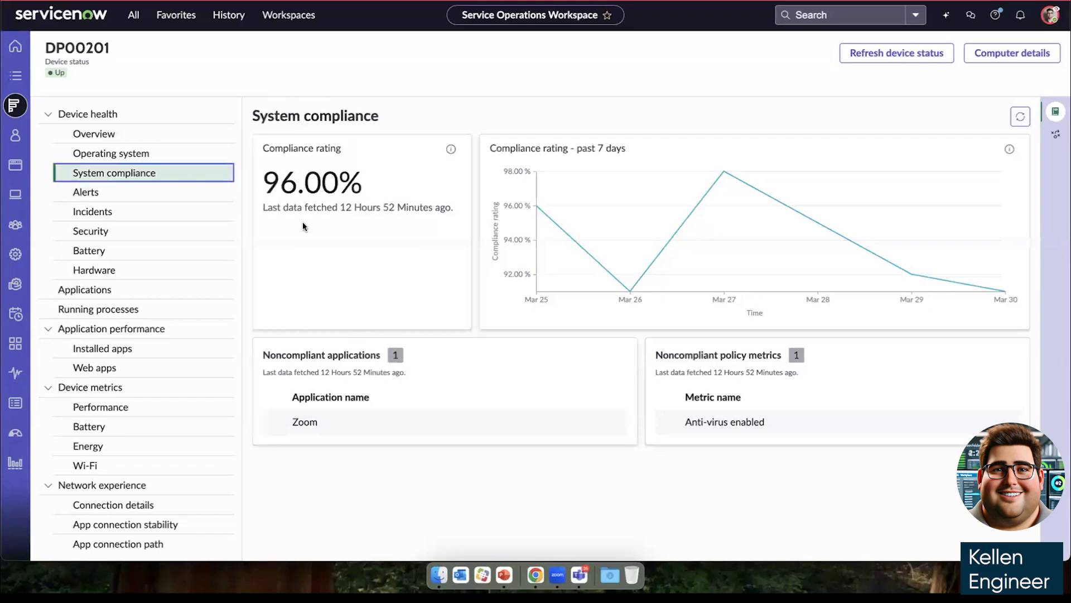
pyautogui.moveTo(354, 330)
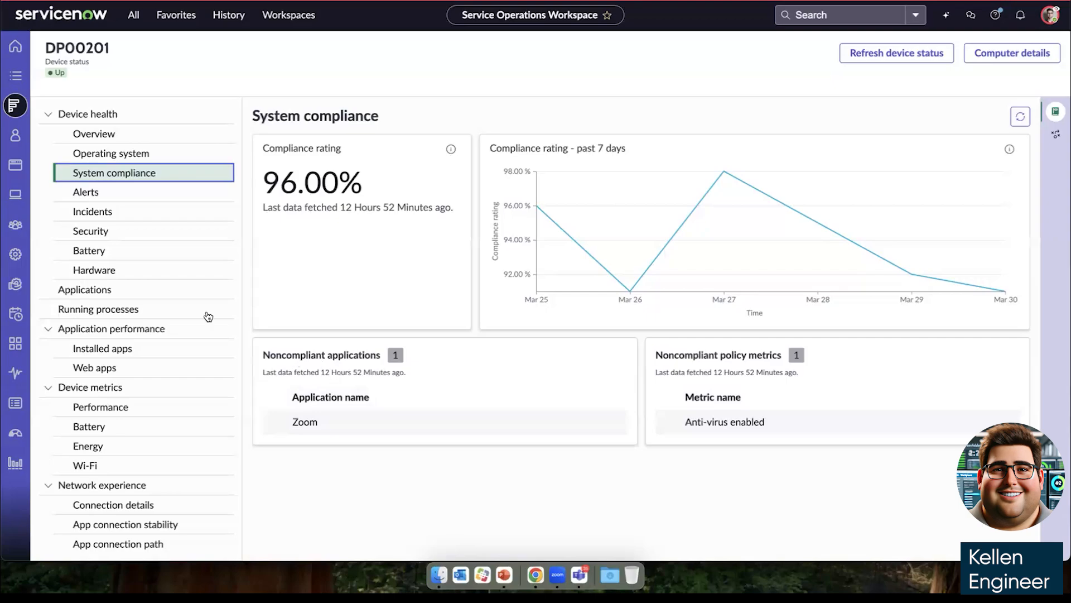
pyautogui.moveTo(105, 200)
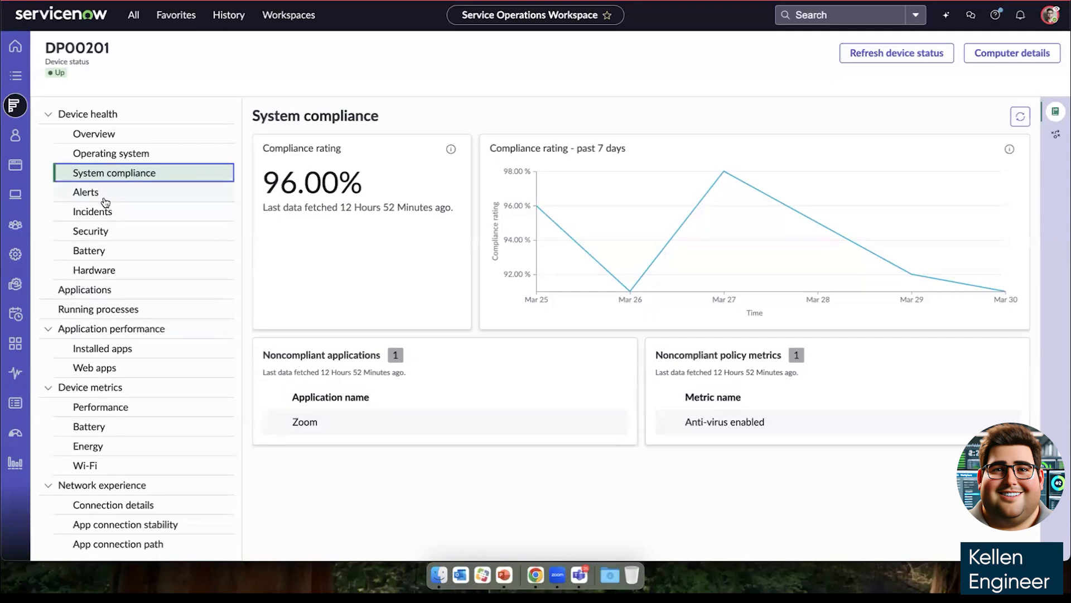
pyautogui.moveTo(109, 231)
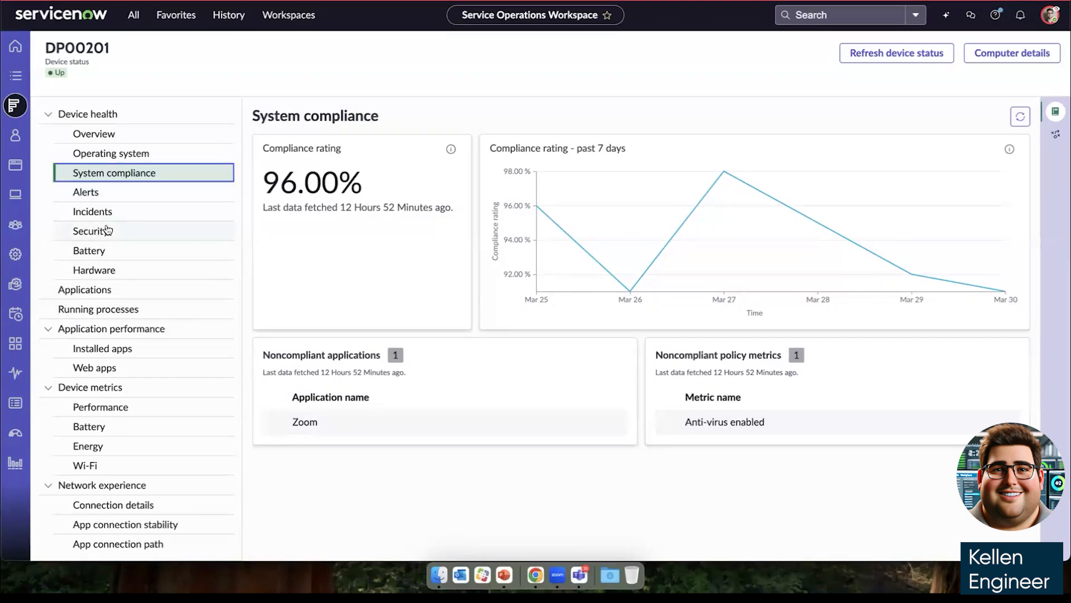
pyautogui.moveTo(109, 269)
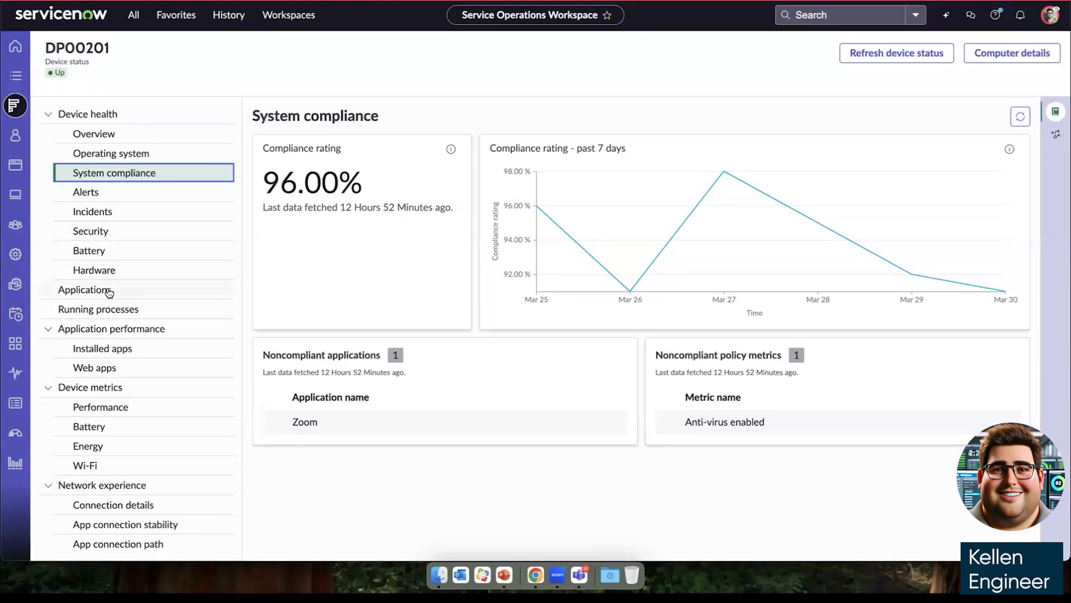
pyautogui.click(84, 289)
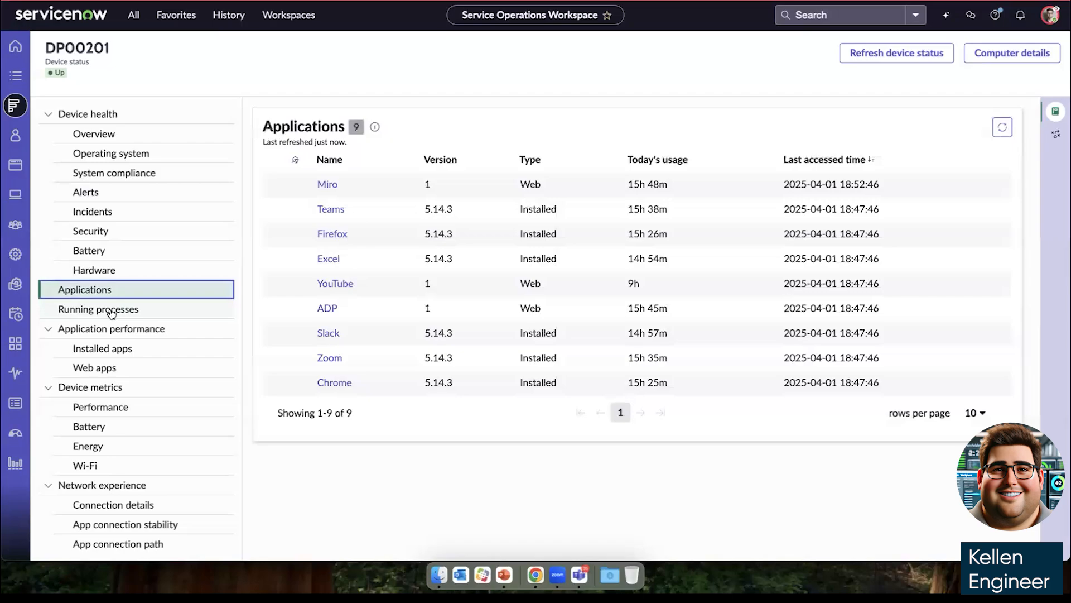
pyautogui.click(98, 309)
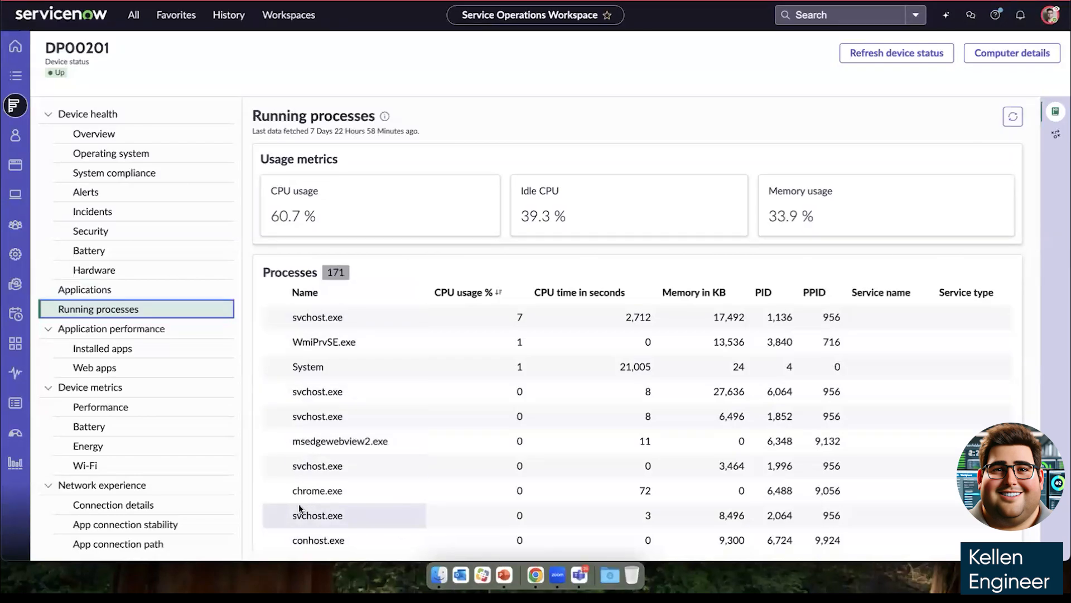
# View DP00201's installed app performance, then ADP's web application performance charts
pyautogui.click(101, 348)
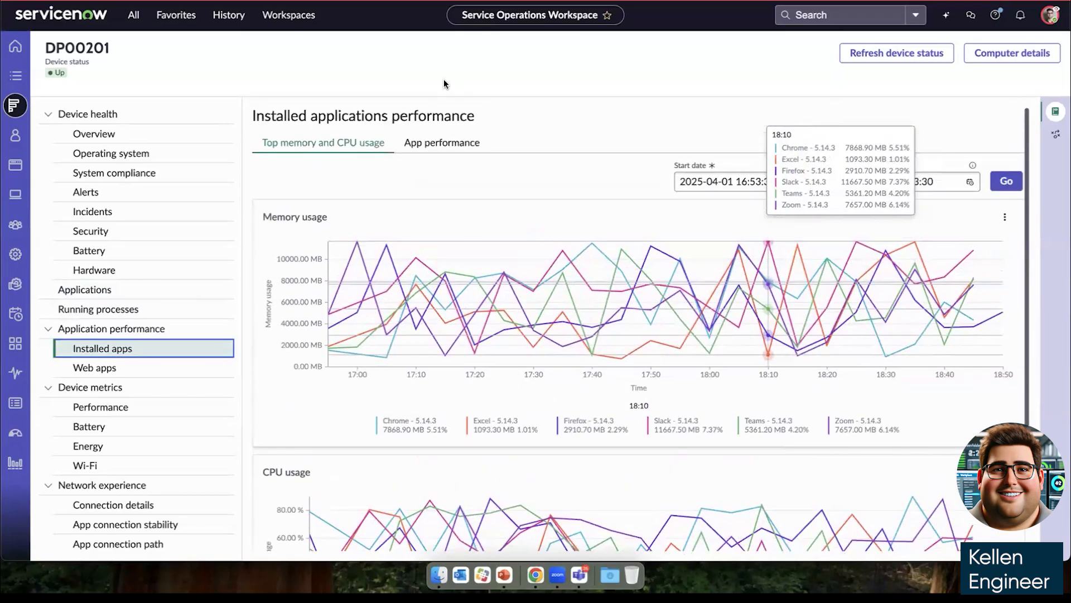
pyautogui.click(441, 143)
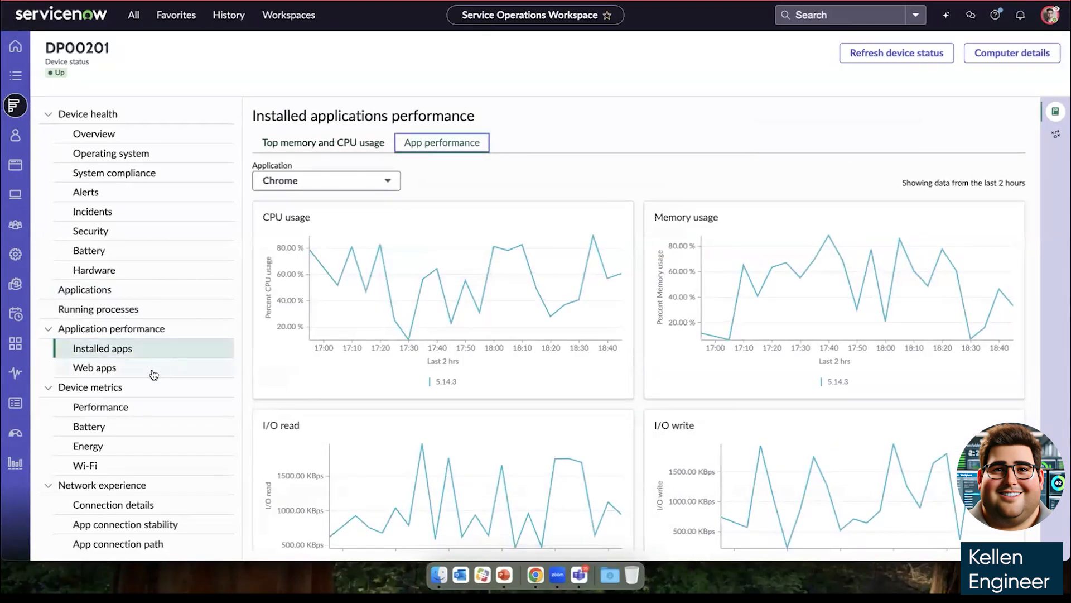
pyautogui.click(94, 368)
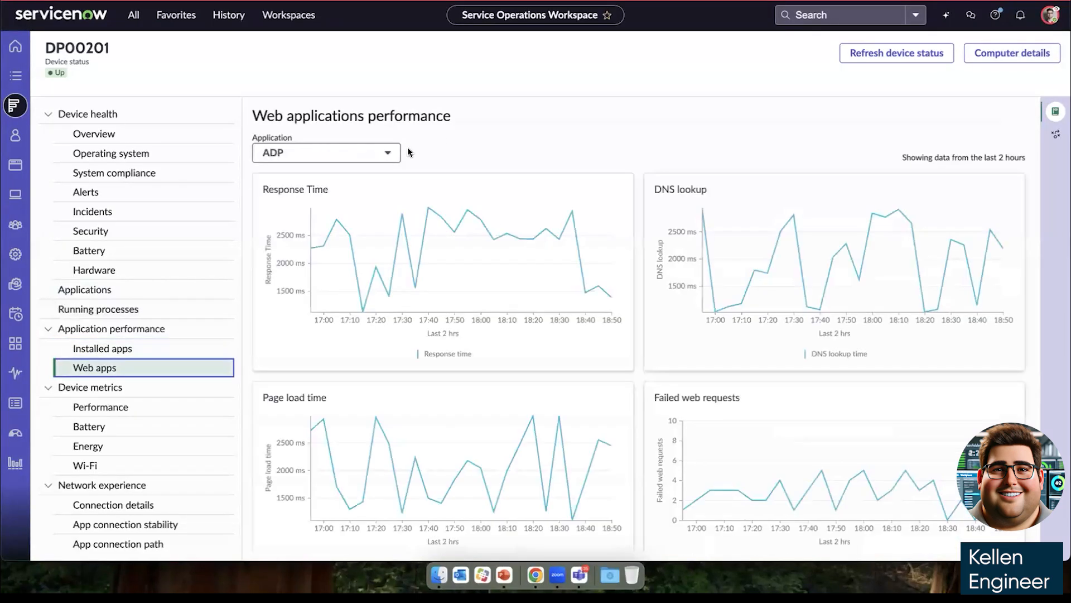
pyautogui.scroll(-3)
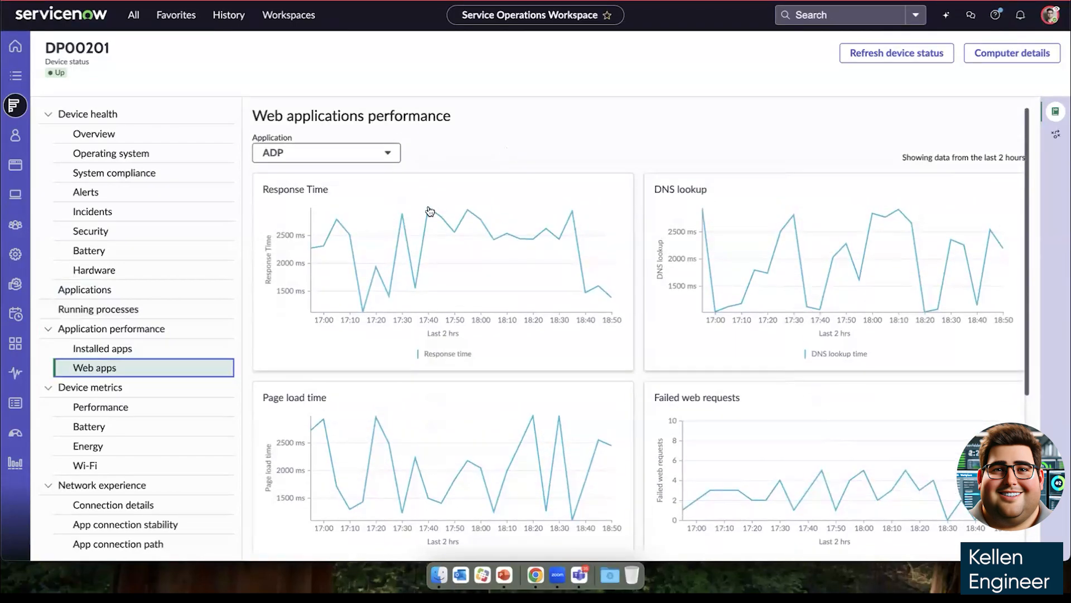
pyautogui.scroll(-3)
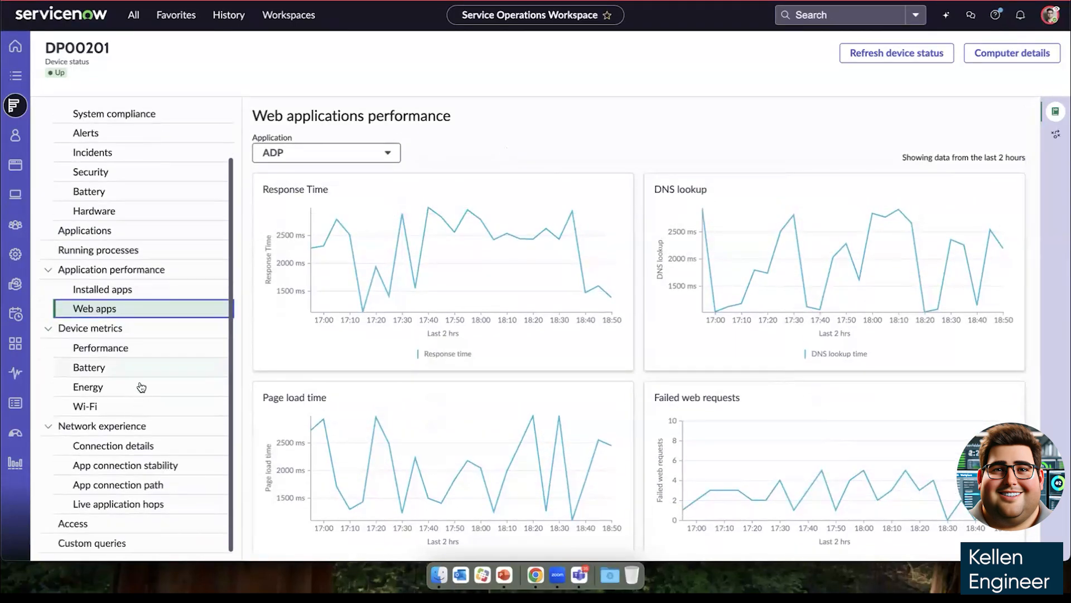
# View DP00201's performance metrics across the Memory, CPU and Disk tabs
pyautogui.click(100, 348)
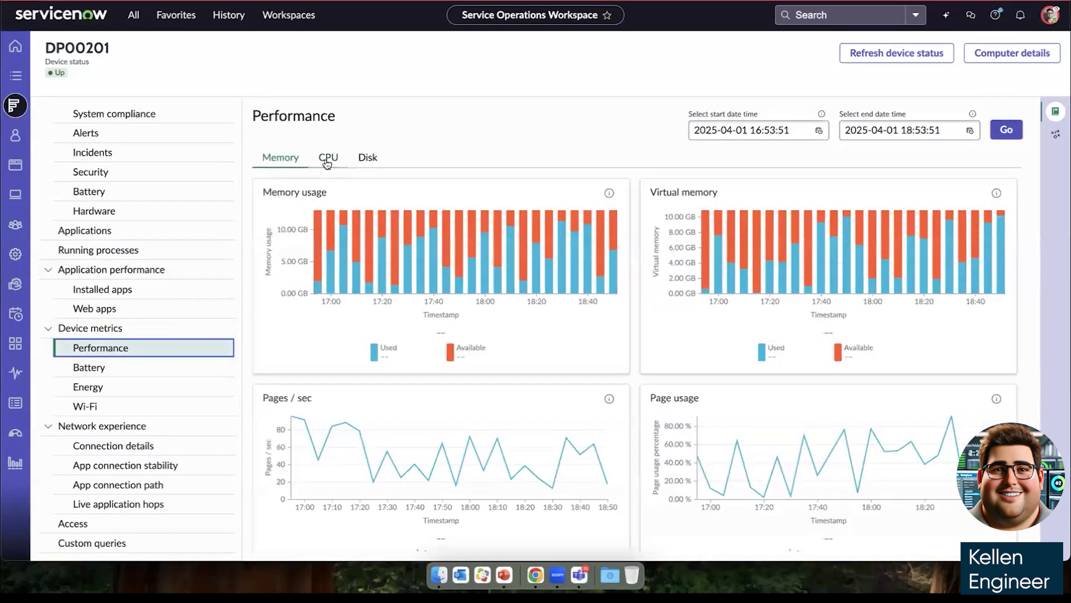
pyautogui.click(328, 157)
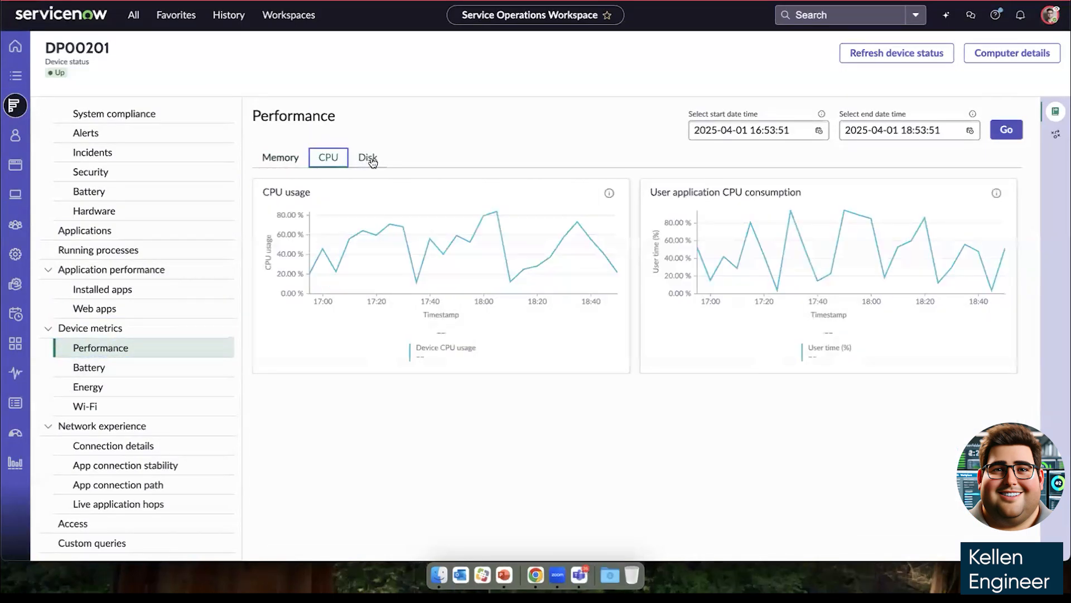
pyautogui.click(367, 157)
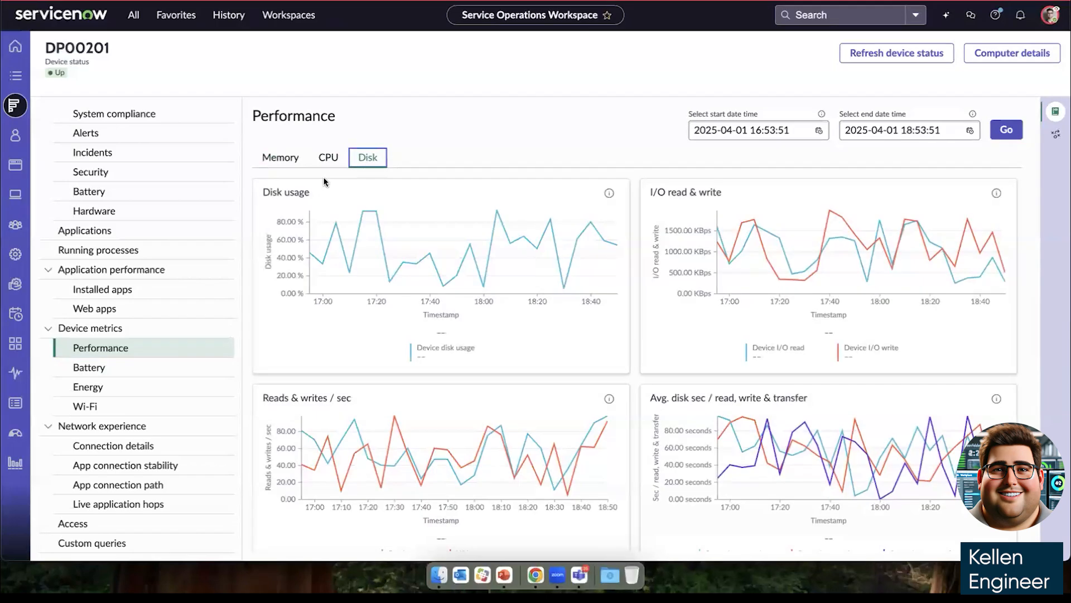
pyautogui.scroll(-3)
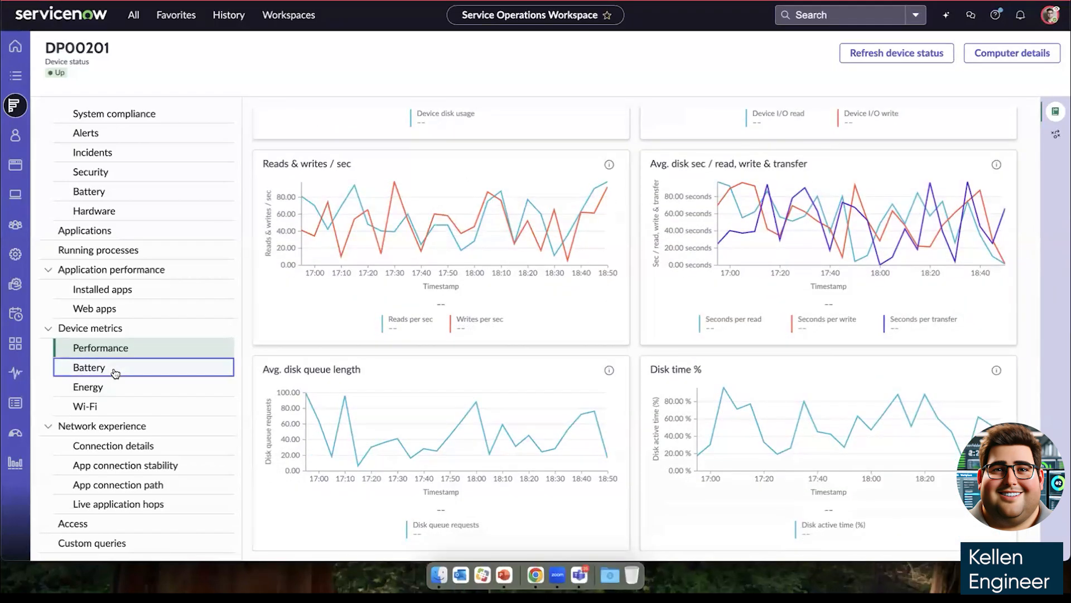
# View the device's battery percentage, energy consumption and Wi-Fi transmit/receive rates
pyautogui.click(88, 367)
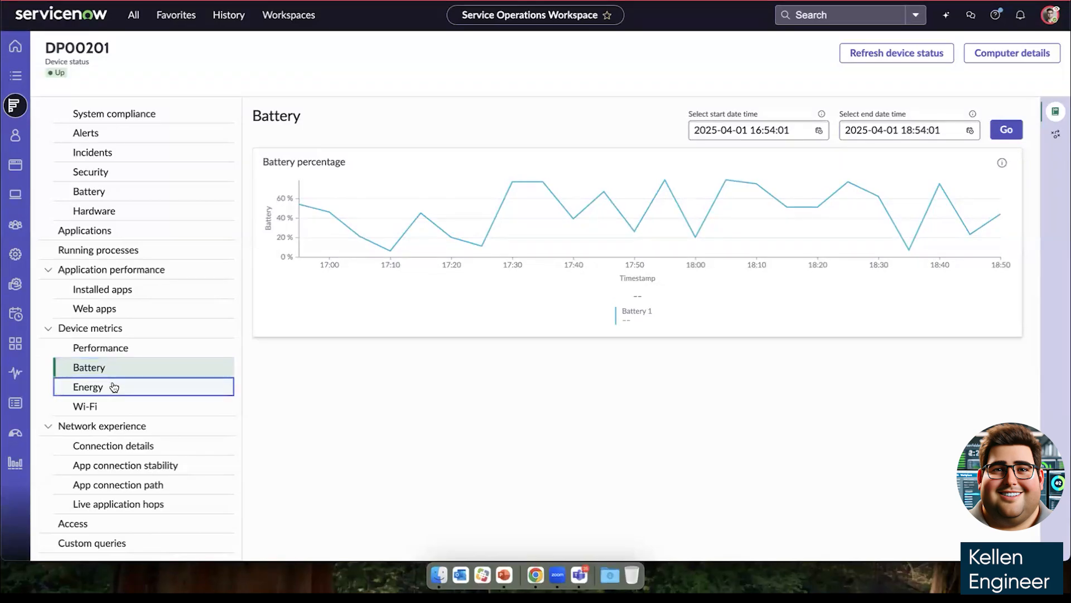
pyautogui.click(87, 387)
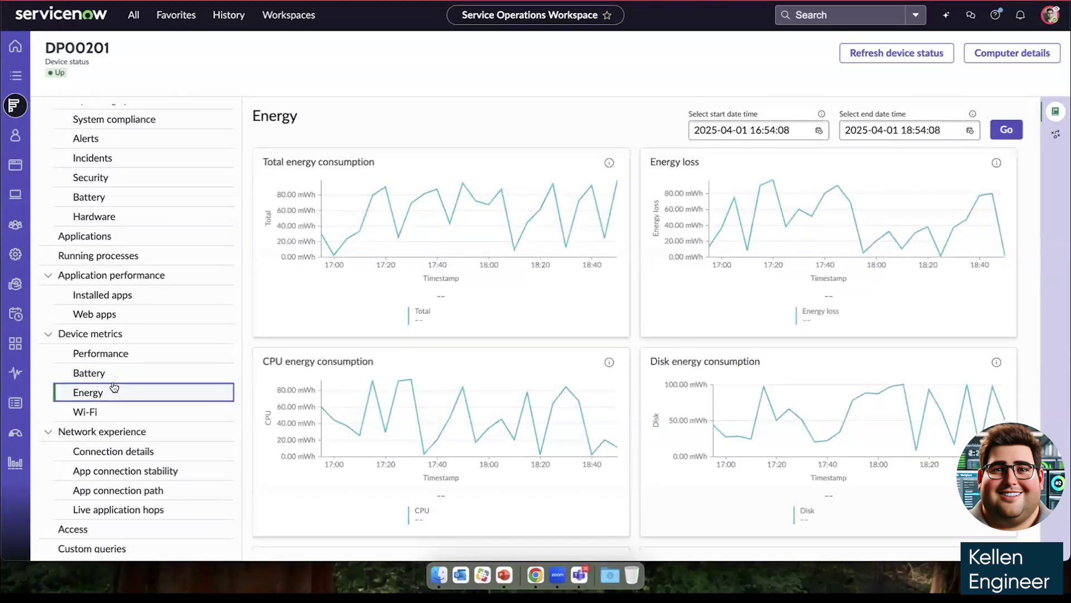
pyautogui.moveTo(114, 422)
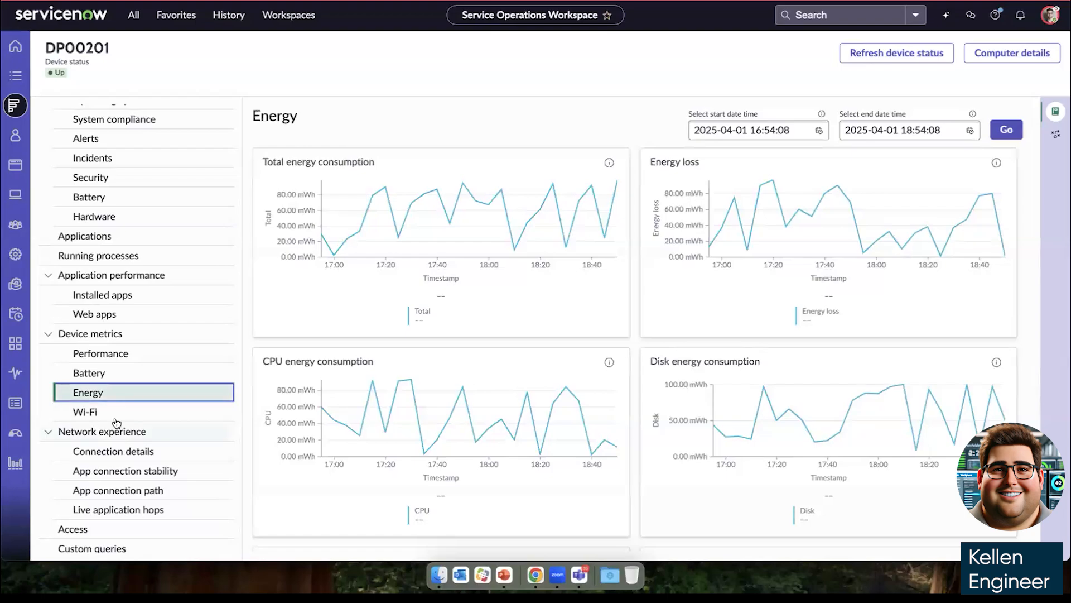
pyautogui.click(85, 412)
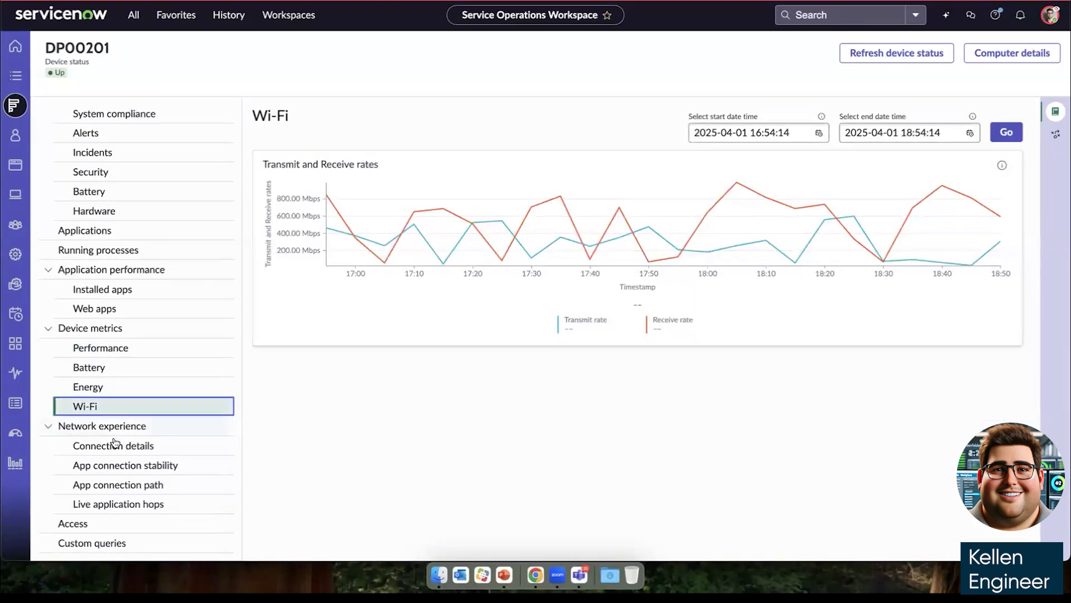
pyautogui.moveTo(131, 445)
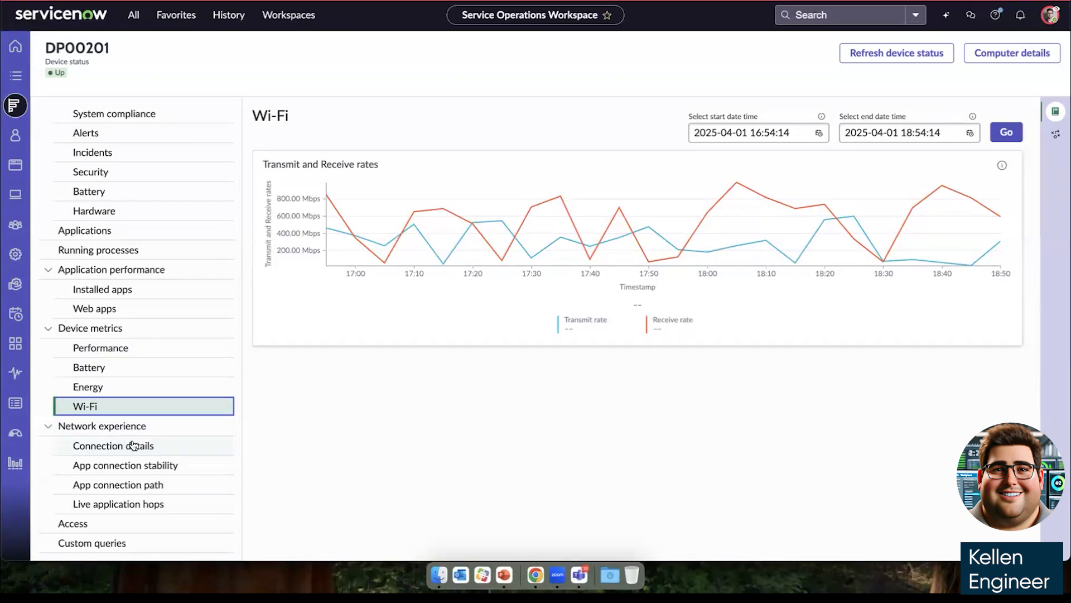
# Review DP00201's Wi-Fi and wired connection details, then bring up ADP connection stability
pyautogui.click(113, 445)
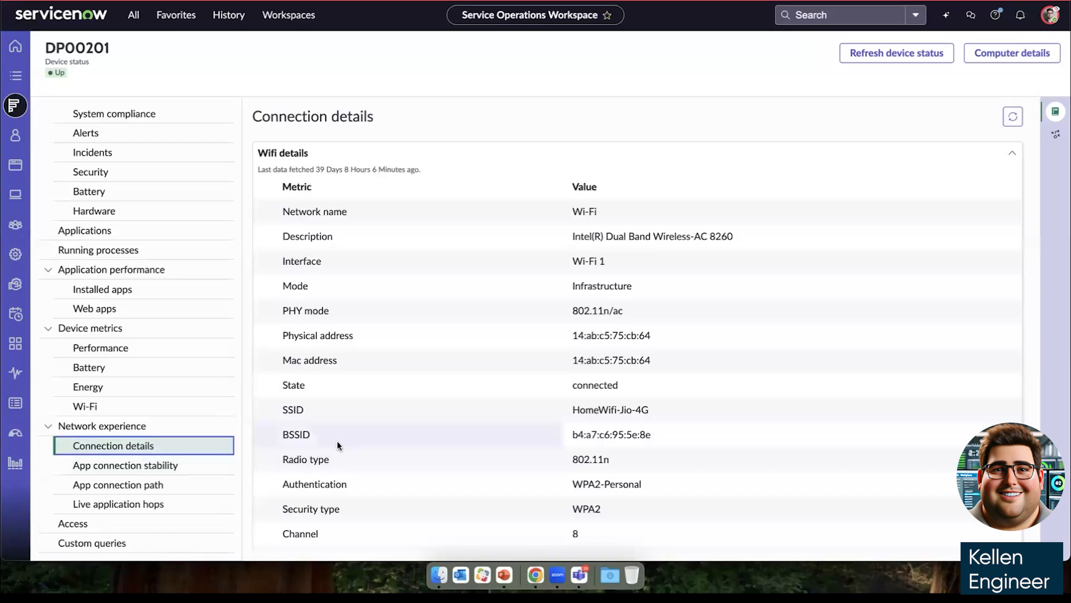
pyautogui.scroll(-3)
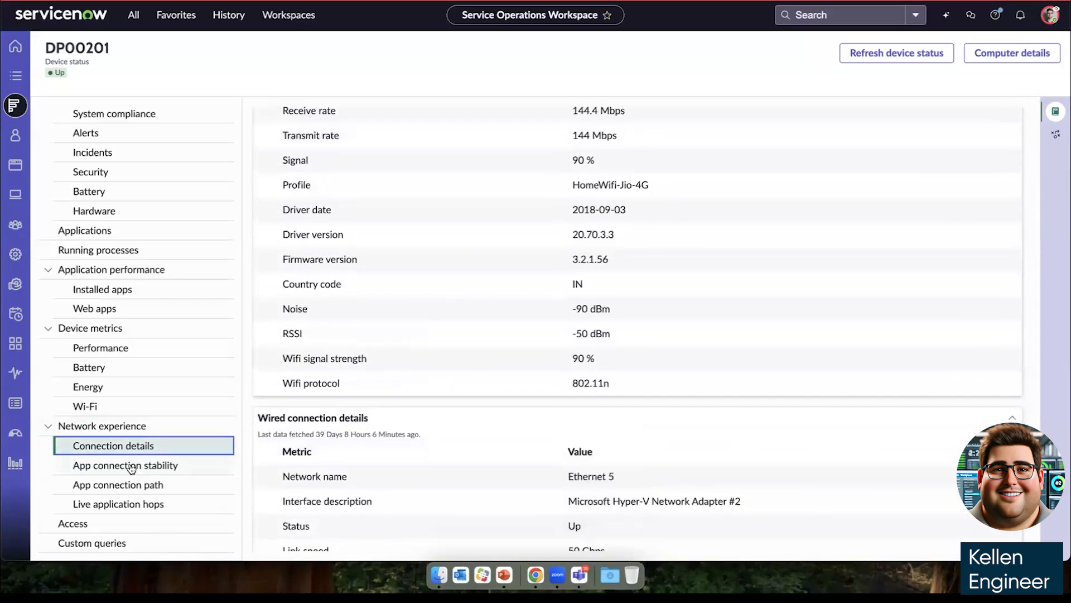
pyautogui.click(125, 465)
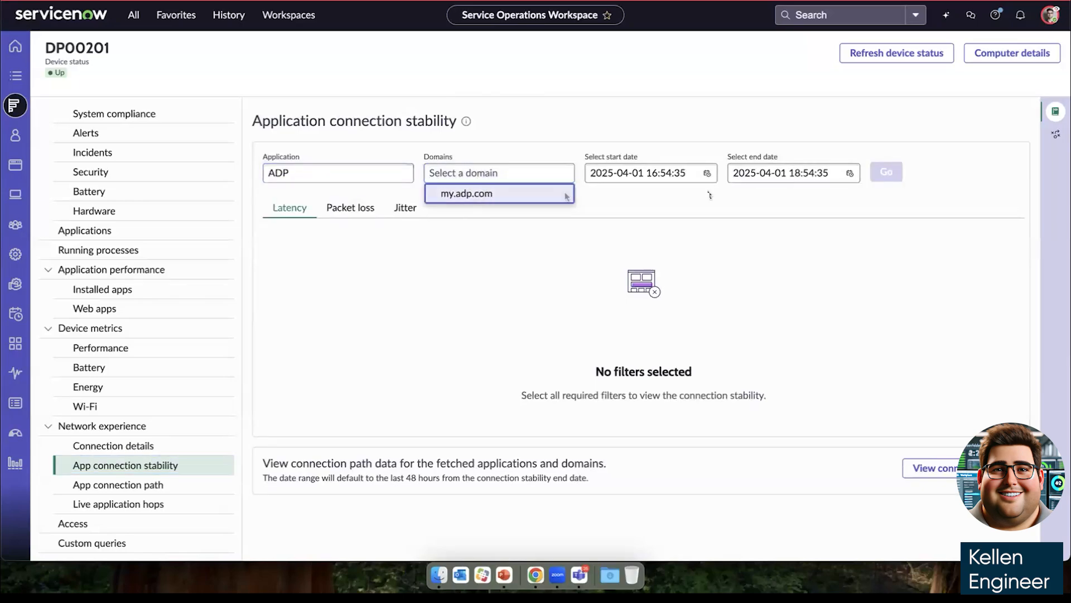
# View latency, packet loss and jitter charts for the my.adp.com domain
pyautogui.click(466, 193)
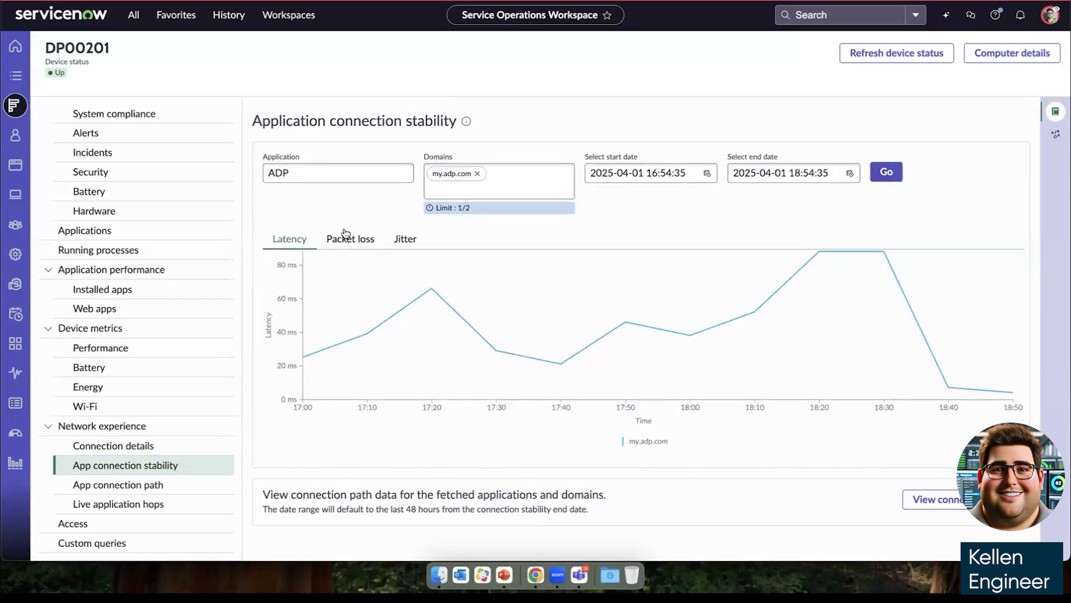
pyautogui.click(350, 238)
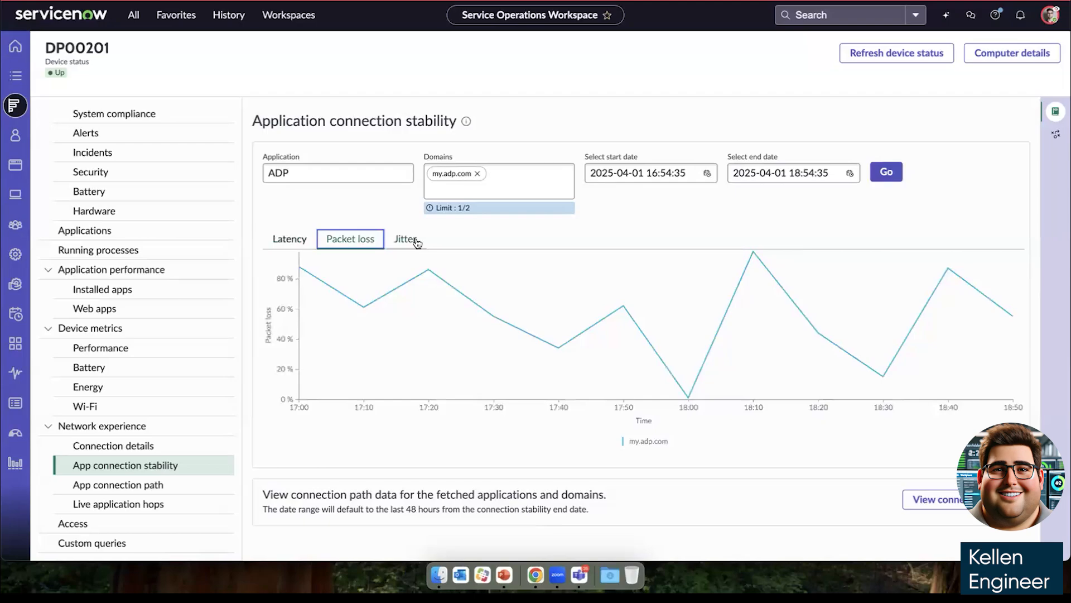
pyautogui.click(405, 239)
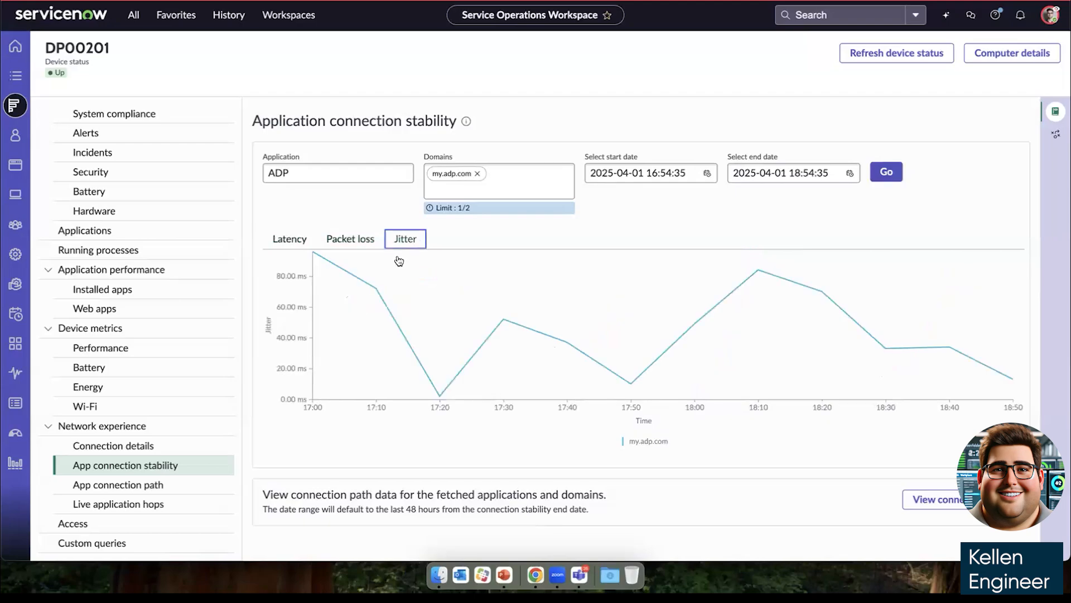
# Load ADP's connection path records, then trace live network hops for ADP
pyautogui.click(118, 485)
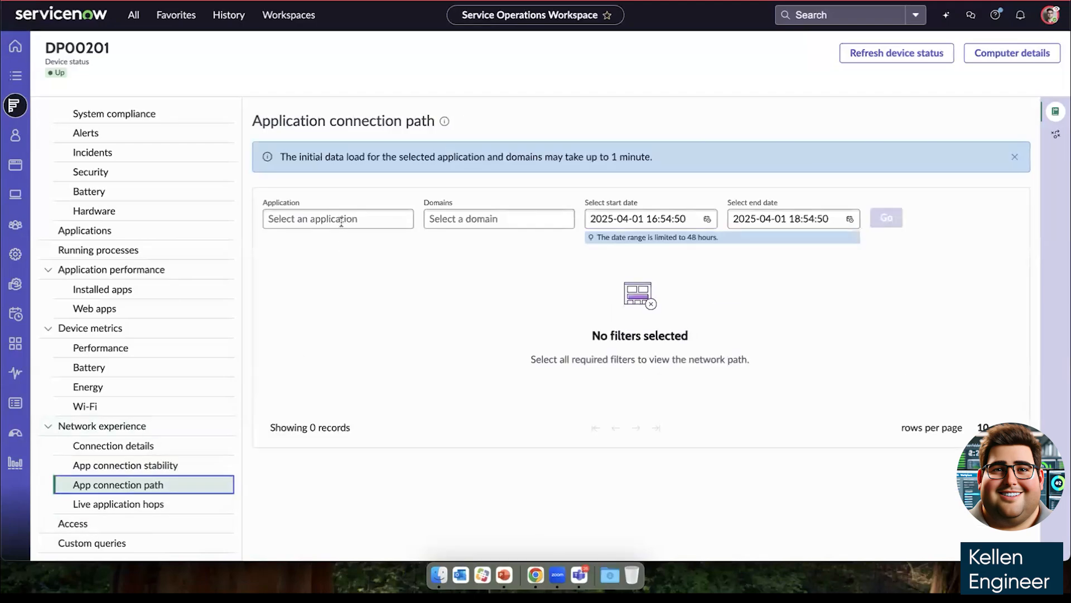
pyautogui.click(886, 218)
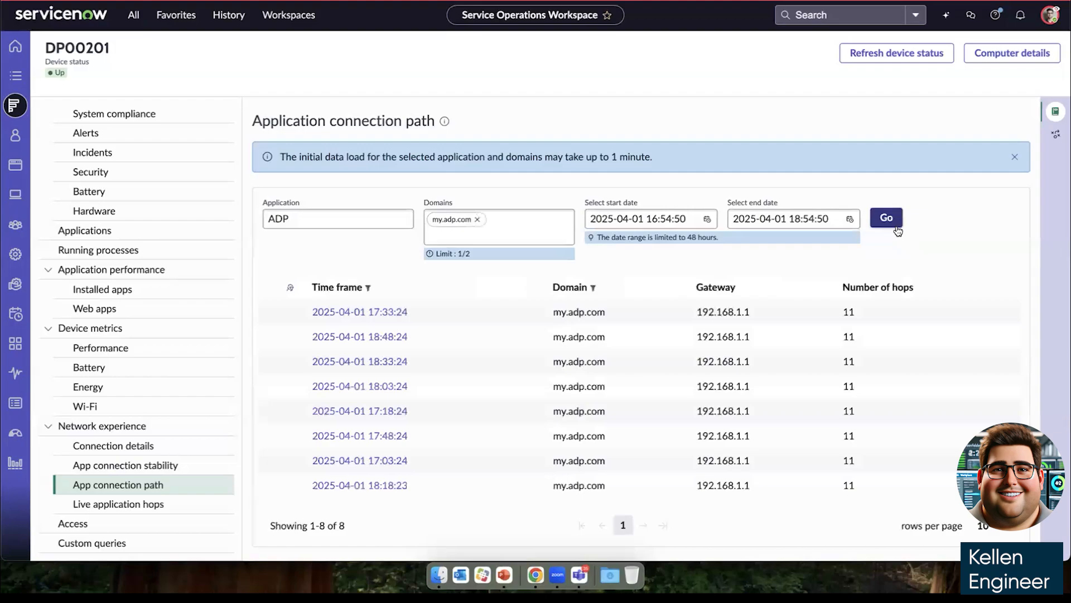
pyautogui.click(118, 504)
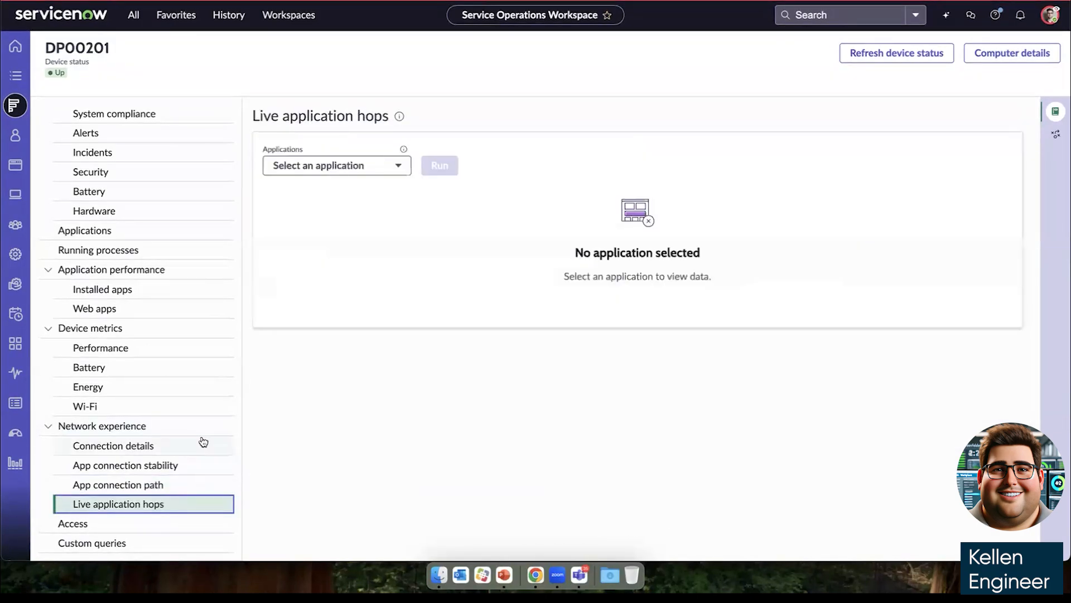
pyautogui.click(337, 165)
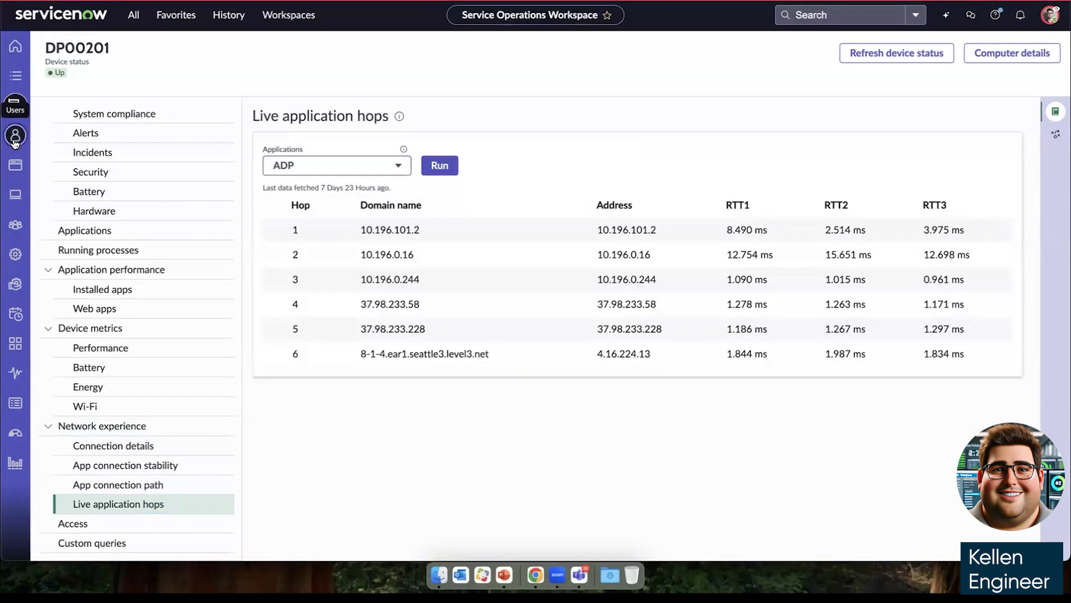
# Bring up the Users list of 131 monitored users, then the Applications list
pyautogui.click(15, 134)
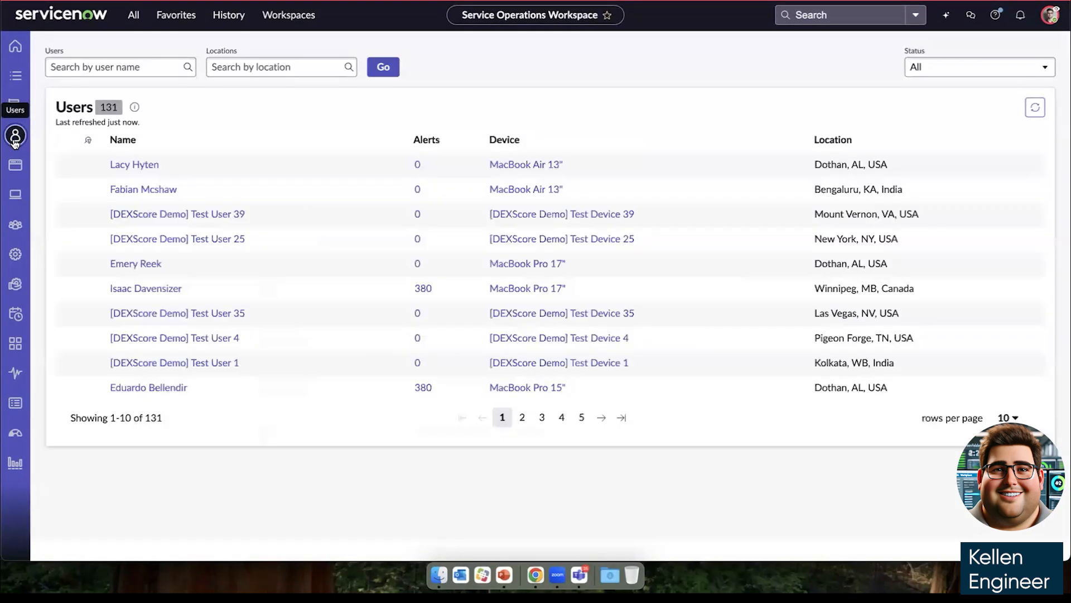
pyautogui.moveTo(173, 167)
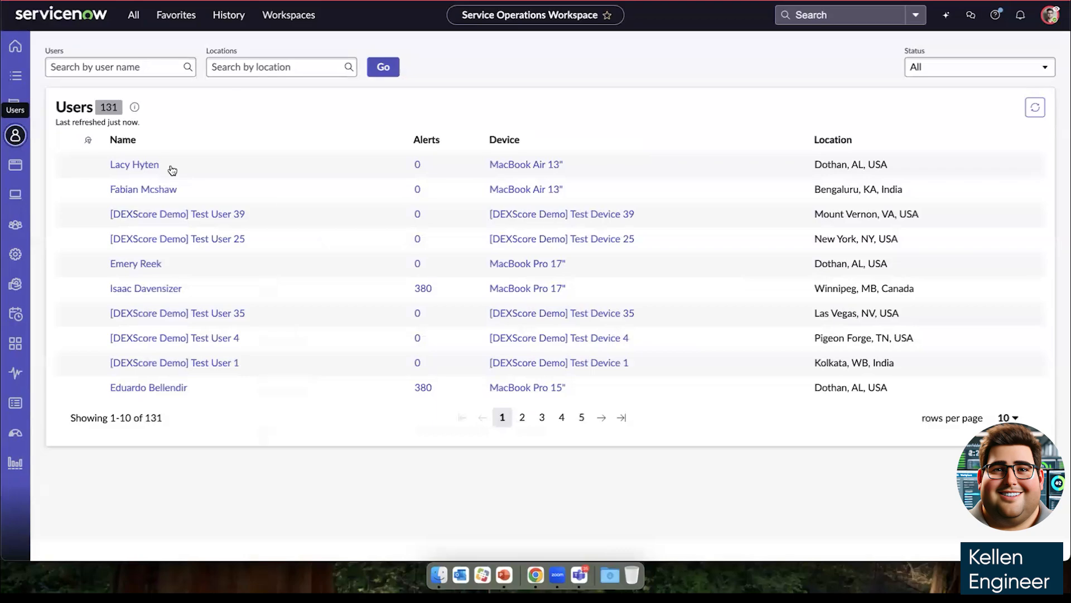
pyautogui.moveTo(382, 285)
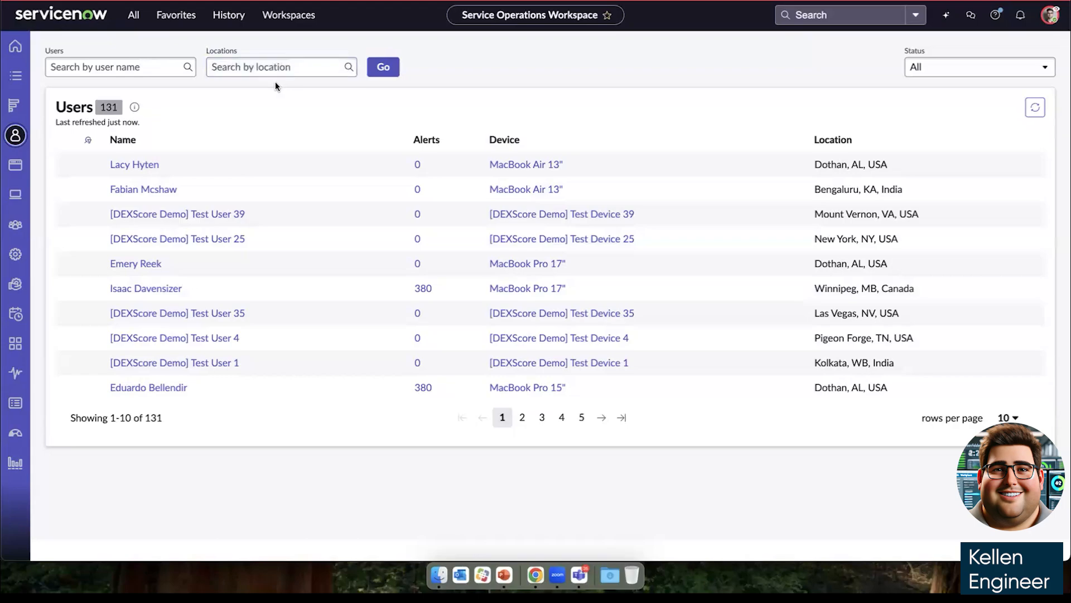
pyautogui.moveTo(123, 322)
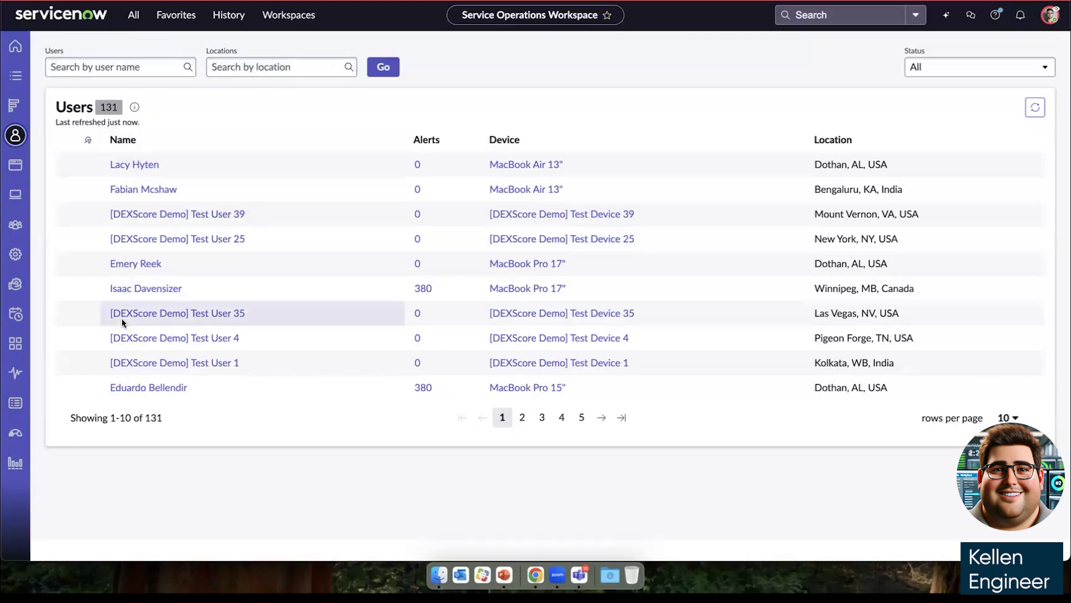
pyautogui.click(16, 165)
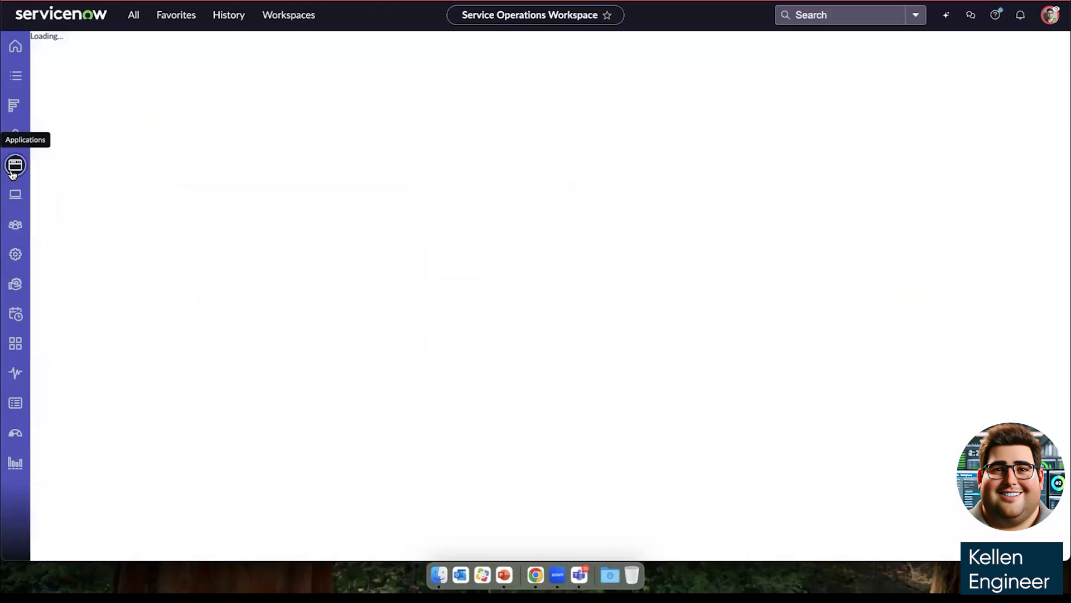
# View ADP's overview and its performance metrics for the last 30 days, then its Trends dashboard
pyautogui.click(15, 165)
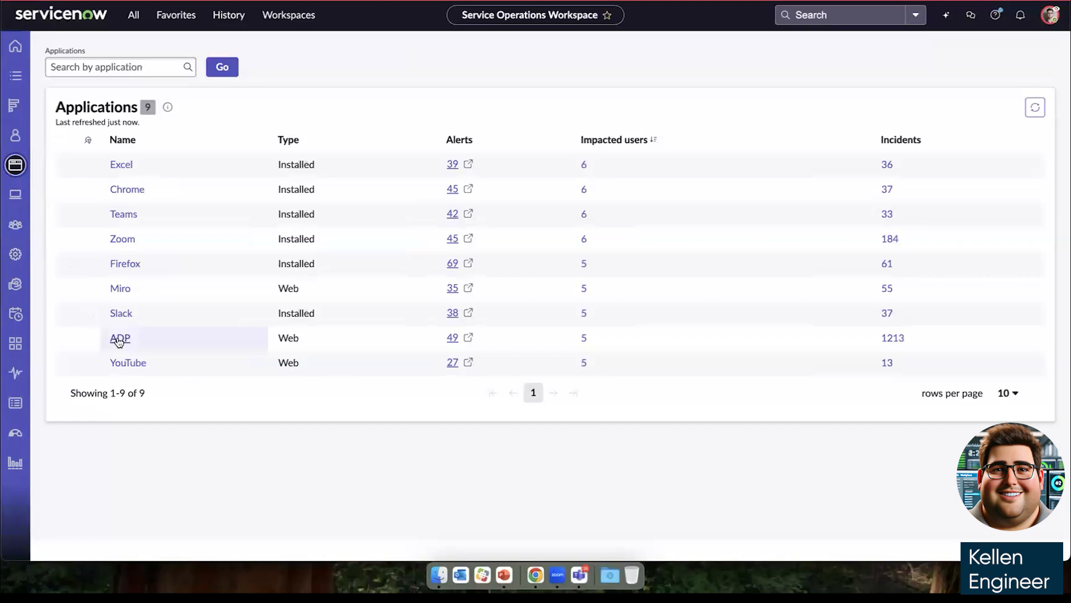
pyautogui.click(119, 338)
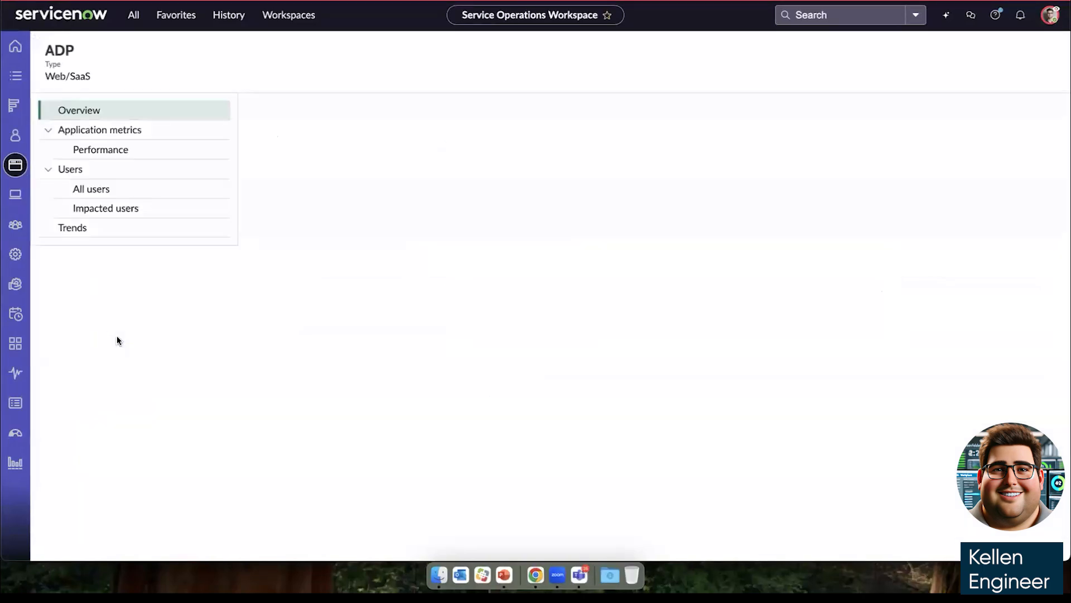
pyautogui.click(79, 110)
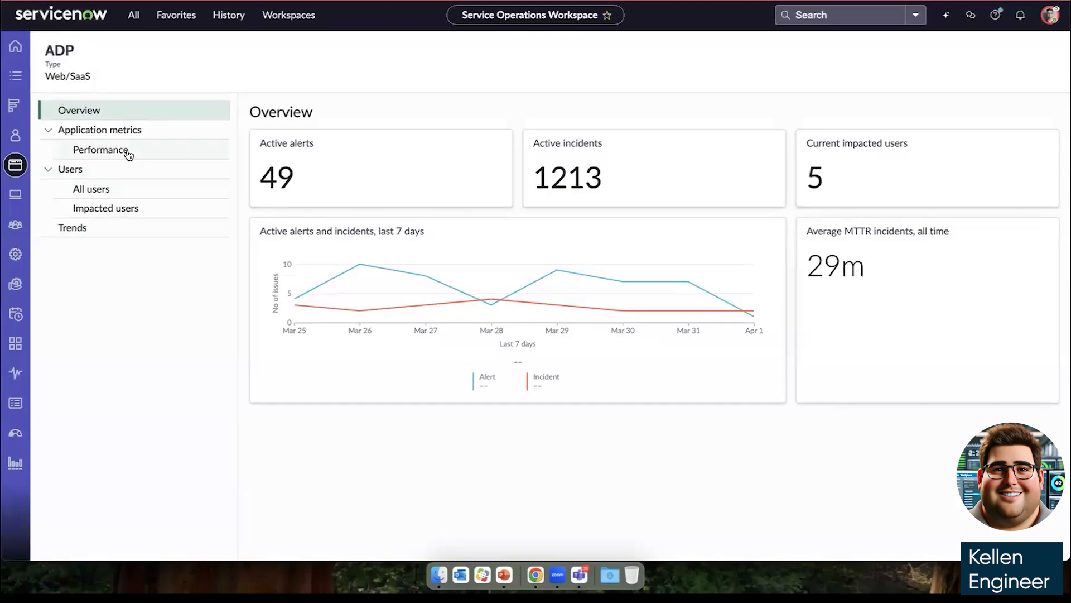
pyautogui.click(99, 149)
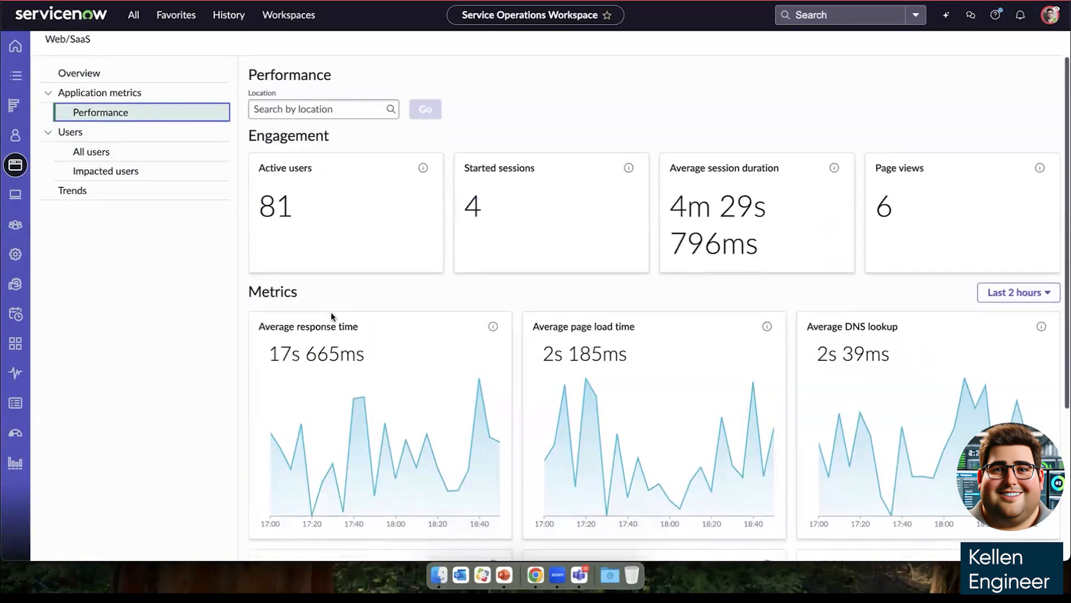
pyautogui.scroll(-3)
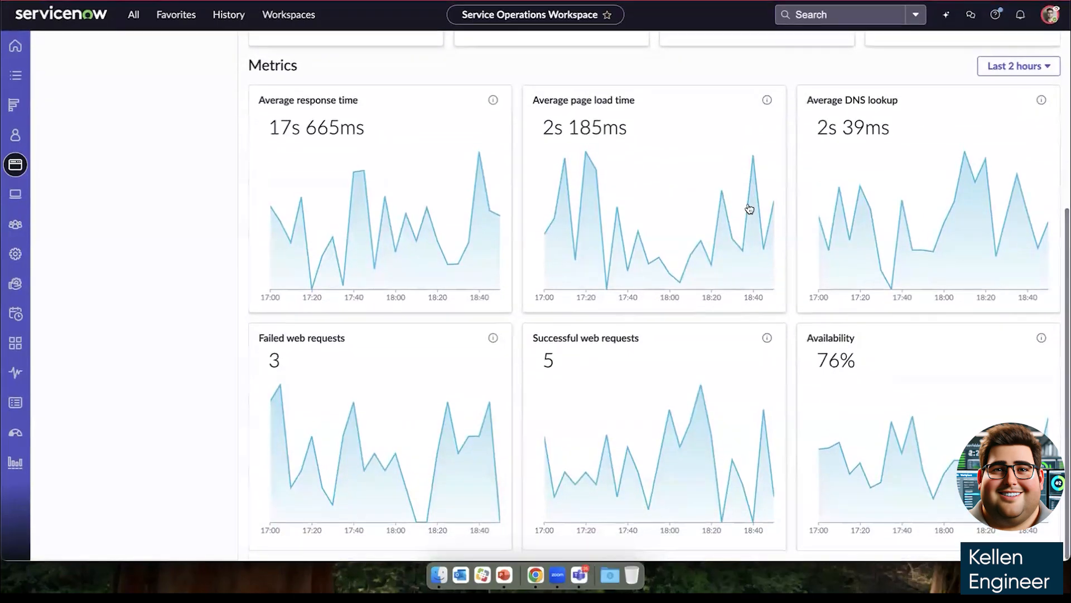
pyautogui.click(1018, 66)
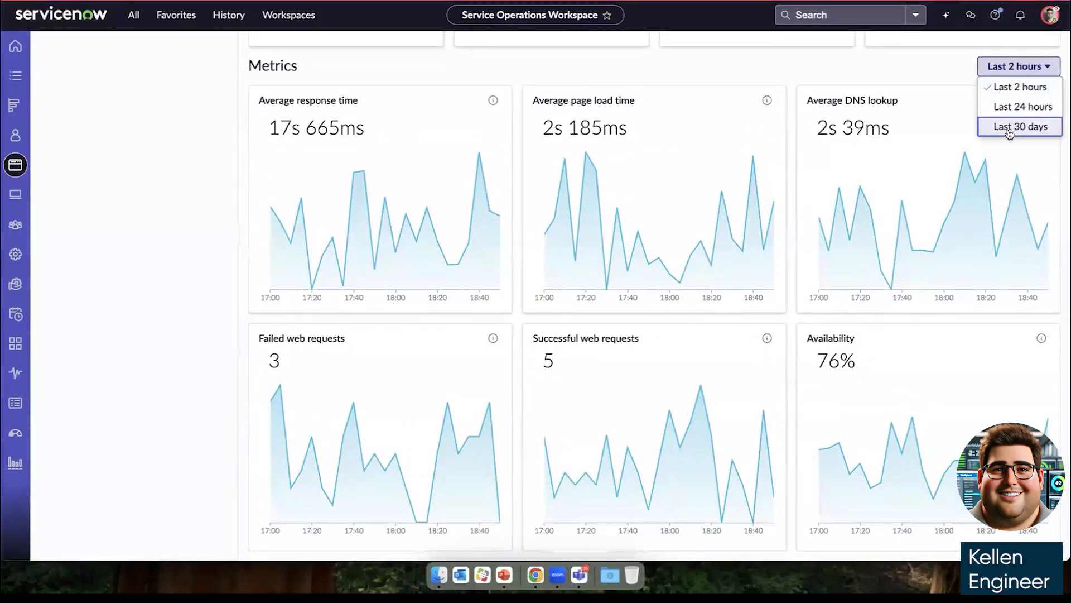
pyautogui.click(1022, 127)
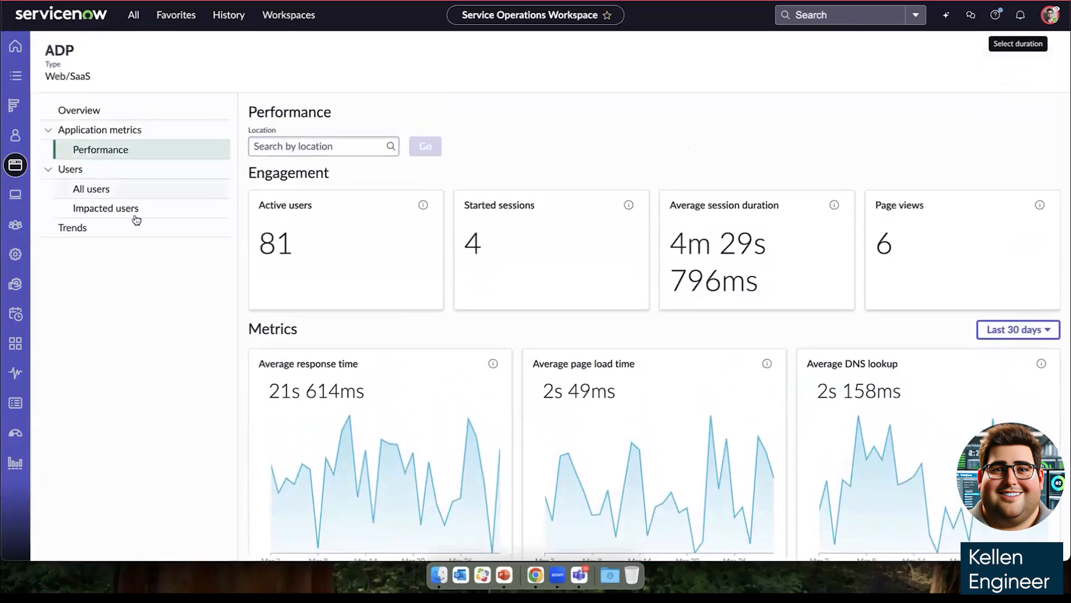
pyautogui.click(72, 228)
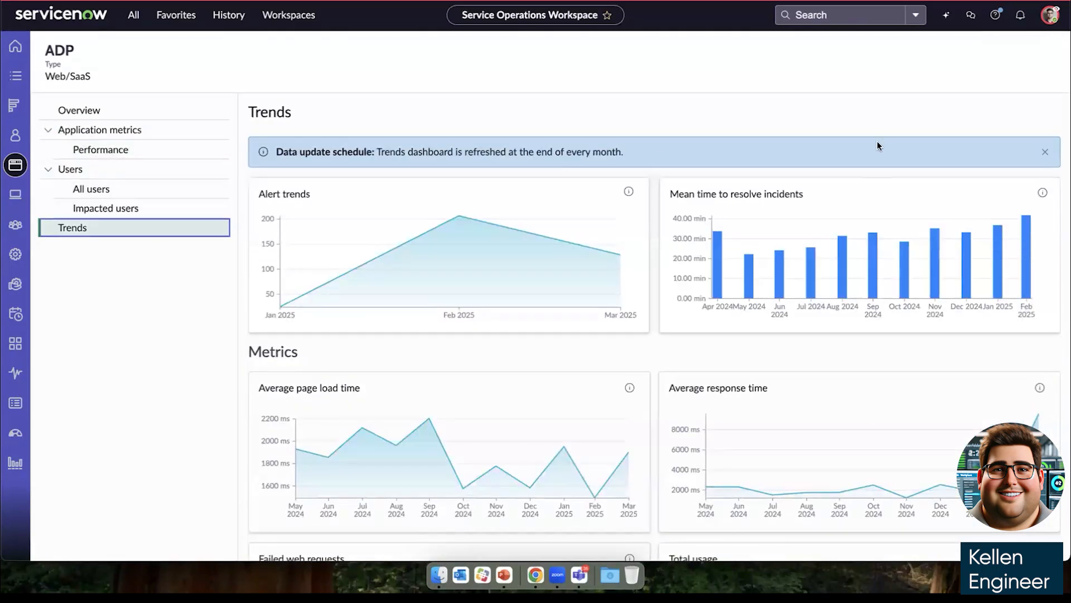
pyautogui.moveTo(717, 208)
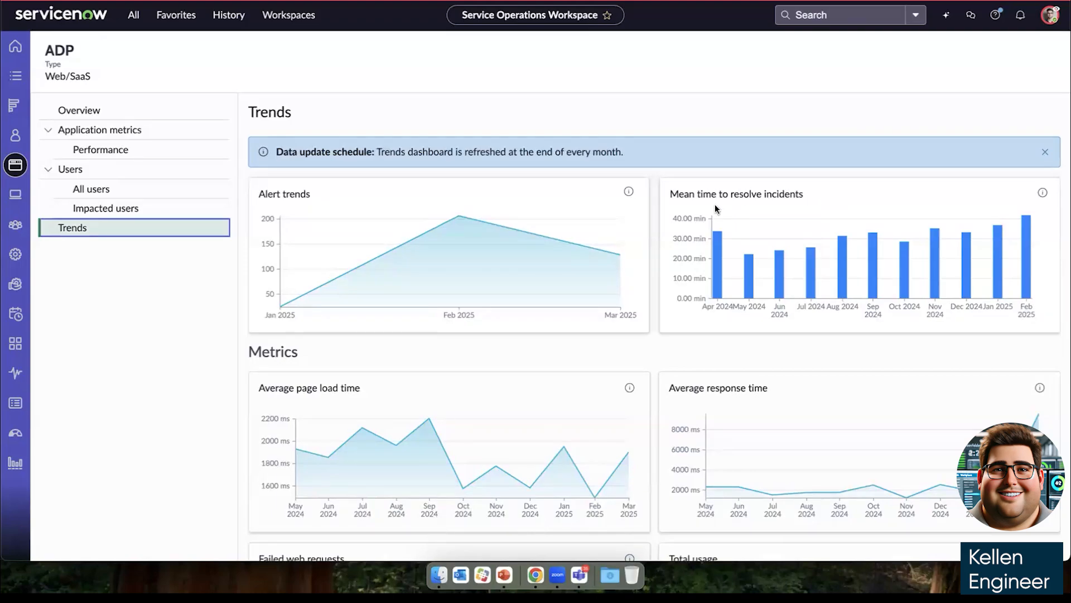
# Scroll through ADP's alert trend, incident resolution and page load/response time charts
pyautogui.scroll(-3)
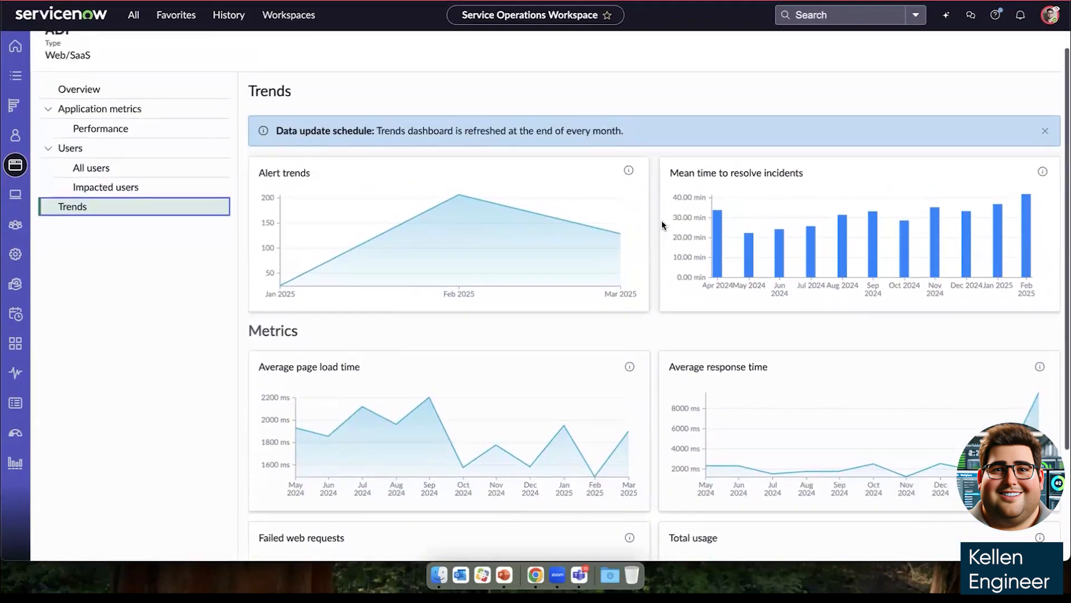
pyautogui.moveTo(750, 245)
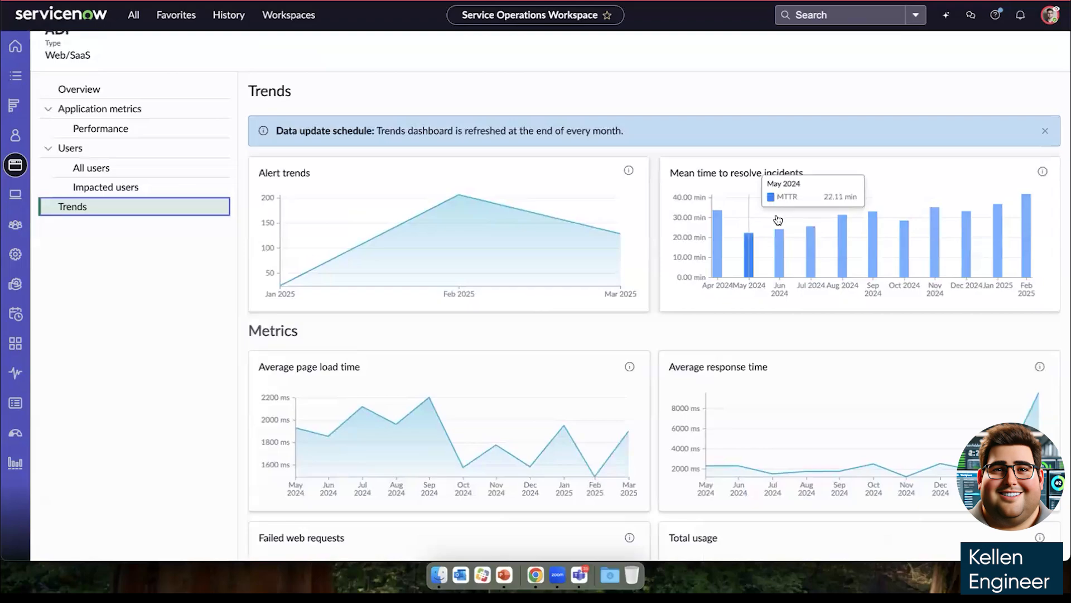
pyautogui.moveTo(1055, 214)
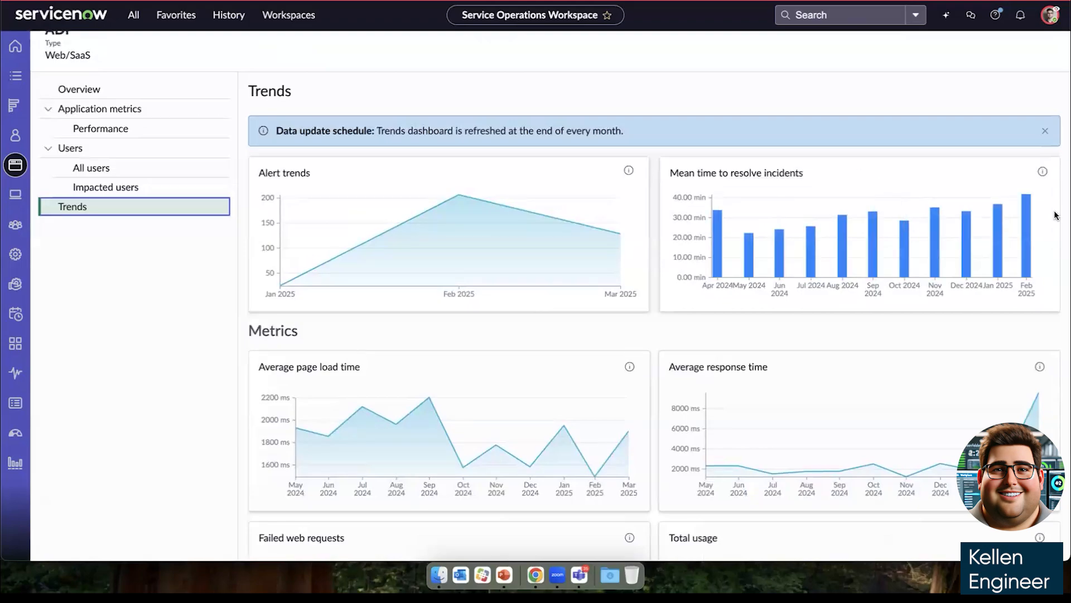
pyautogui.moveTo(842, 236)
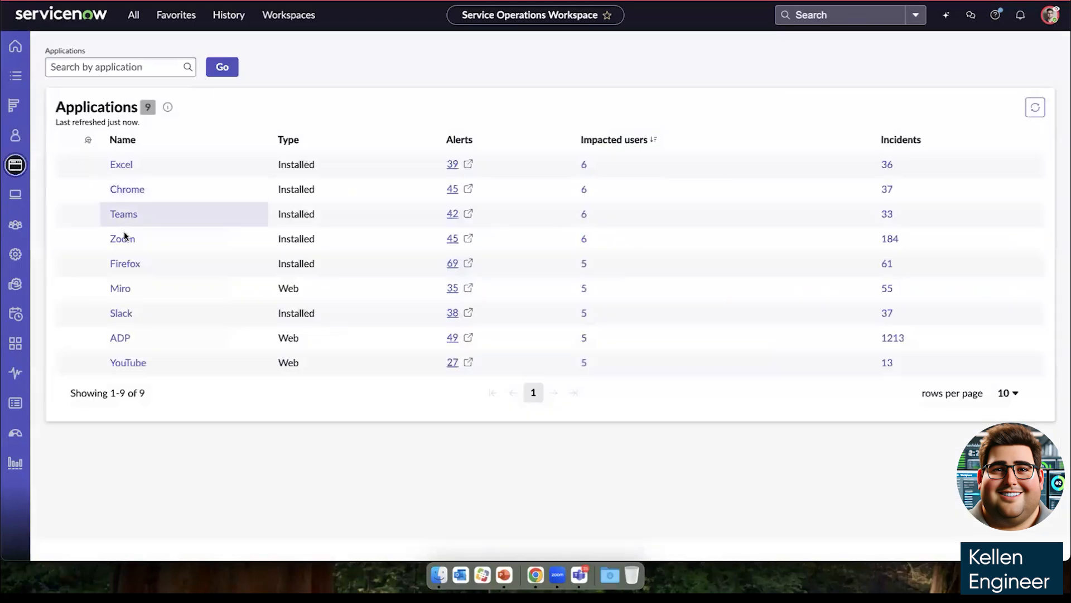
# Open Zoom's application performance metrics and scroll to the crash charts
pyautogui.click(121, 238)
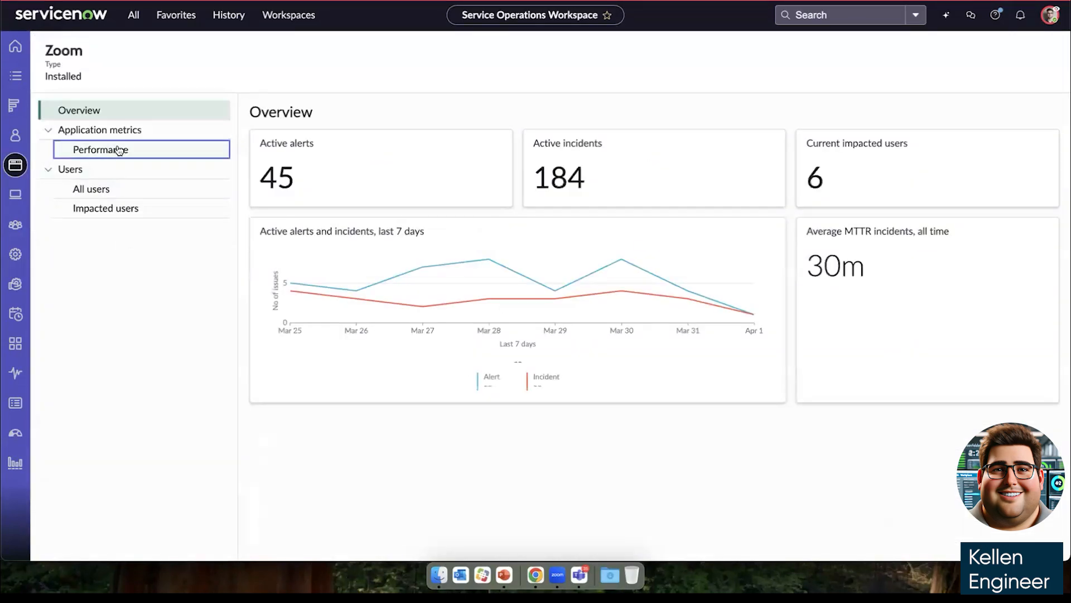
pyautogui.click(101, 149)
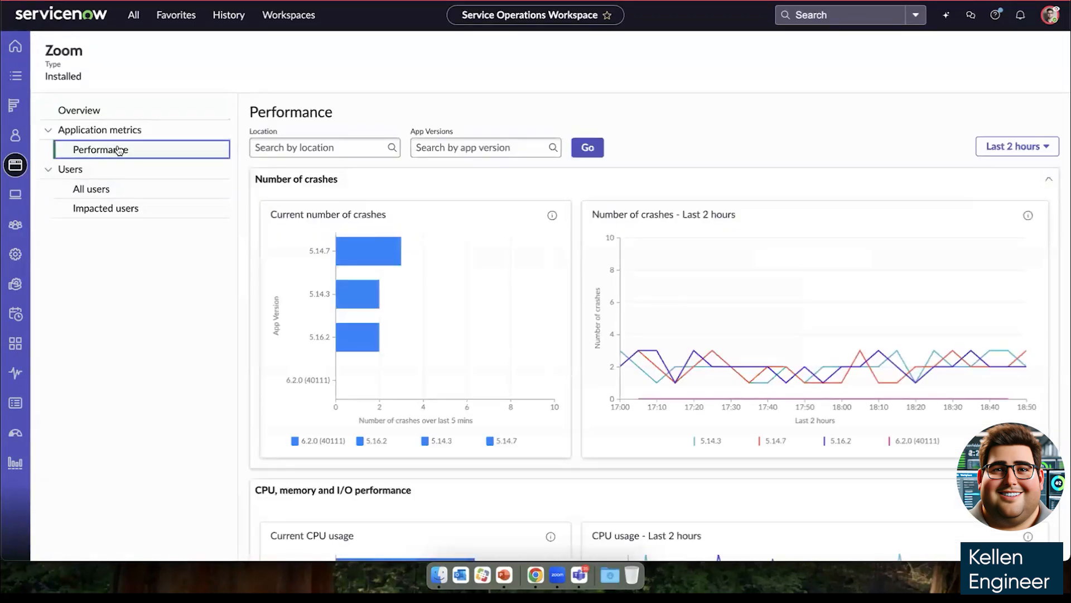
pyautogui.scroll(-3)
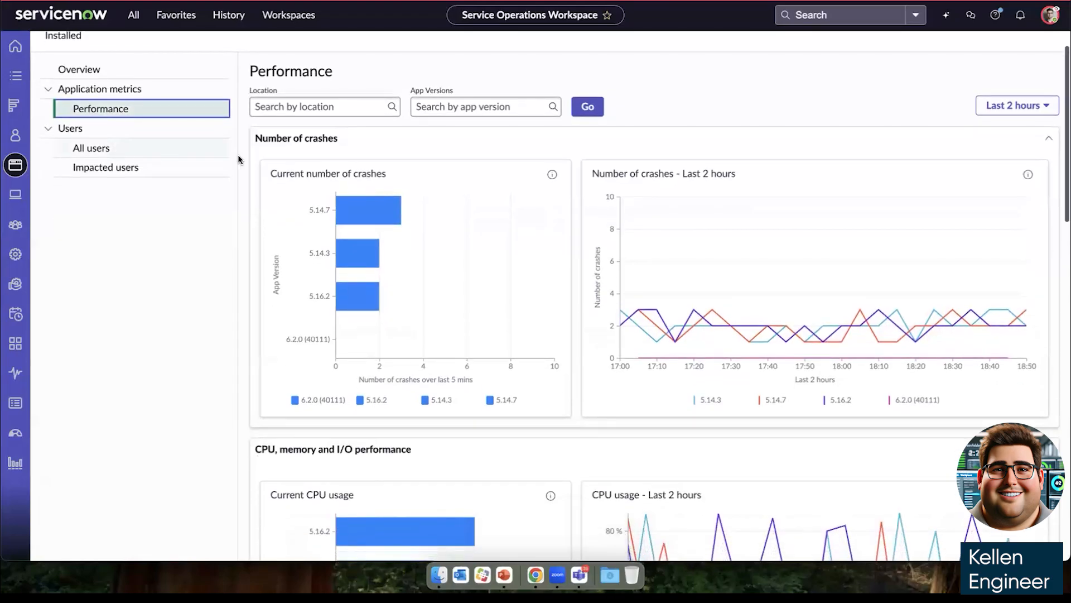
pyautogui.scroll(-3)
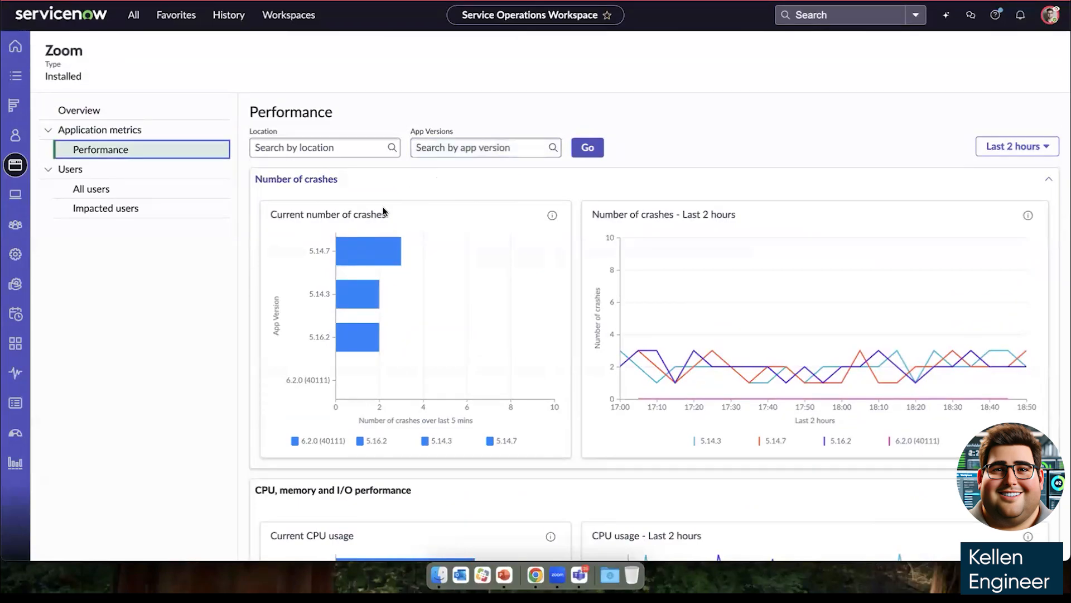
pyautogui.moveTo(309, 262)
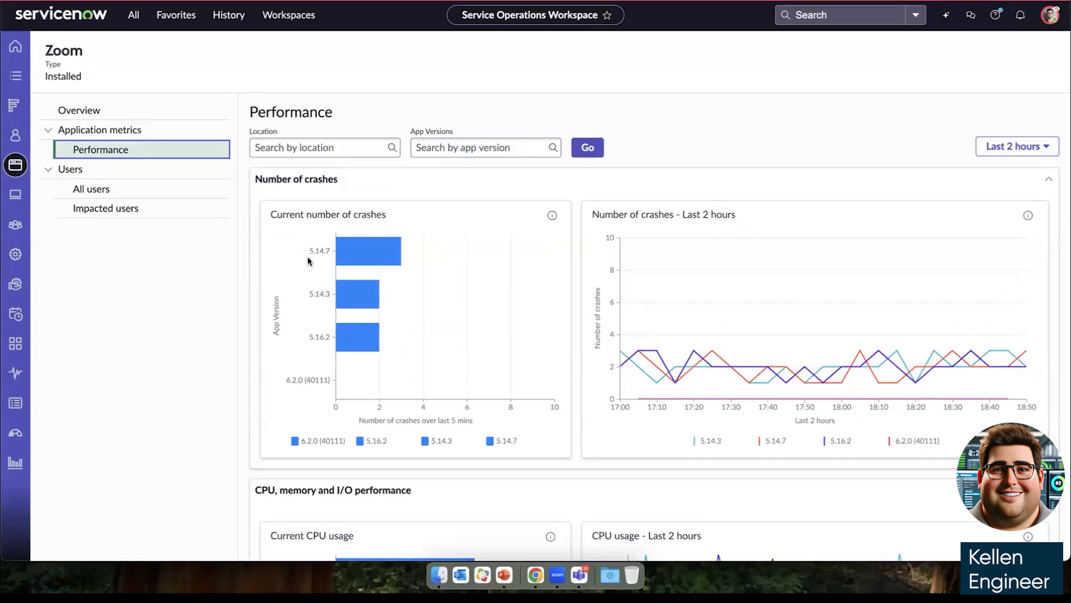
pyautogui.moveTo(314, 291)
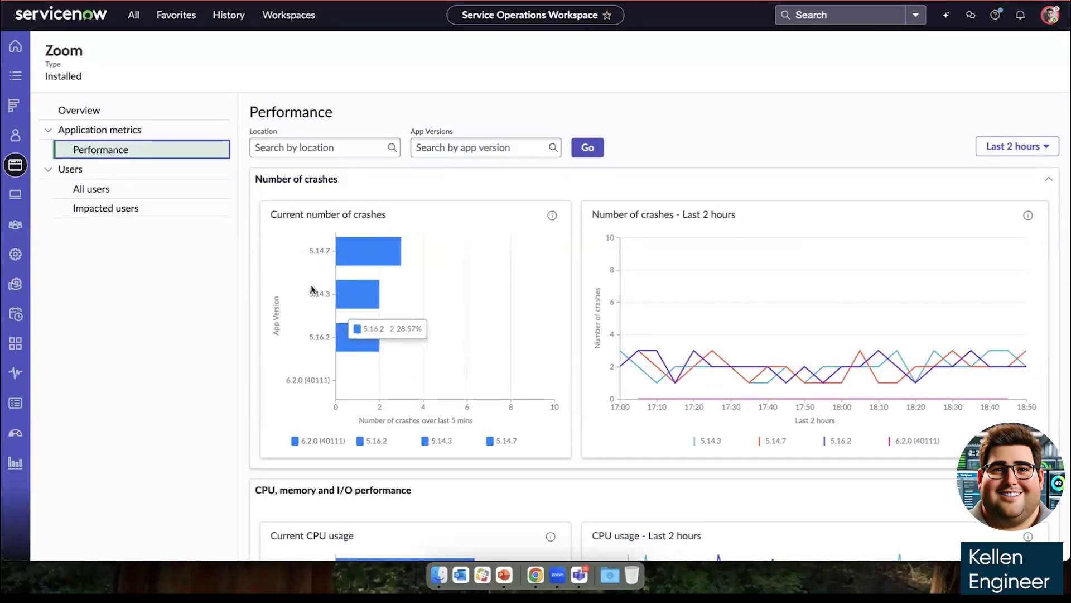
pyautogui.moveTo(429, 261)
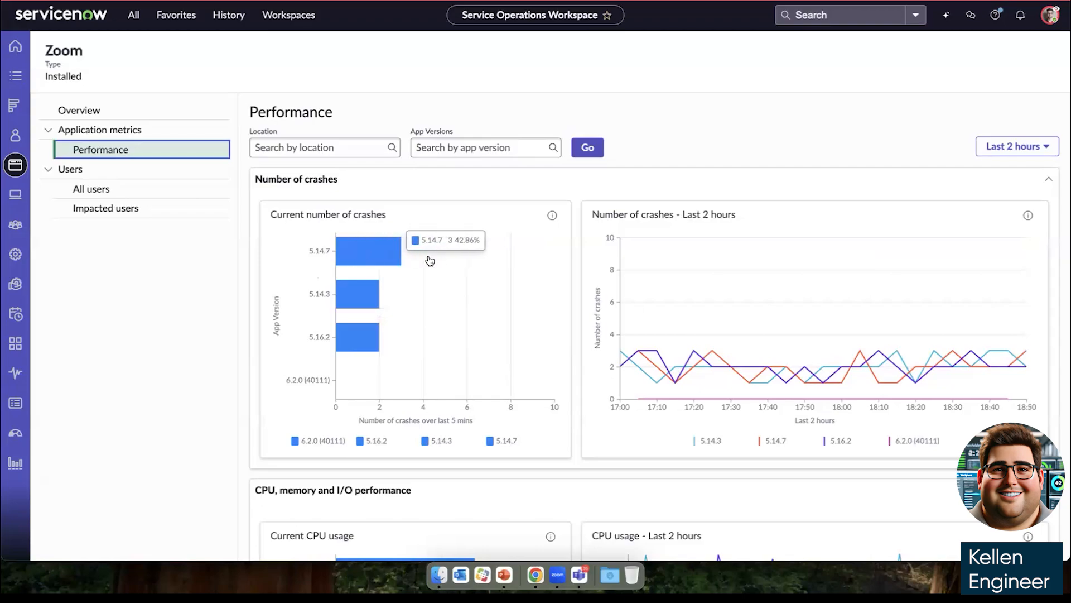
pyautogui.moveTo(317, 258)
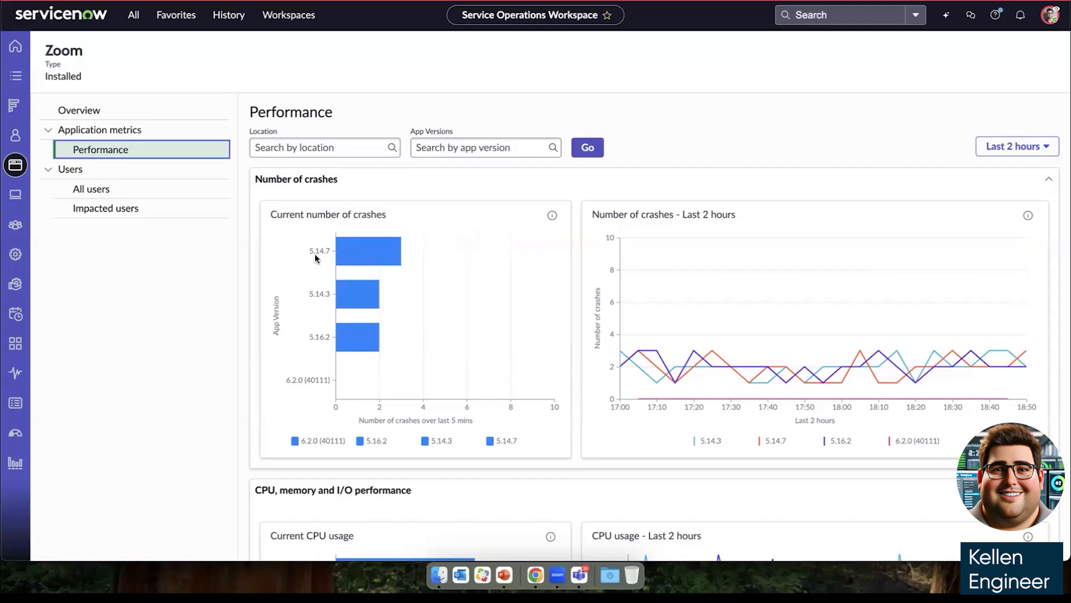
# Limit Zoom's crash charts to app version 5.14.7 and adjust the time range
pyautogui.click(485, 147)
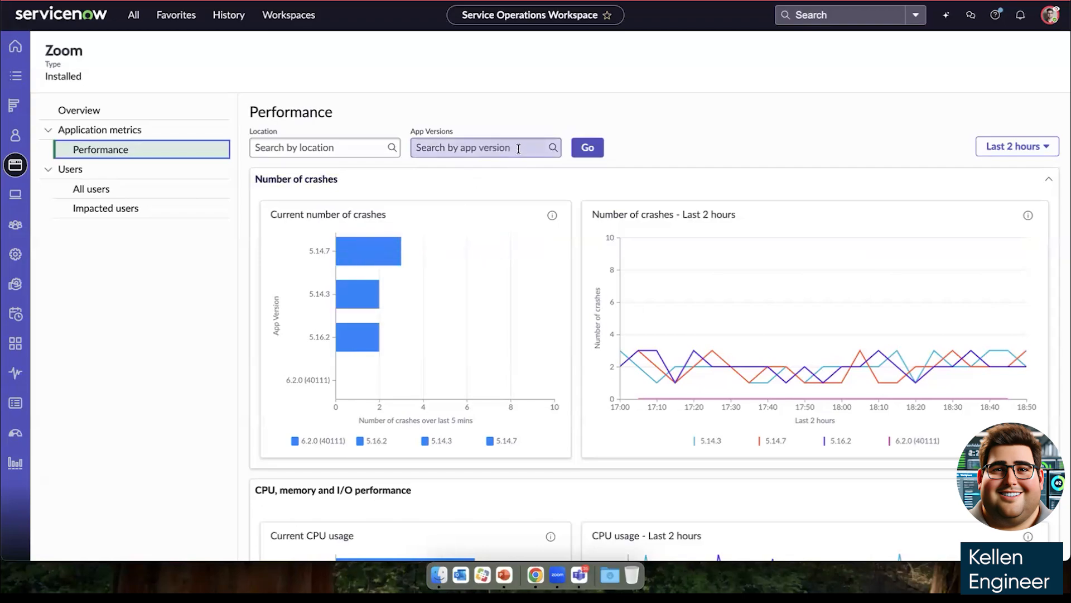
pyautogui.click(484, 147)
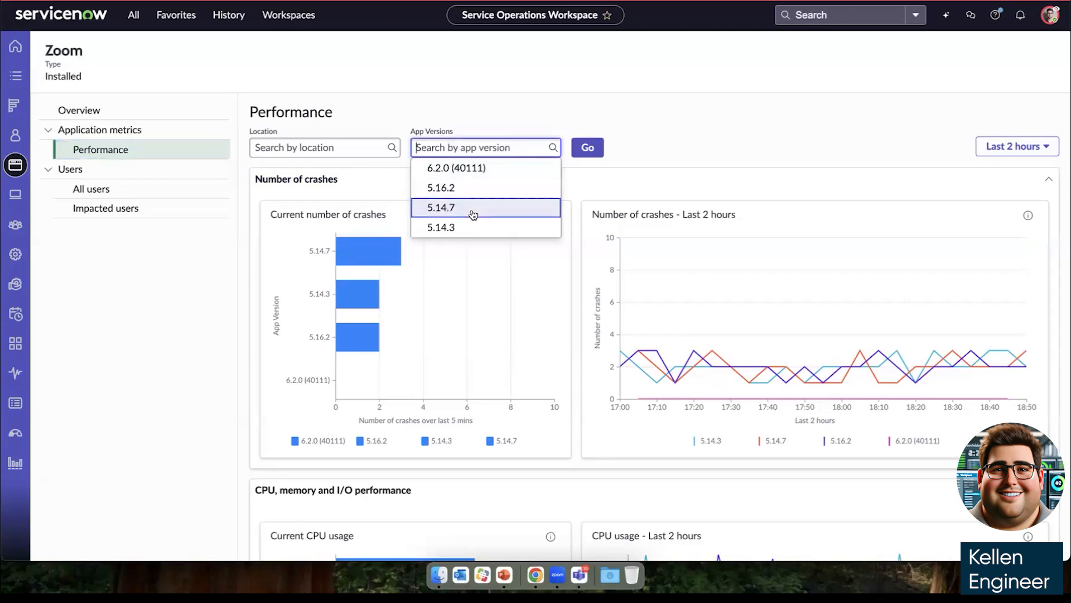
pyautogui.click(439, 208)
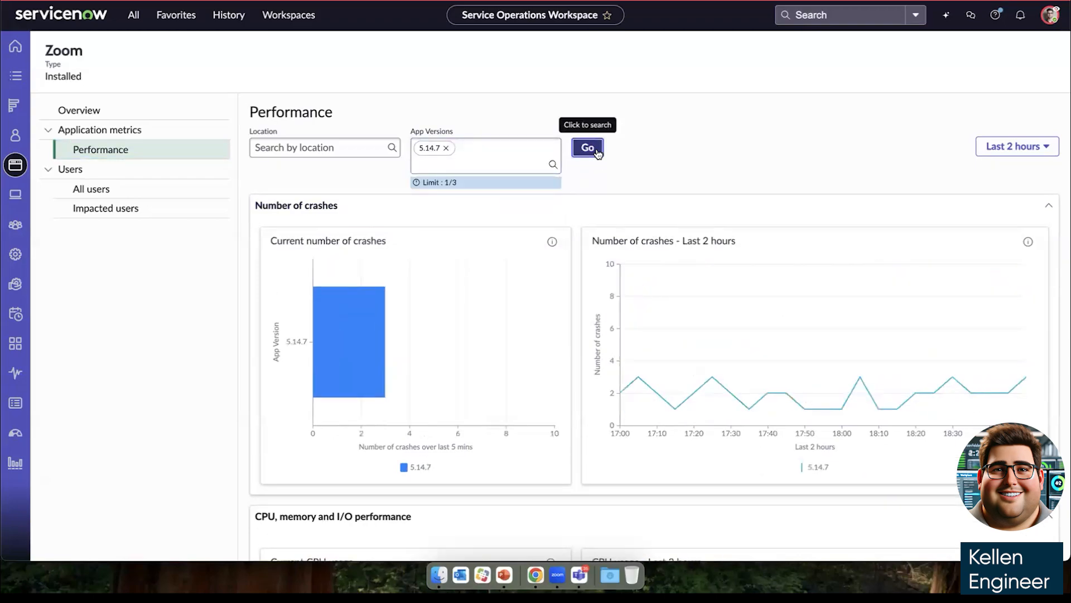
pyautogui.scroll(-3)
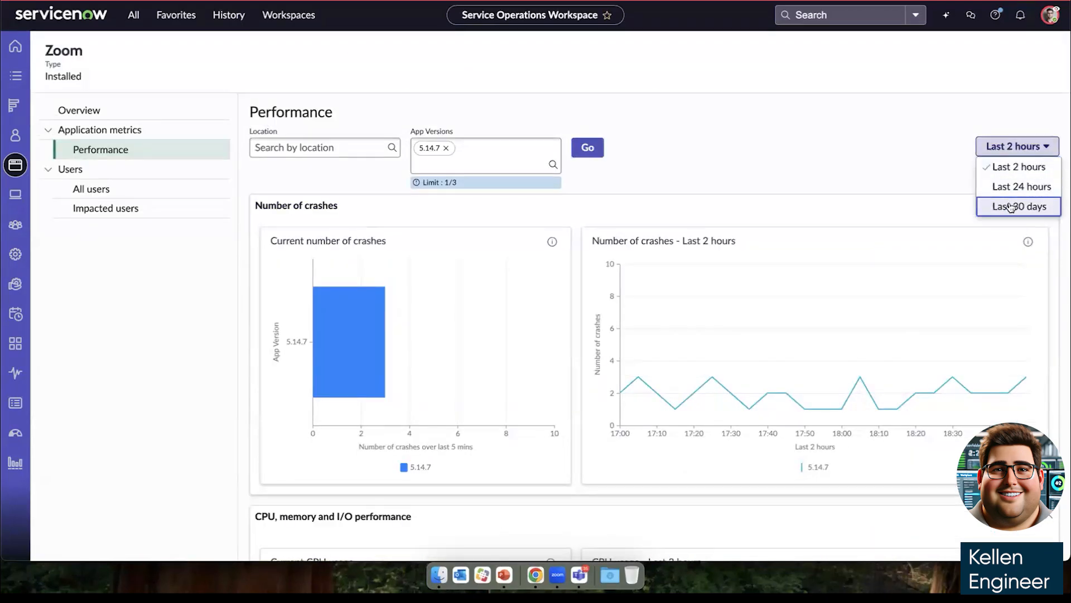
pyautogui.click(1018, 205)
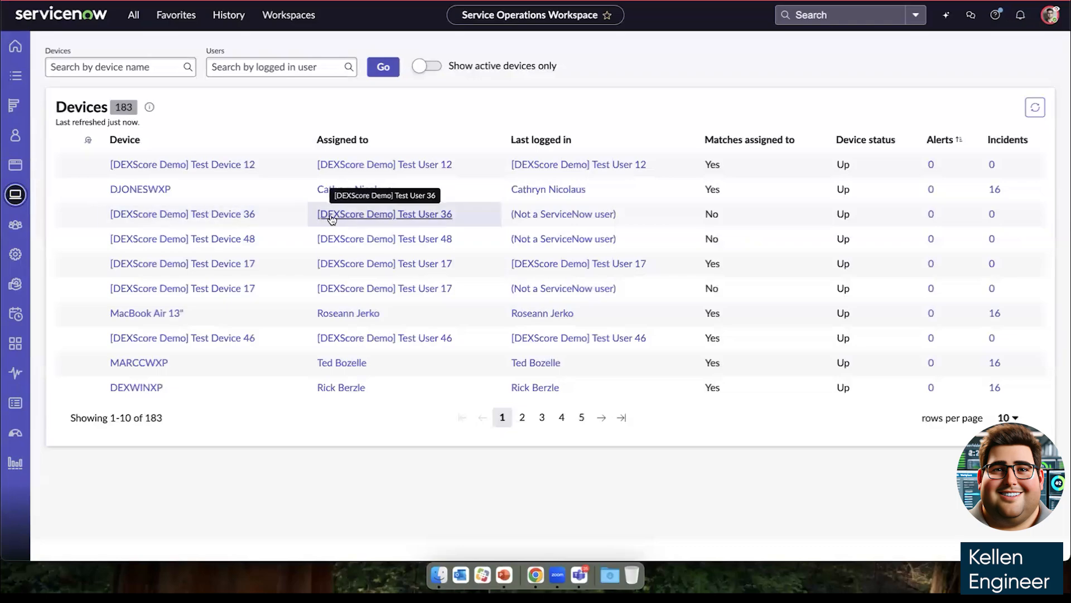
pyautogui.moveTo(523, 228)
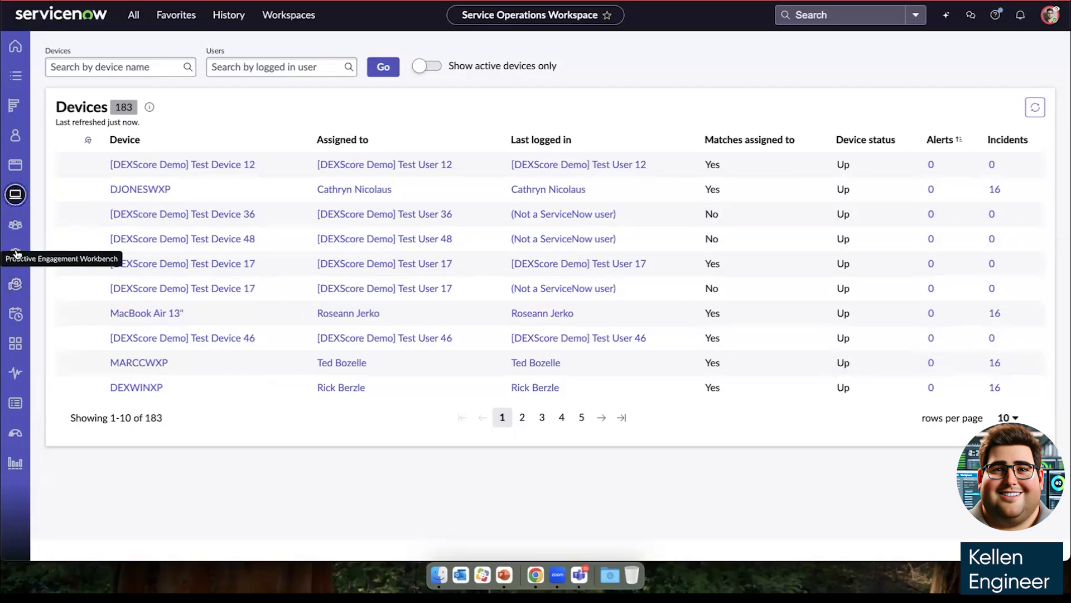
pyautogui.moveTo(16, 256)
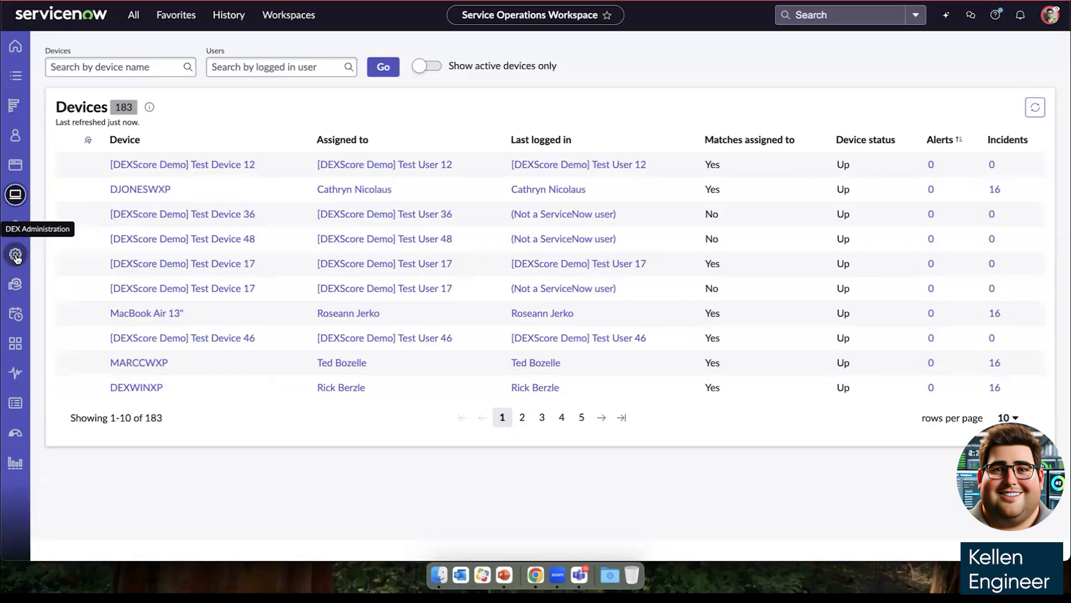
# Open Application management from DEX Administration and scroll the 38-application list to PowerPoint
pyautogui.click(16, 254)
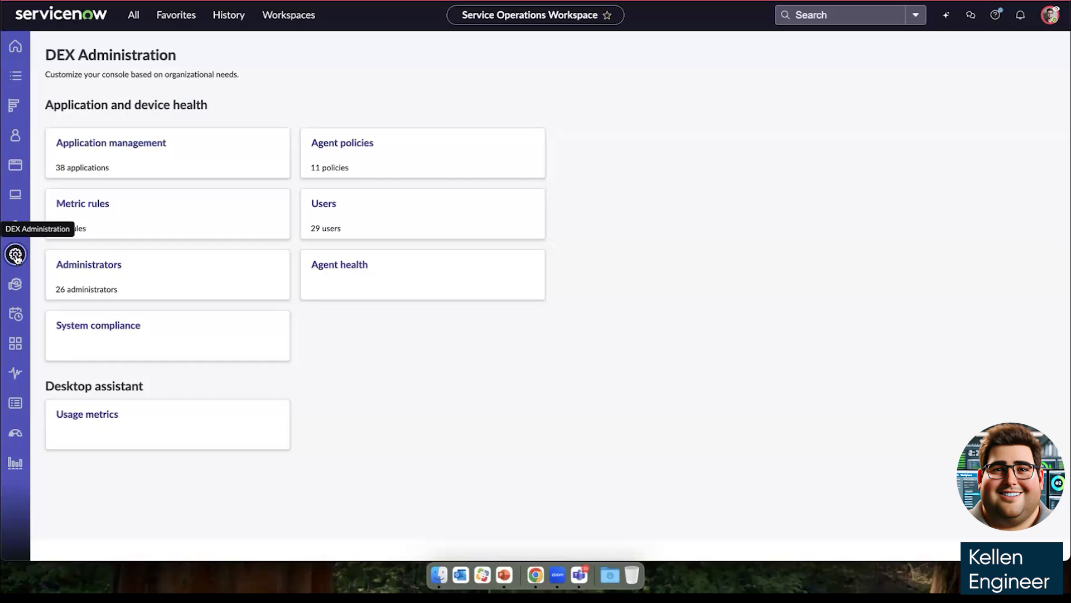
pyautogui.moveTo(131, 150)
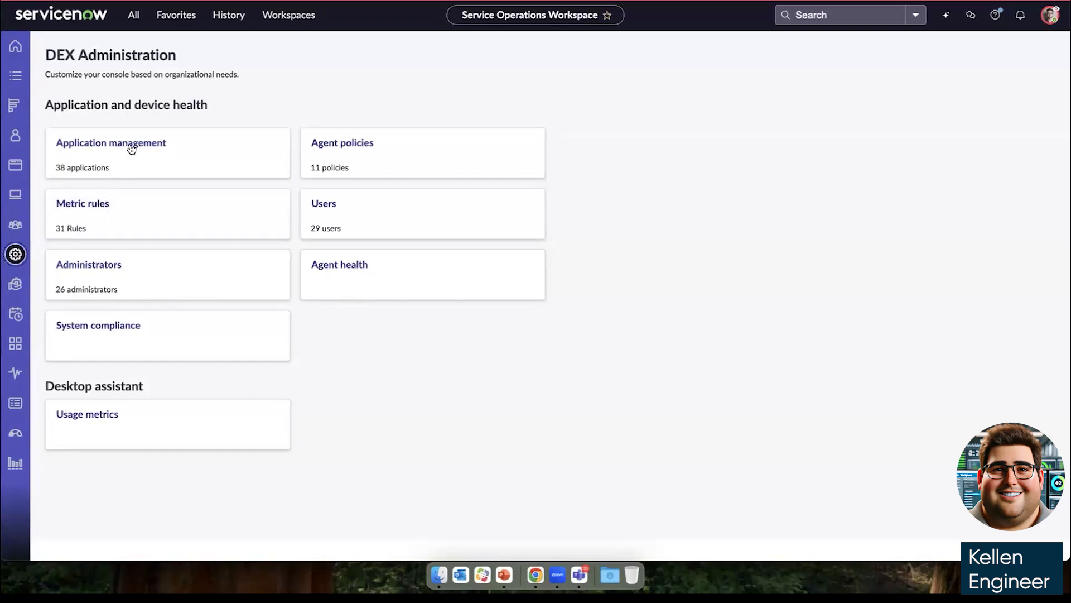
pyautogui.moveTo(325, 465)
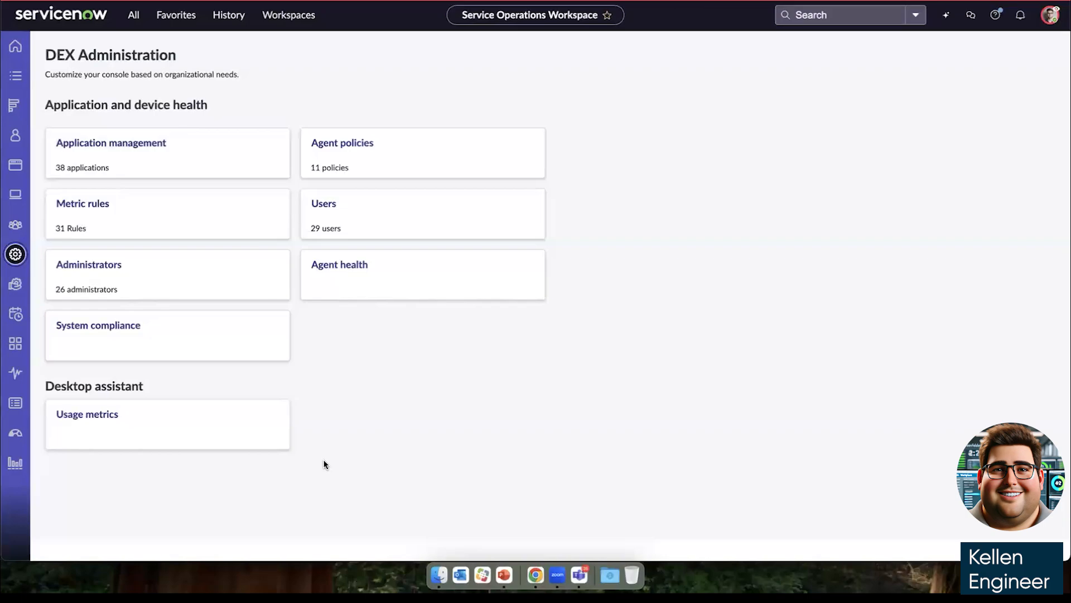
pyautogui.click(111, 143)
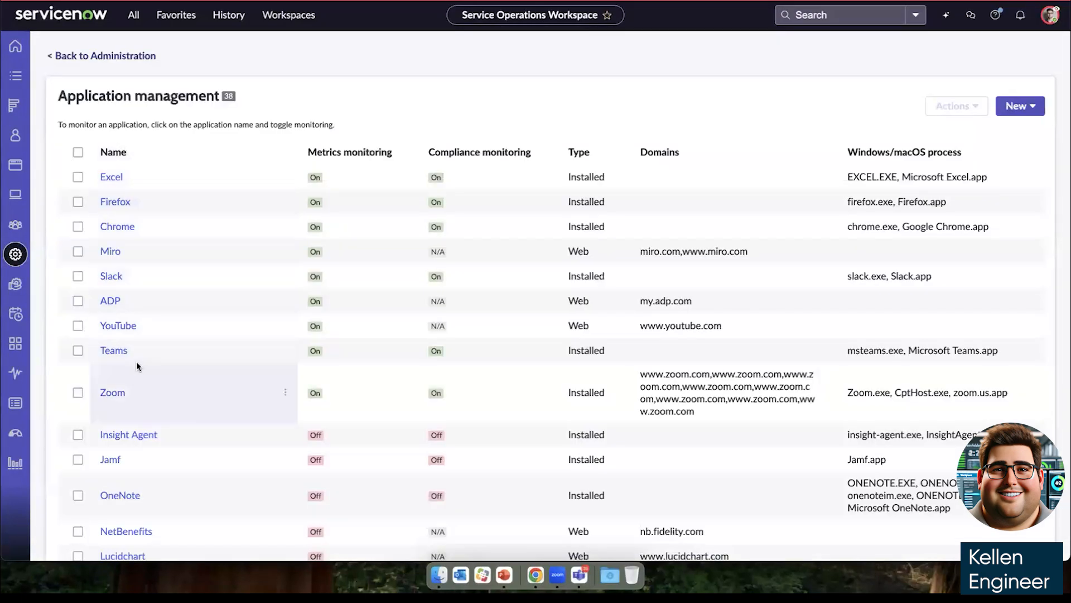
pyautogui.scroll(-3)
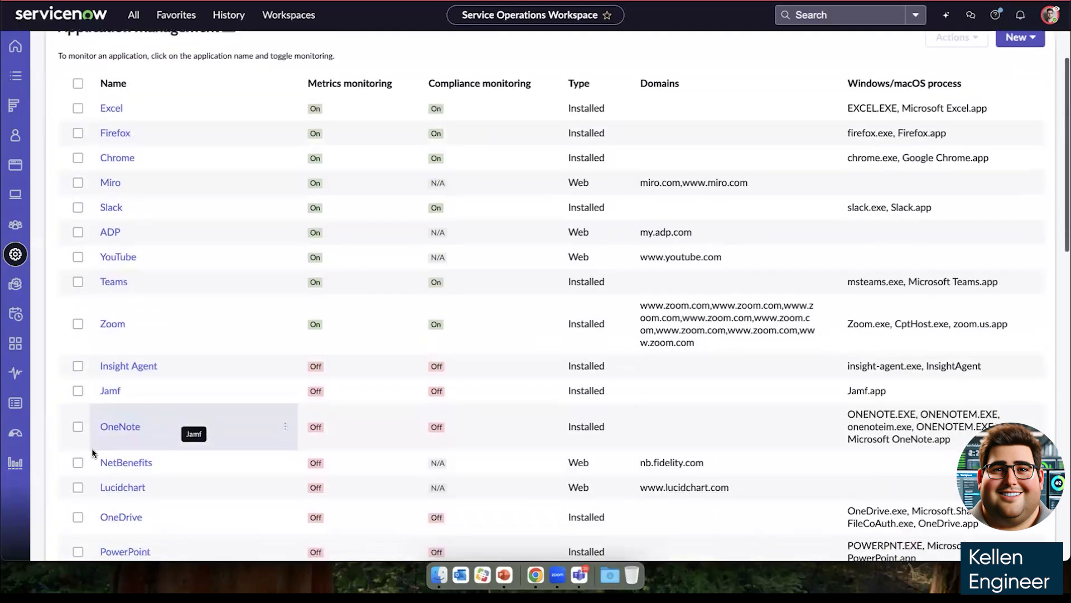
pyautogui.scroll(-3)
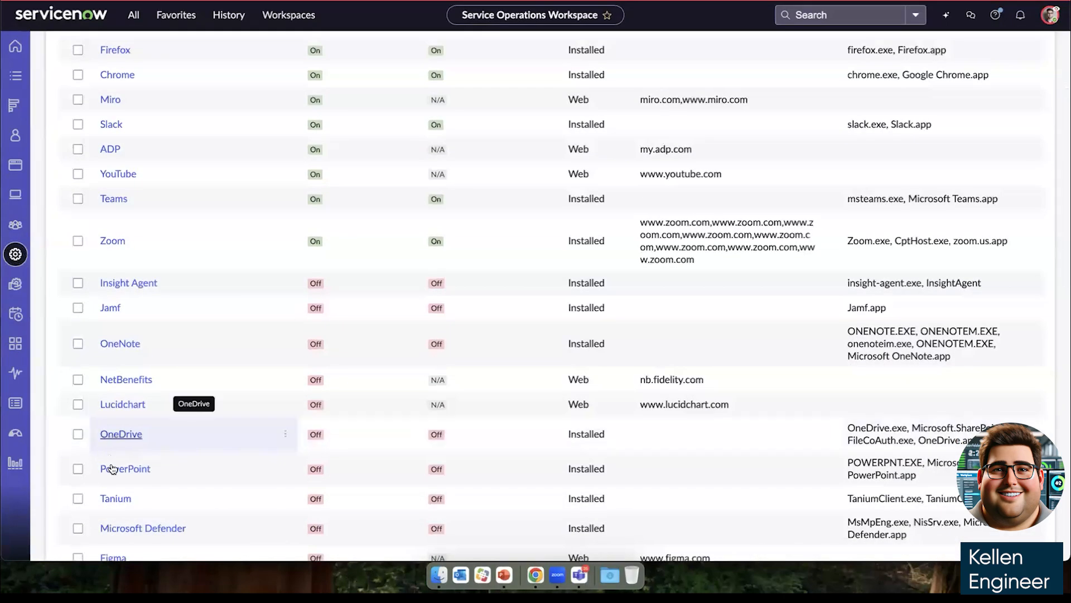
# Enable metrics and compliance monitoring for PowerPoint, save, and return to Administration
pyautogui.click(125, 469)
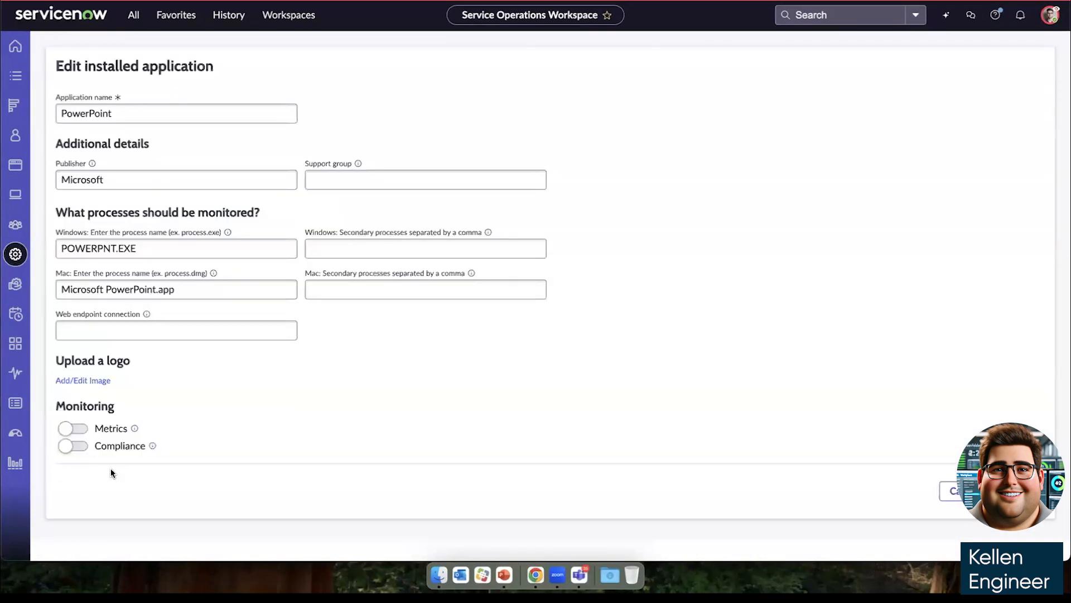
pyautogui.moveTo(122, 466)
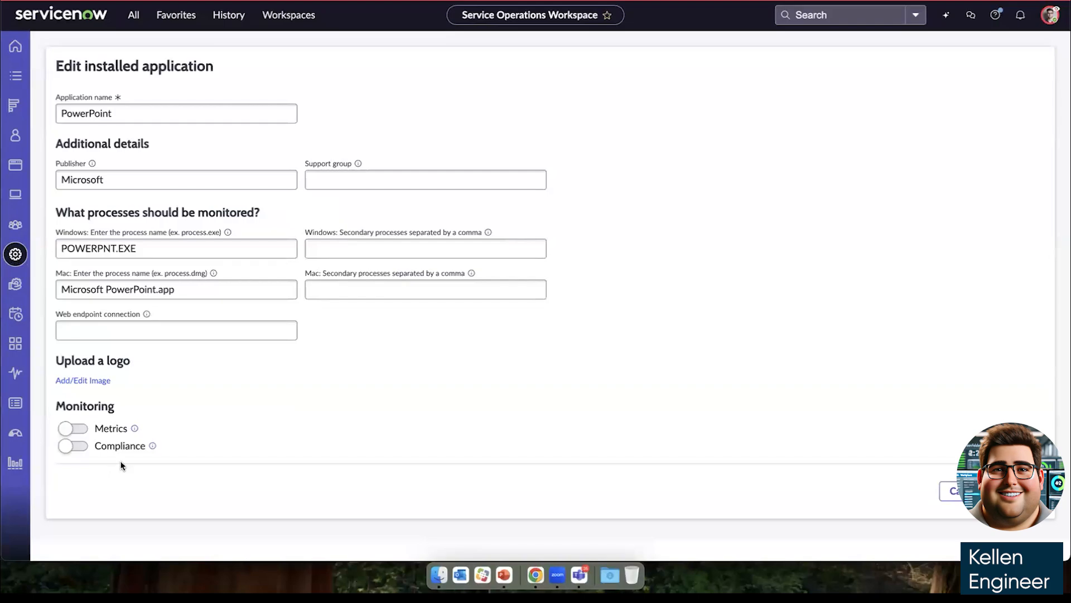
pyautogui.moveTo(218, 308)
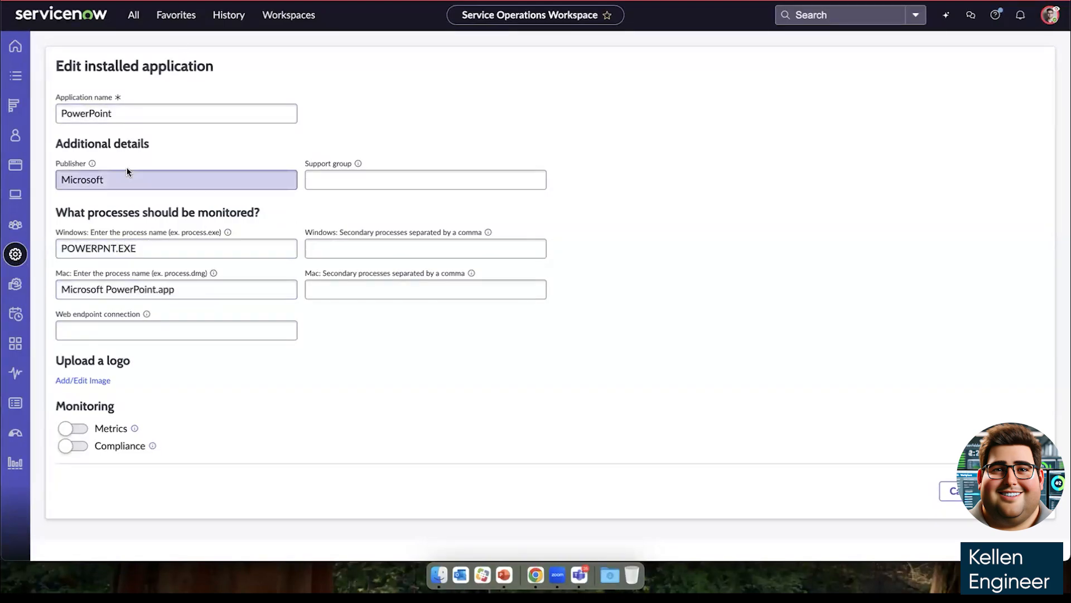
pyautogui.click(160, 248)
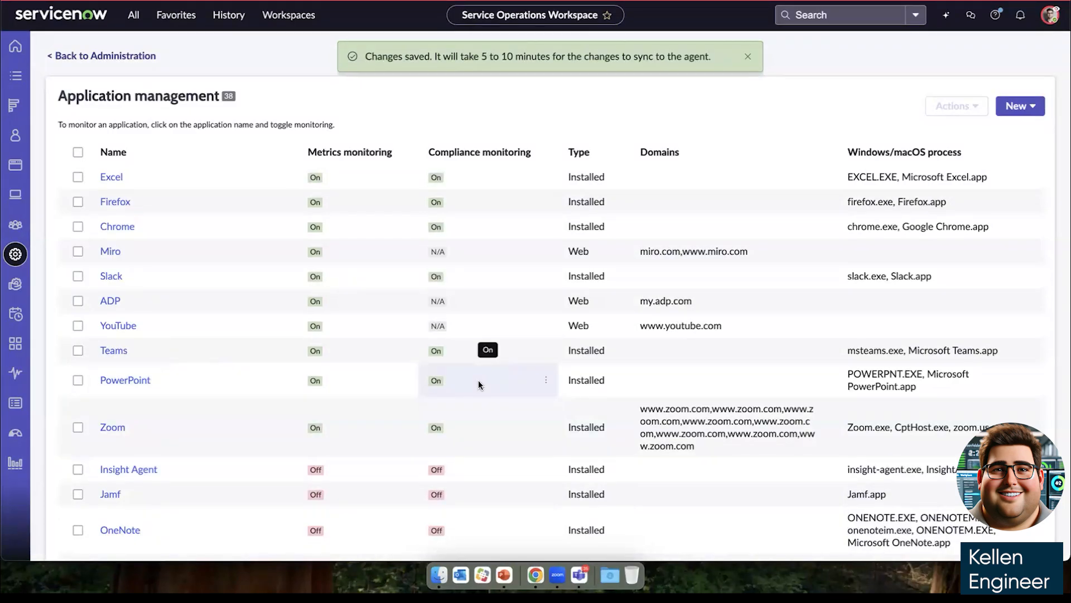
pyautogui.click(104, 56)
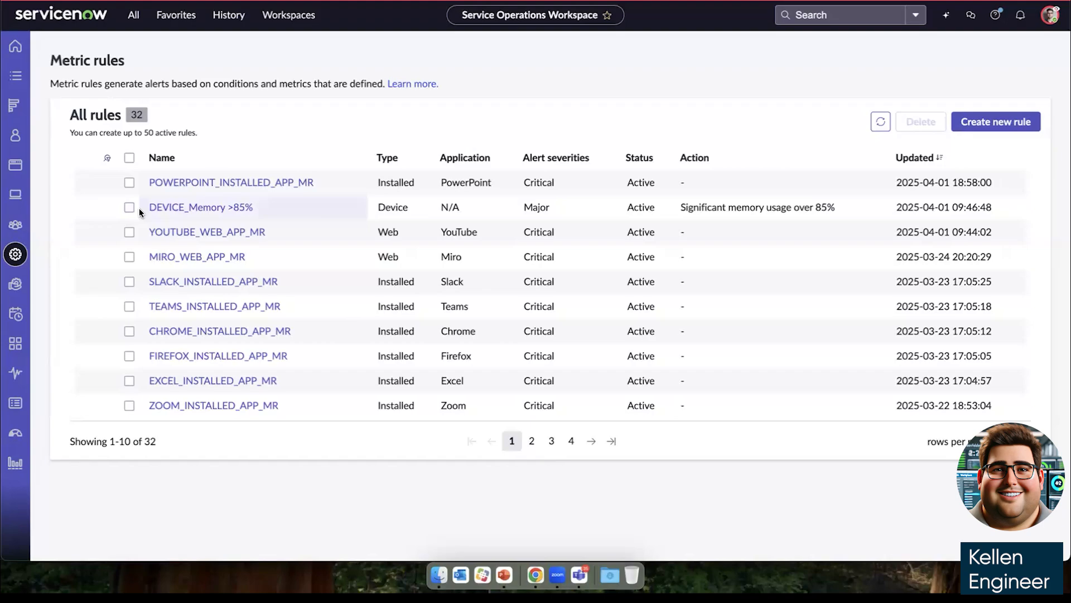
pyautogui.moveTo(170, 211)
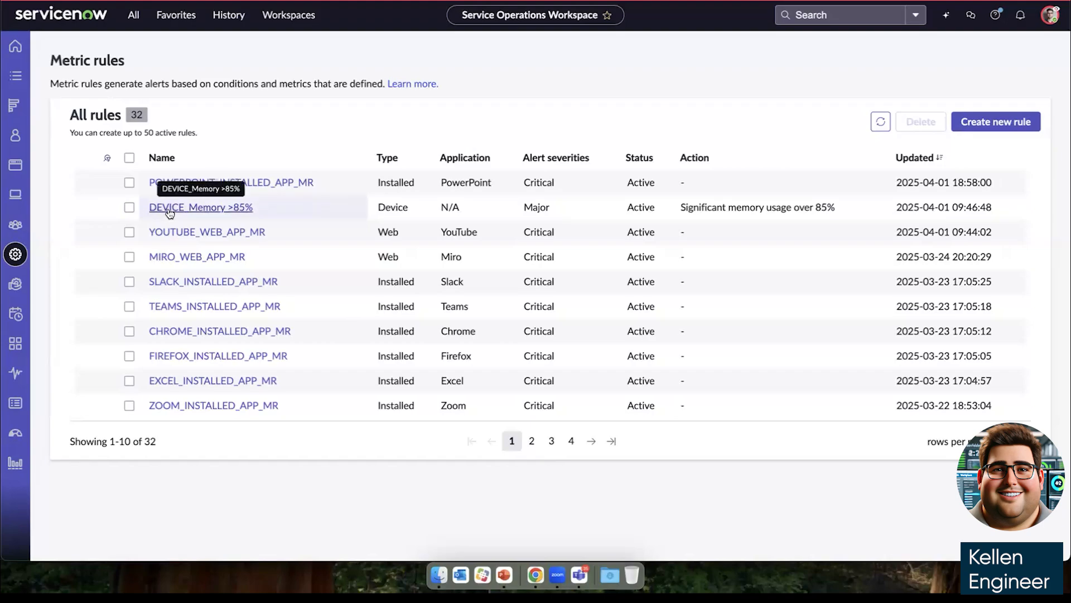
# Edit the DEVICE_Memory >85% rule with an OS-is-Mac device filter and proceed to criteria
pyautogui.click(200, 206)
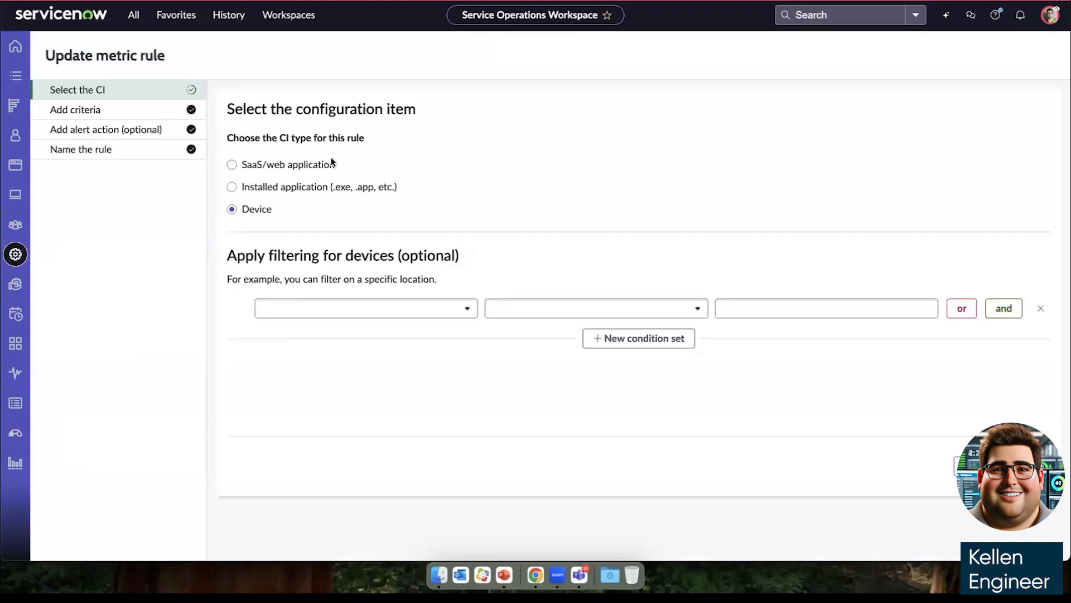
pyautogui.moveTo(345, 150)
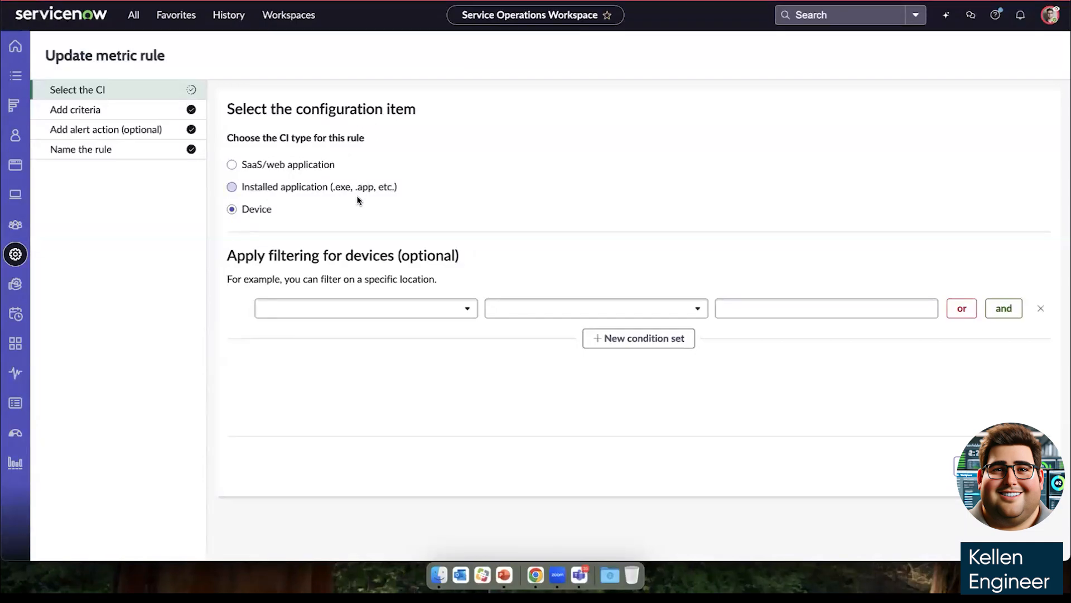
pyautogui.moveTo(359, 245)
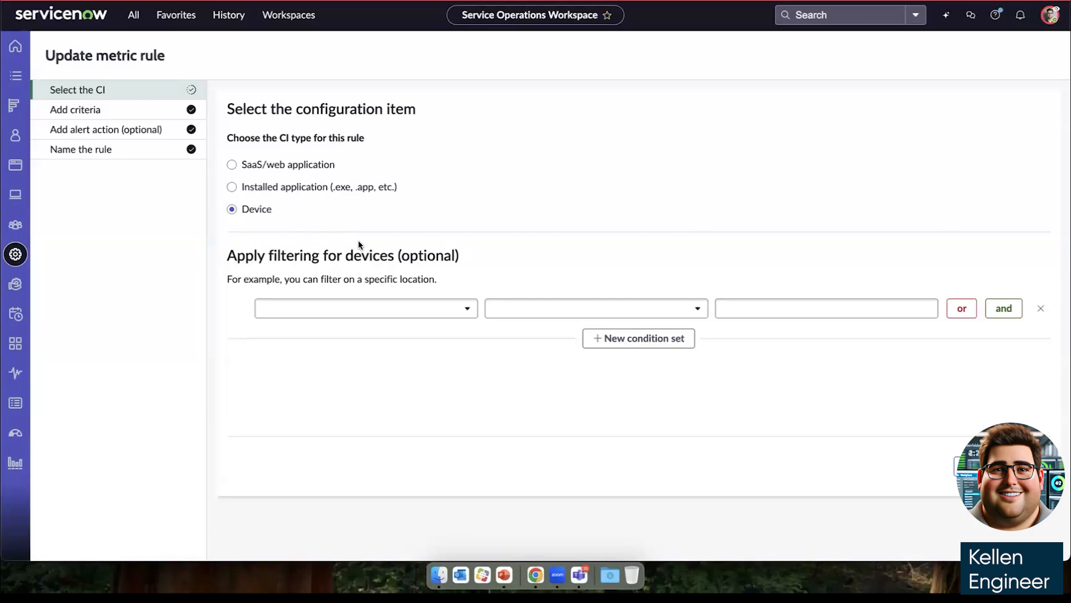
pyautogui.click(366, 308)
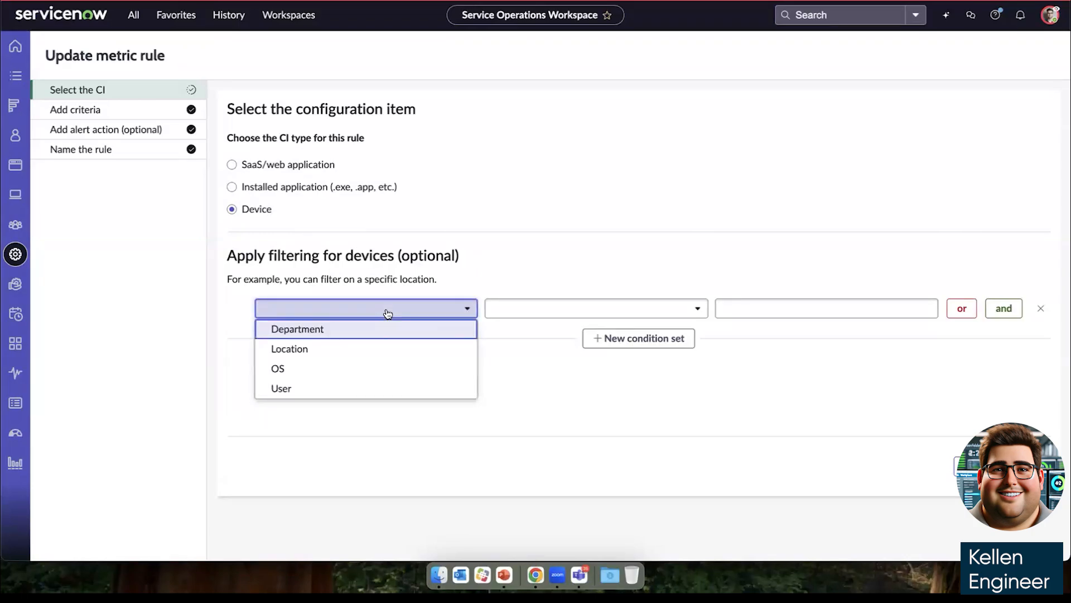
pyautogui.moveTo(357, 359)
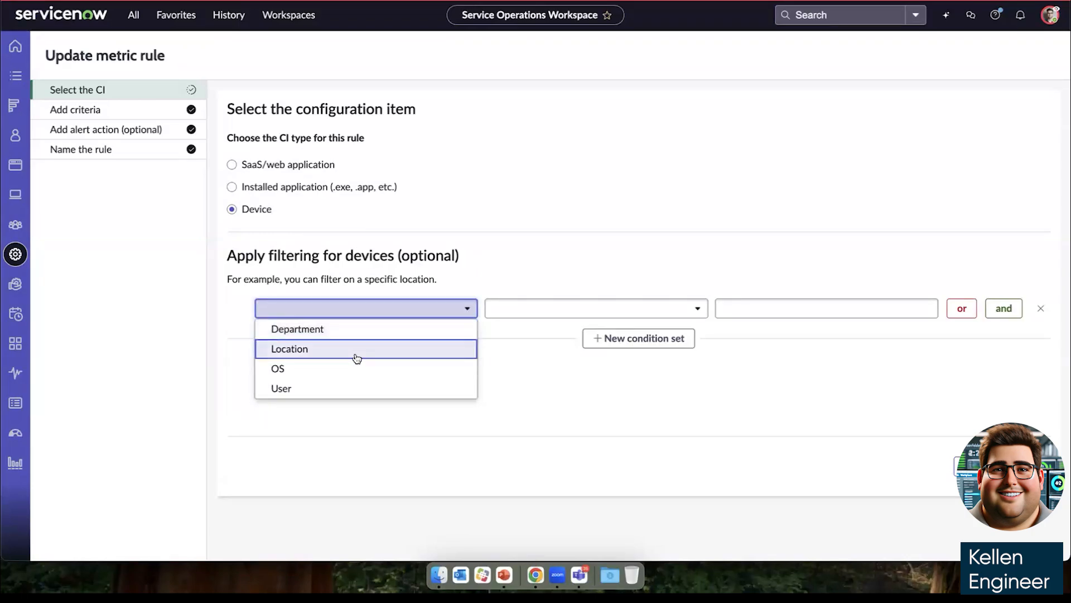
pyautogui.moveTo(356, 369)
pyautogui.write('Mac')
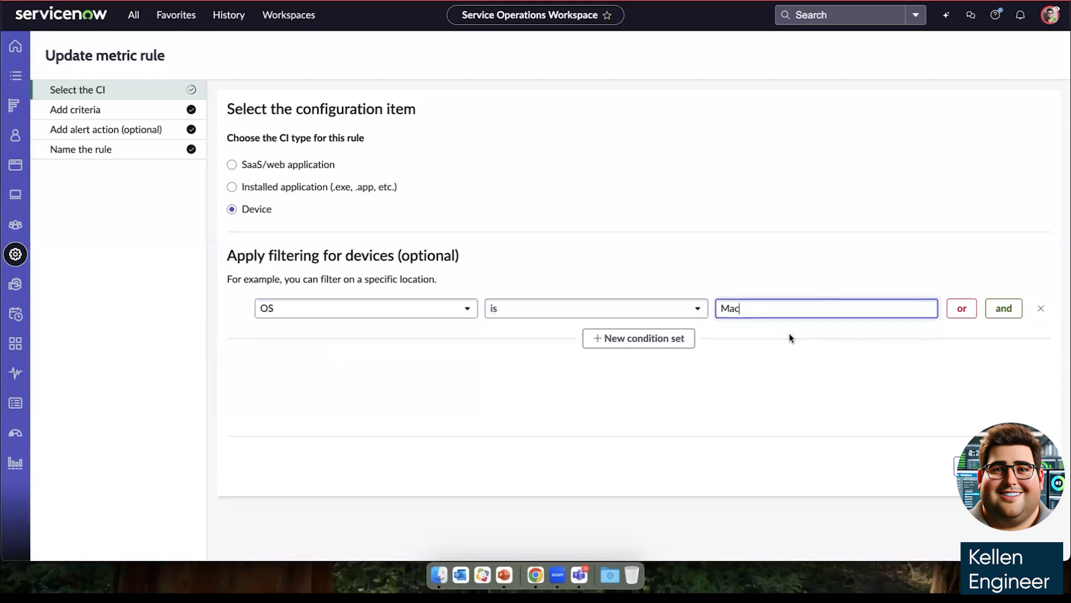
pyautogui.click(76, 109)
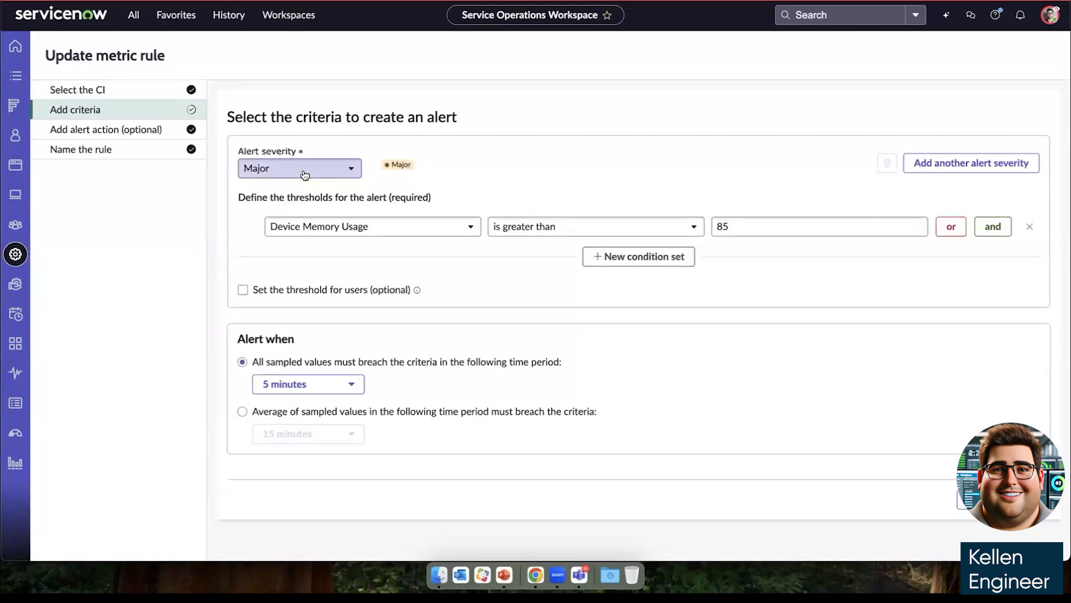
# Make the memory rule Critical for Device Memory Usage greater than 95
pyautogui.click(300, 168)
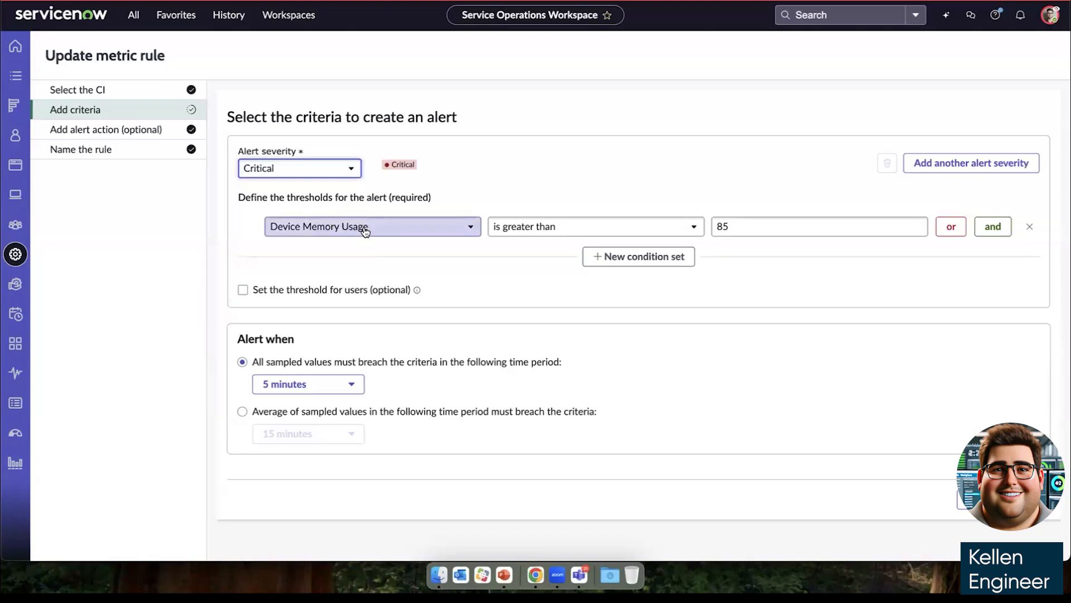
pyautogui.write('9')
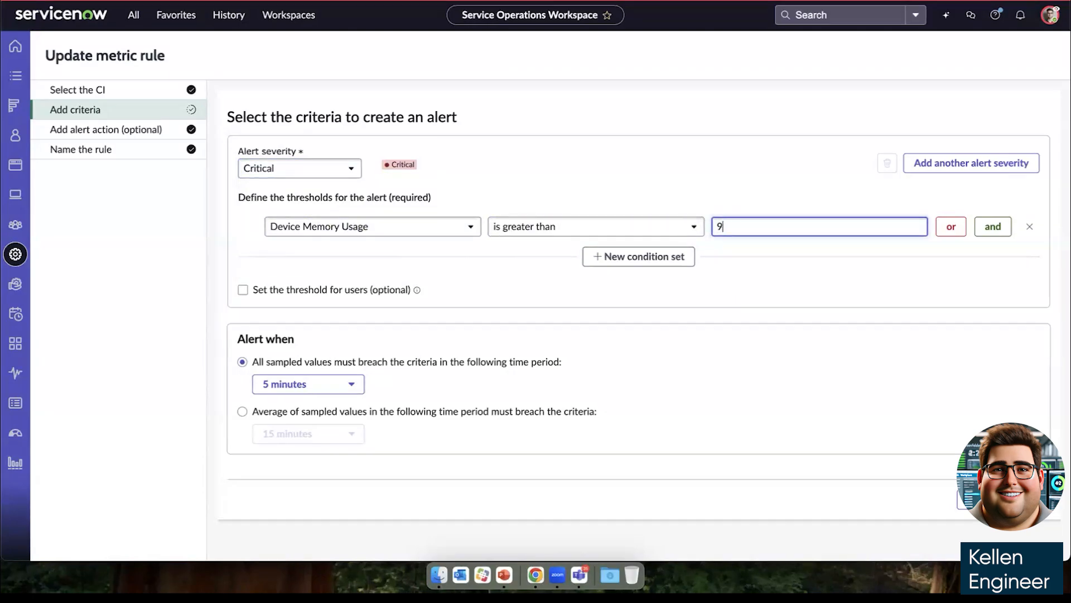
pyautogui.write('5')
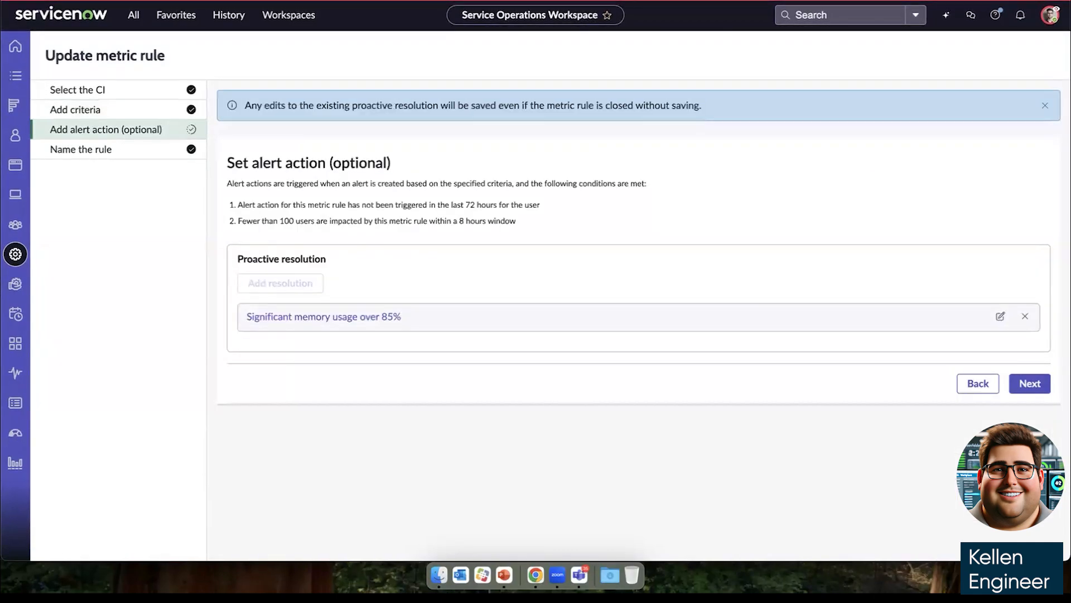
pyautogui.moveTo(360, 275)
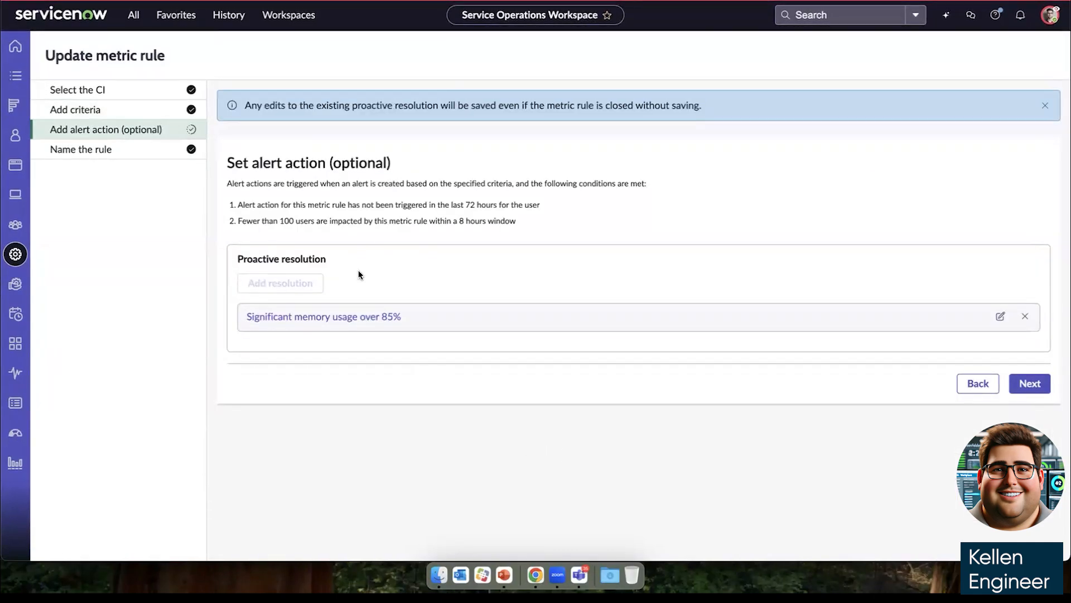
pyautogui.moveTo(453, 293)
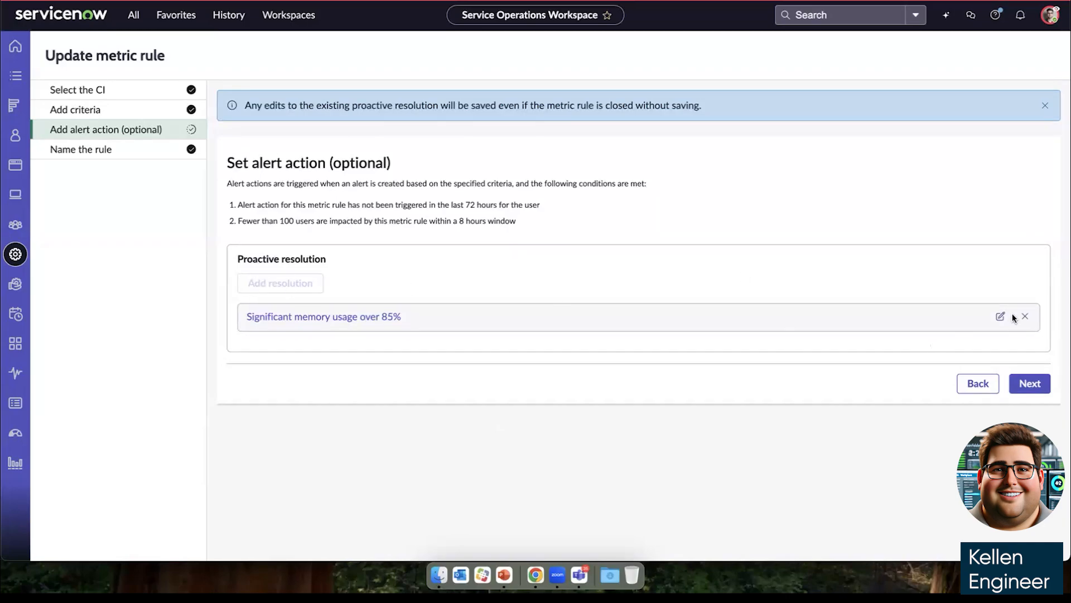
# Set the proactive resolution's short description and description to 'High memory usage over 95%' as a Remedial action
pyautogui.click(1000, 316)
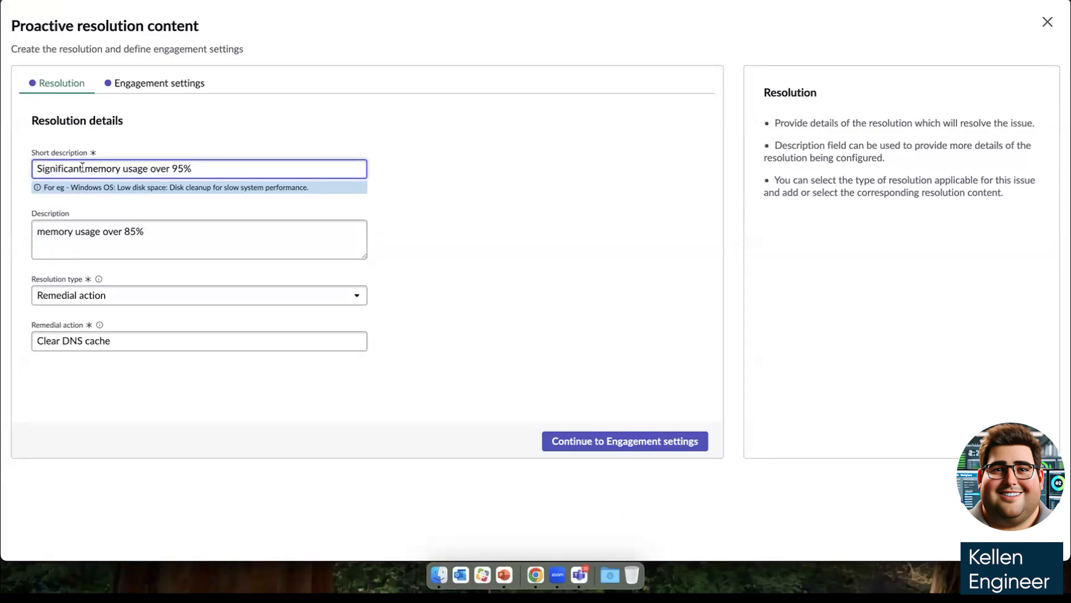
pyautogui.write('High memory usage over 95%')
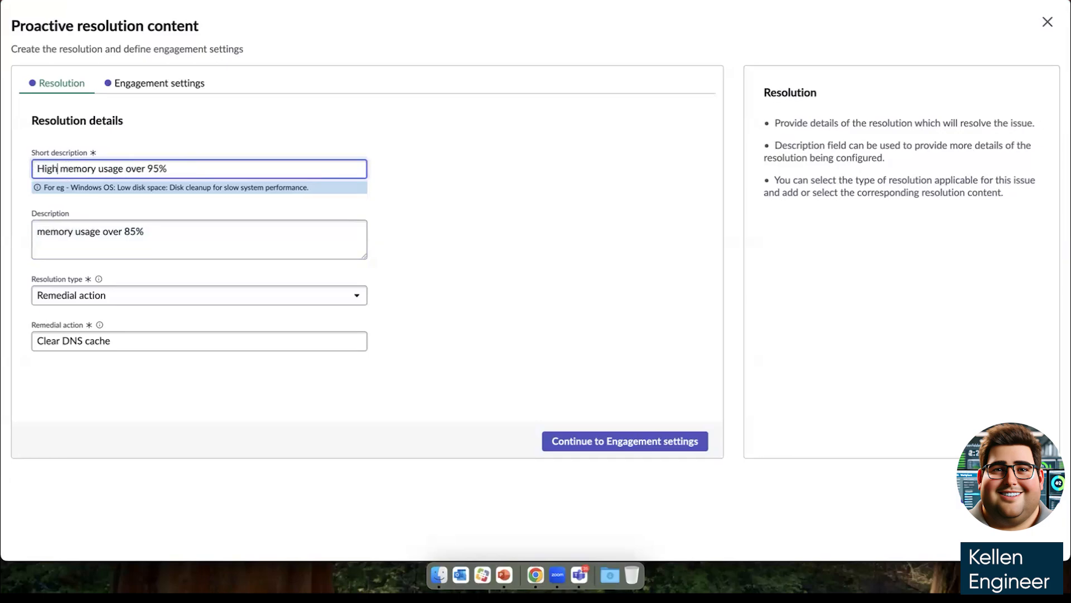
pyautogui.tripleClick(89, 246)
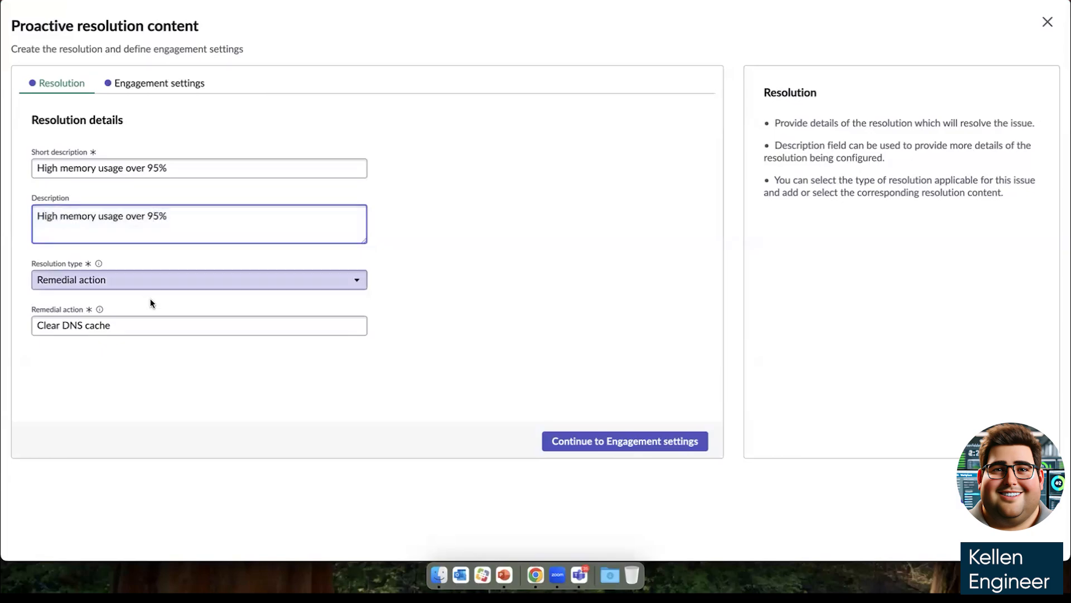
pyautogui.click(199, 279)
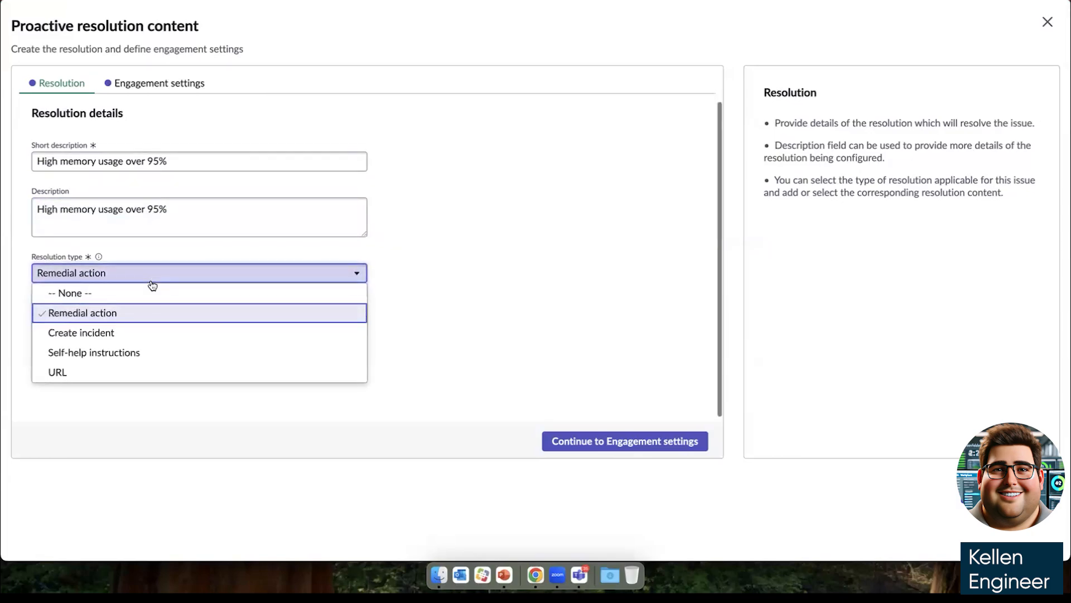
pyautogui.moveTo(144, 339)
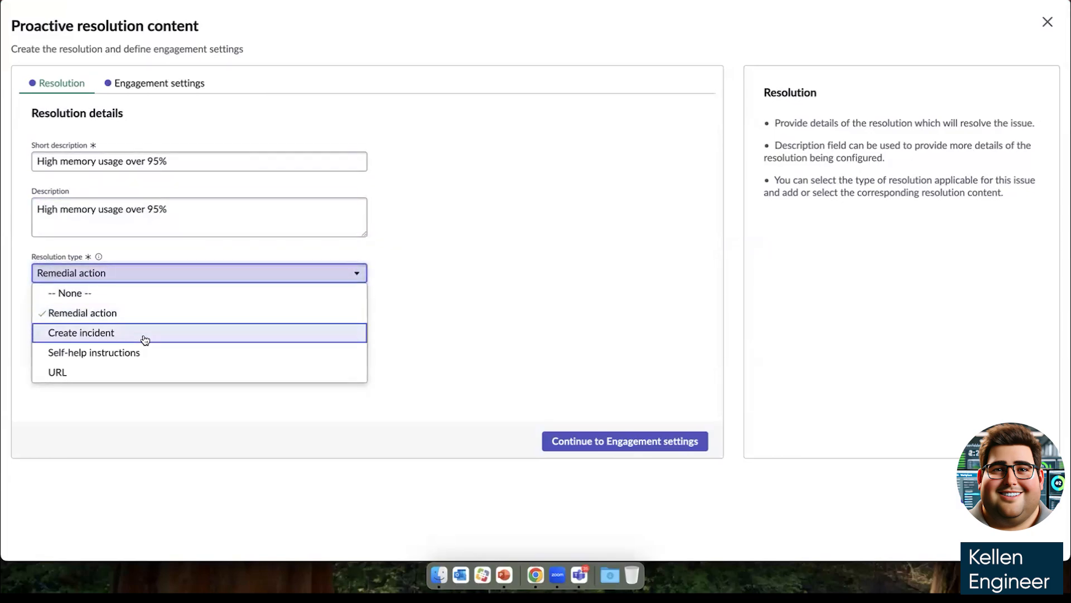
pyautogui.moveTo(143, 352)
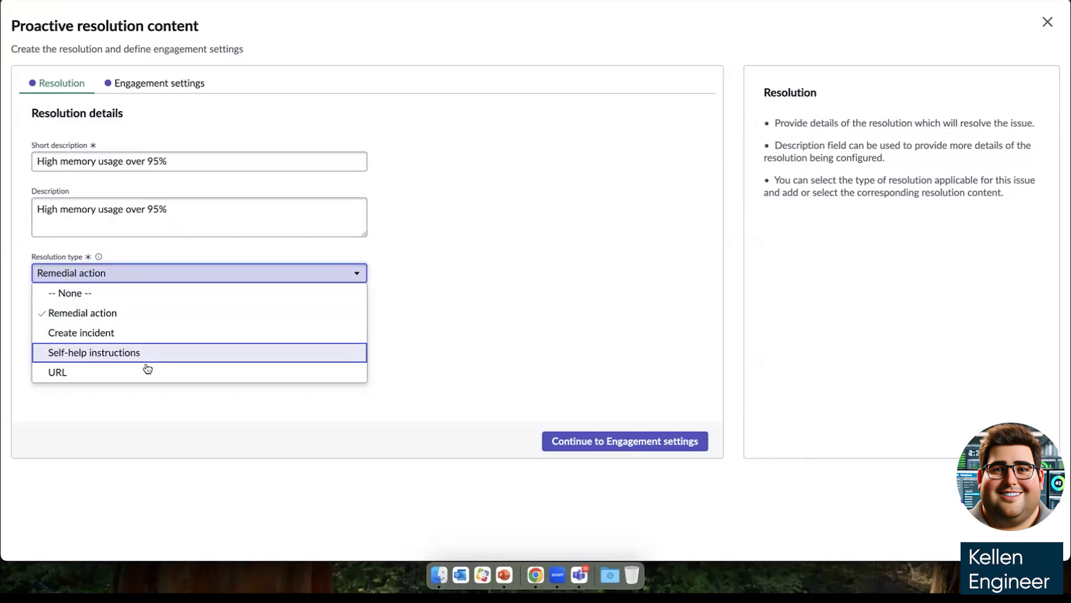
pyautogui.moveTo(129, 313)
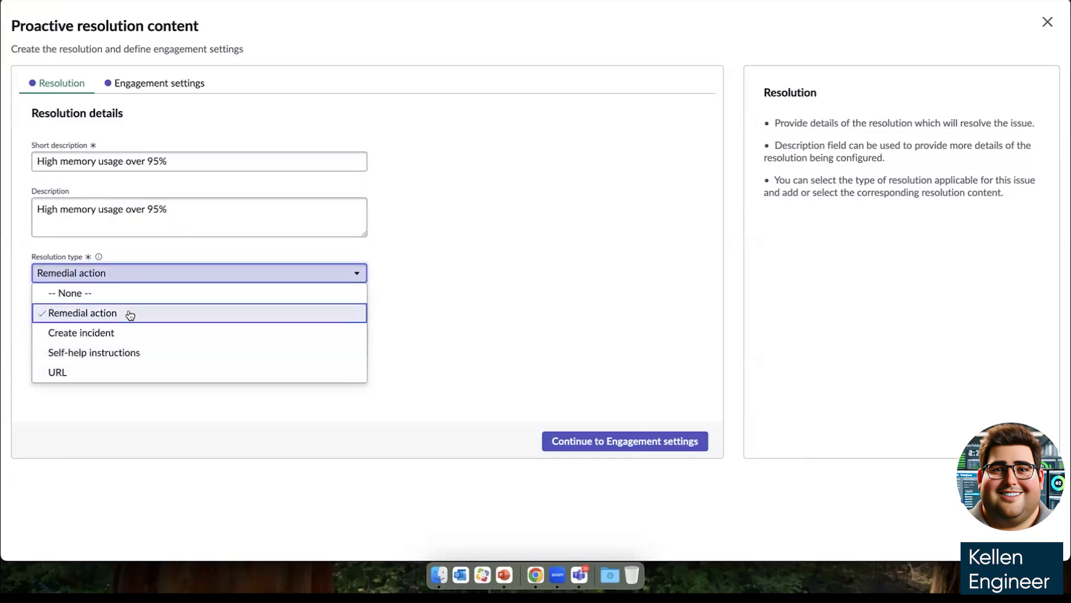
pyautogui.click(84, 313)
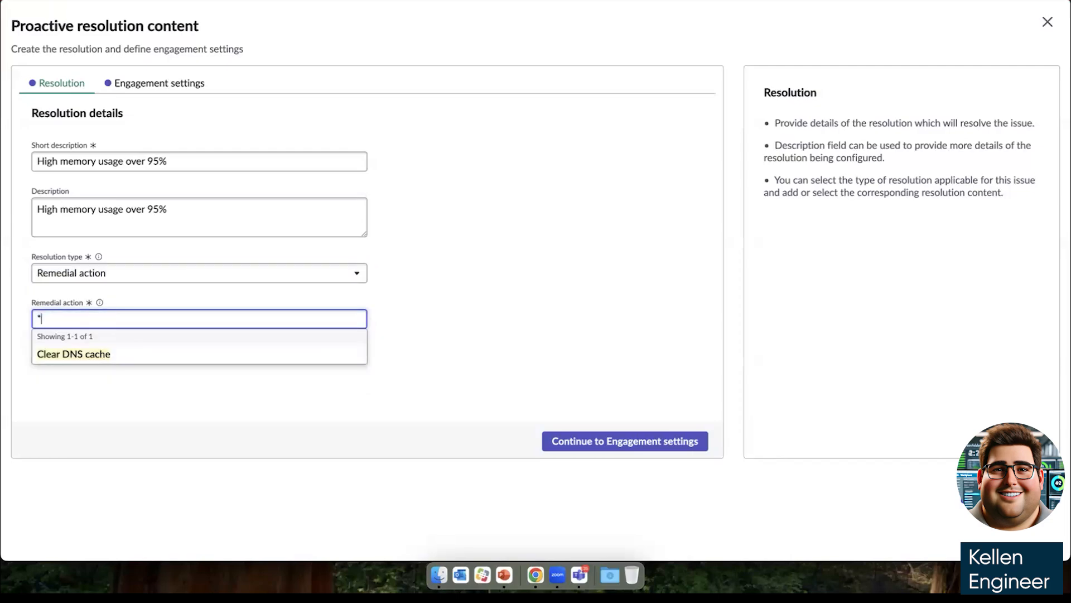
pyautogui.write('*')
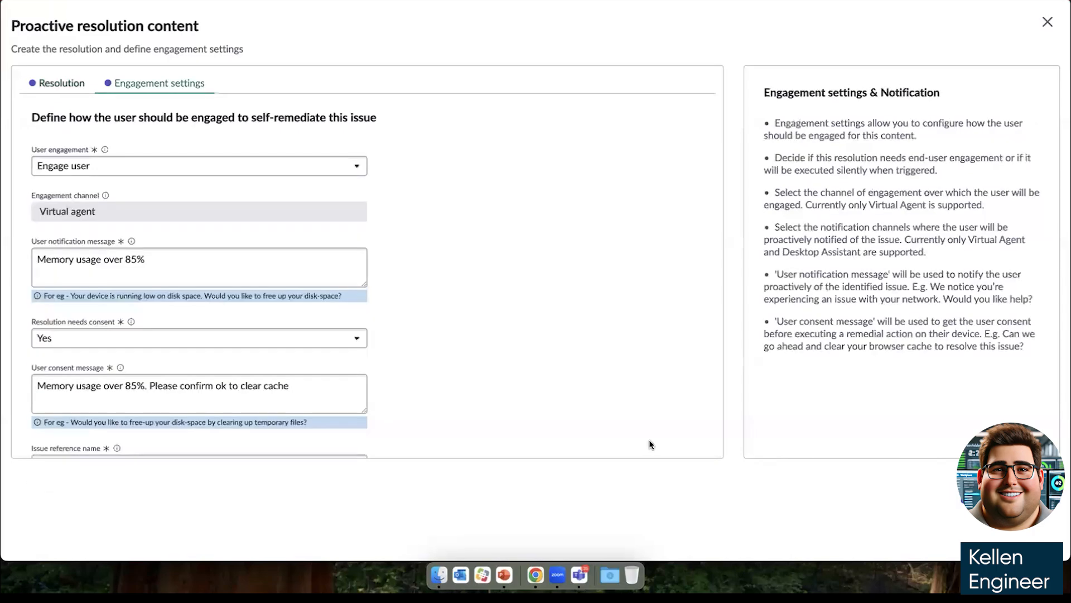
pyautogui.moveTo(40, 102)
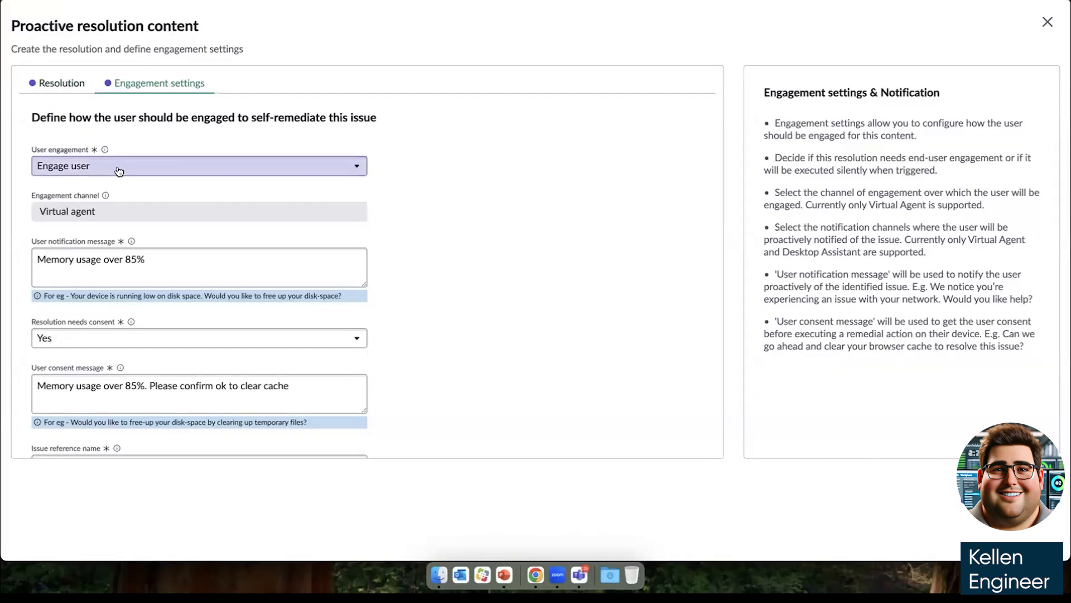
# Update the user notification and consent messages from 85% to 95% memory usage
pyautogui.click(198, 166)
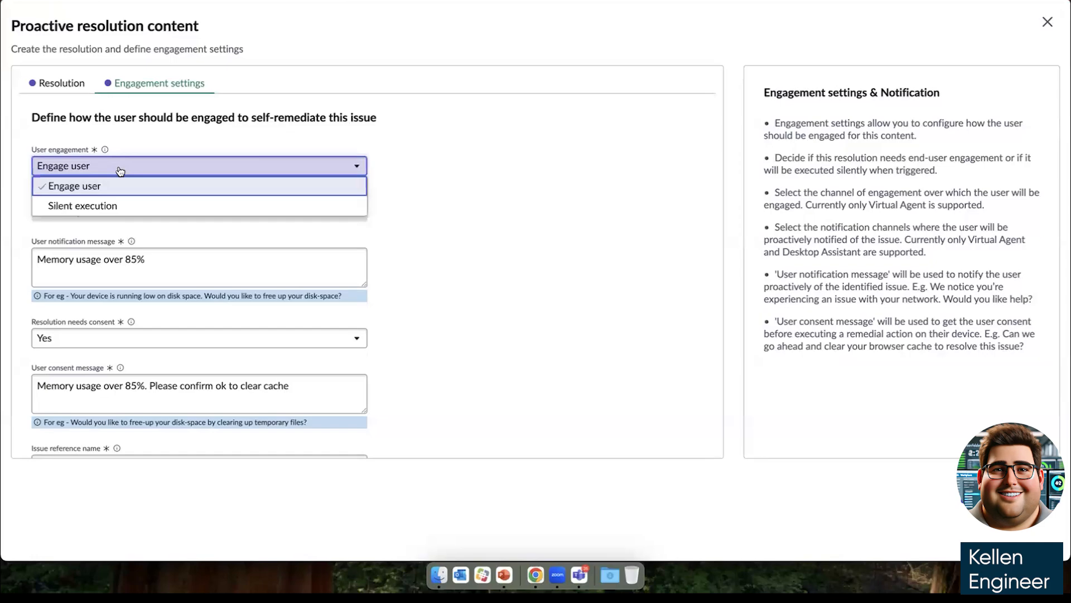
pyautogui.moveTo(123, 174)
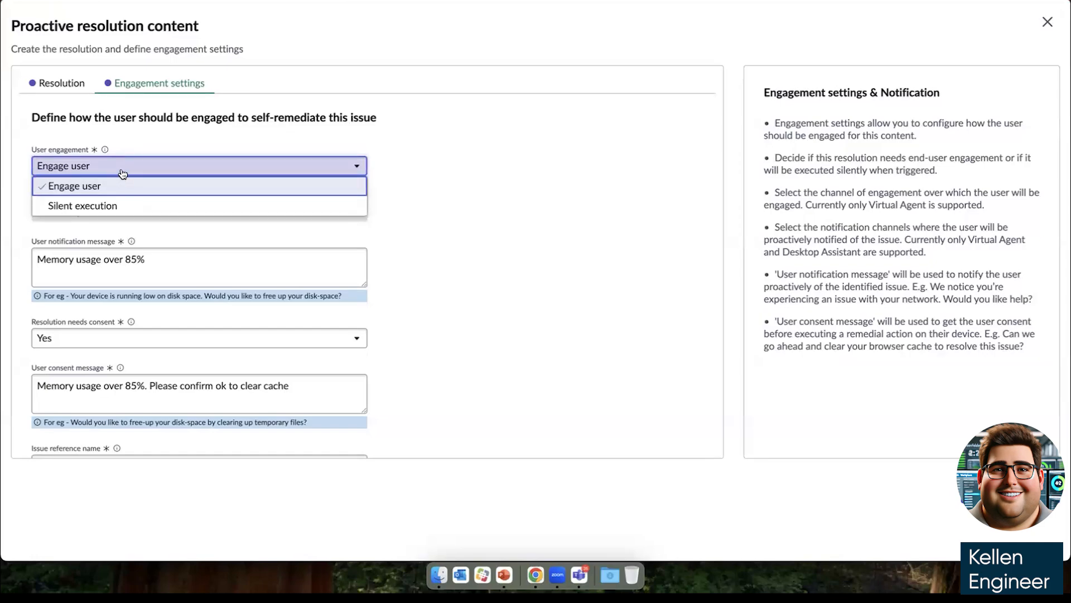
pyautogui.moveTo(139, 141)
pyautogui.write('9')
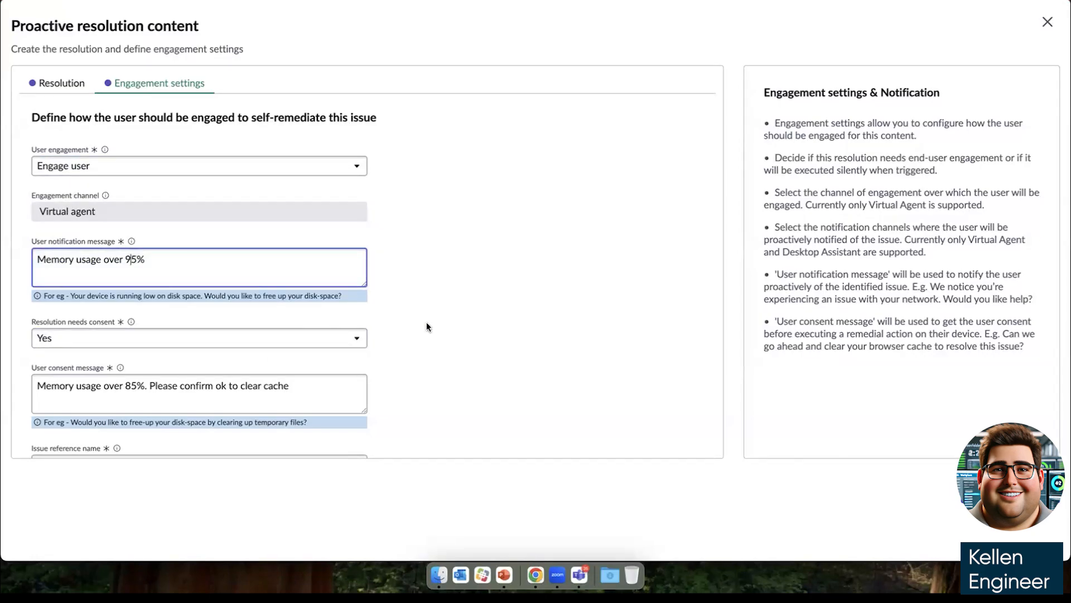
pyautogui.scroll(-3)
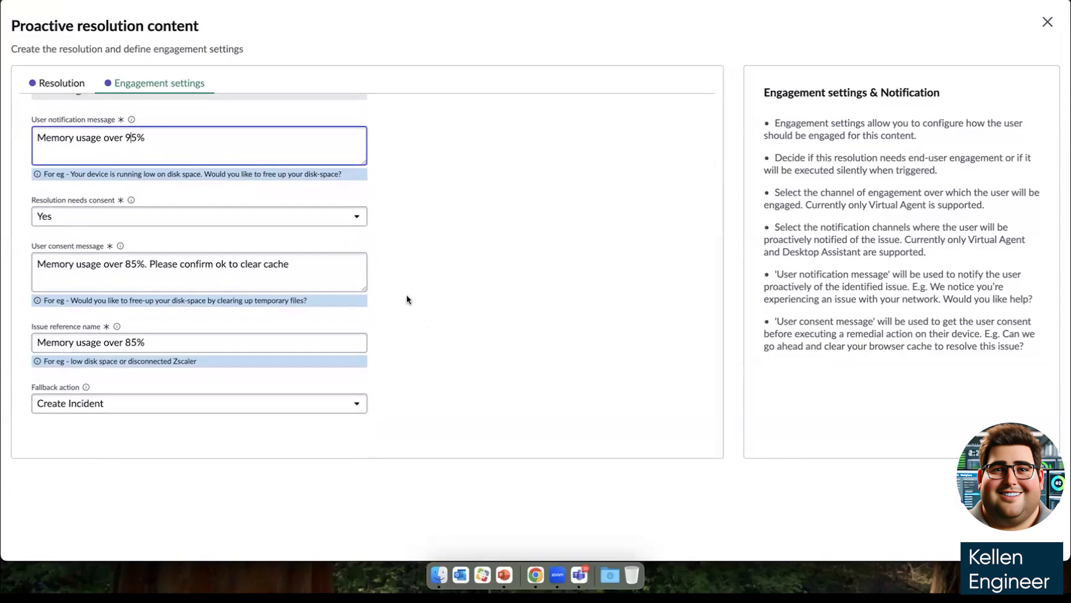
pyautogui.moveTo(402, 296)
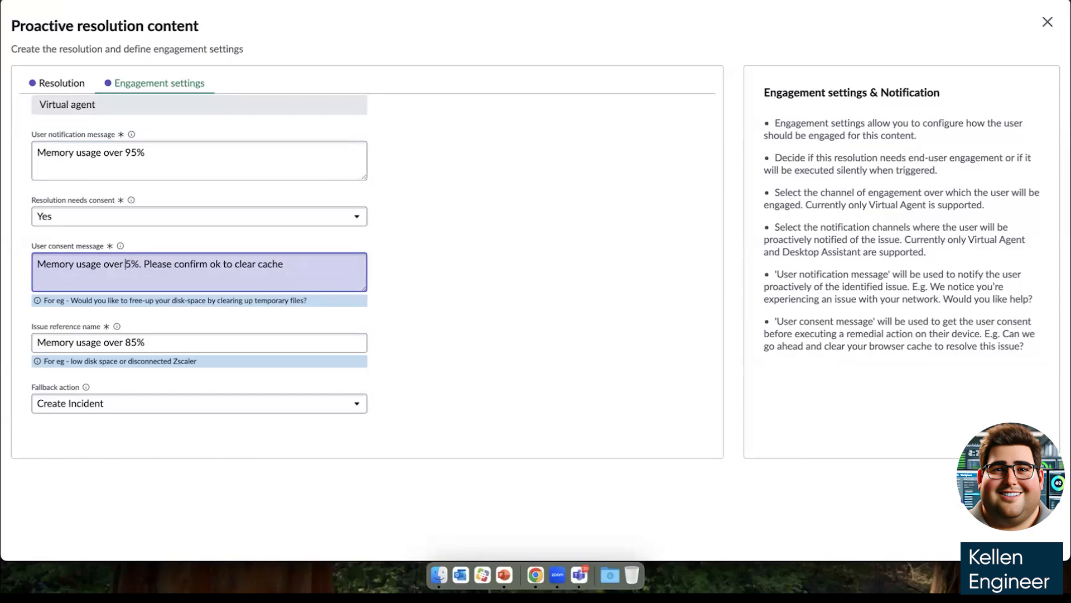
pyautogui.write('9')
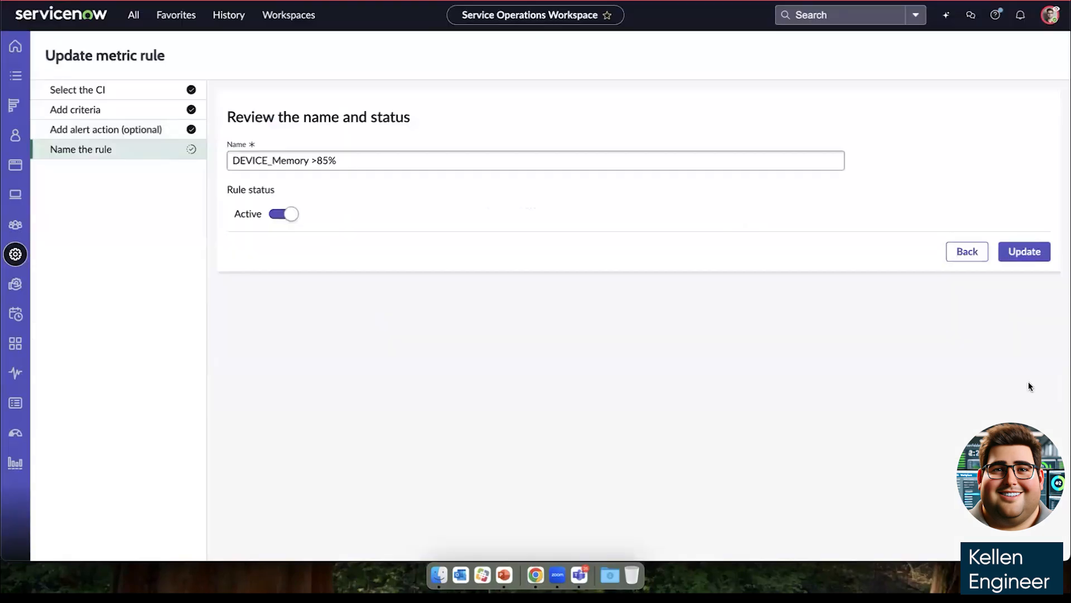
# Rename the metric rule from DEVICE_Memory >85% to DEVICE_Memory >95% and save it
pyautogui.click(332, 161)
pyautogui.write('9')
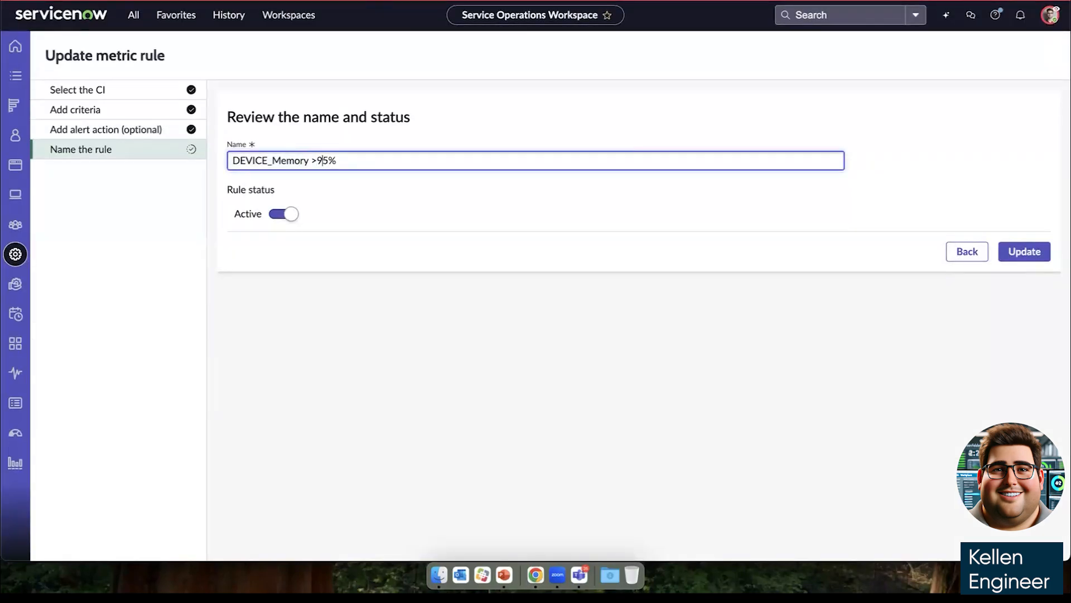
pyautogui.click(1023, 251)
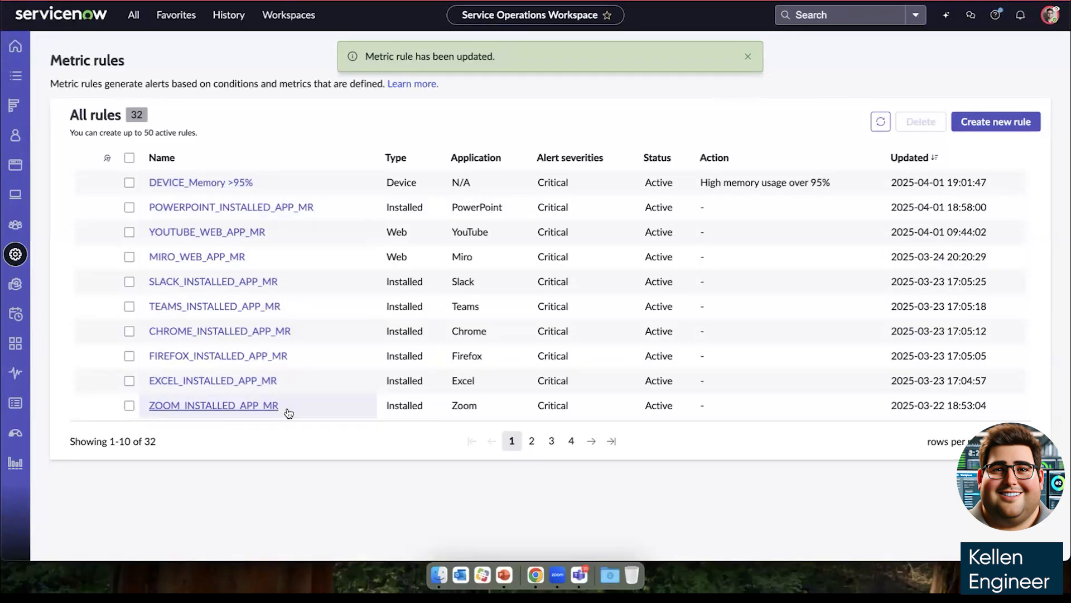
pyautogui.click(14, 284)
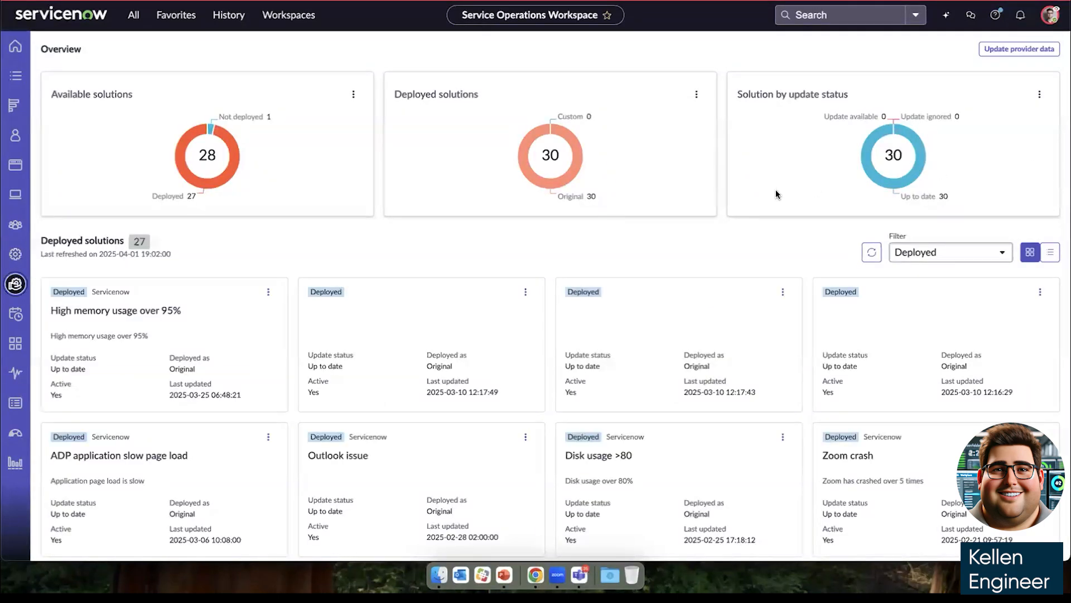
pyautogui.moveTo(595, 245)
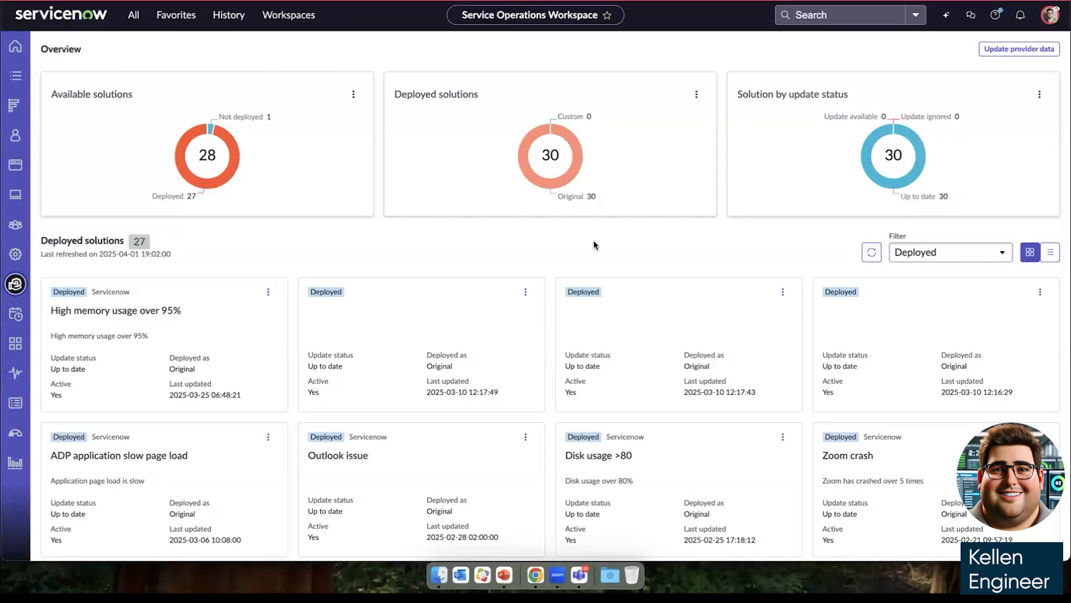
# Scroll the Deployed solutions cards to reveal Mac OS Outlook crash and Windows low disk space
pyautogui.scroll(-3)
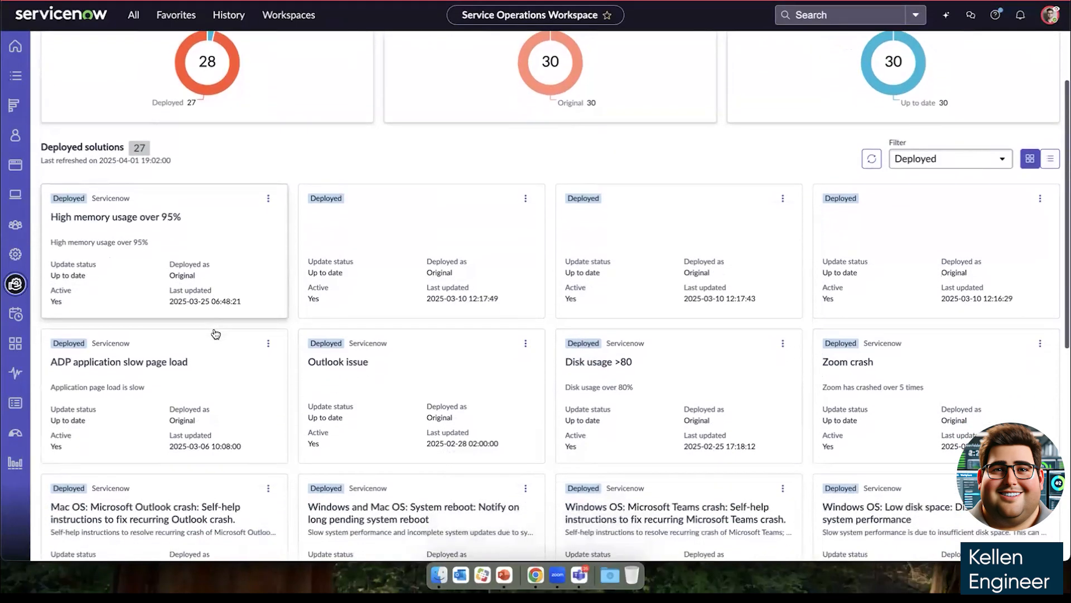
pyautogui.scroll(-3)
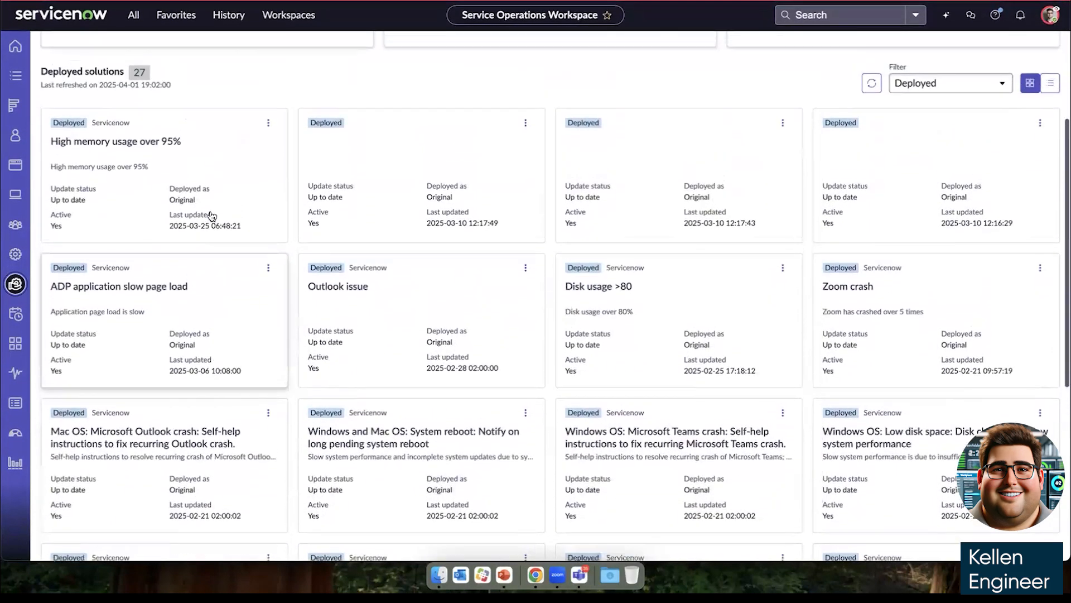